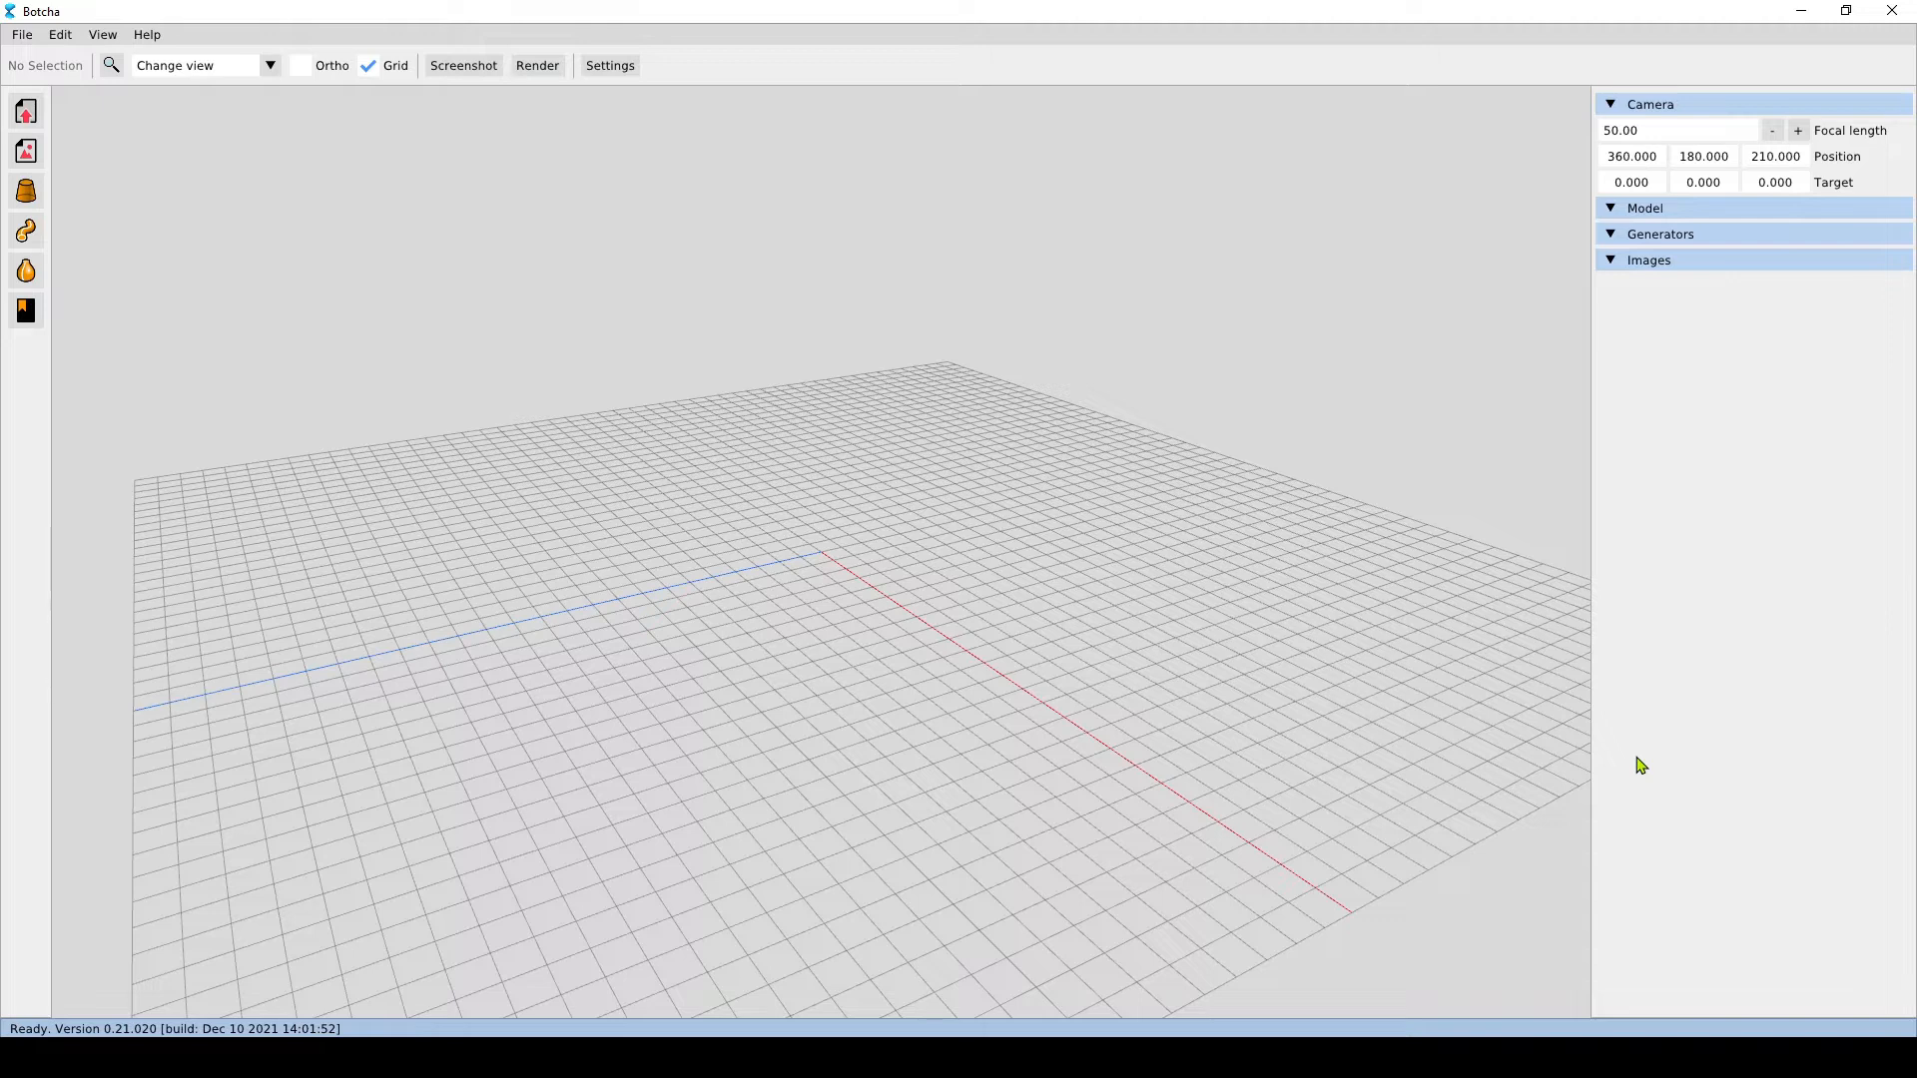
pyautogui.moveTo(1665, 12)
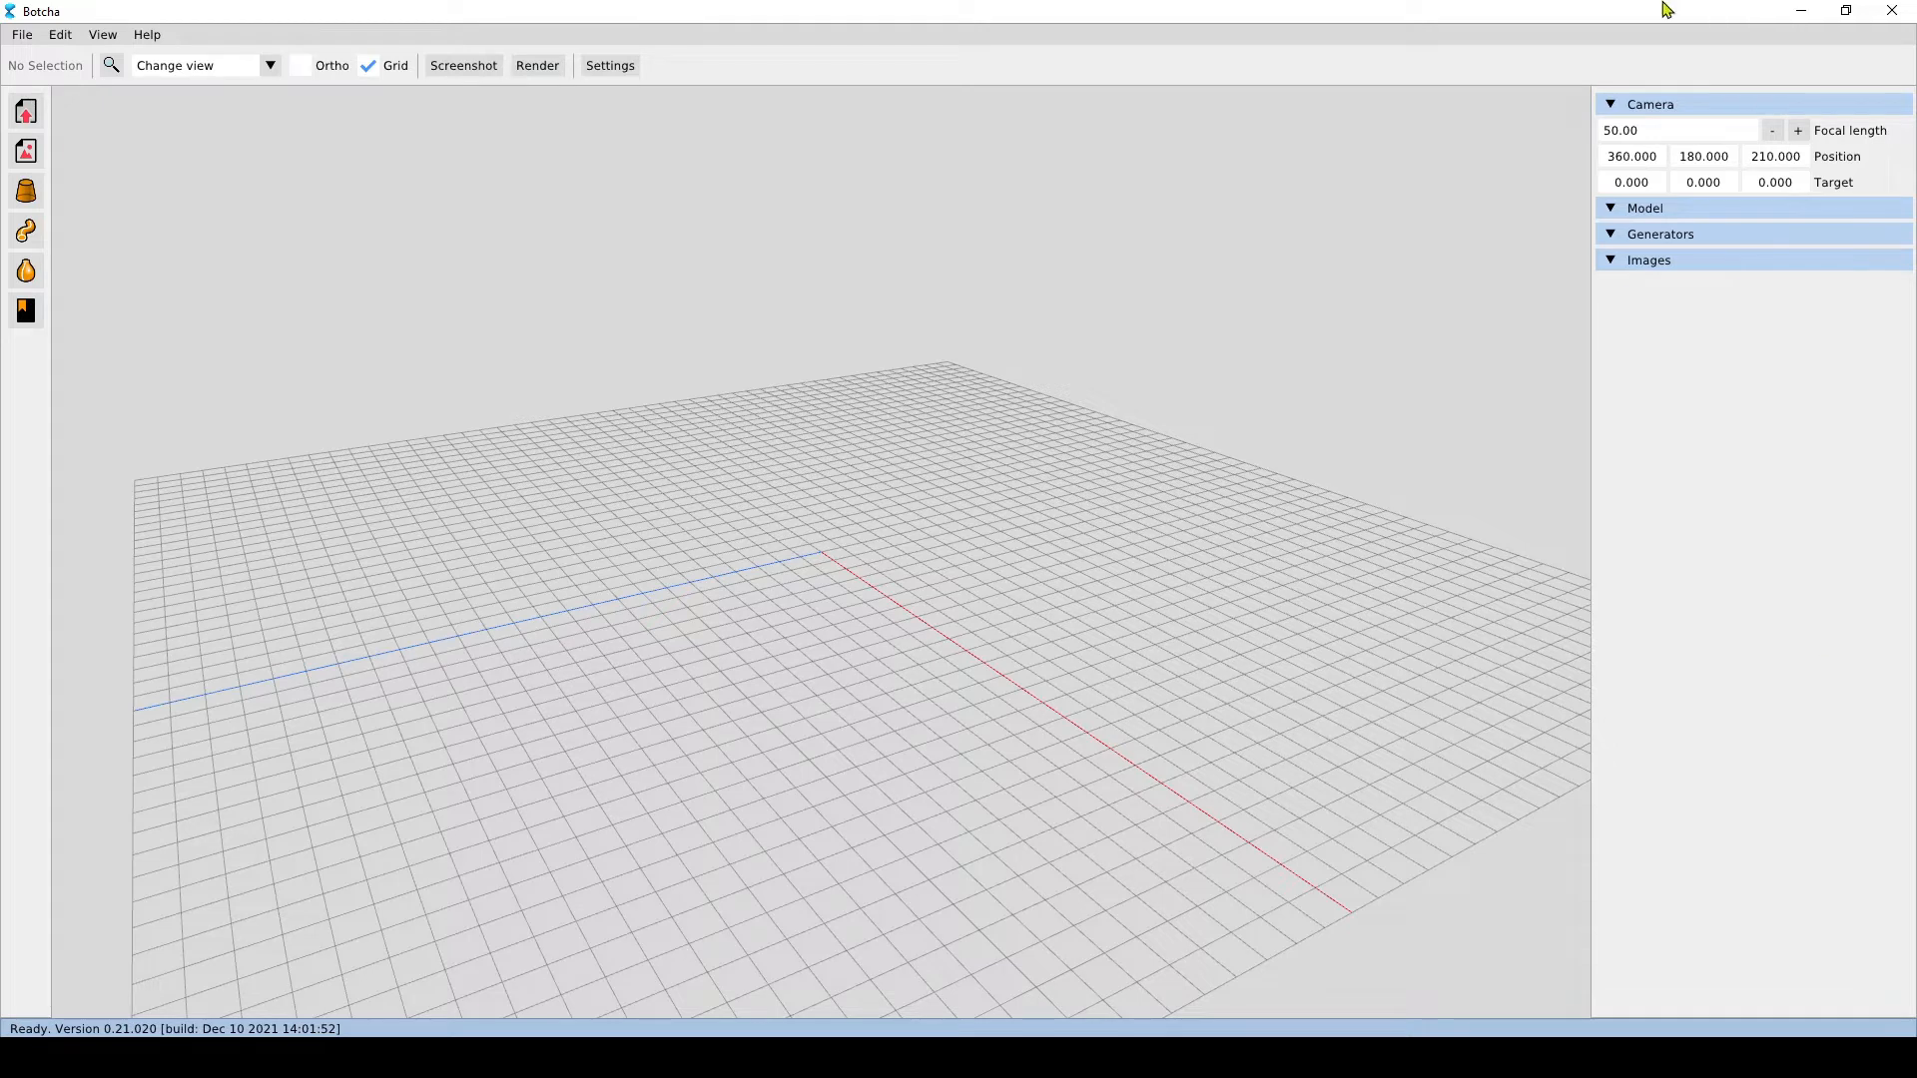
pyautogui.moveTo(1346, 661)
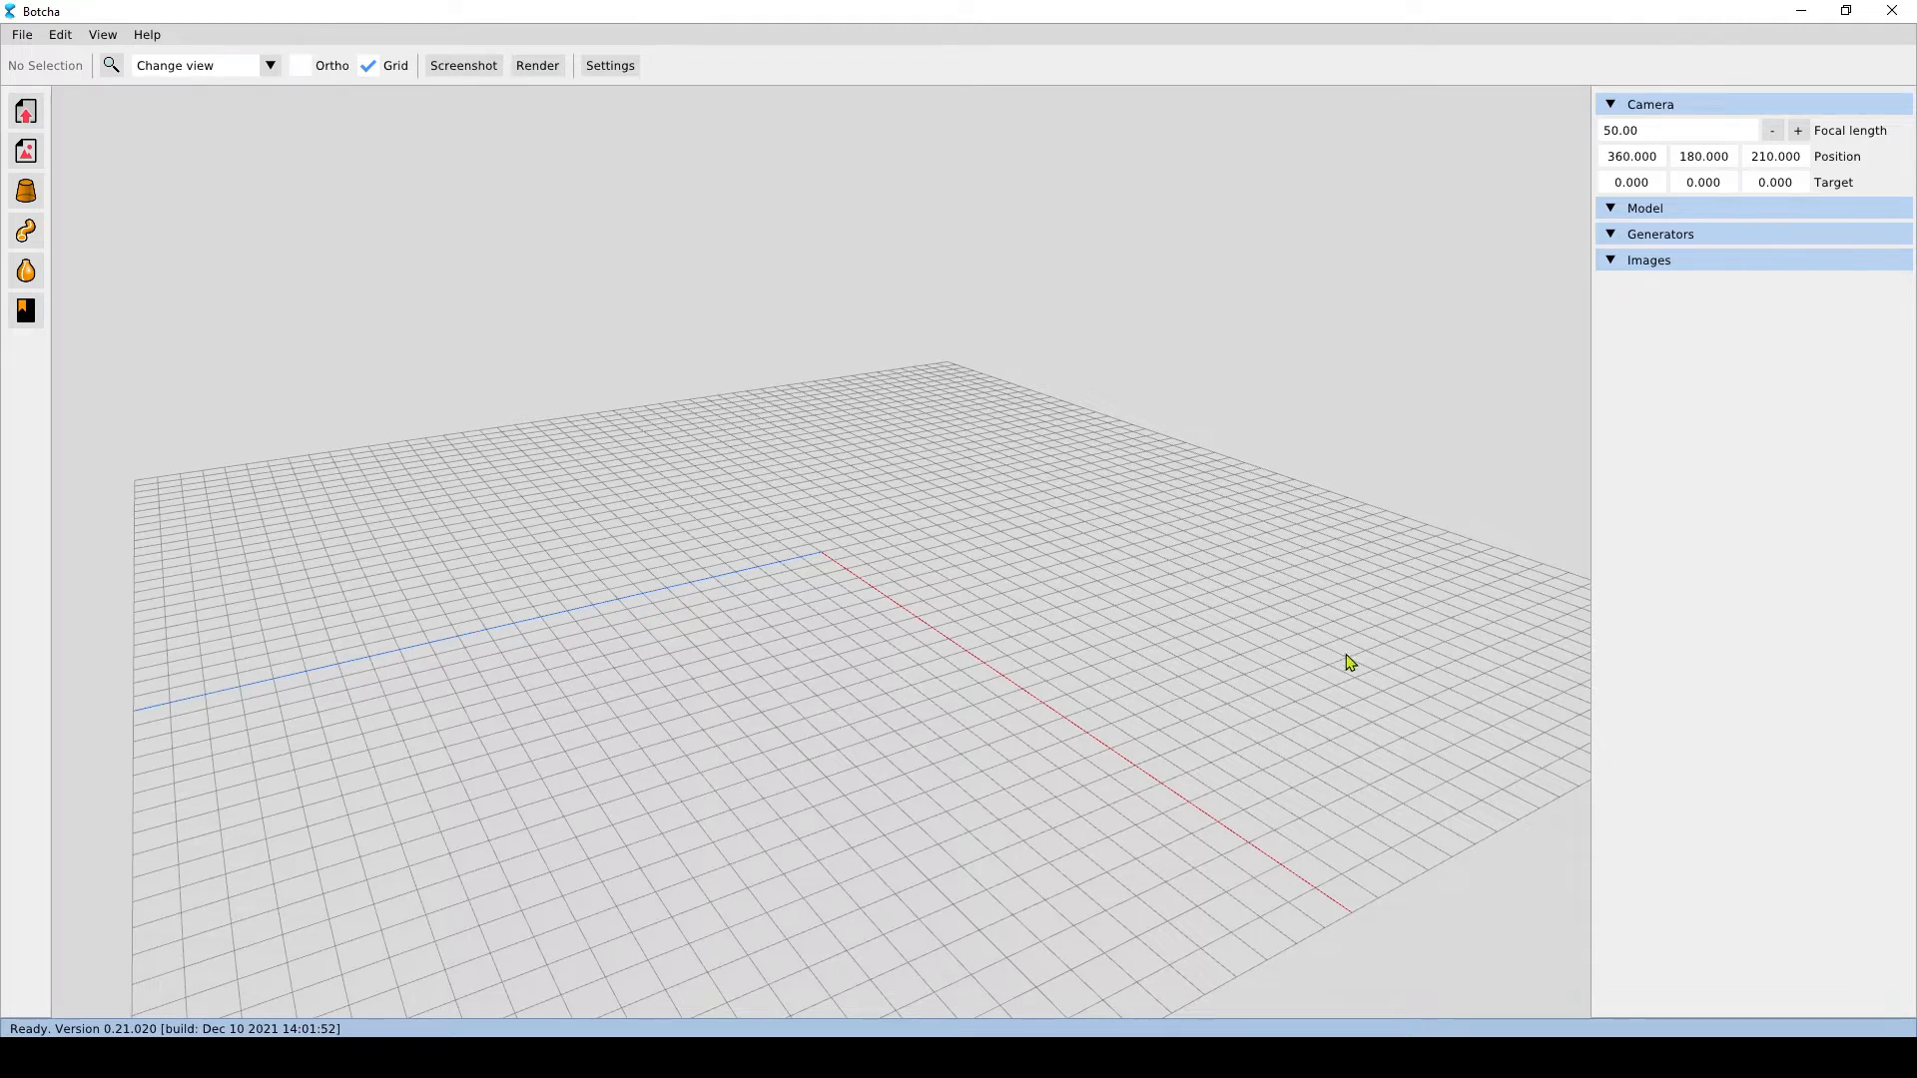
pyautogui.moveTo(375, 598)
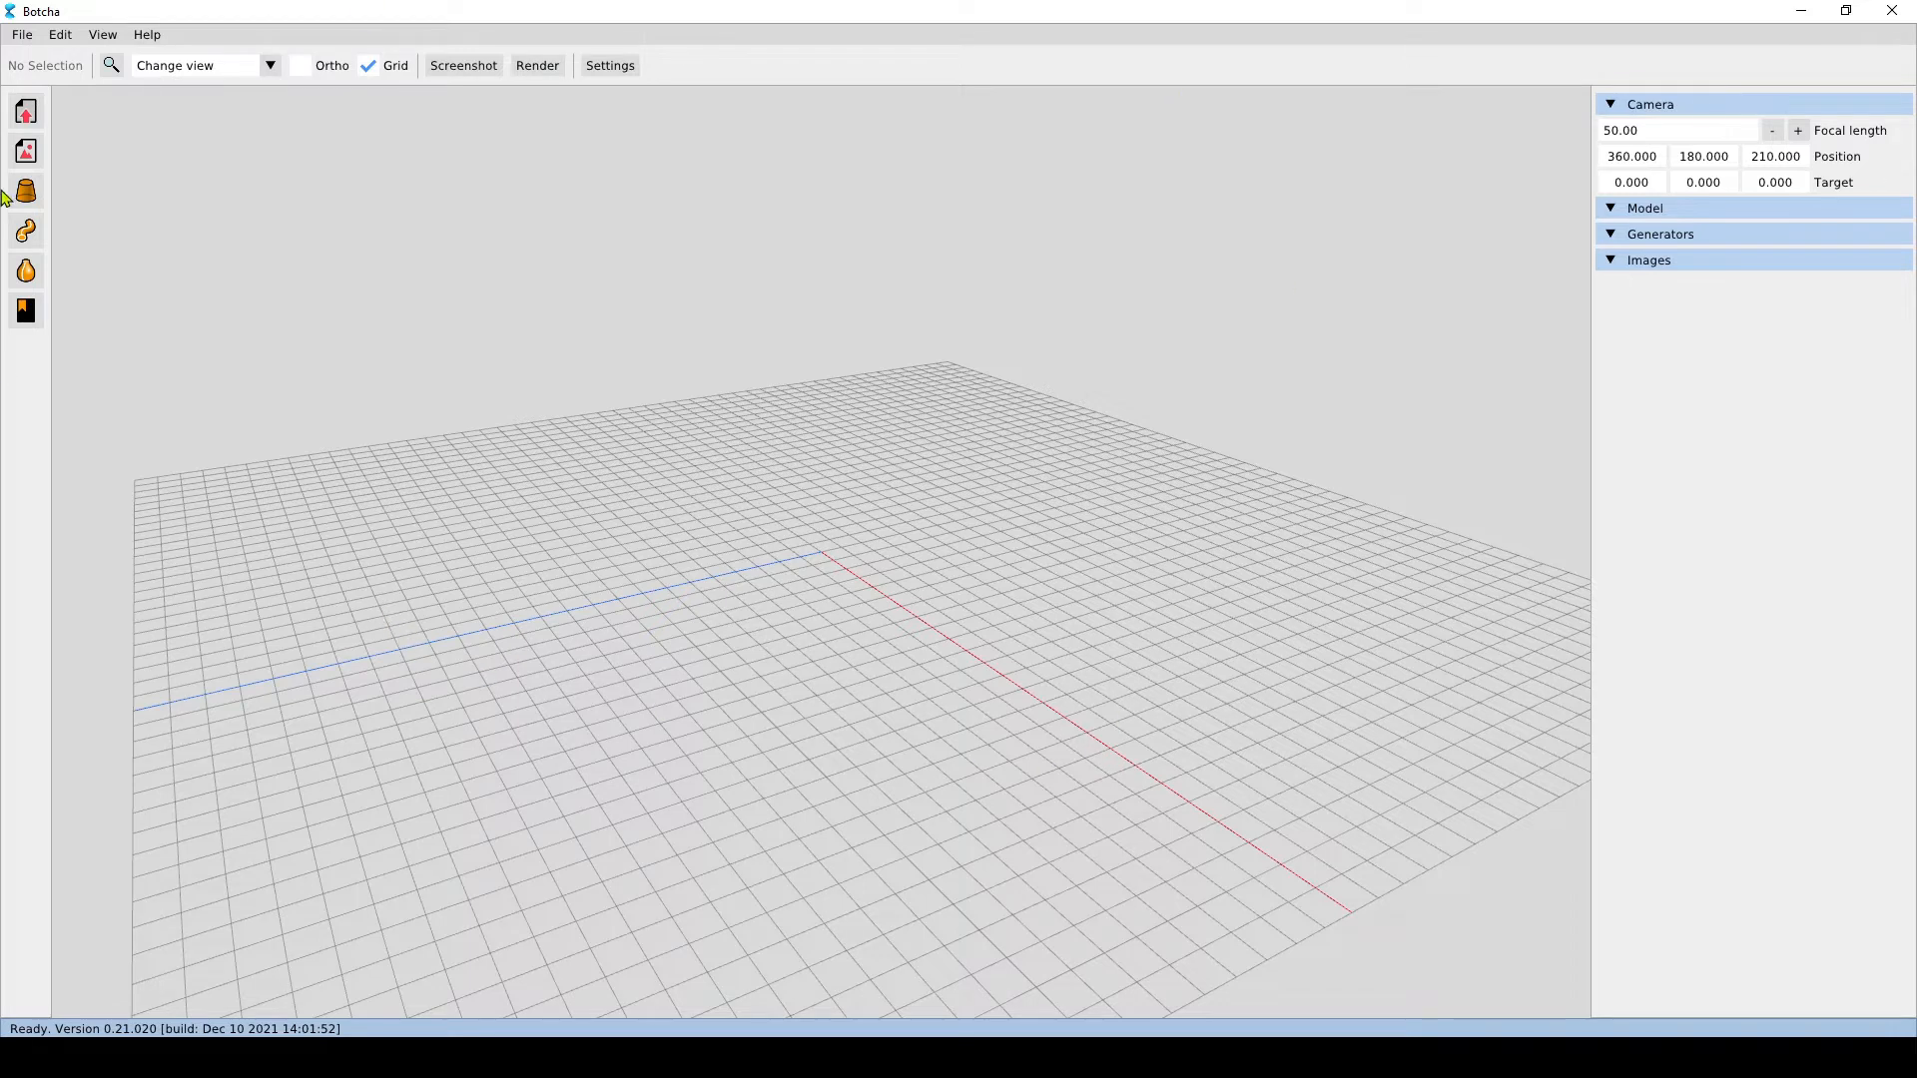
pyautogui.moveTo(790, 796)
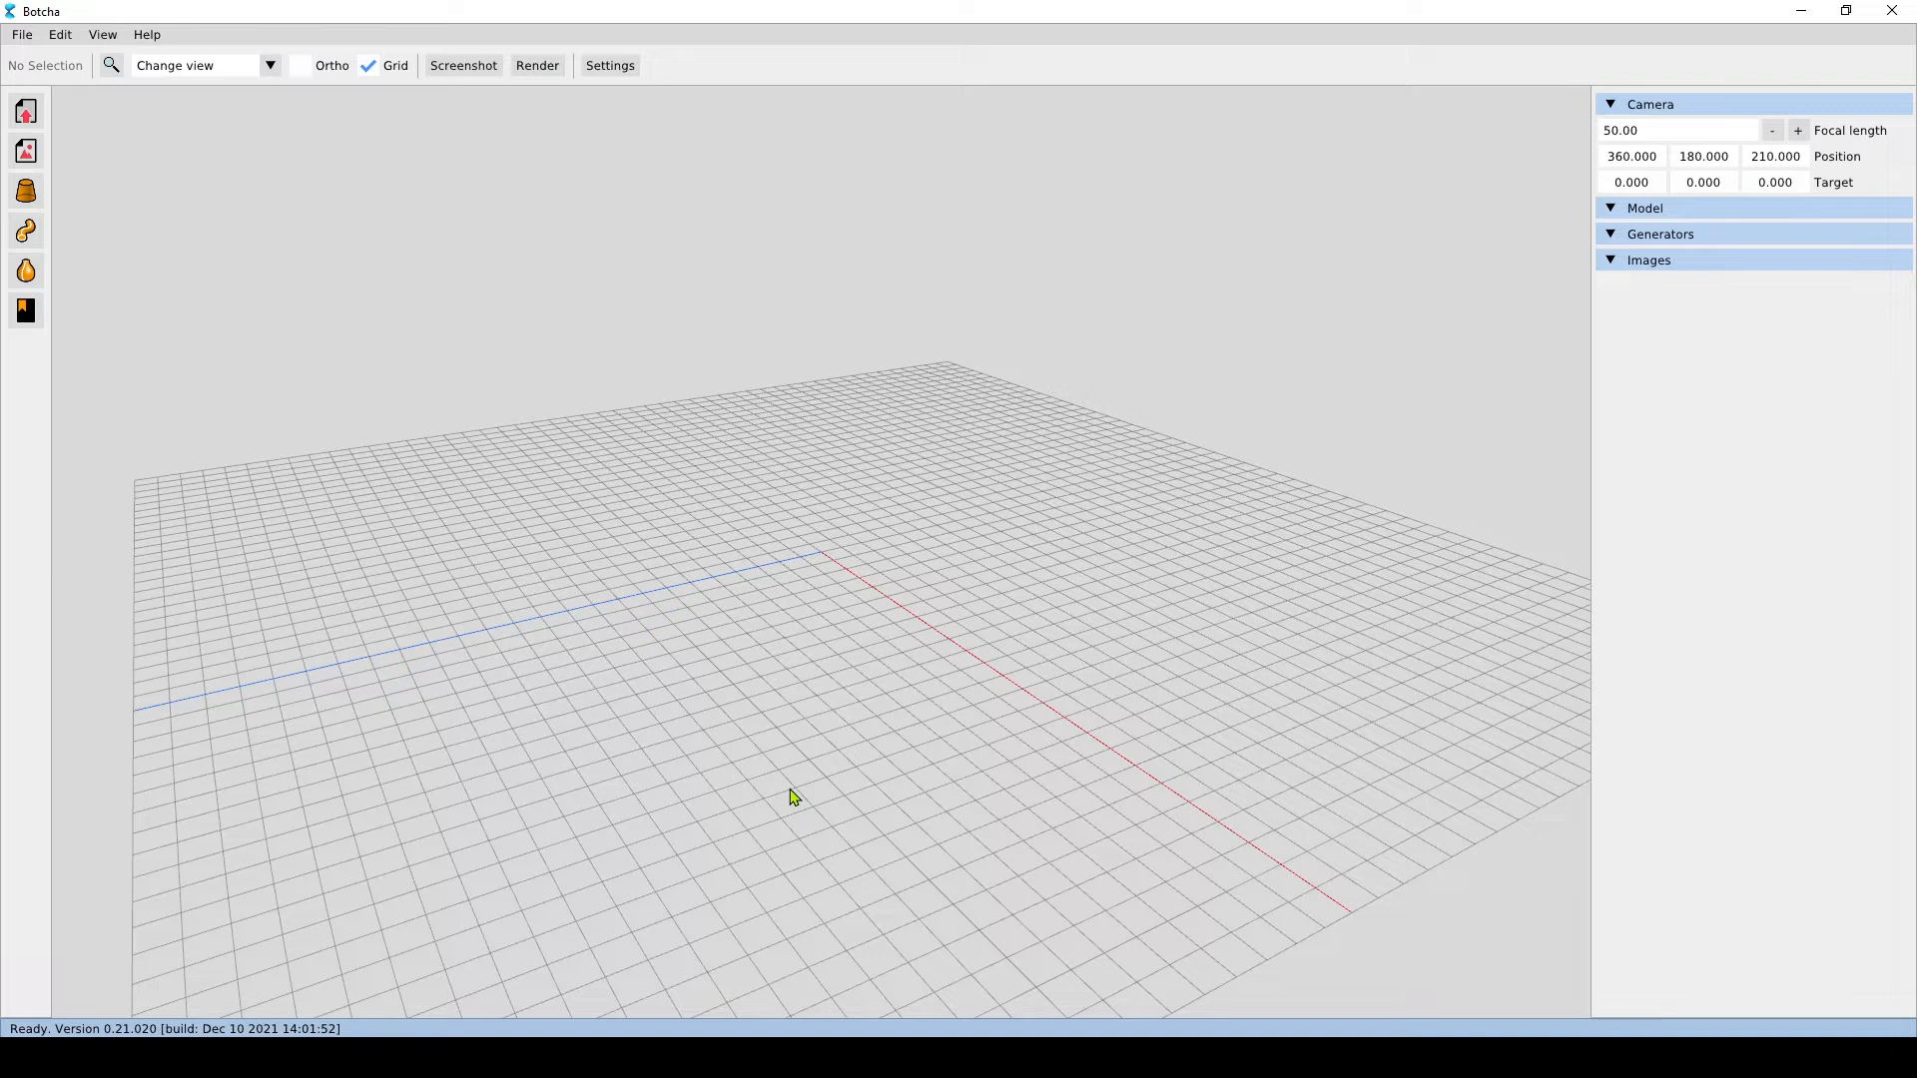
pyautogui.moveTo(24, 98)
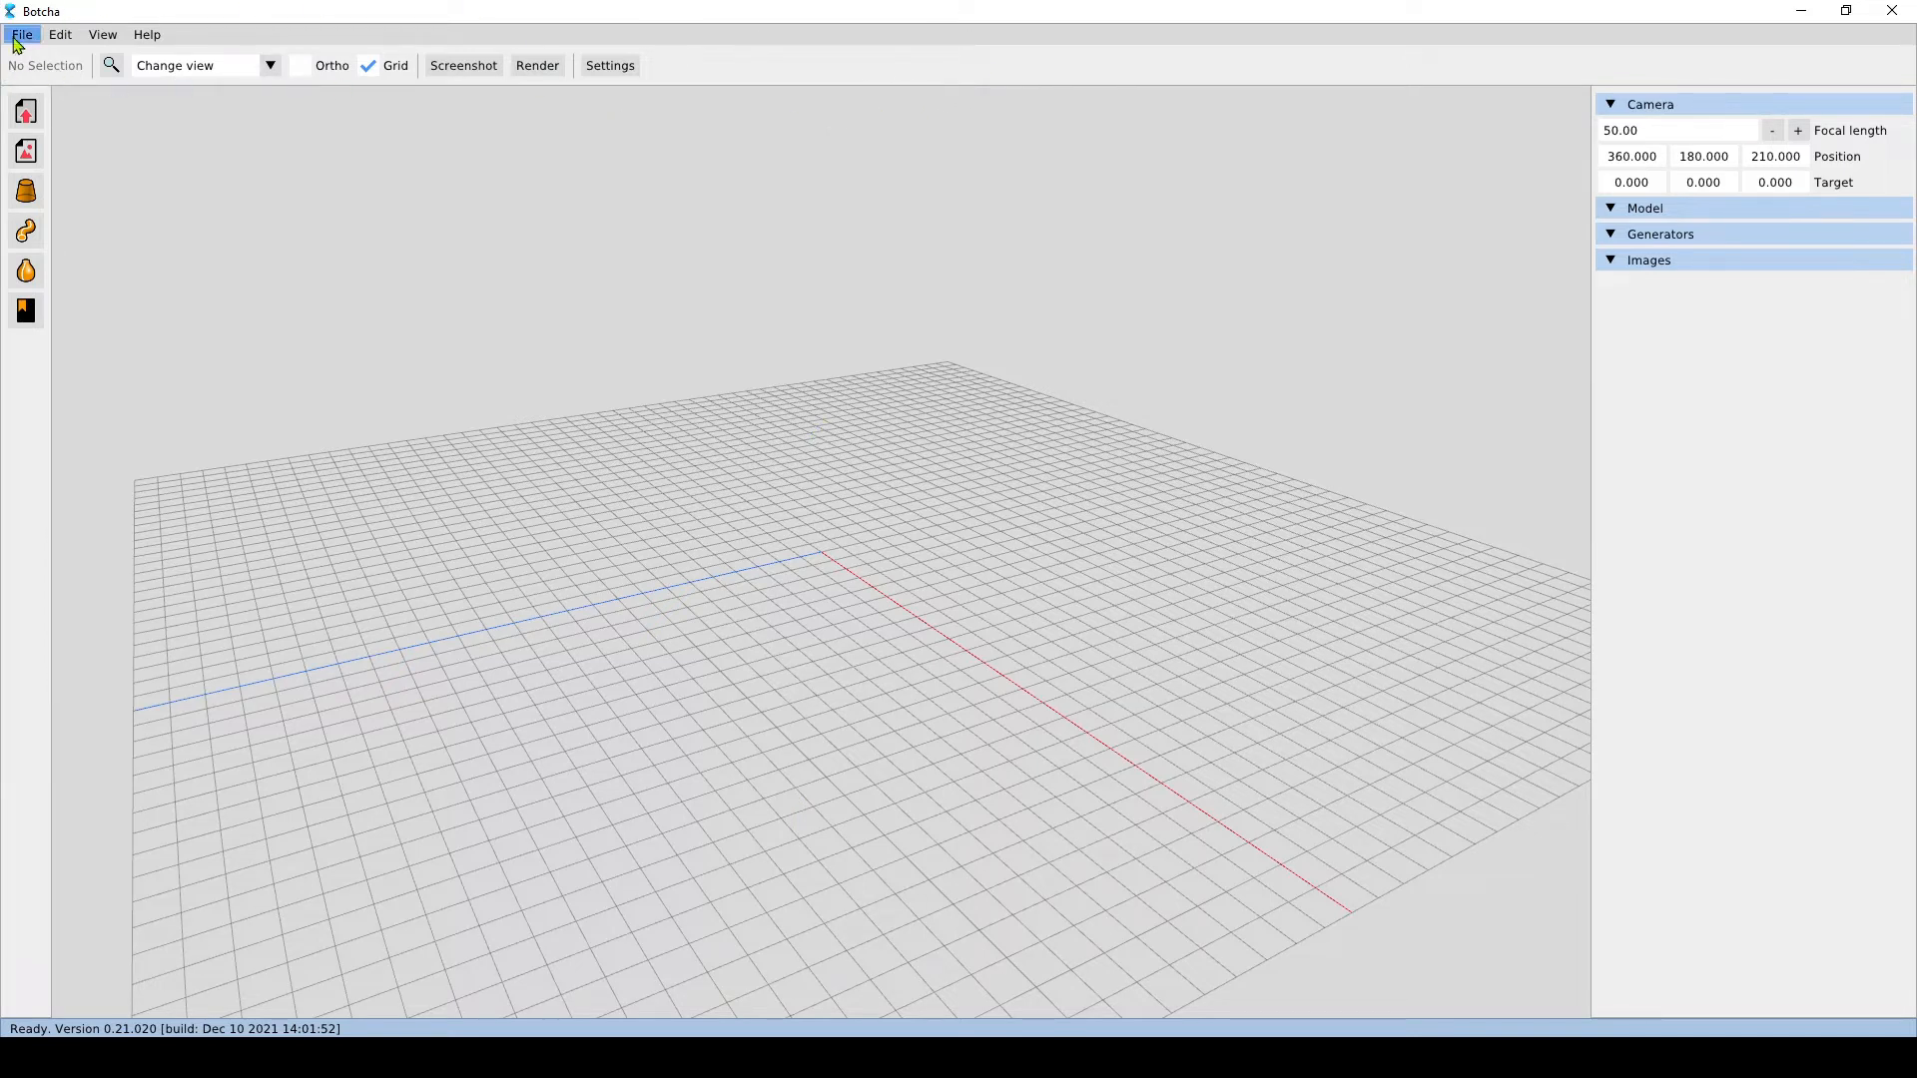
pyautogui.moveTo(474, 344)
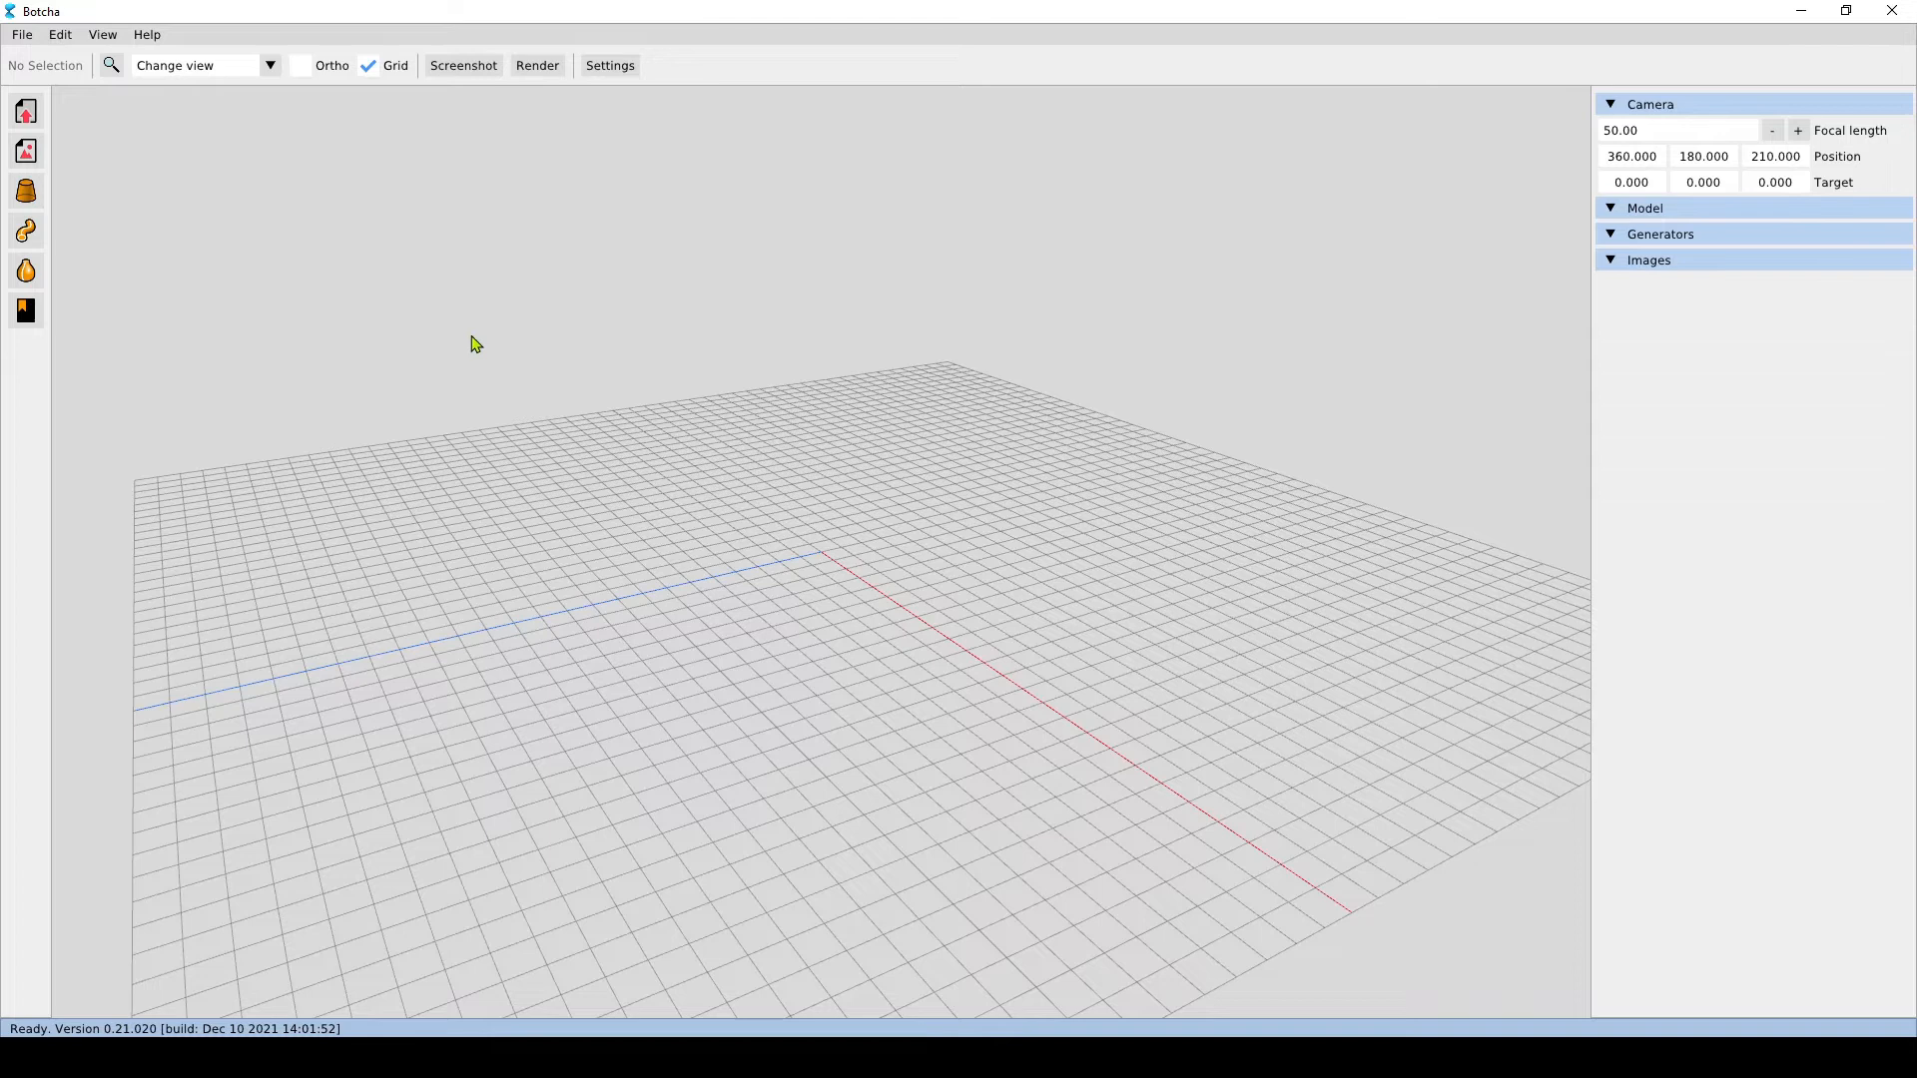
pyautogui.moveTo(28, 78)
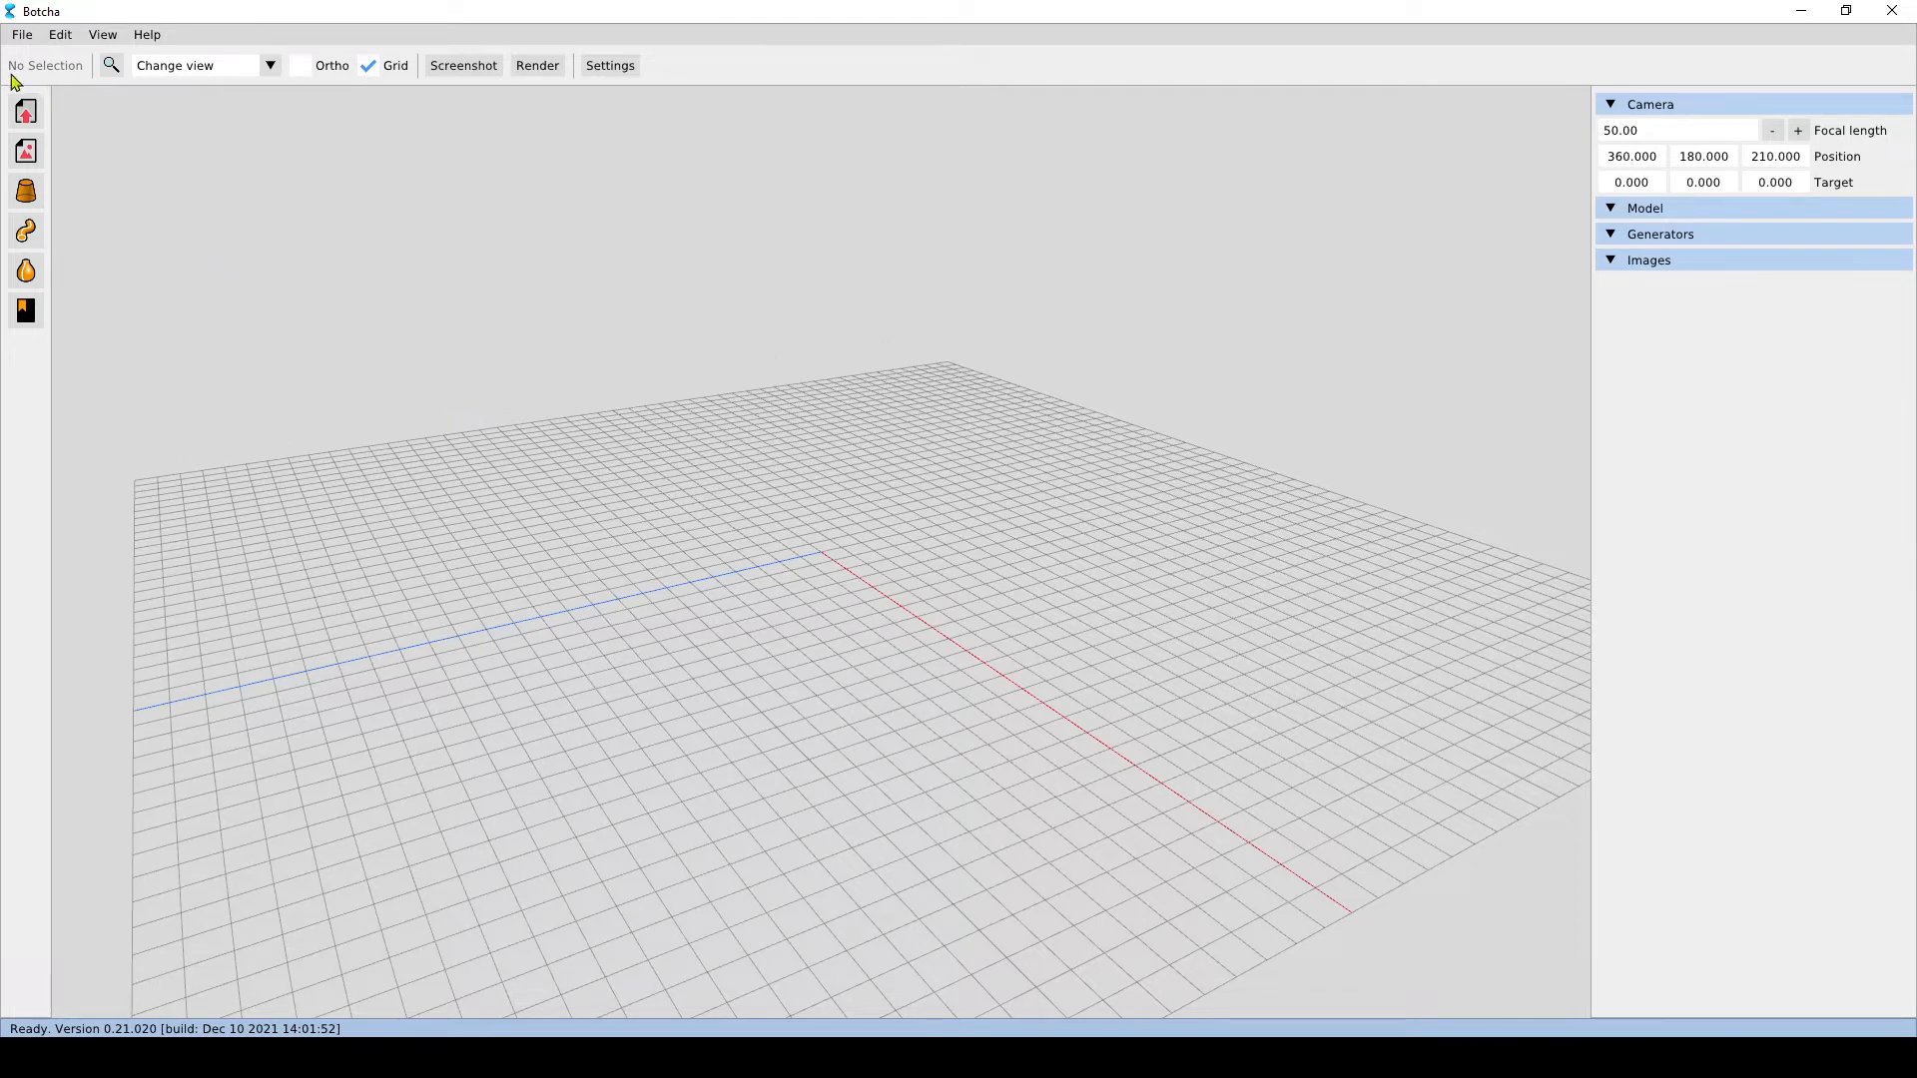
pyautogui.moveTo(75, 68)
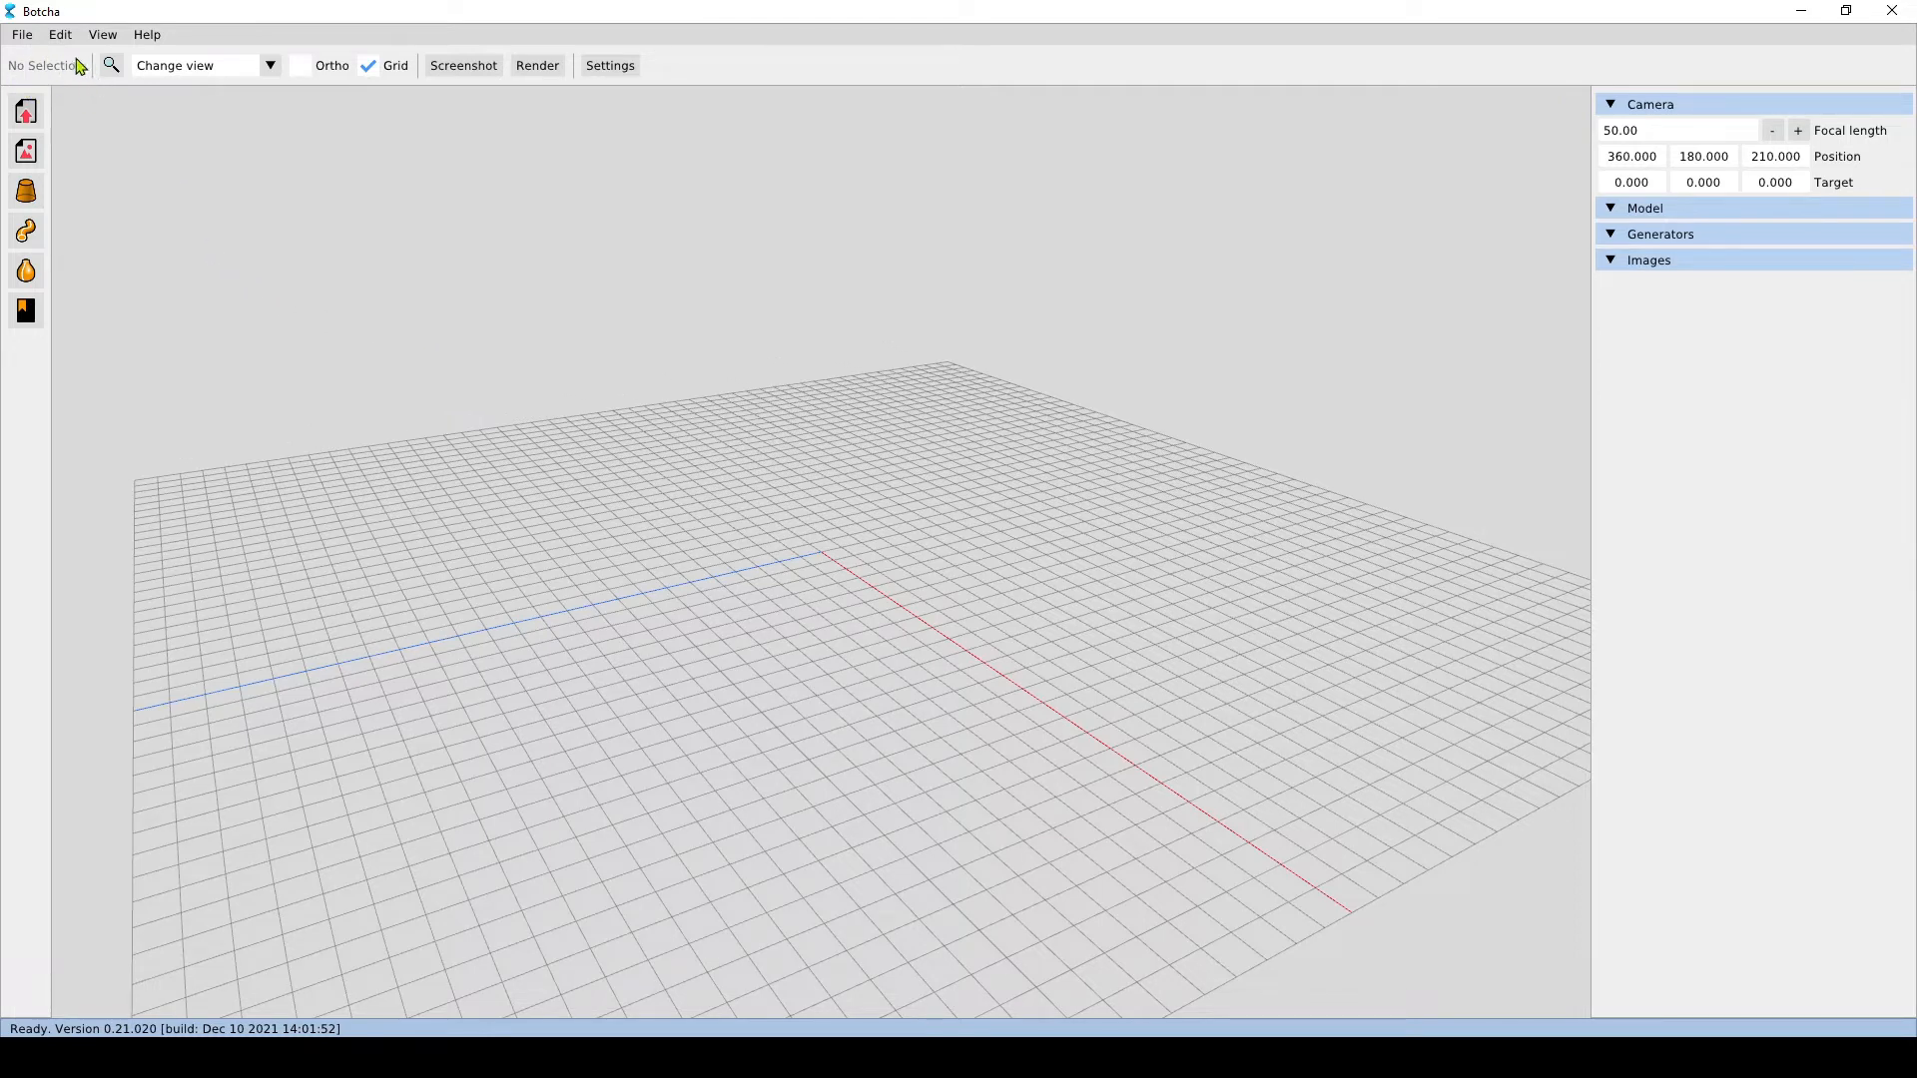
pyautogui.moveTo(180, 152)
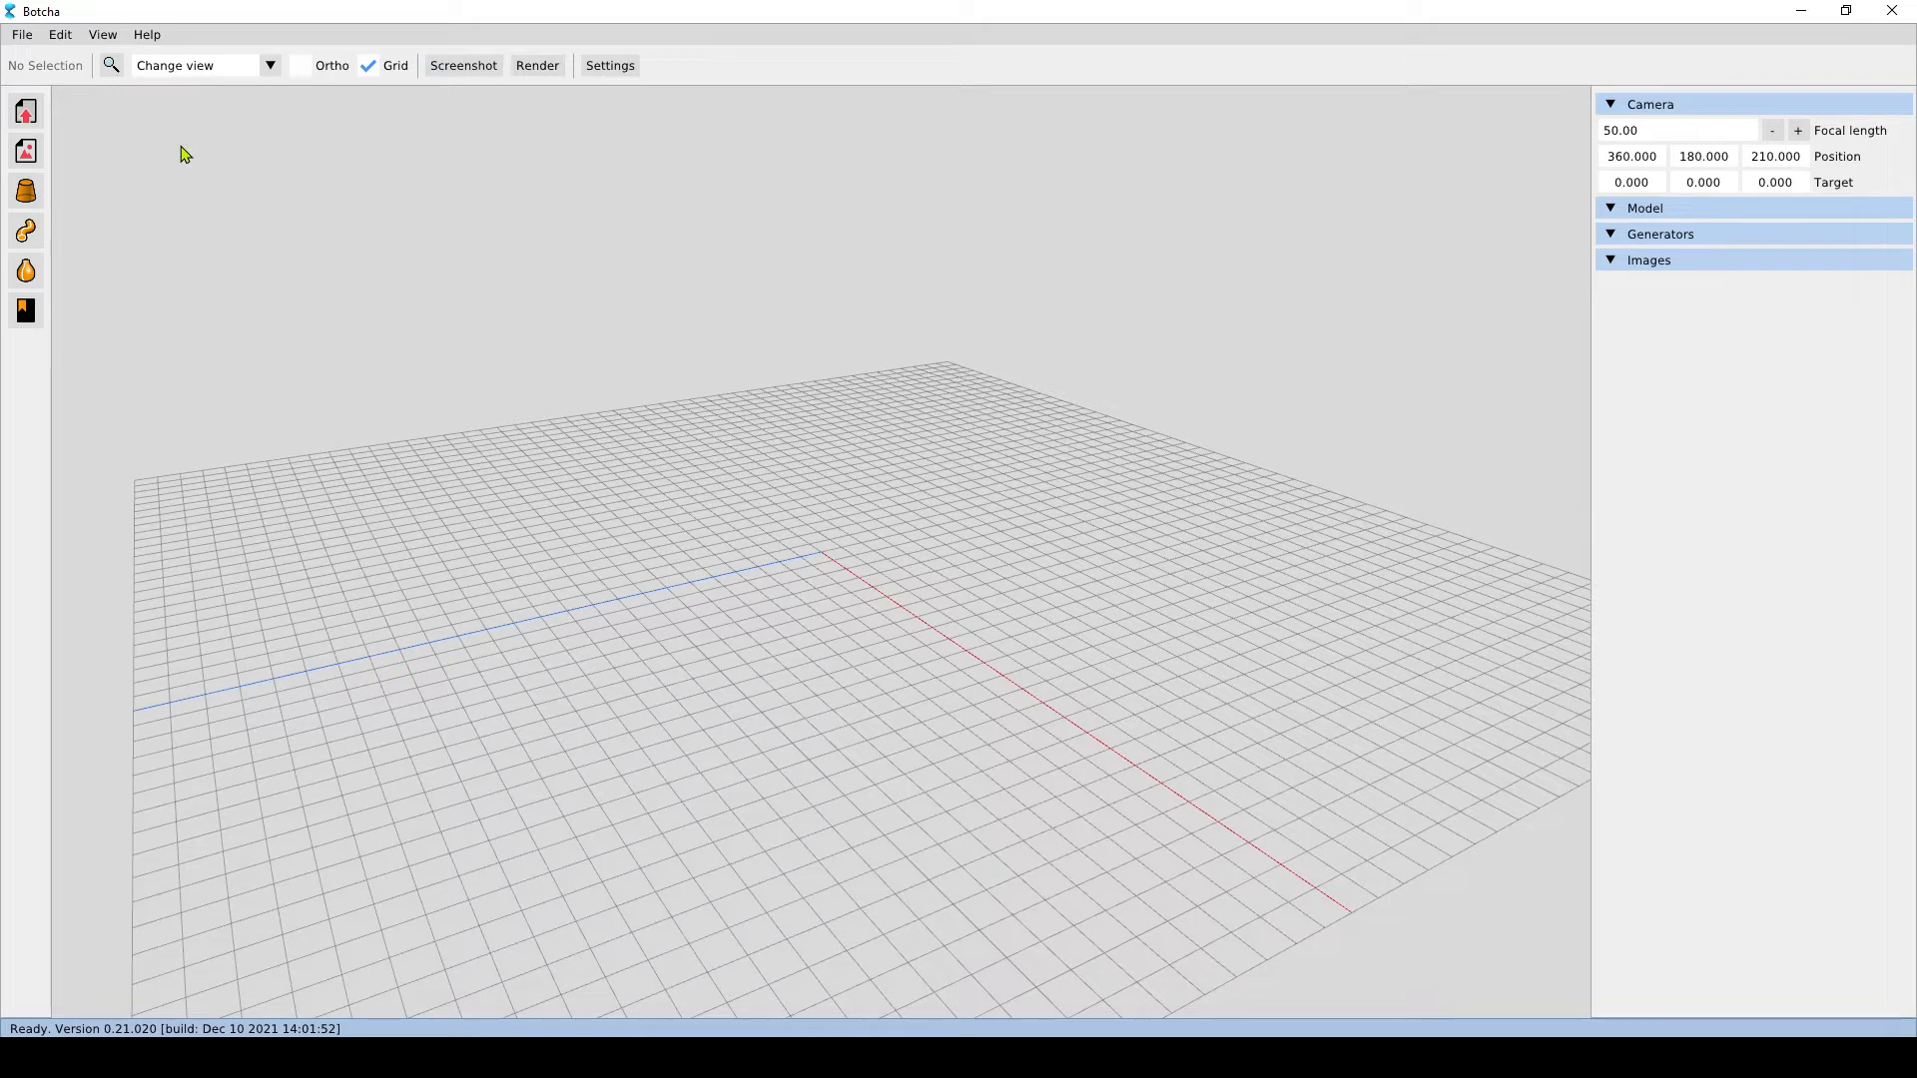
pyautogui.moveTo(110, 92)
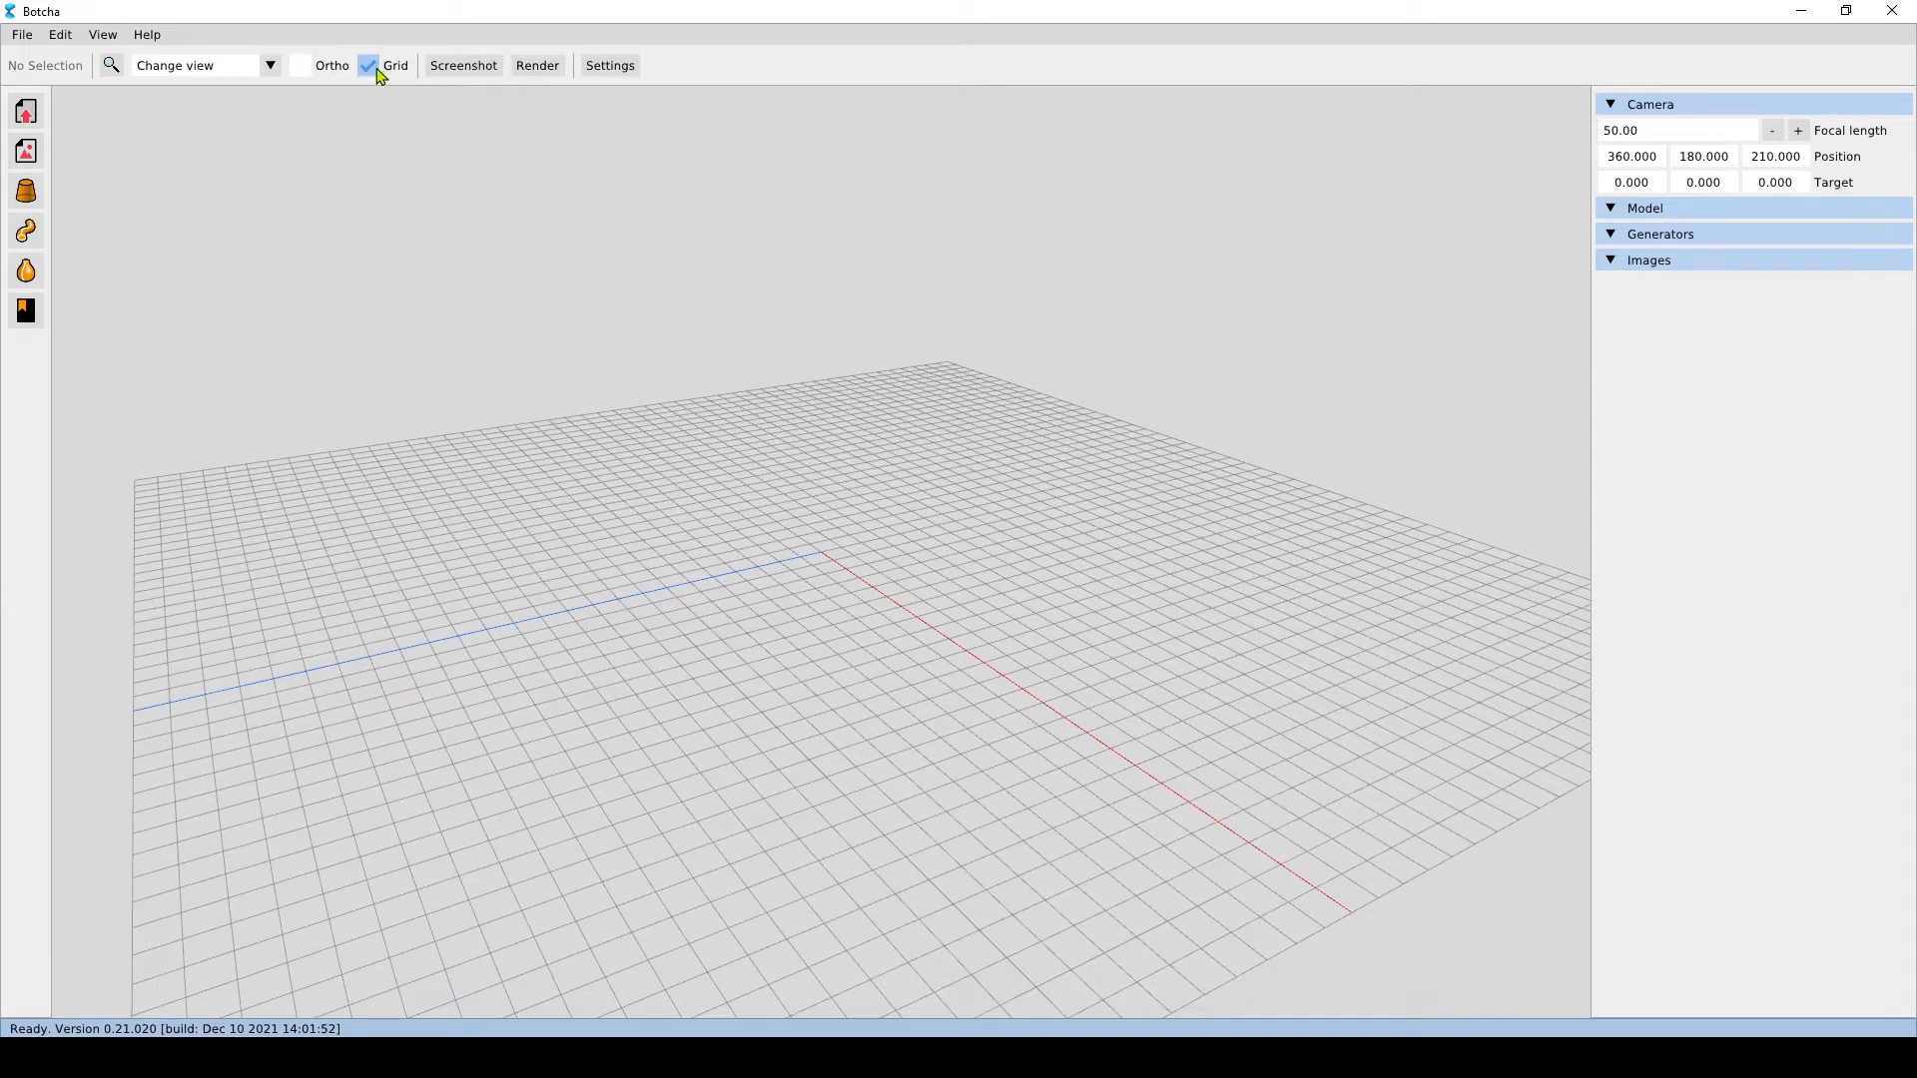
# Hide and re-show the ground grid, then try the toolbar and a viewport right-click
pyautogui.click(364, 66)
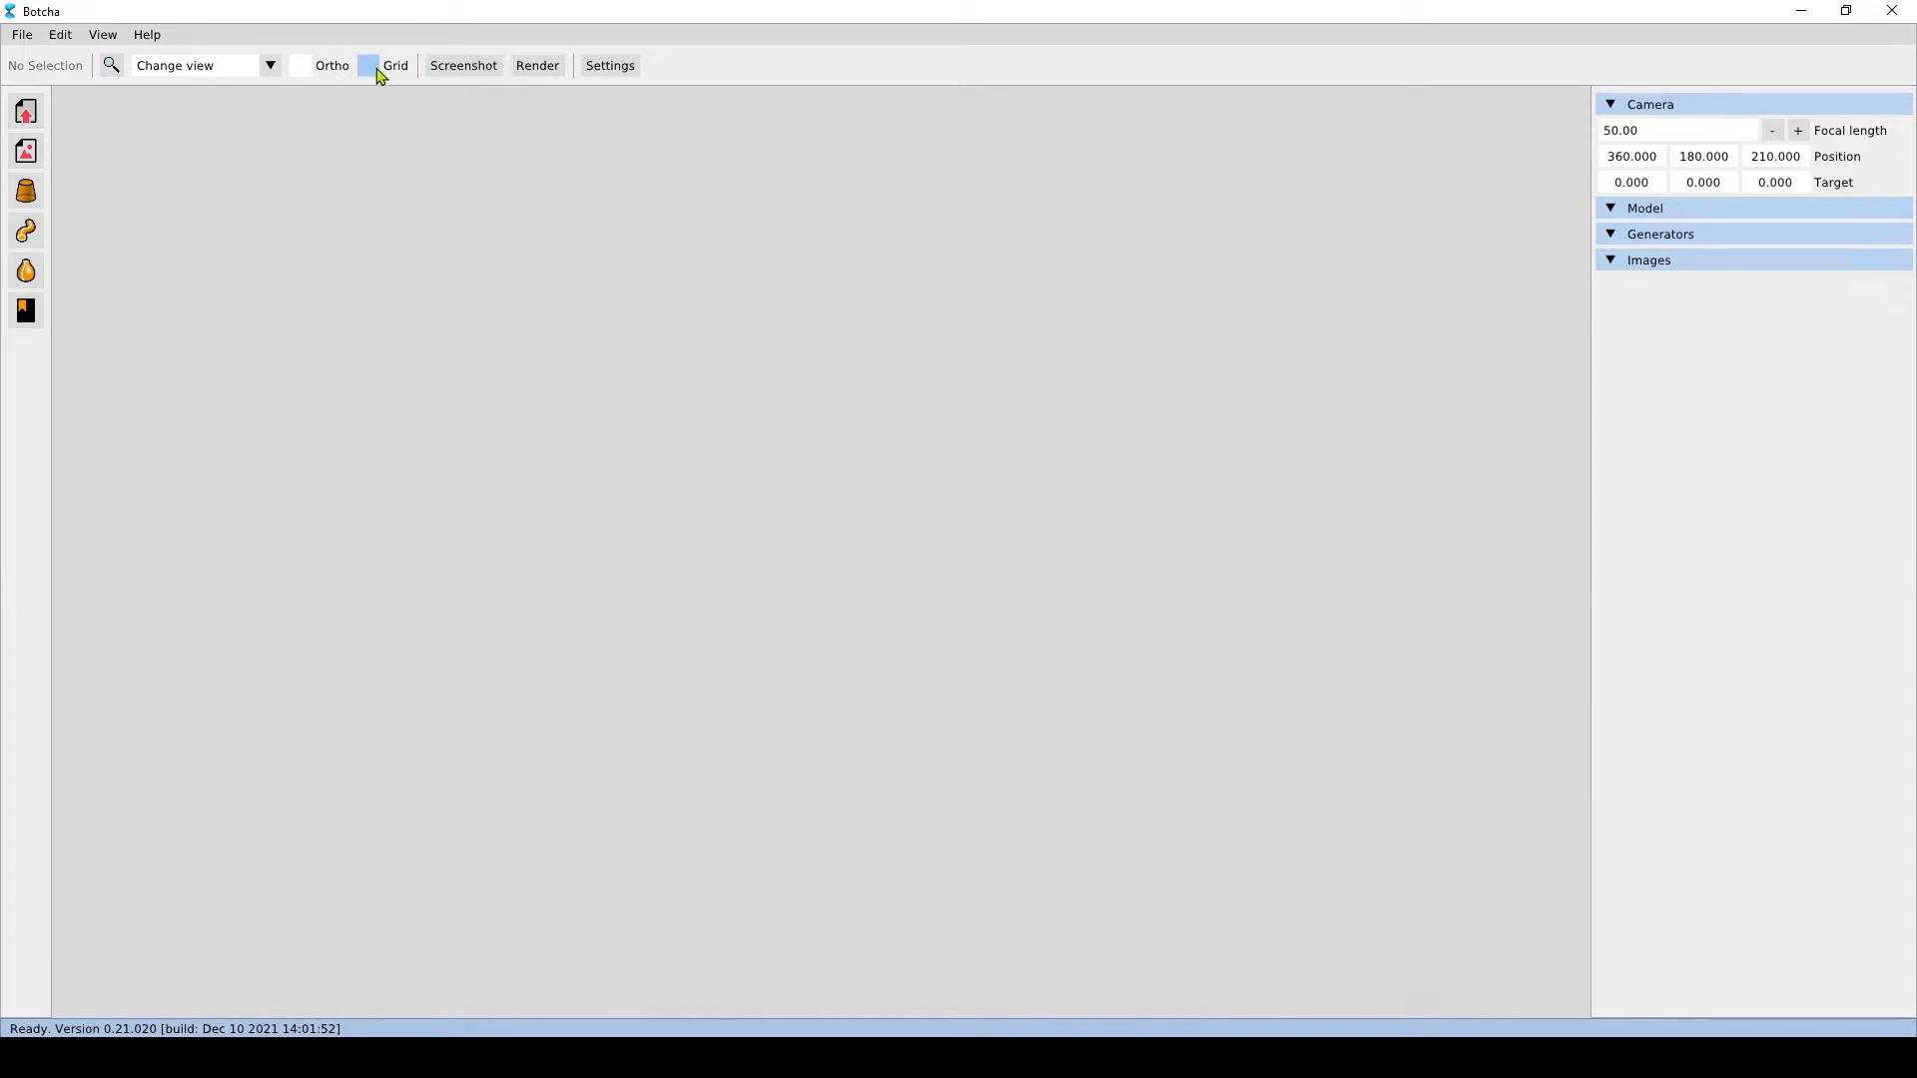
pyautogui.click(369, 64)
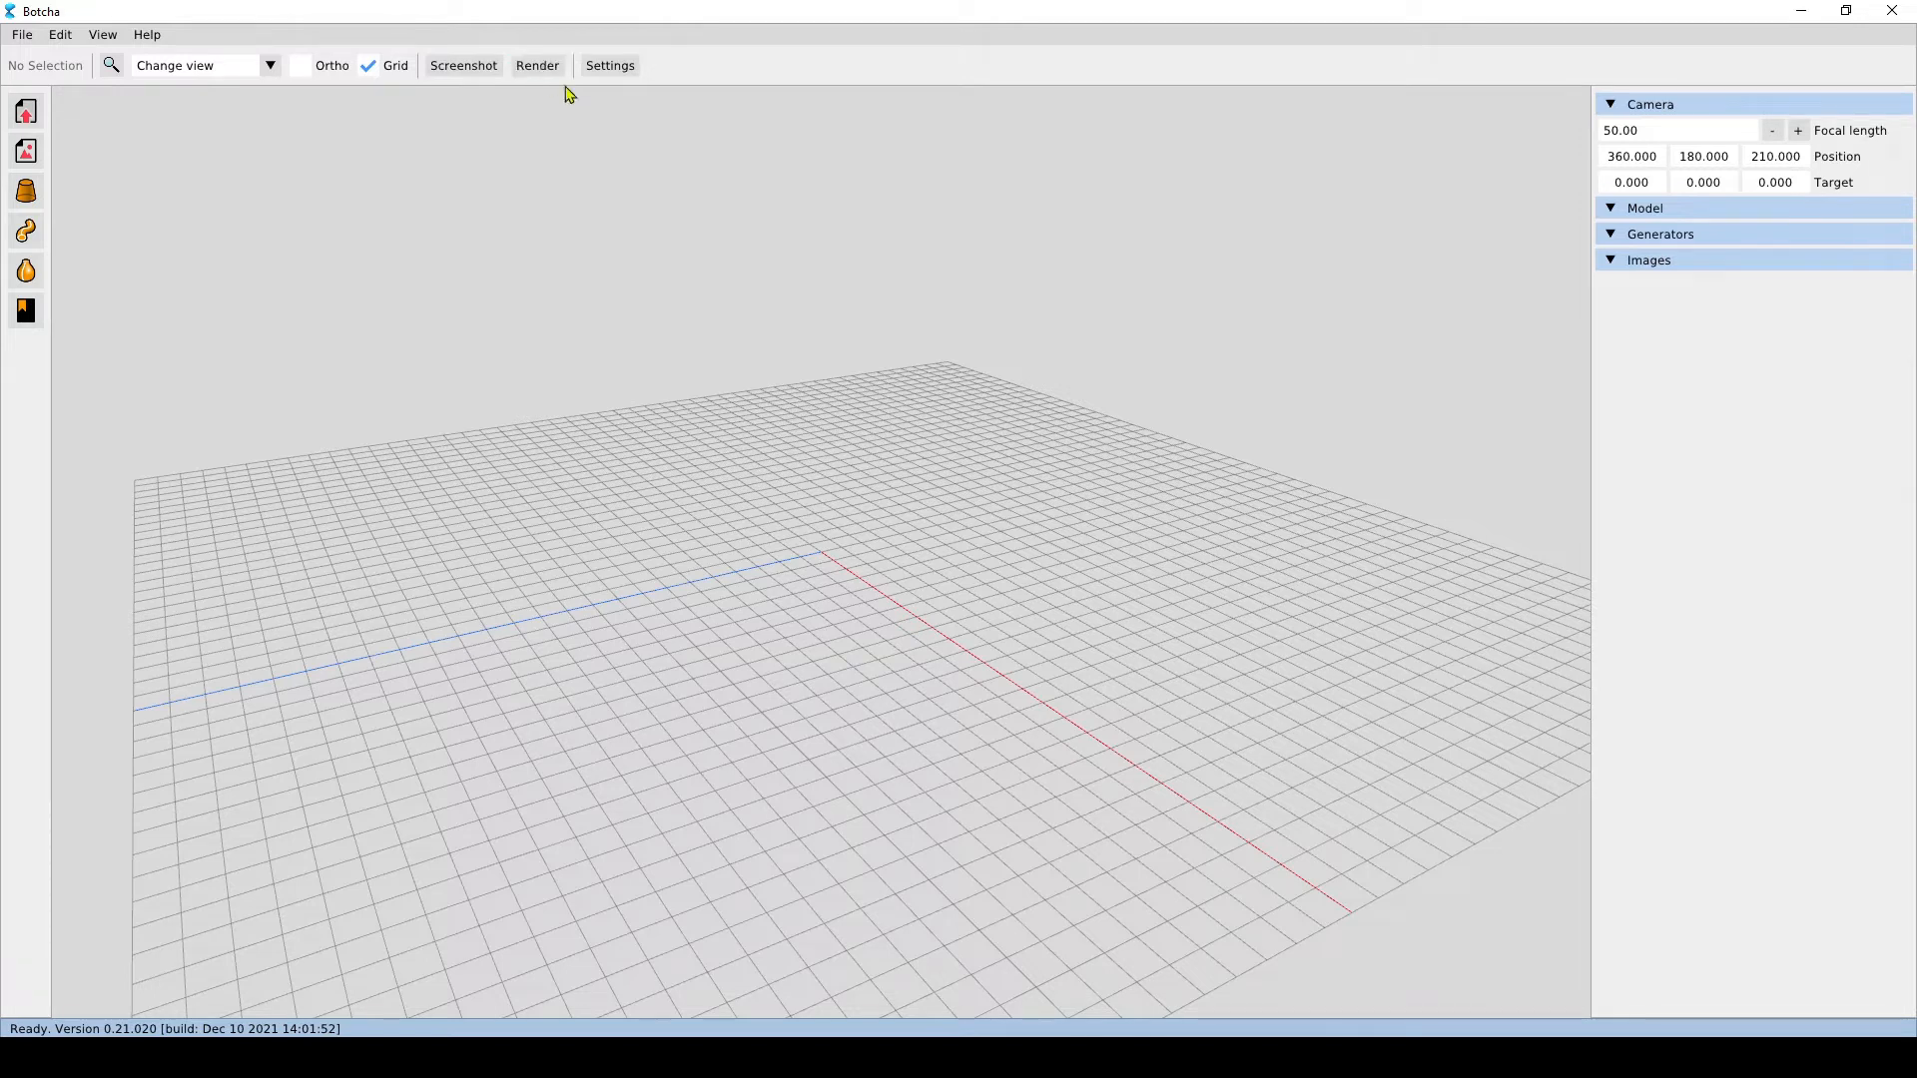
pyautogui.moveTo(52, 44)
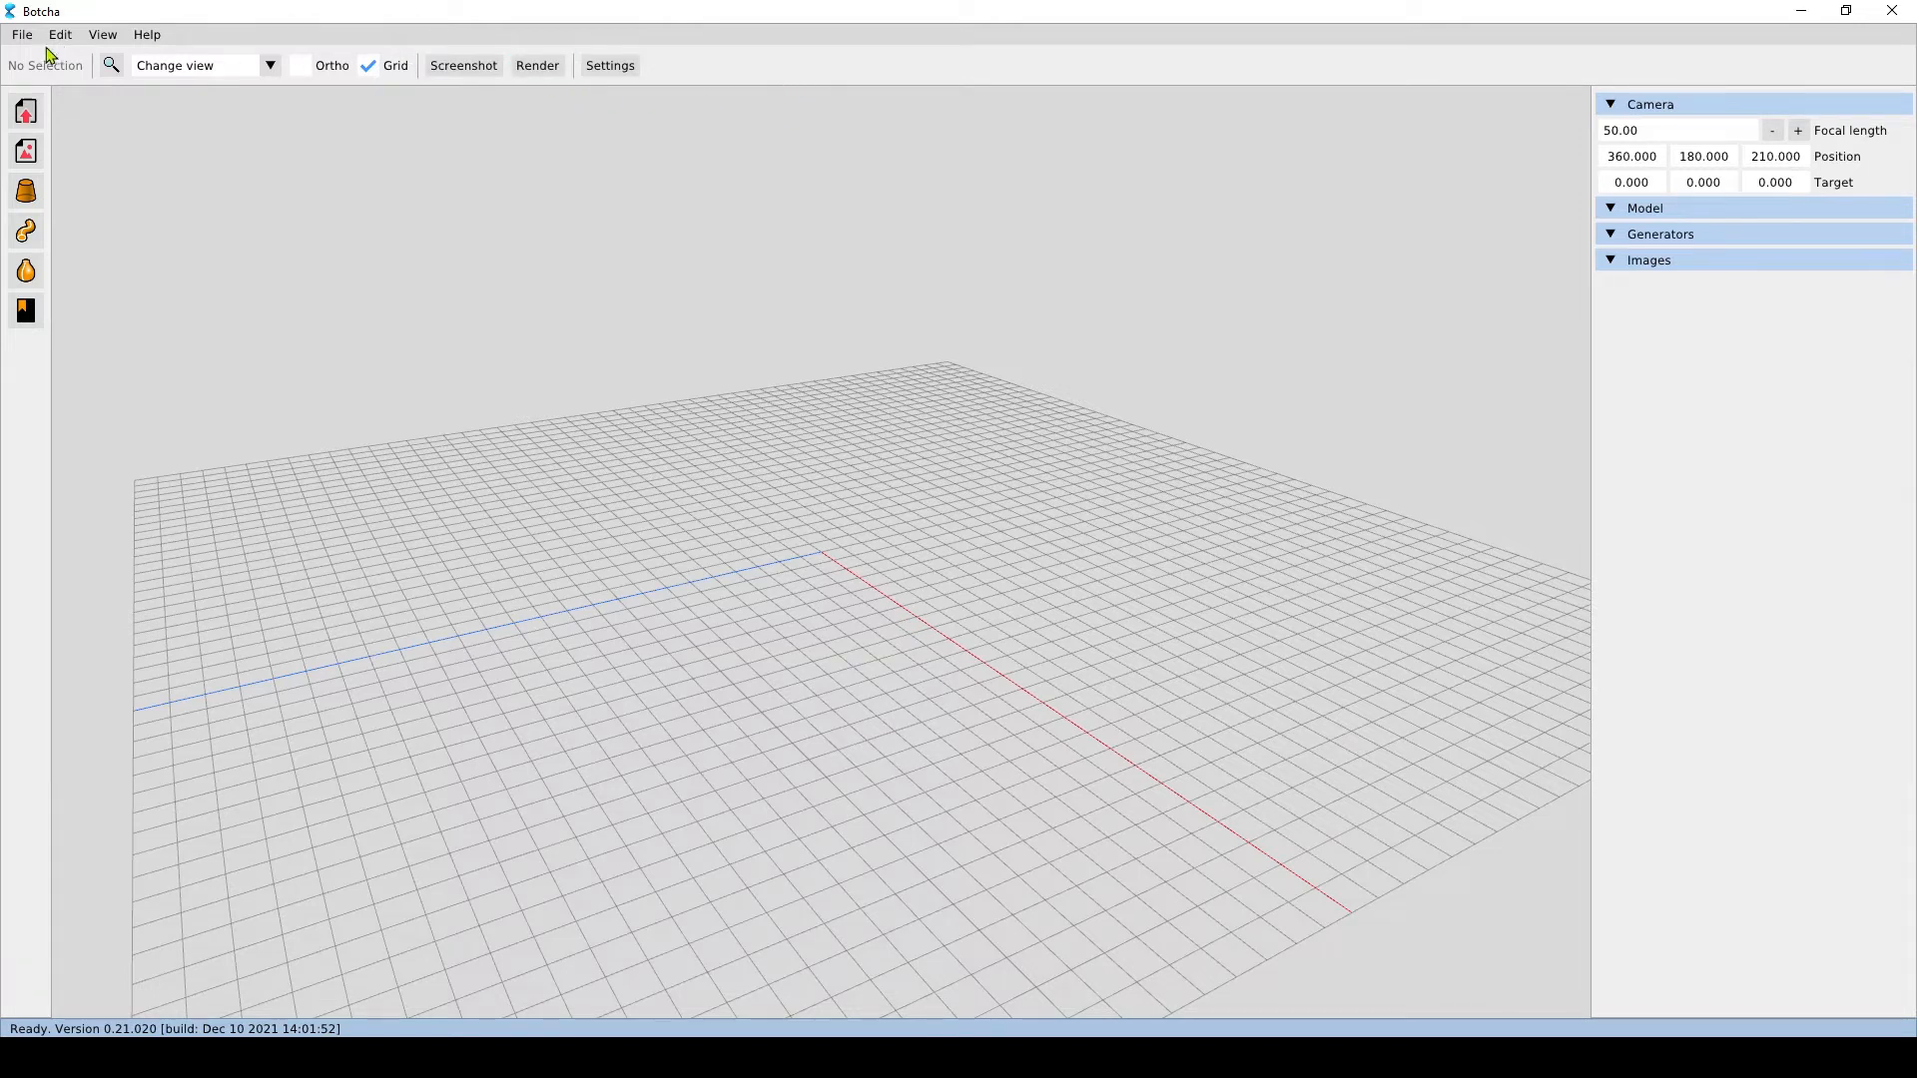
pyautogui.moveTo(990, 76)
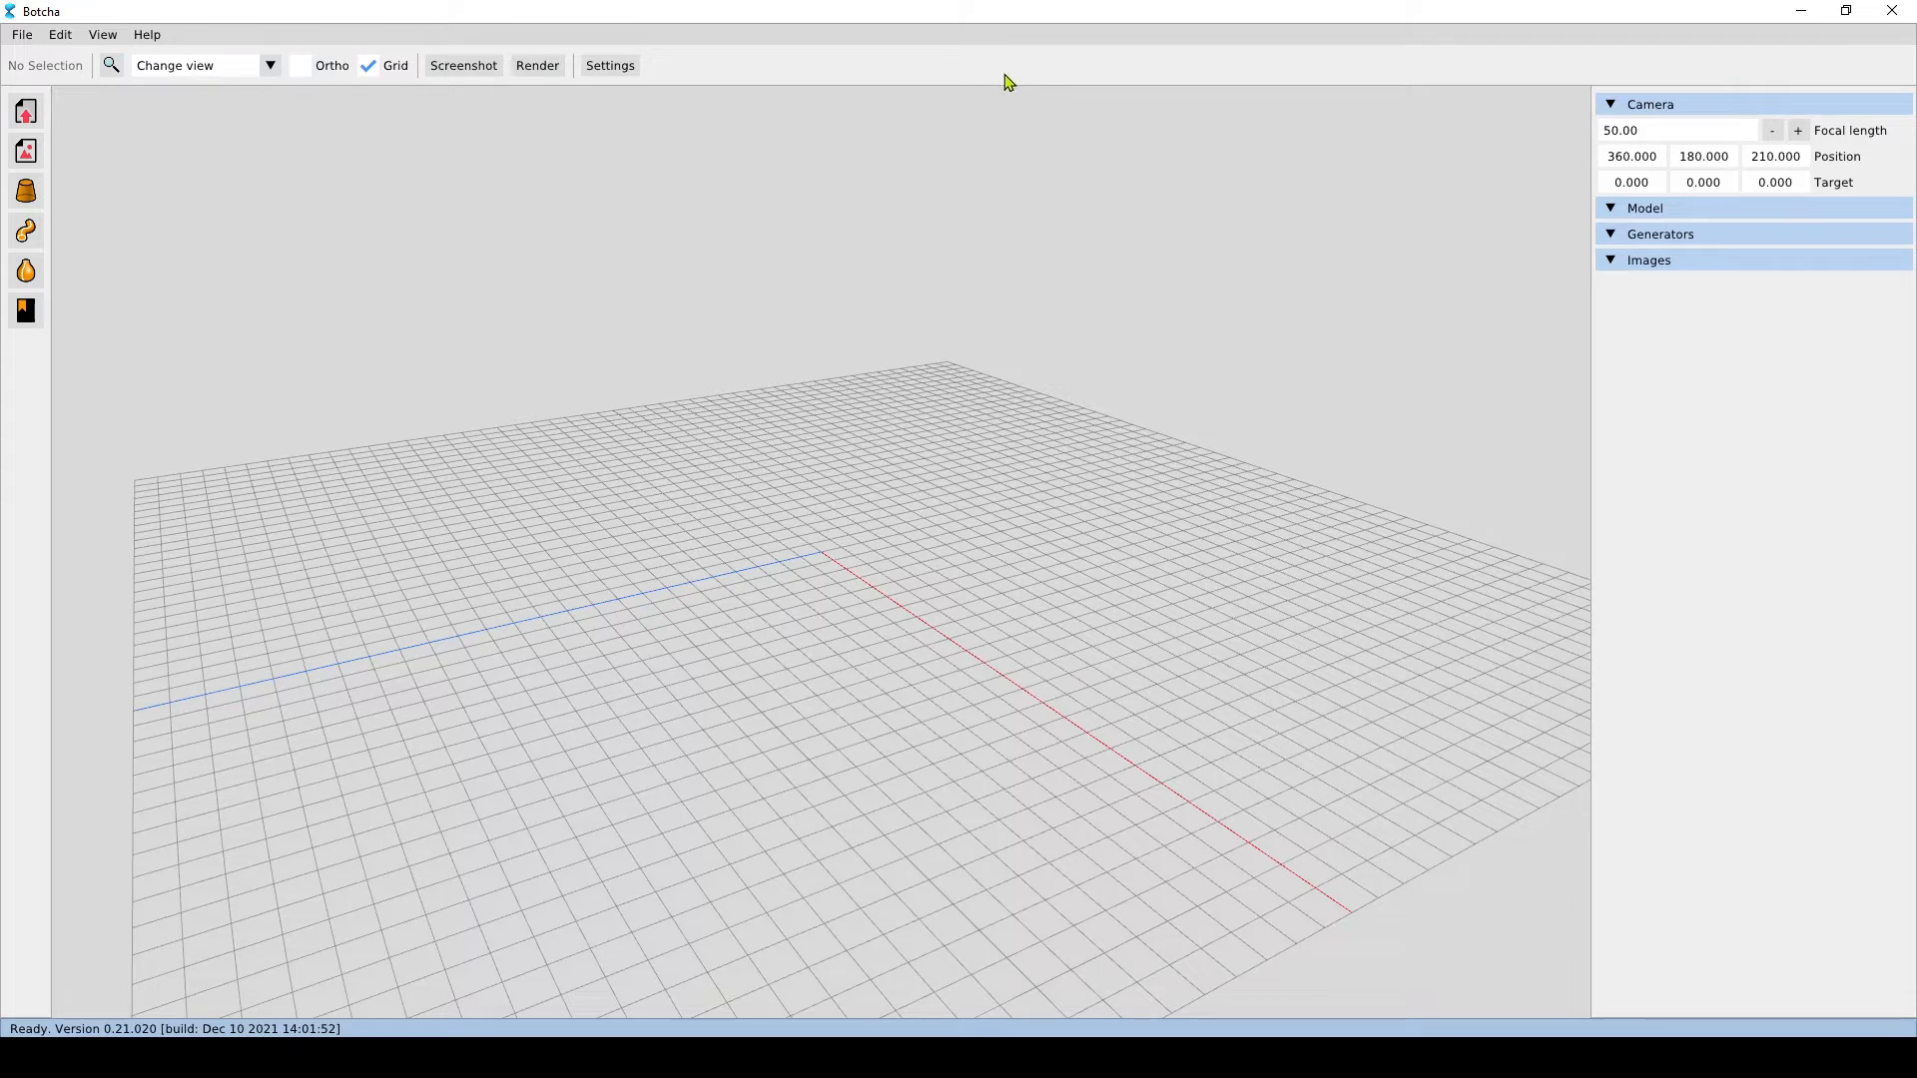
pyautogui.moveTo(973, 96)
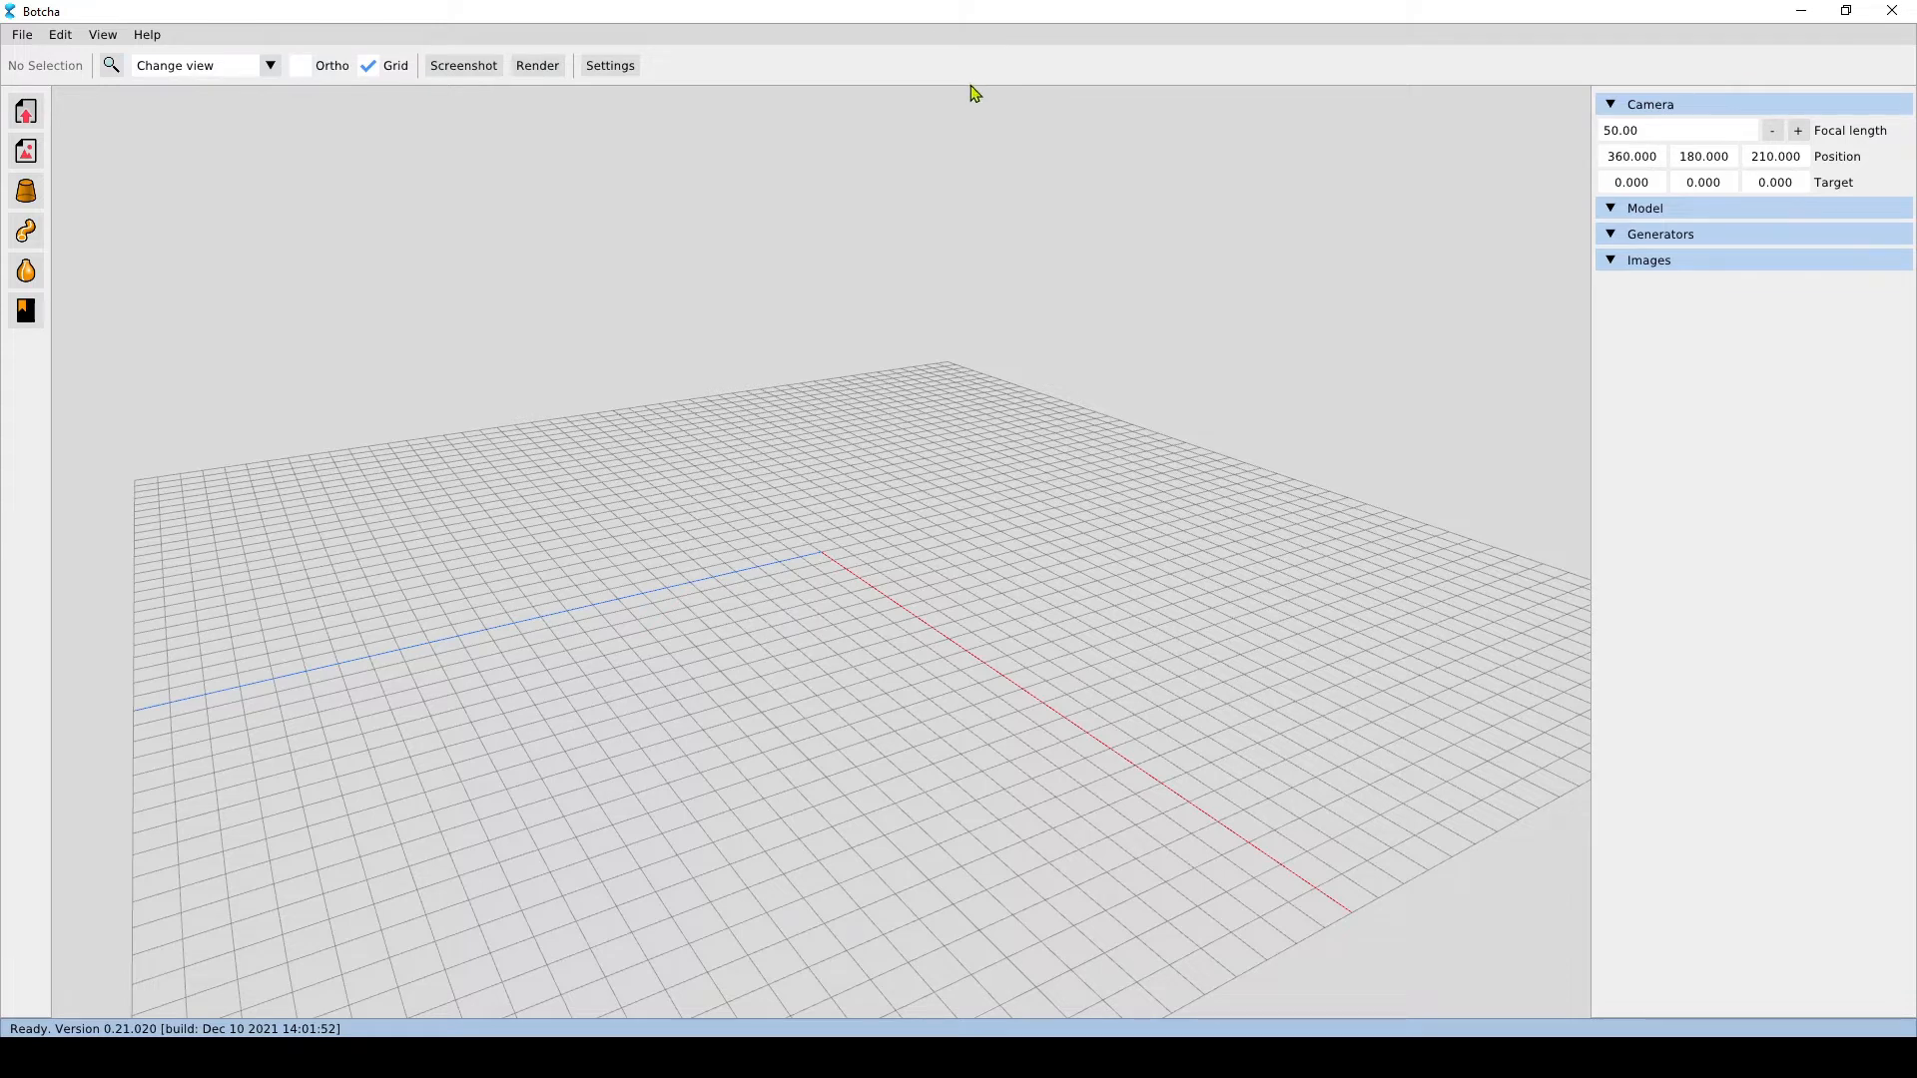
pyautogui.moveTo(947, 100)
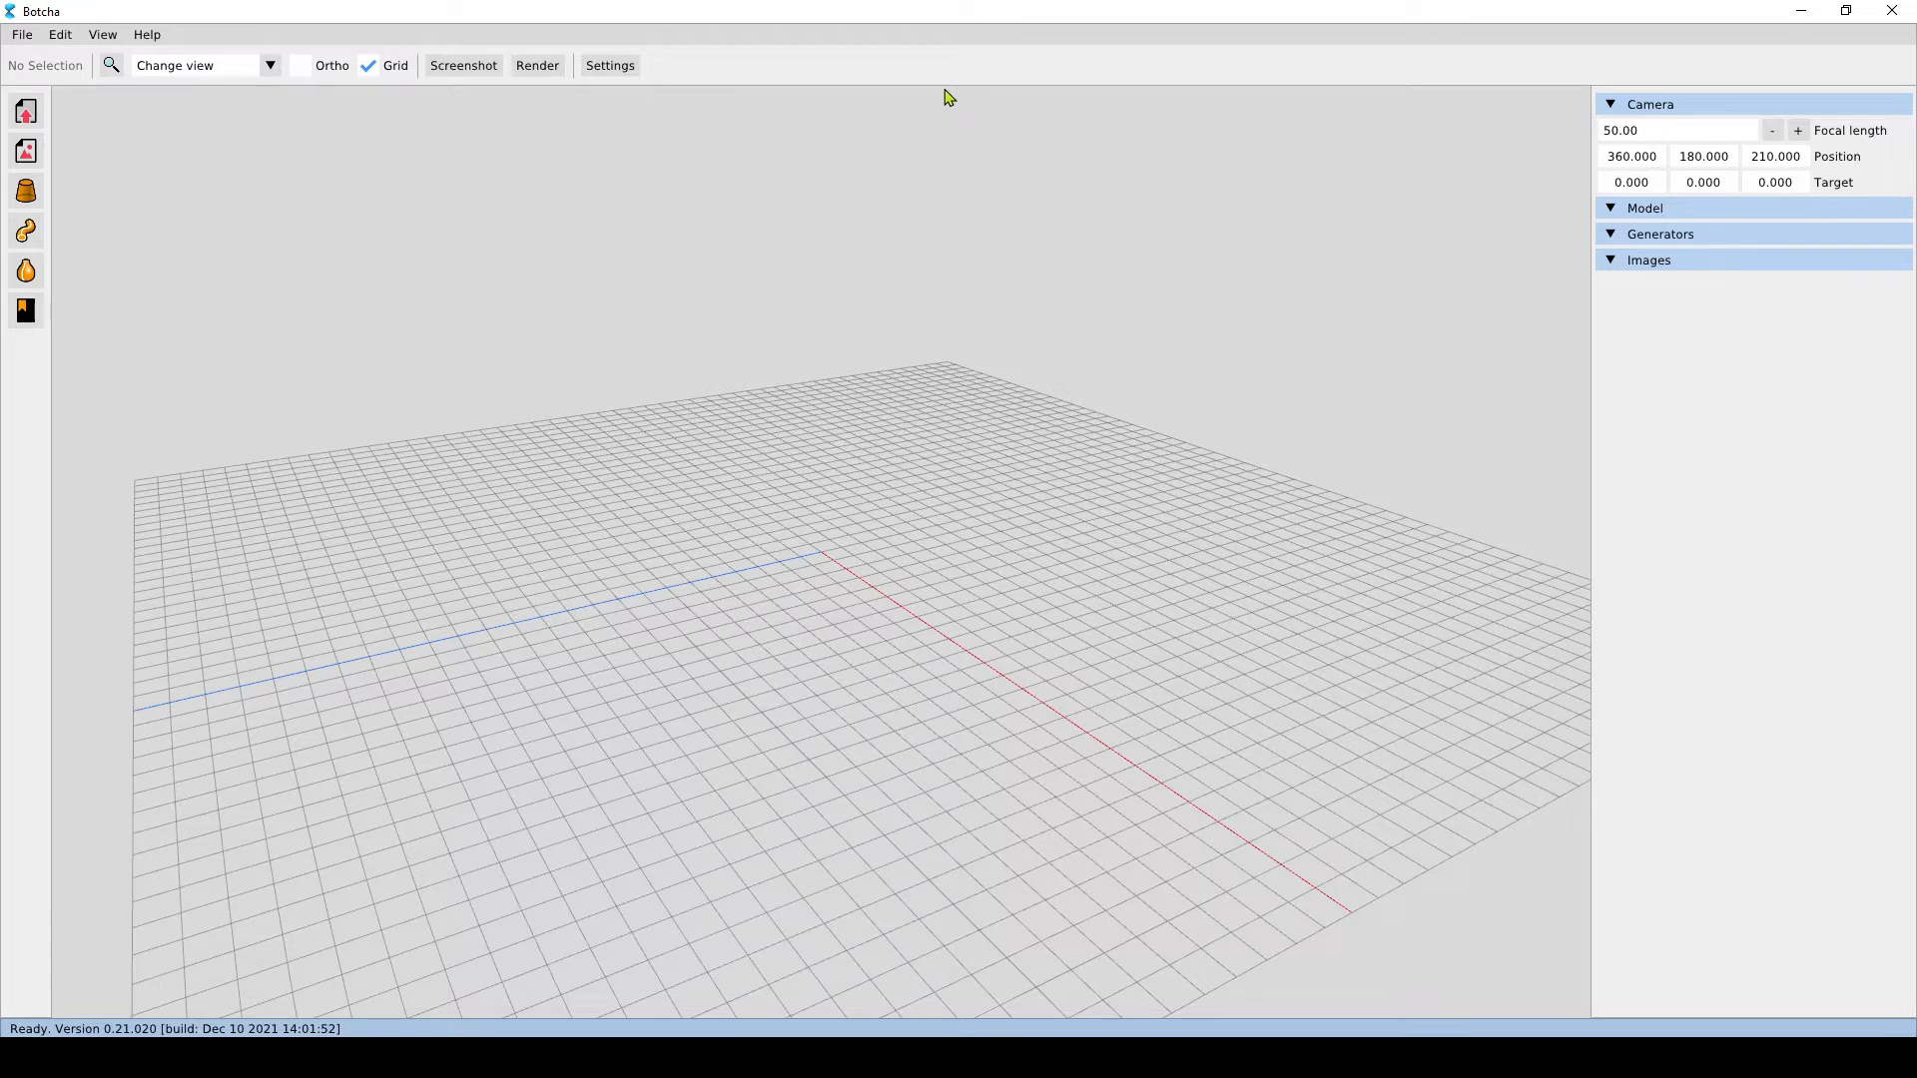
pyautogui.moveTo(617, 232)
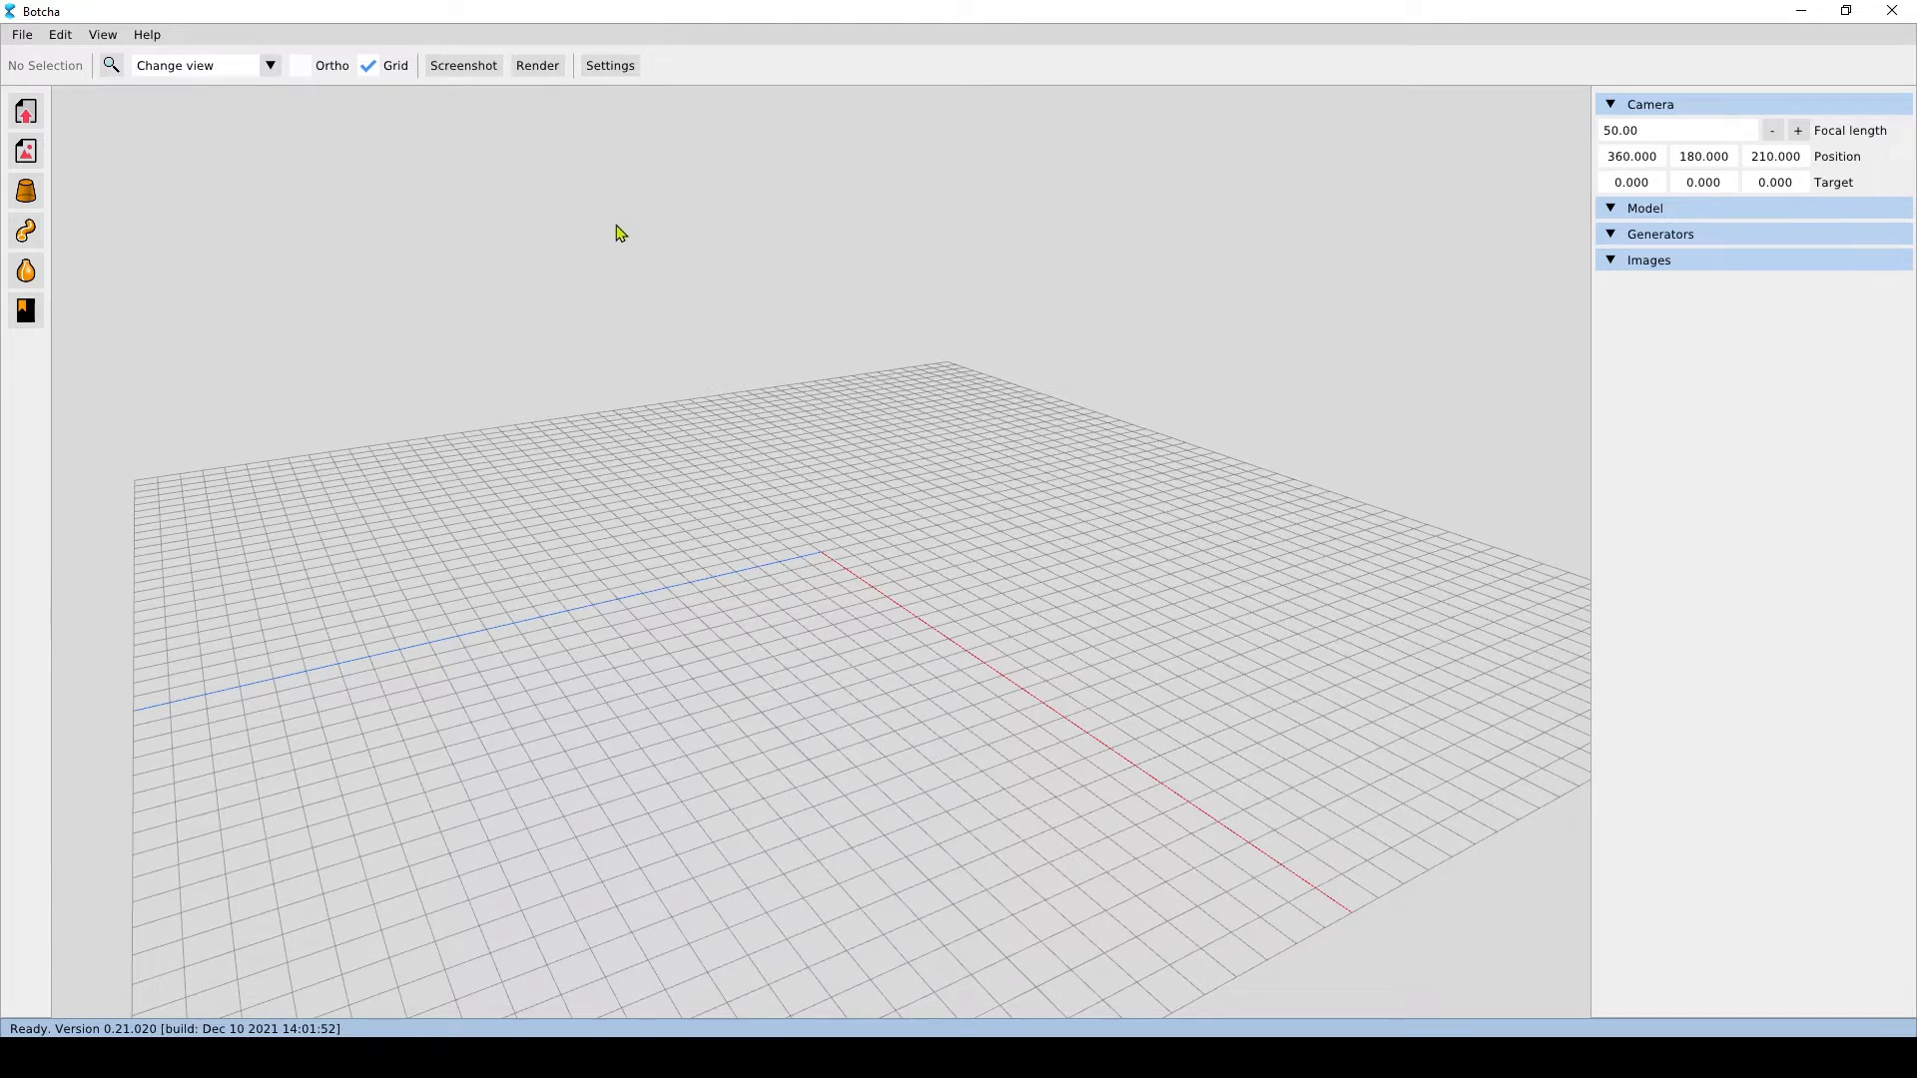
pyautogui.moveTo(20, 116)
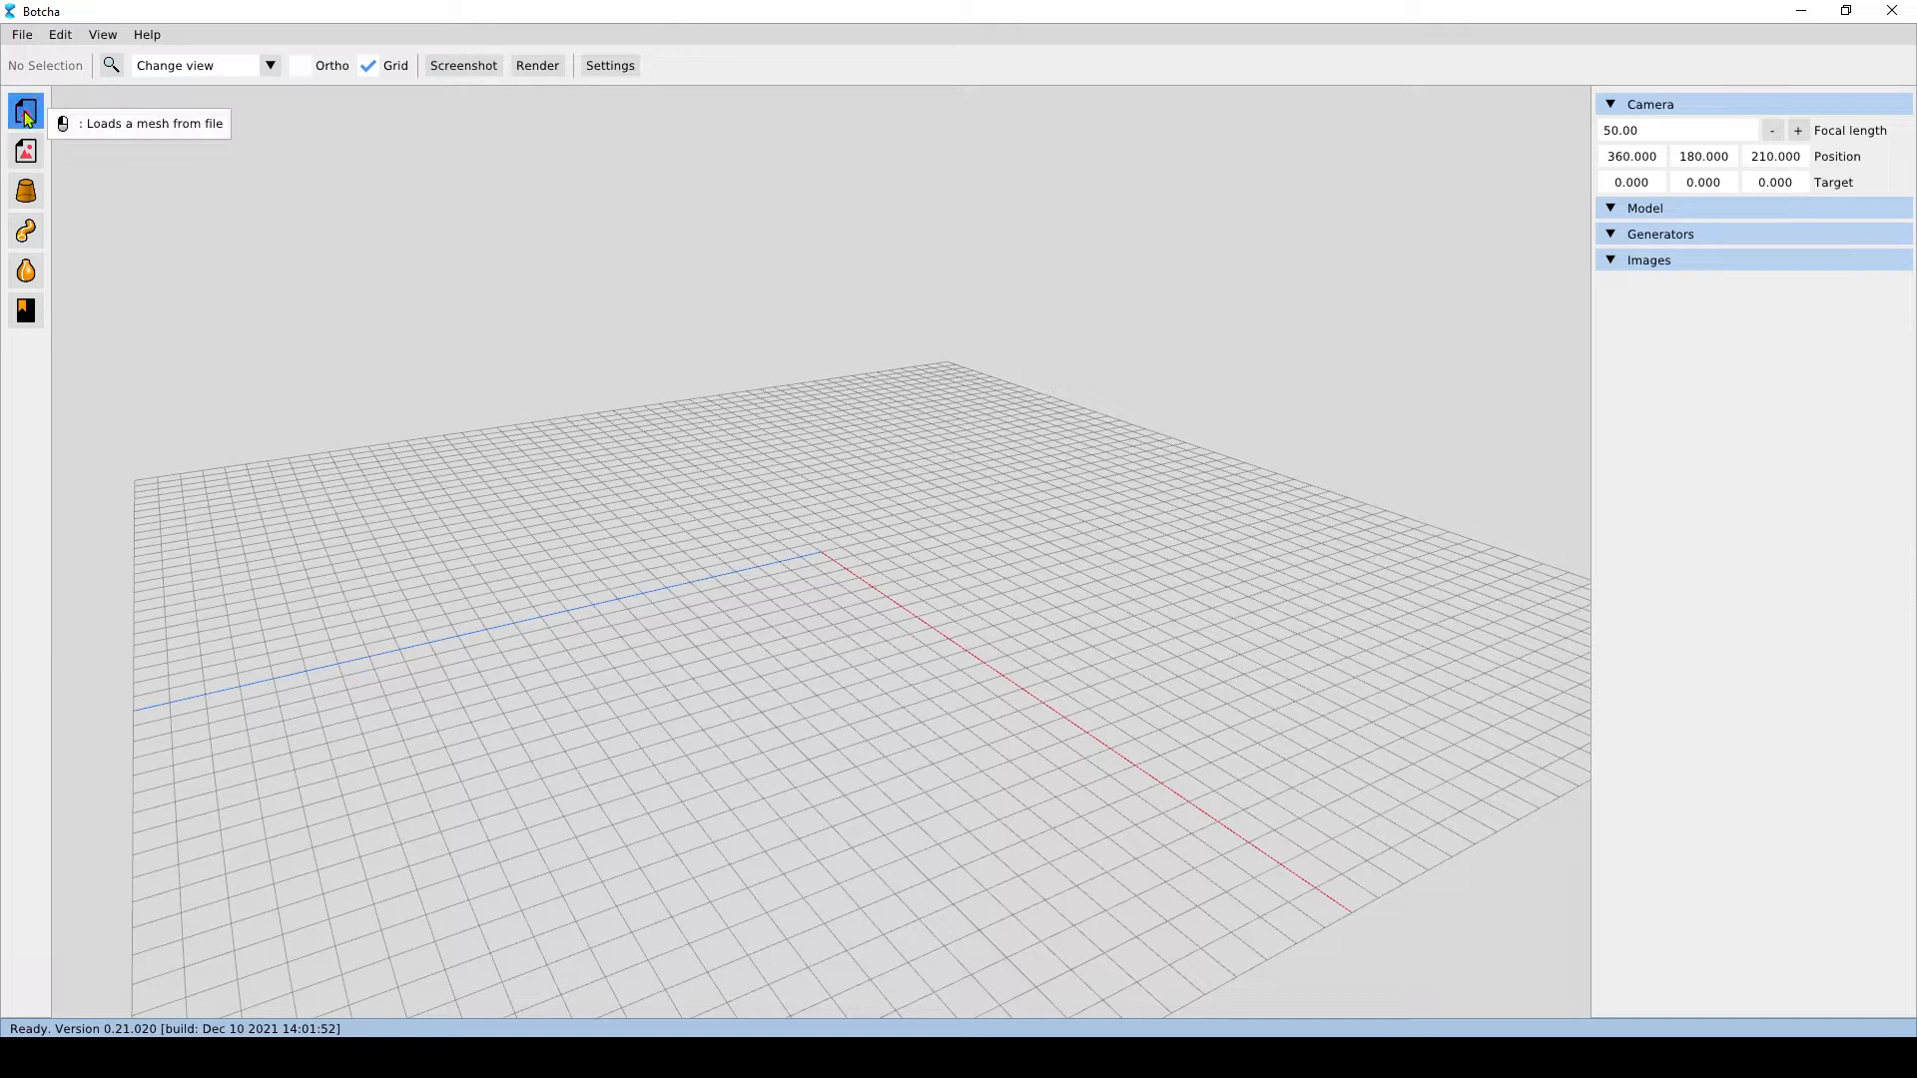
pyautogui.moveTo(98, 479)
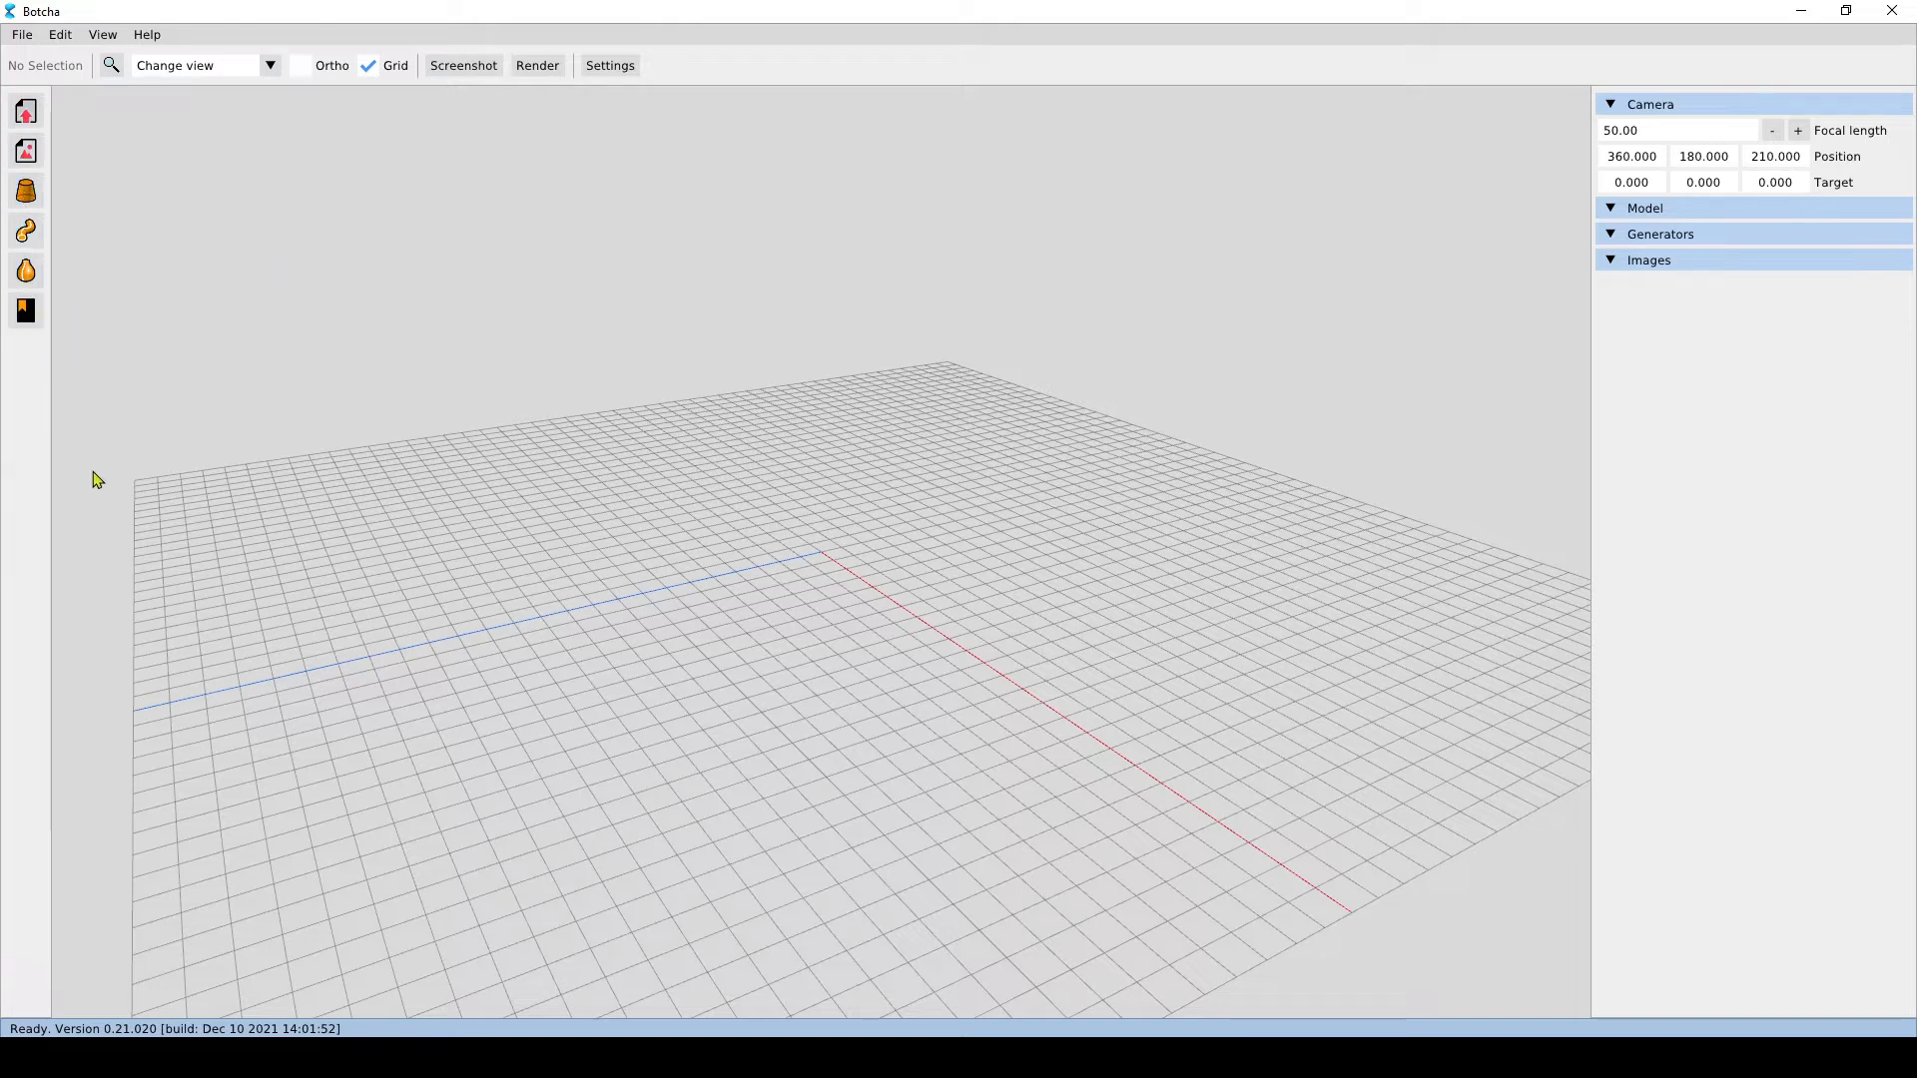
pyautogui.moveTo(164, 451)
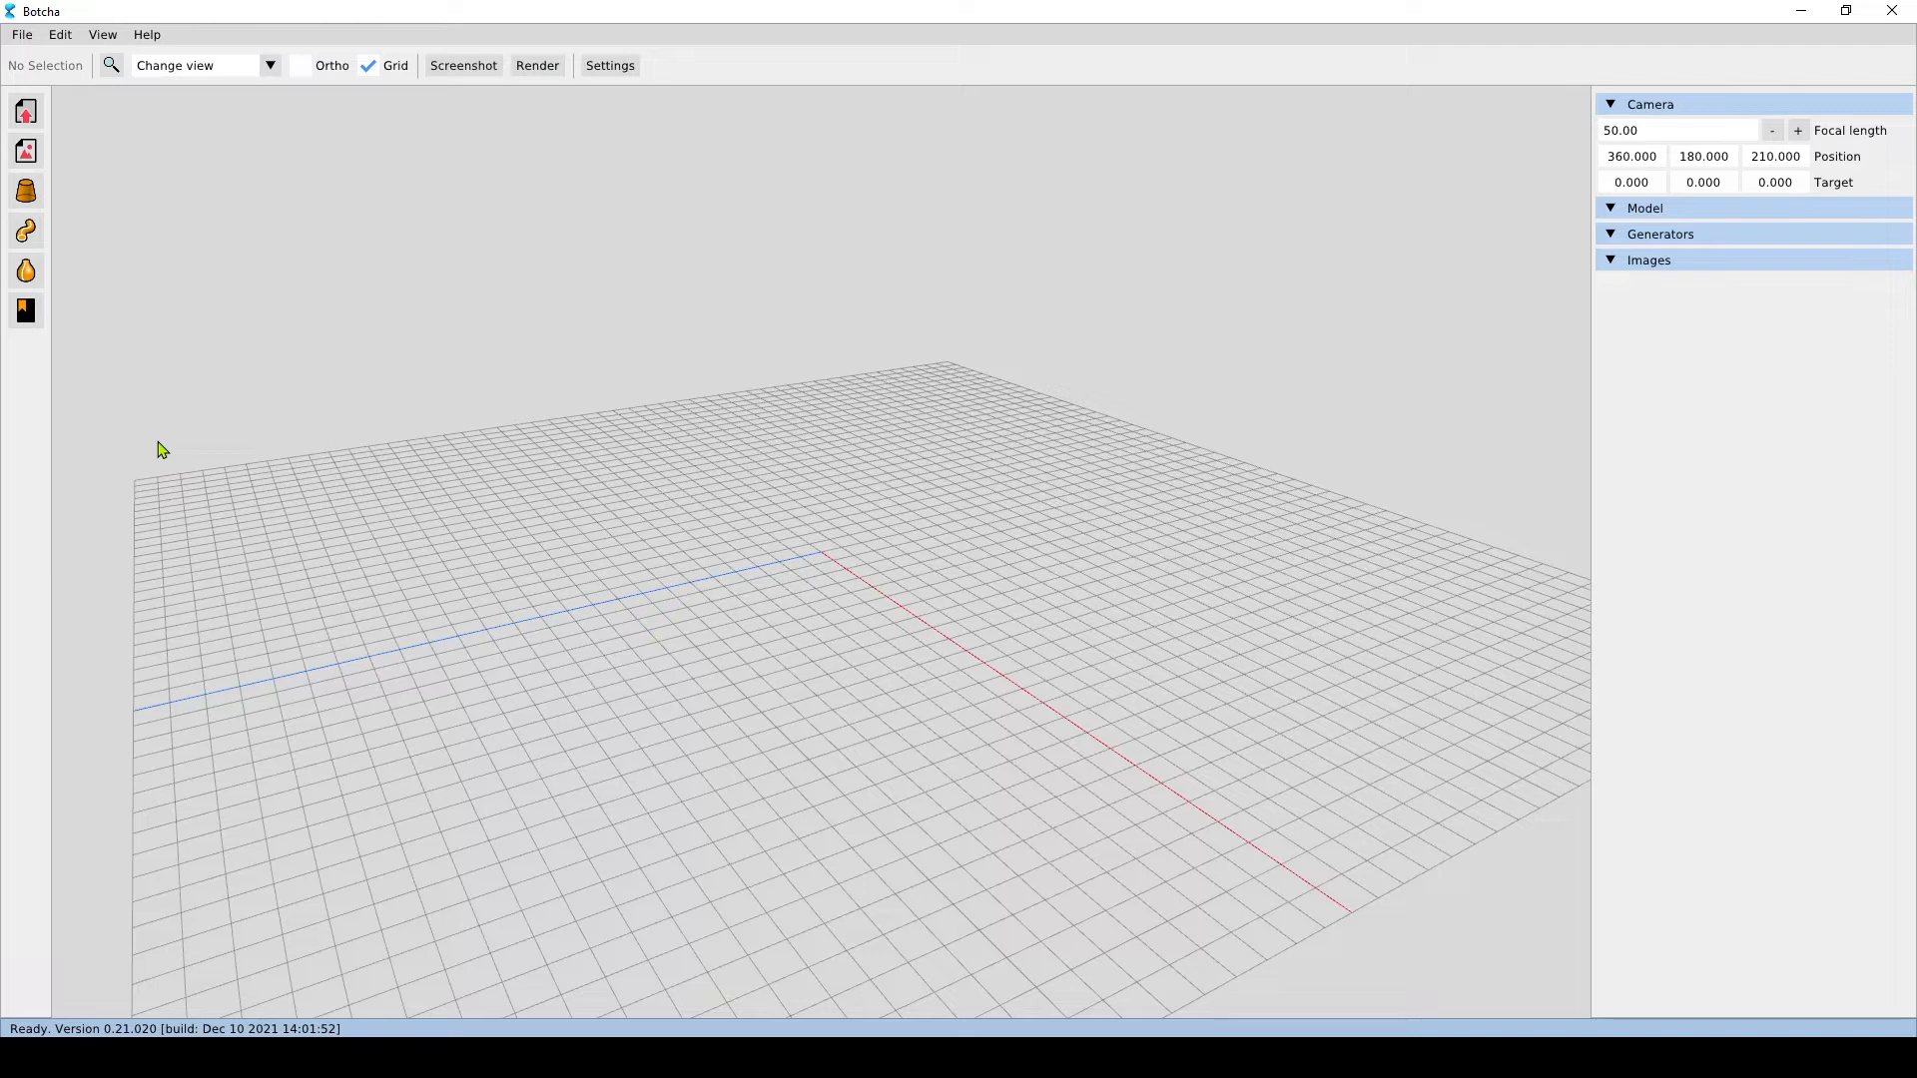
pyautogui.moveTo(168, 221)
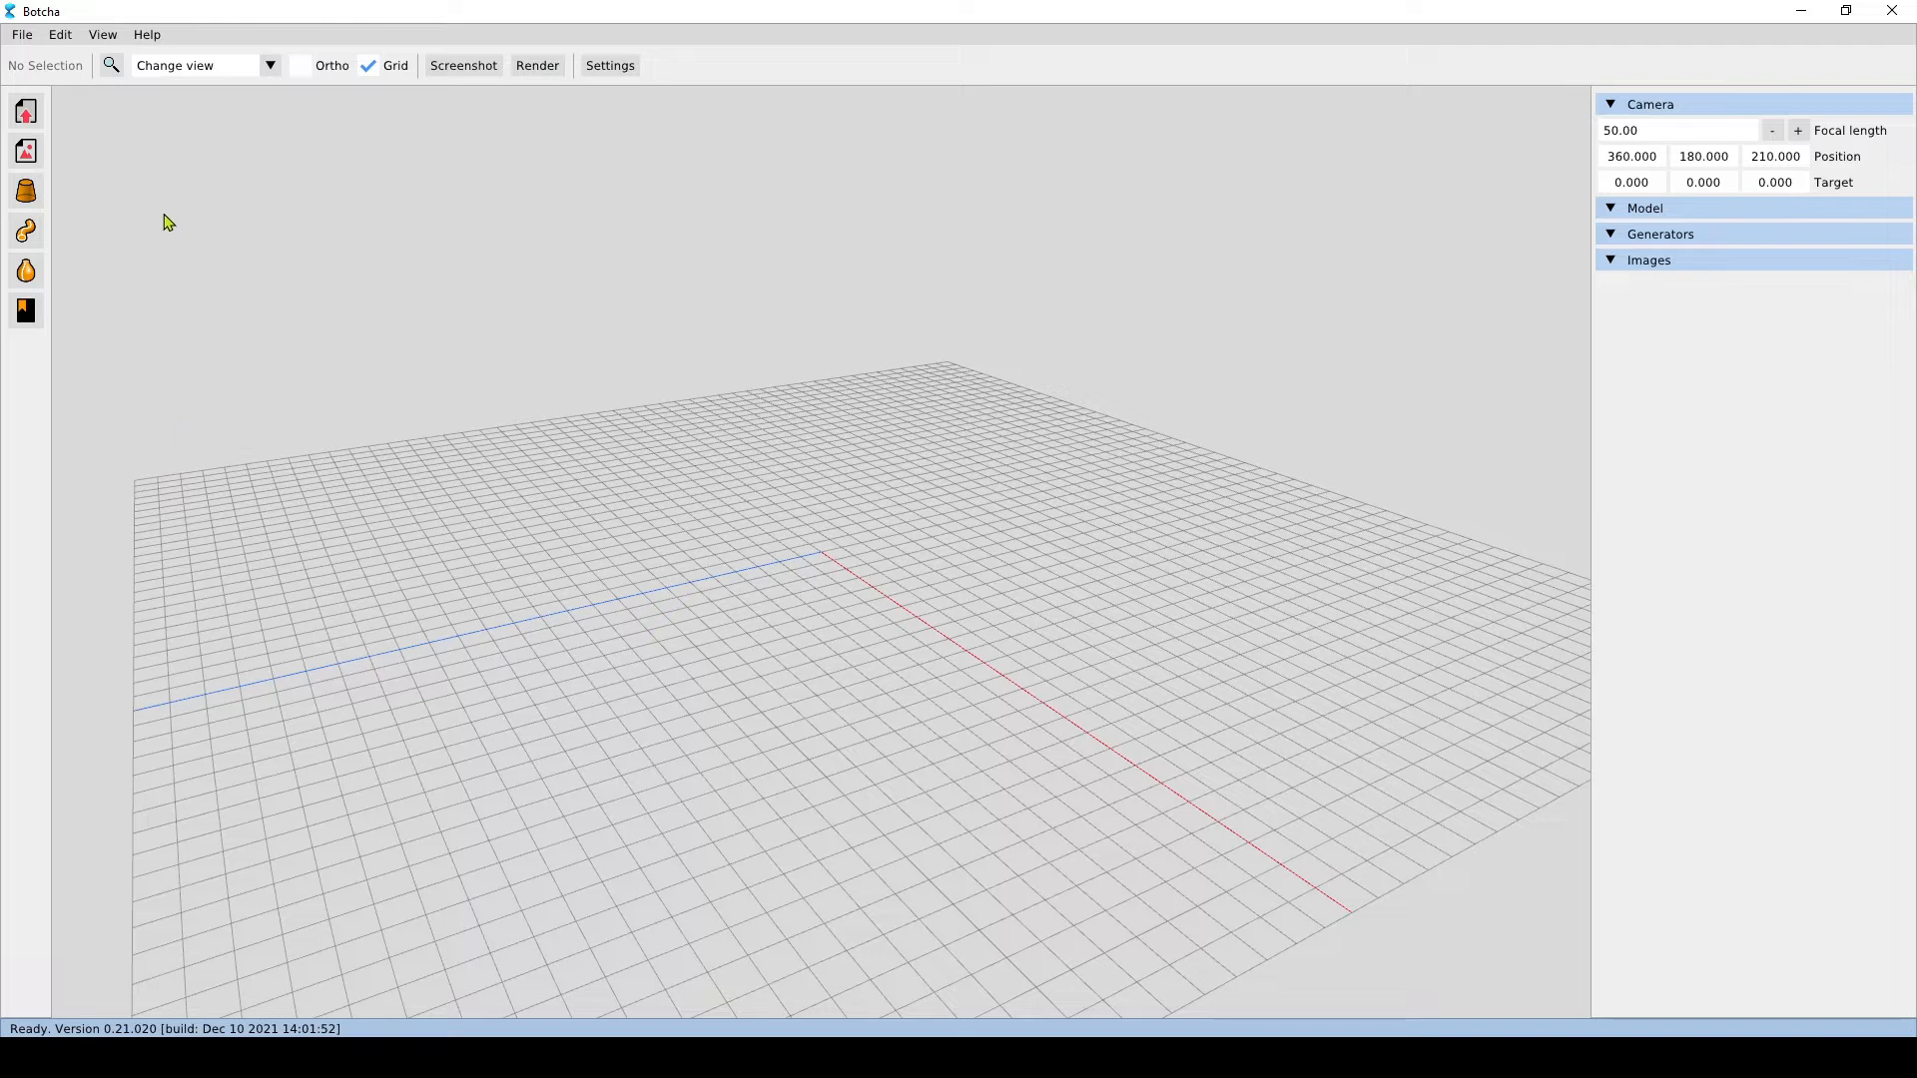
pyautogui.click(24, 124)
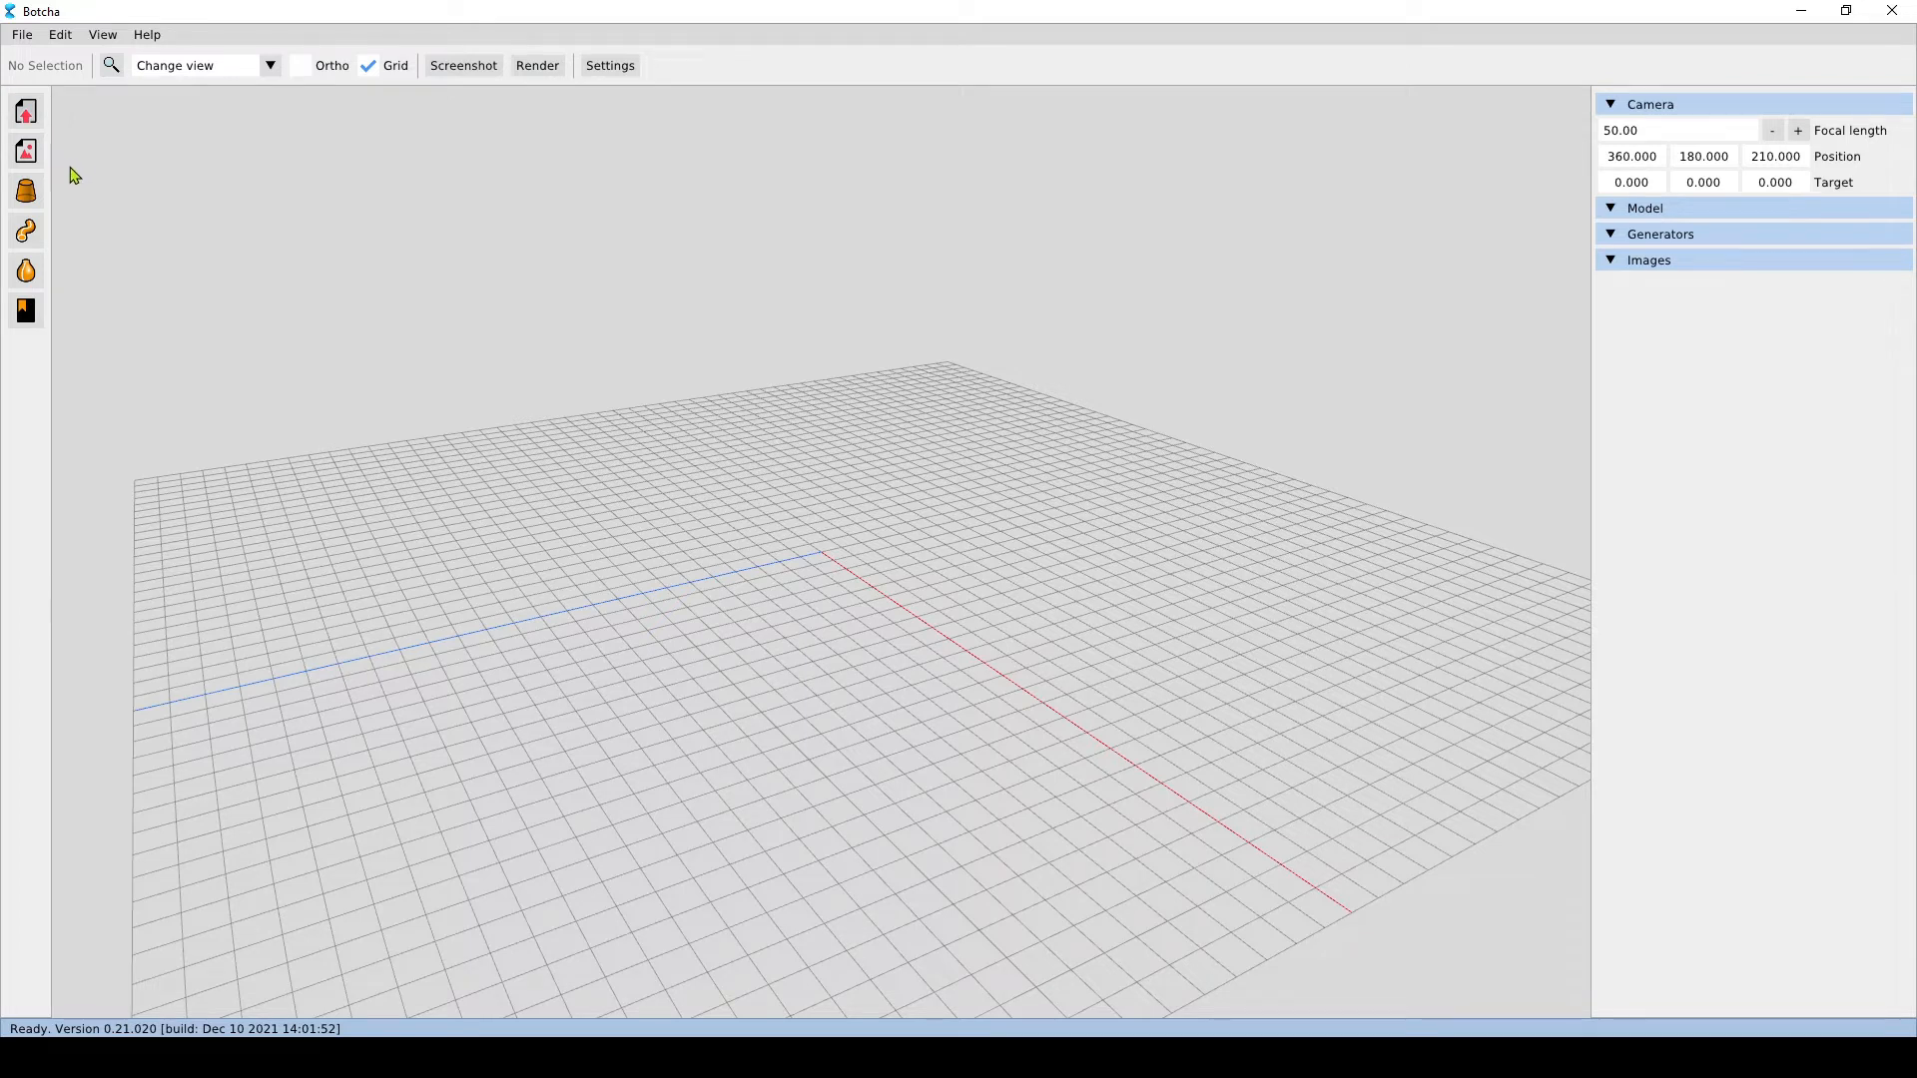
pyautogui.moveTo(935, 403)
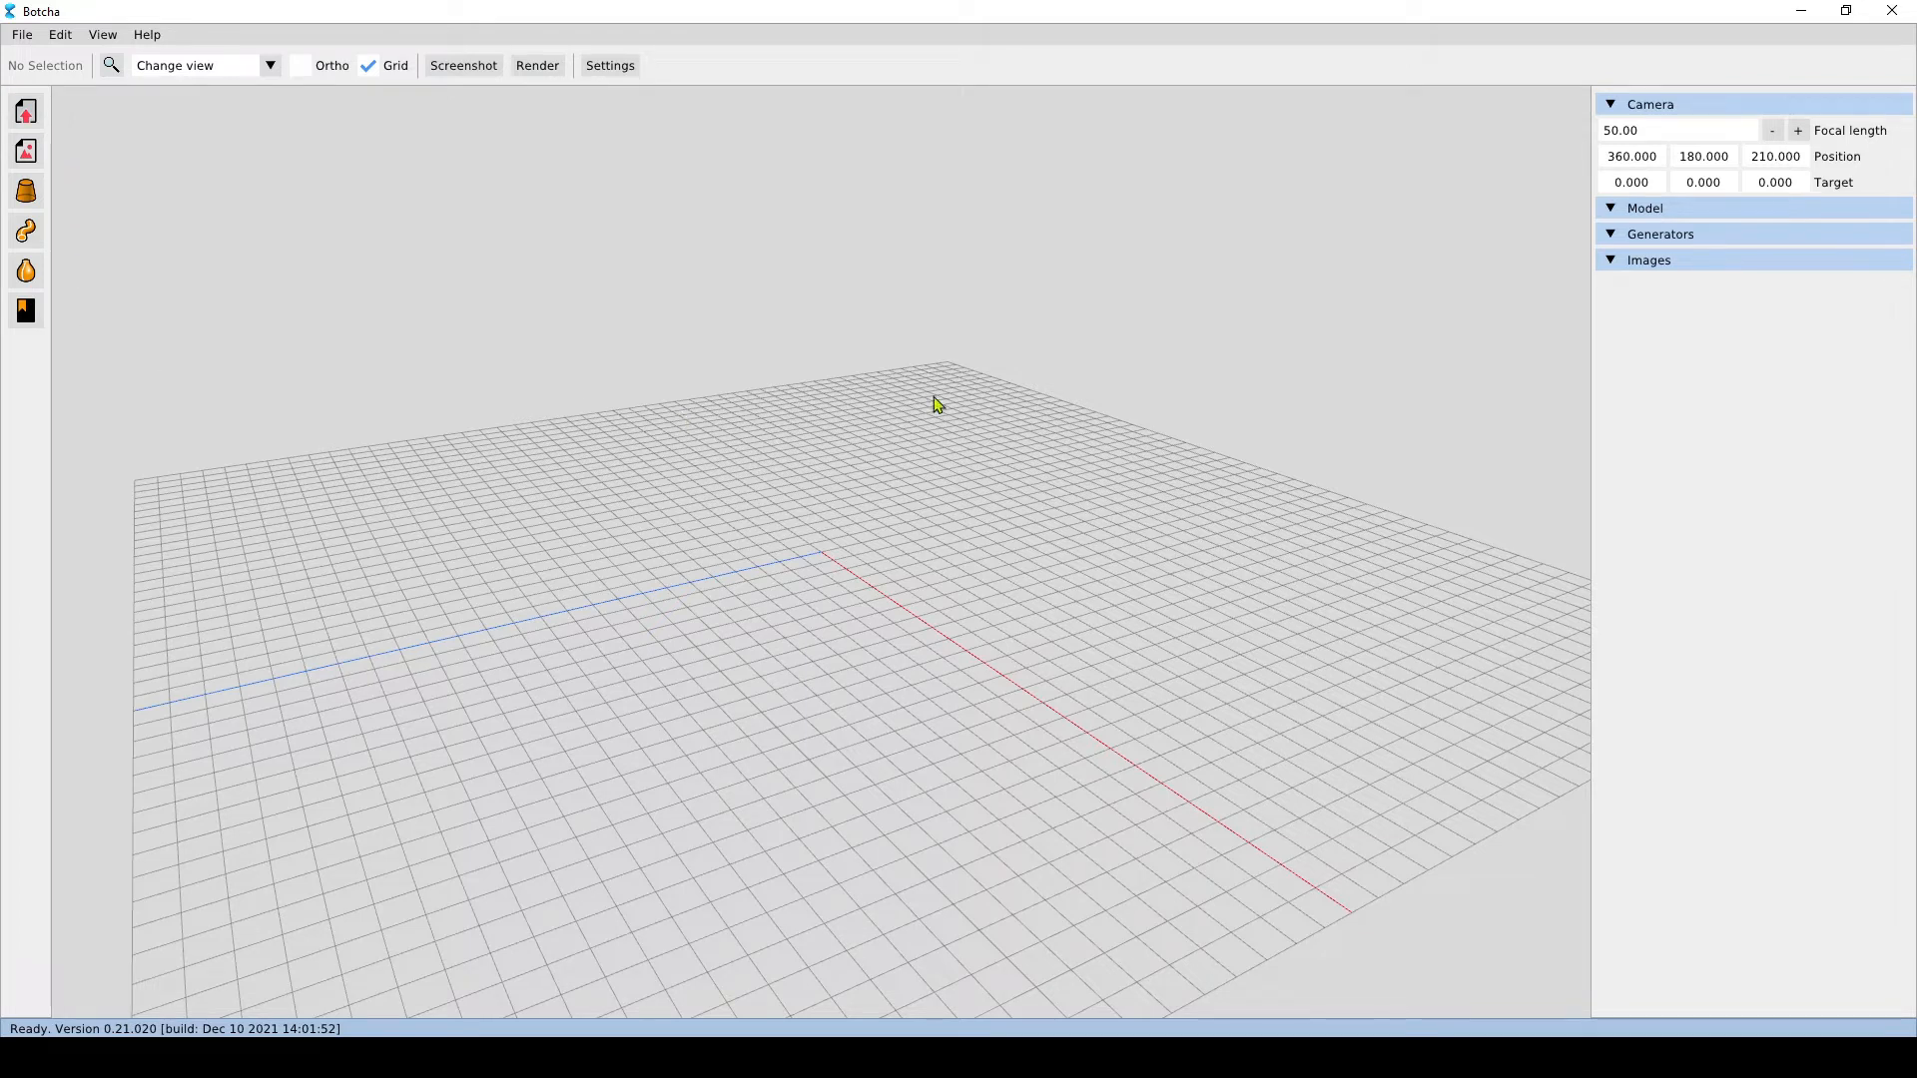
pyautogui.moveTo(707, 347)
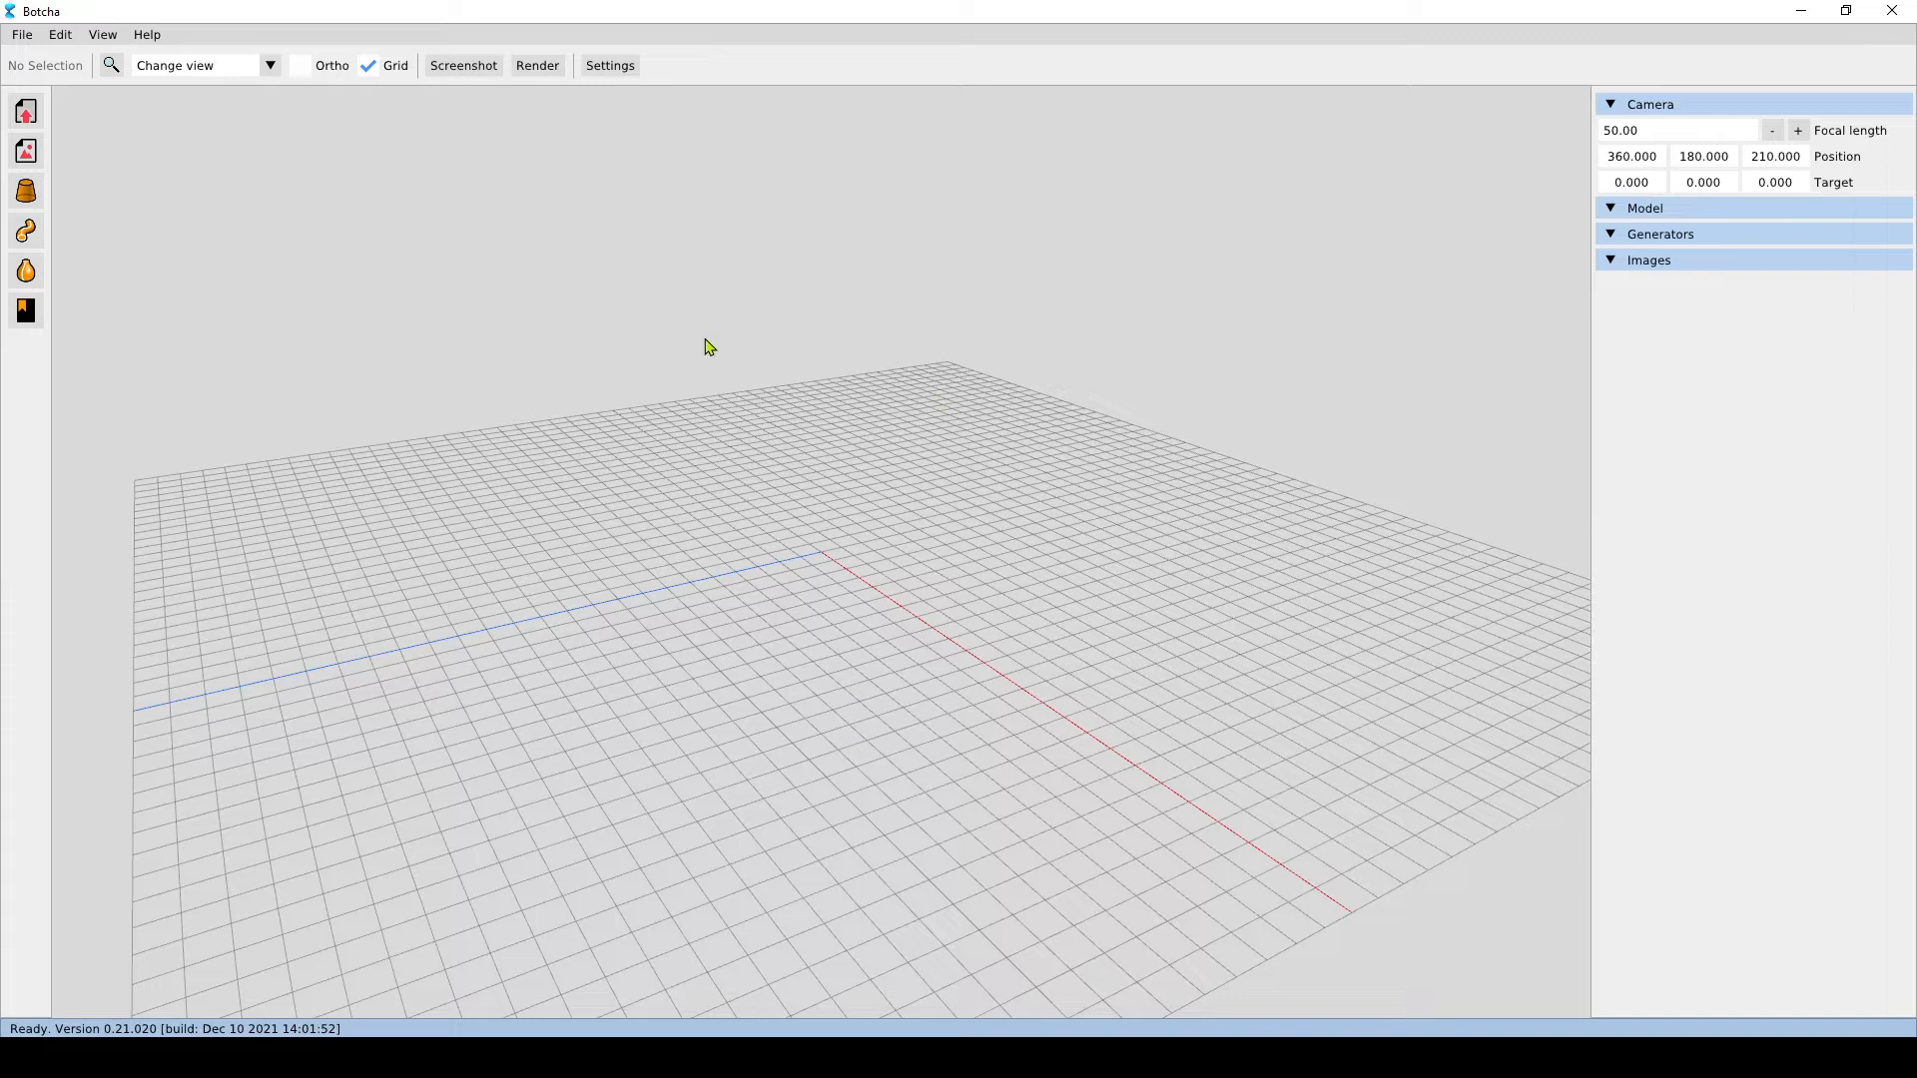
pyautogui.moveTo(754, 408)
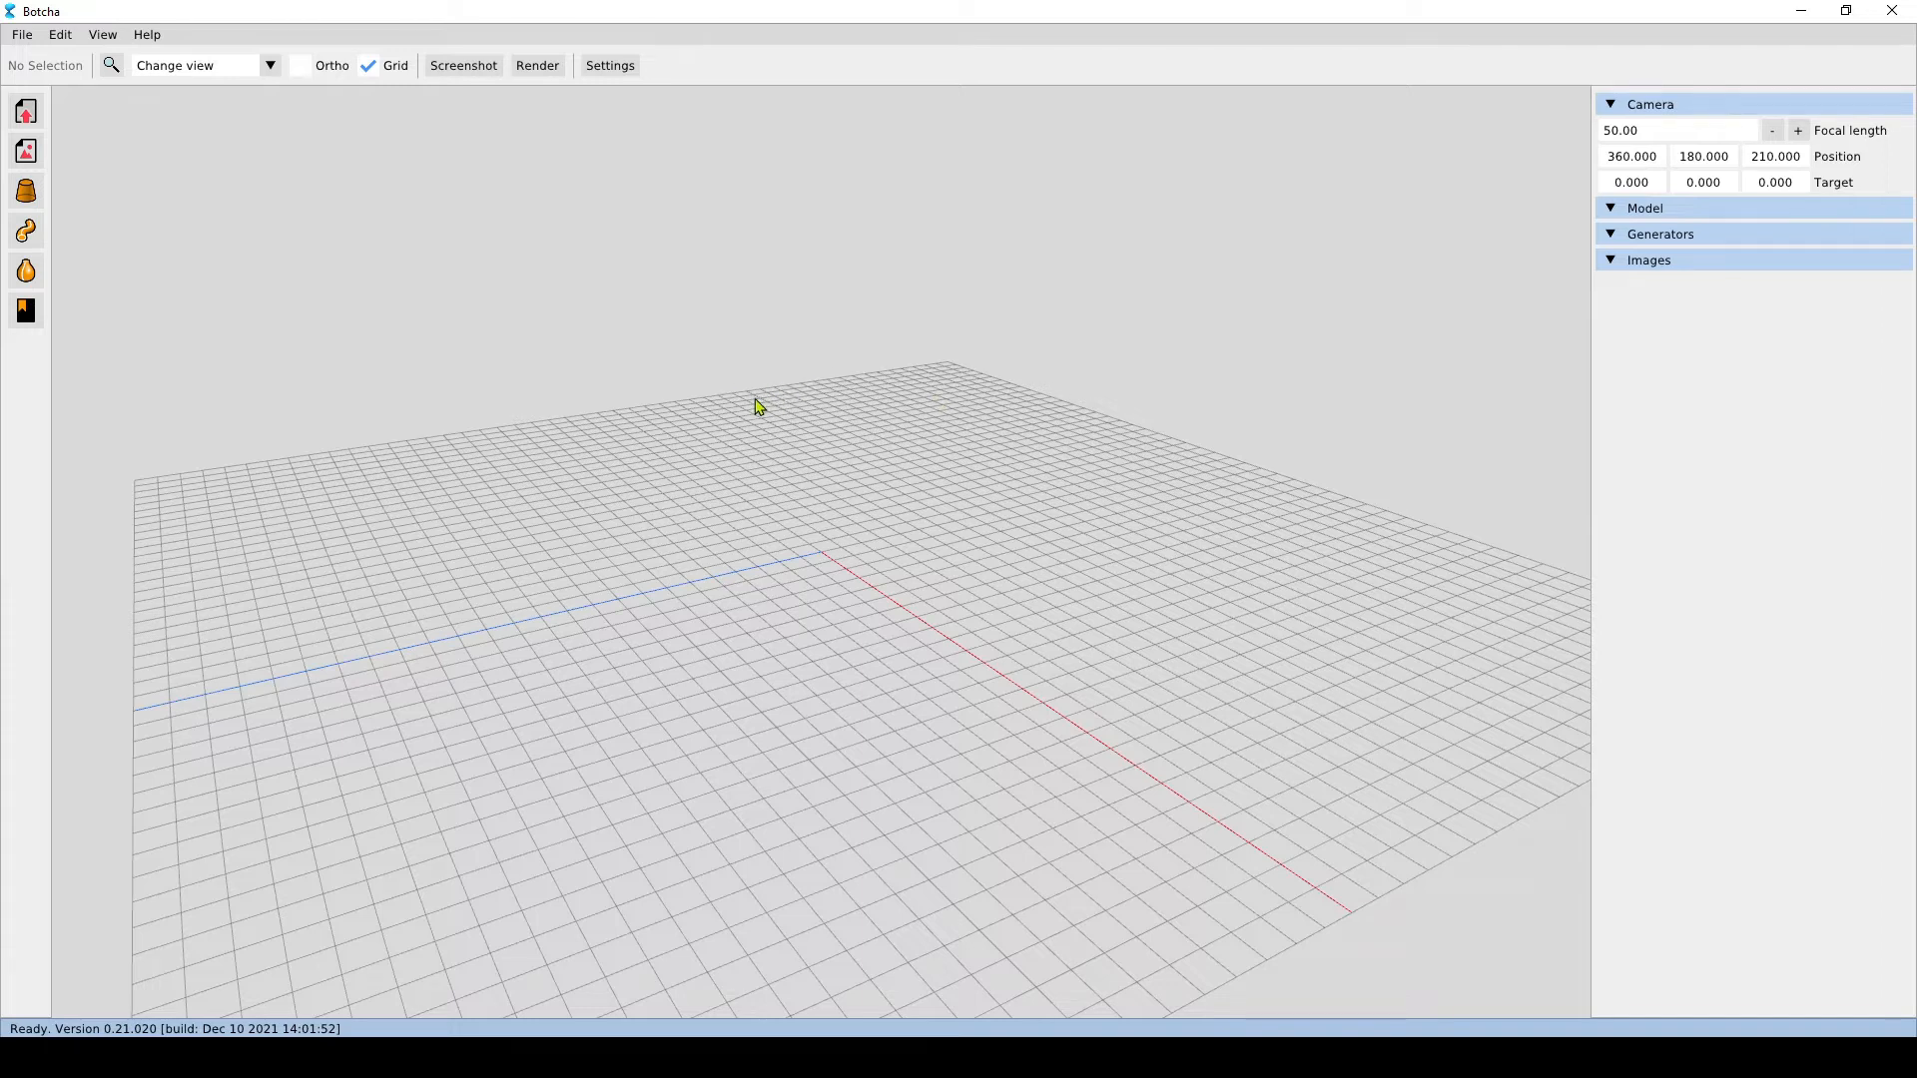
pyautogui.rightClick(755, 407)
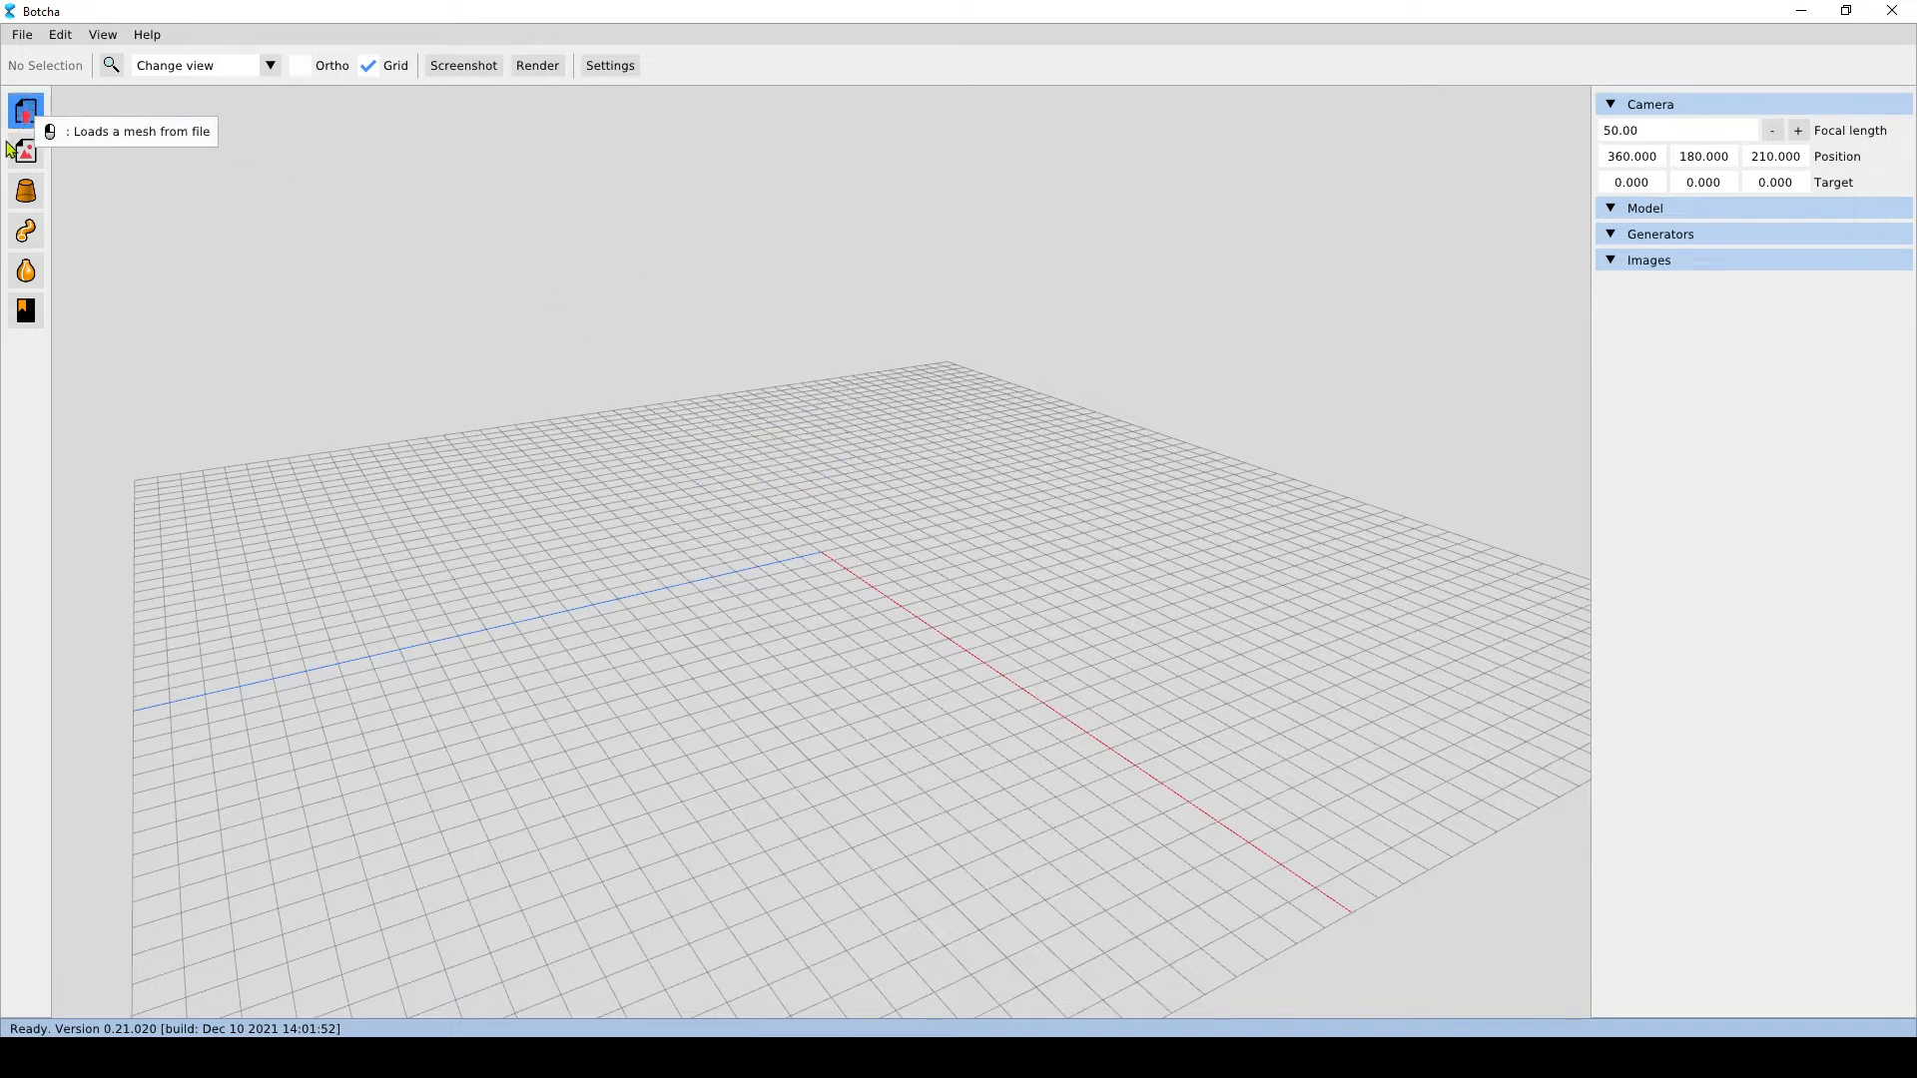
pyautogui.moveTo(191, 462)
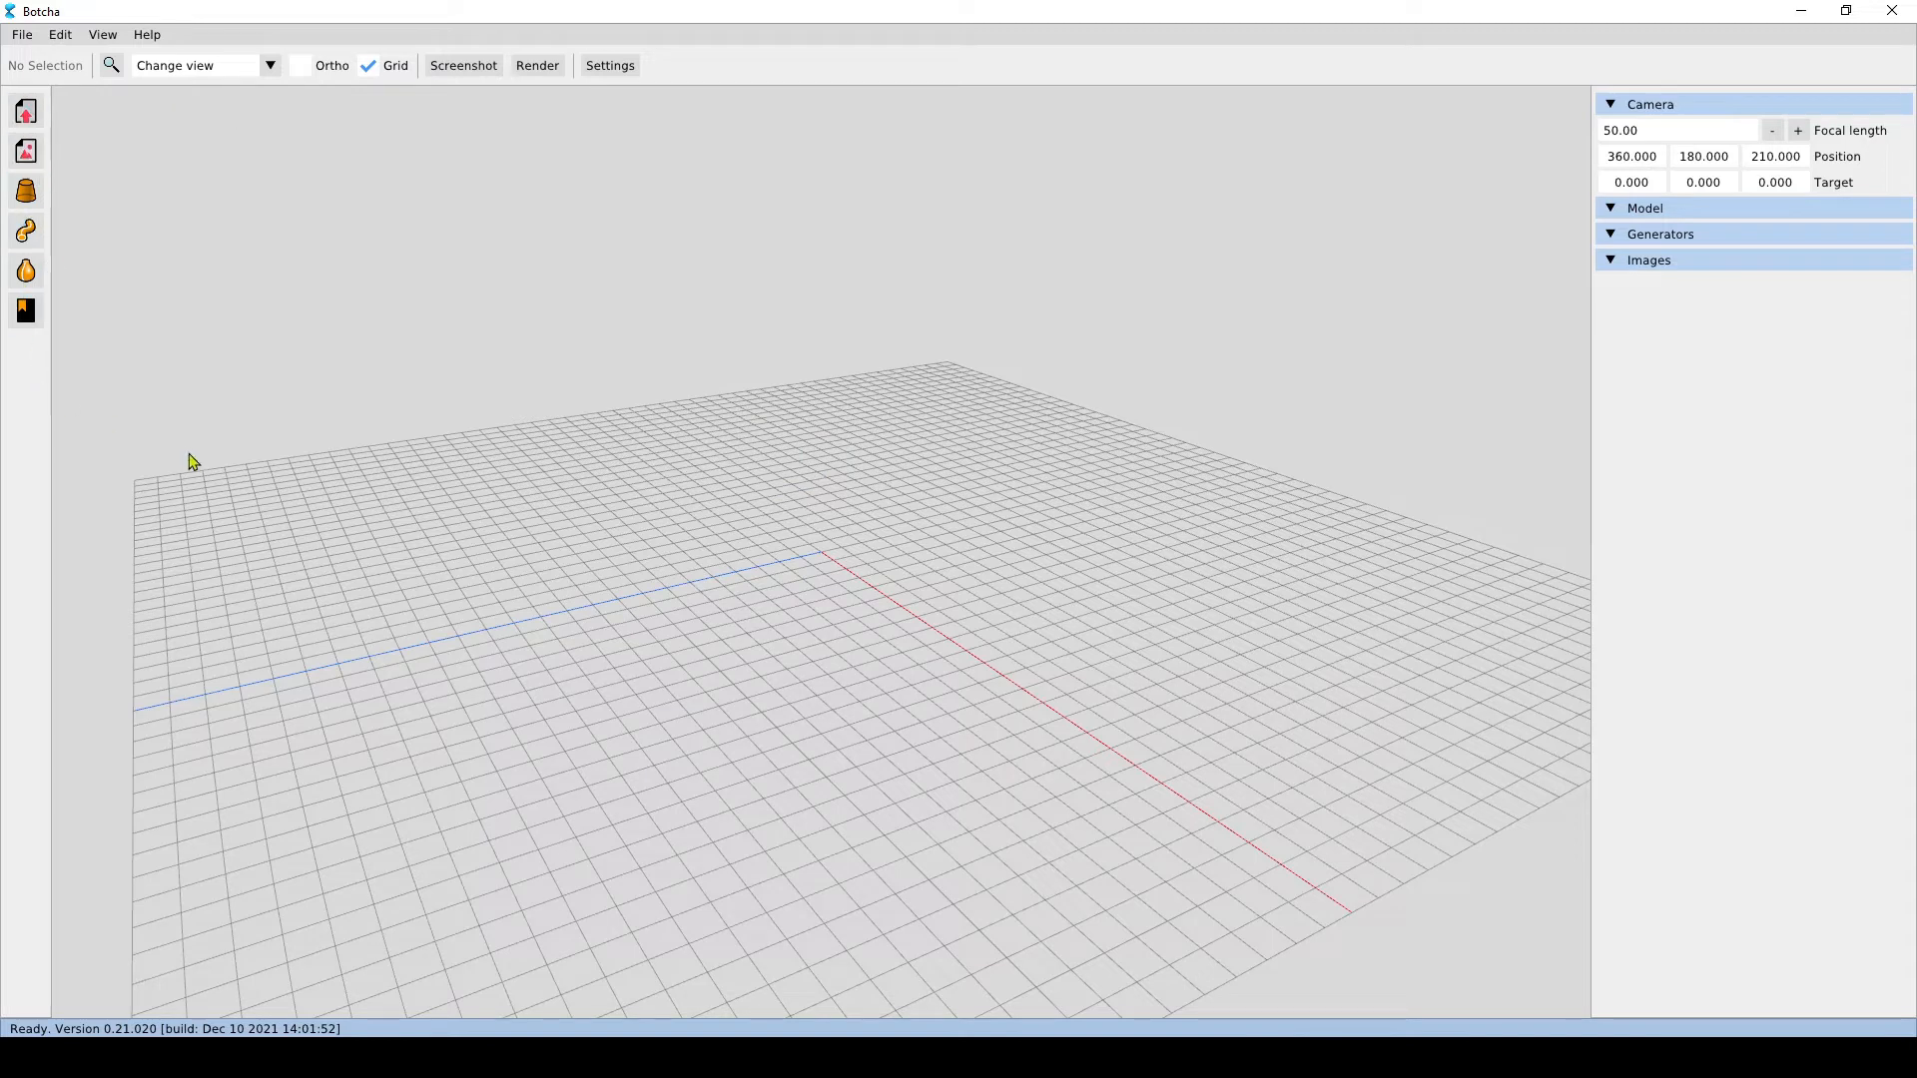
pyautogui.moveTo(140, 447)
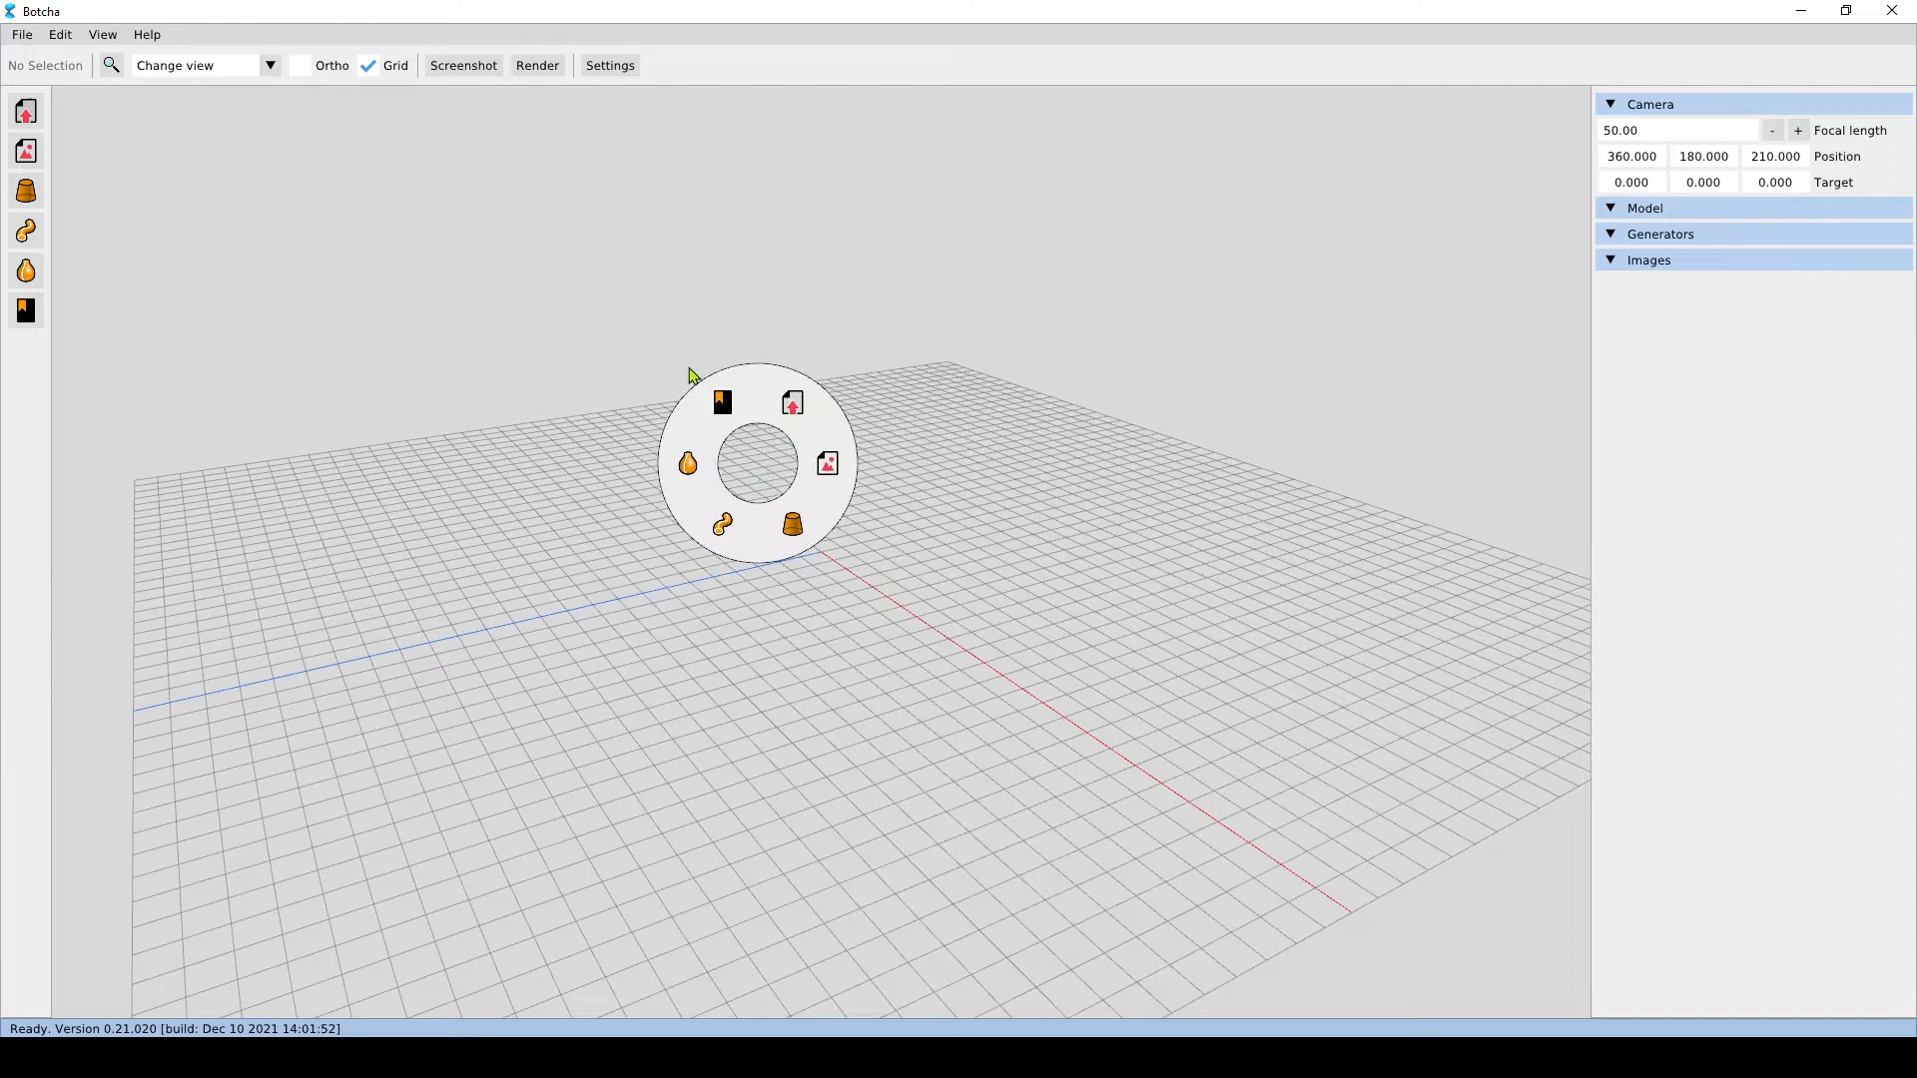
pyautogui.moveTo(807, 401)
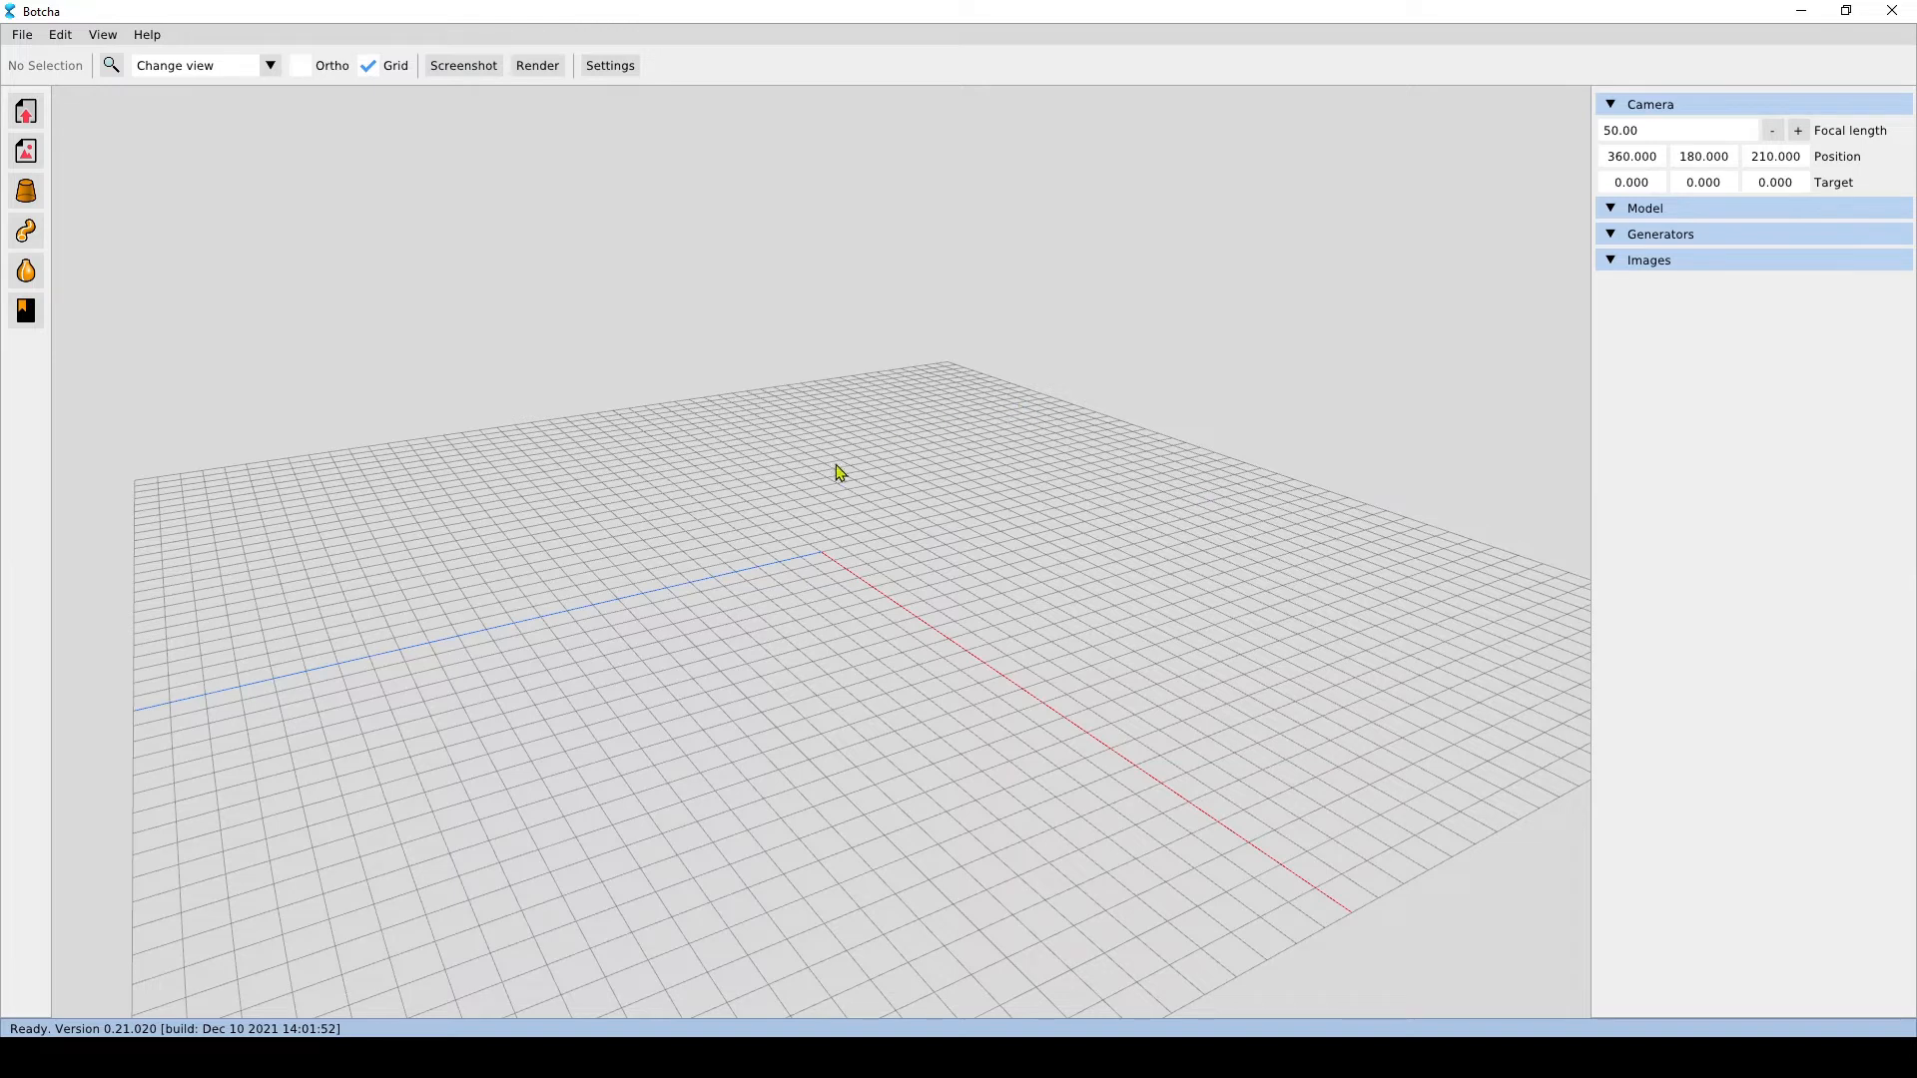
# Bring up and dismiss the quick tool menu, then widen the viewport against the side panel
pyautogui.rightClick(838, 474)
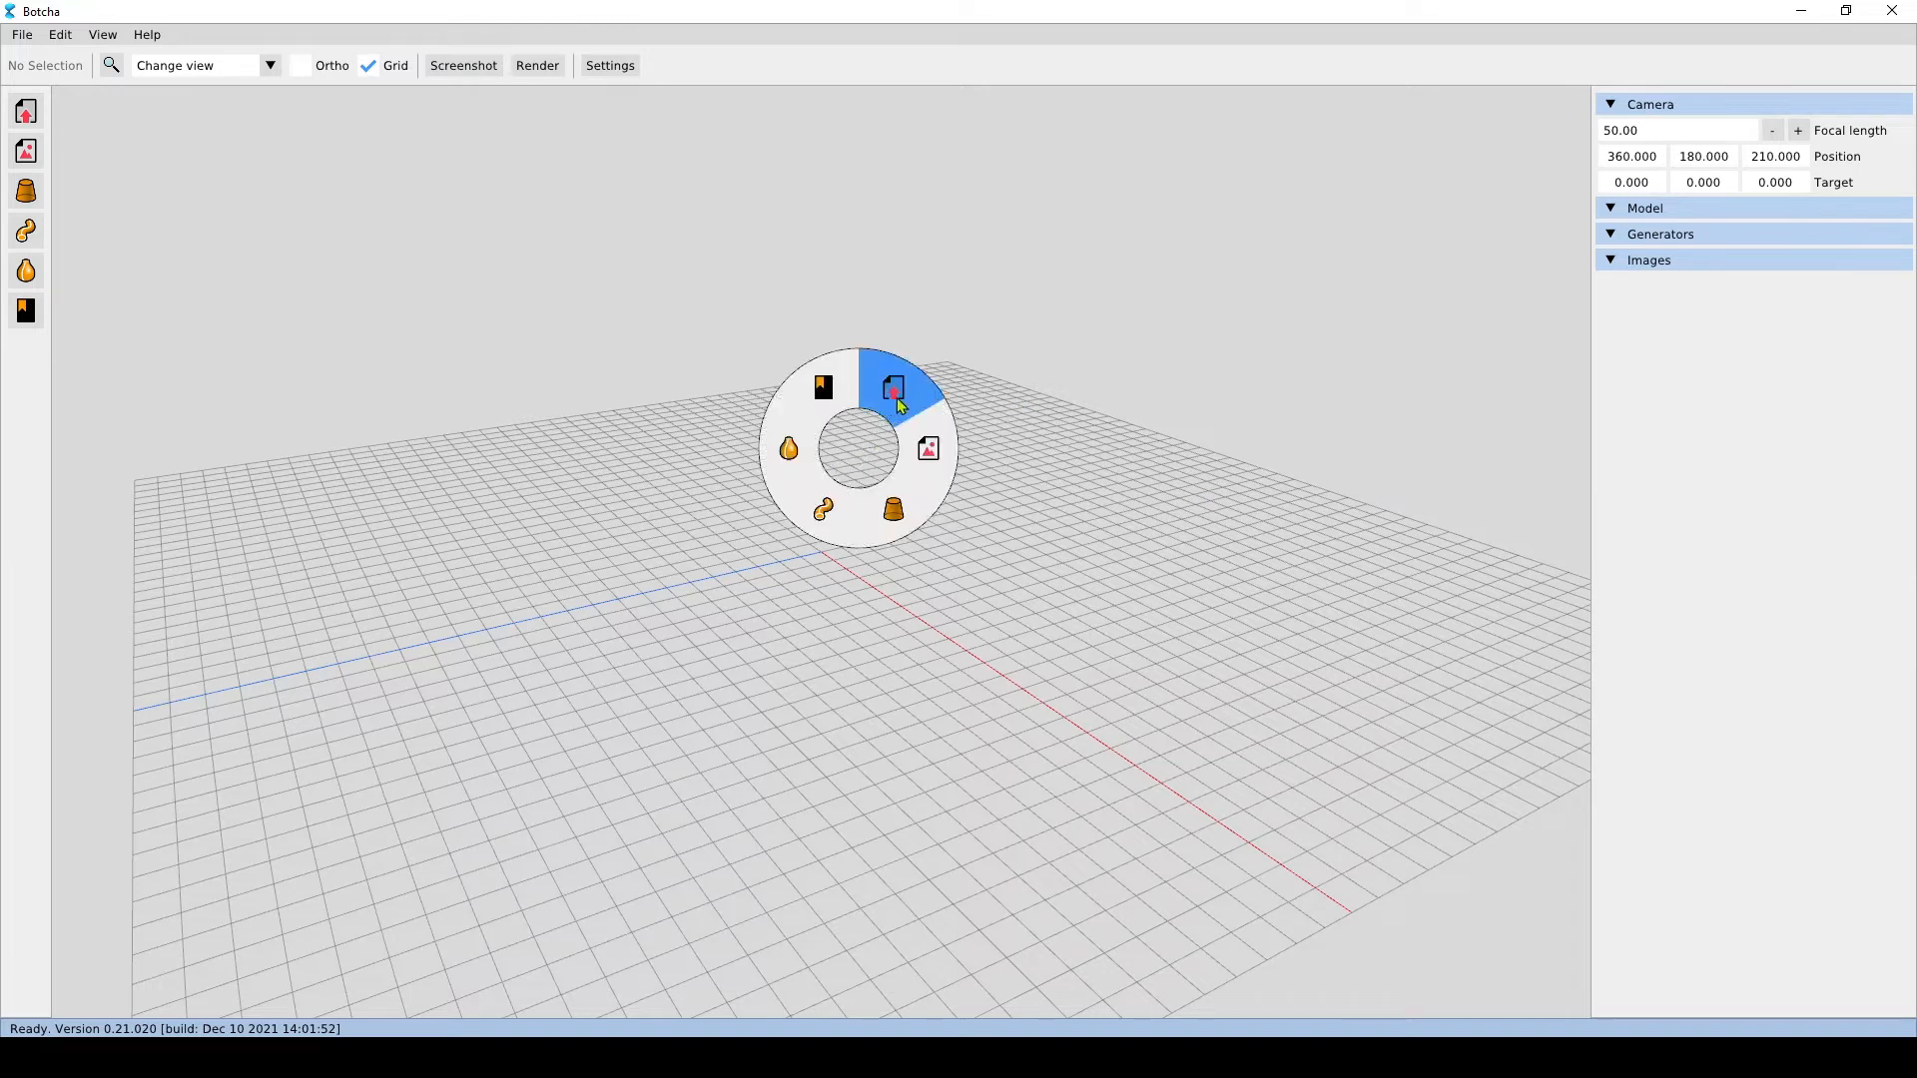
pyautogui.click(890, 387)
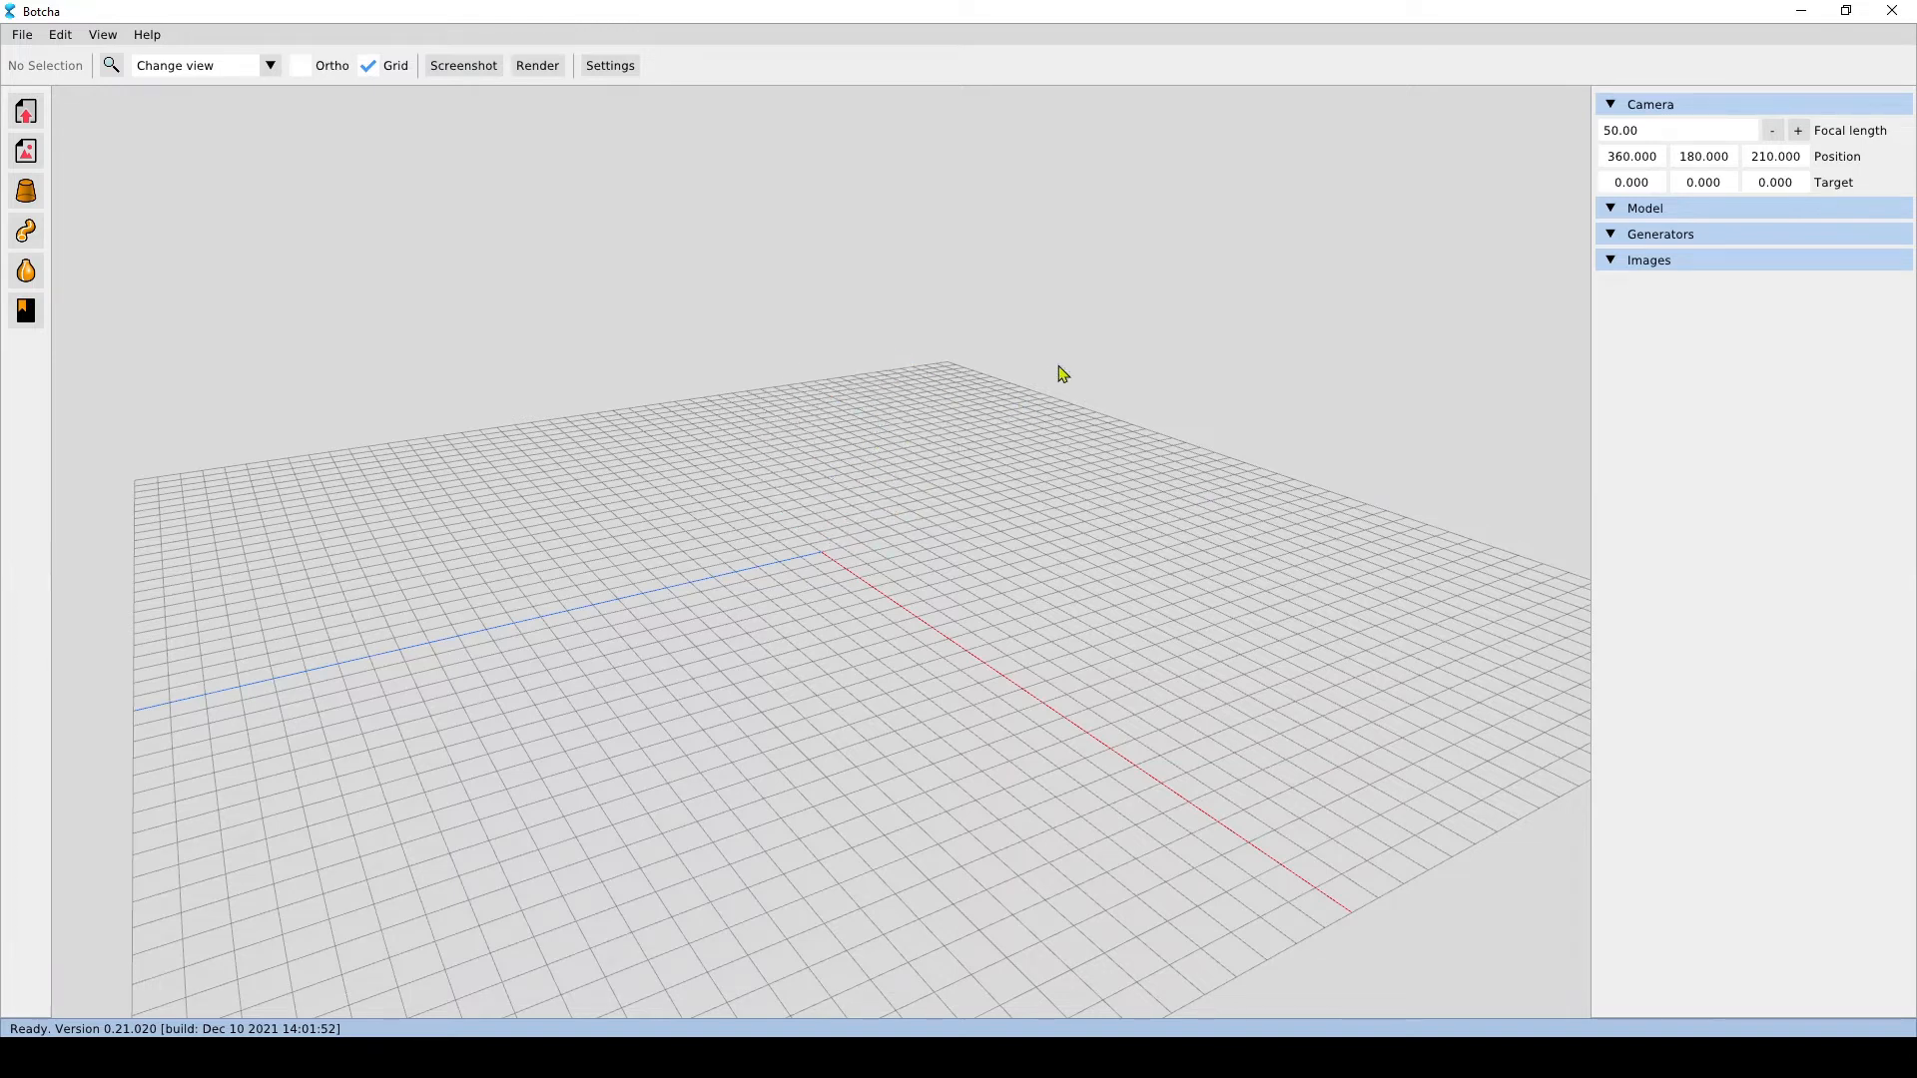
pyautogui.moveTo(1020, 368)
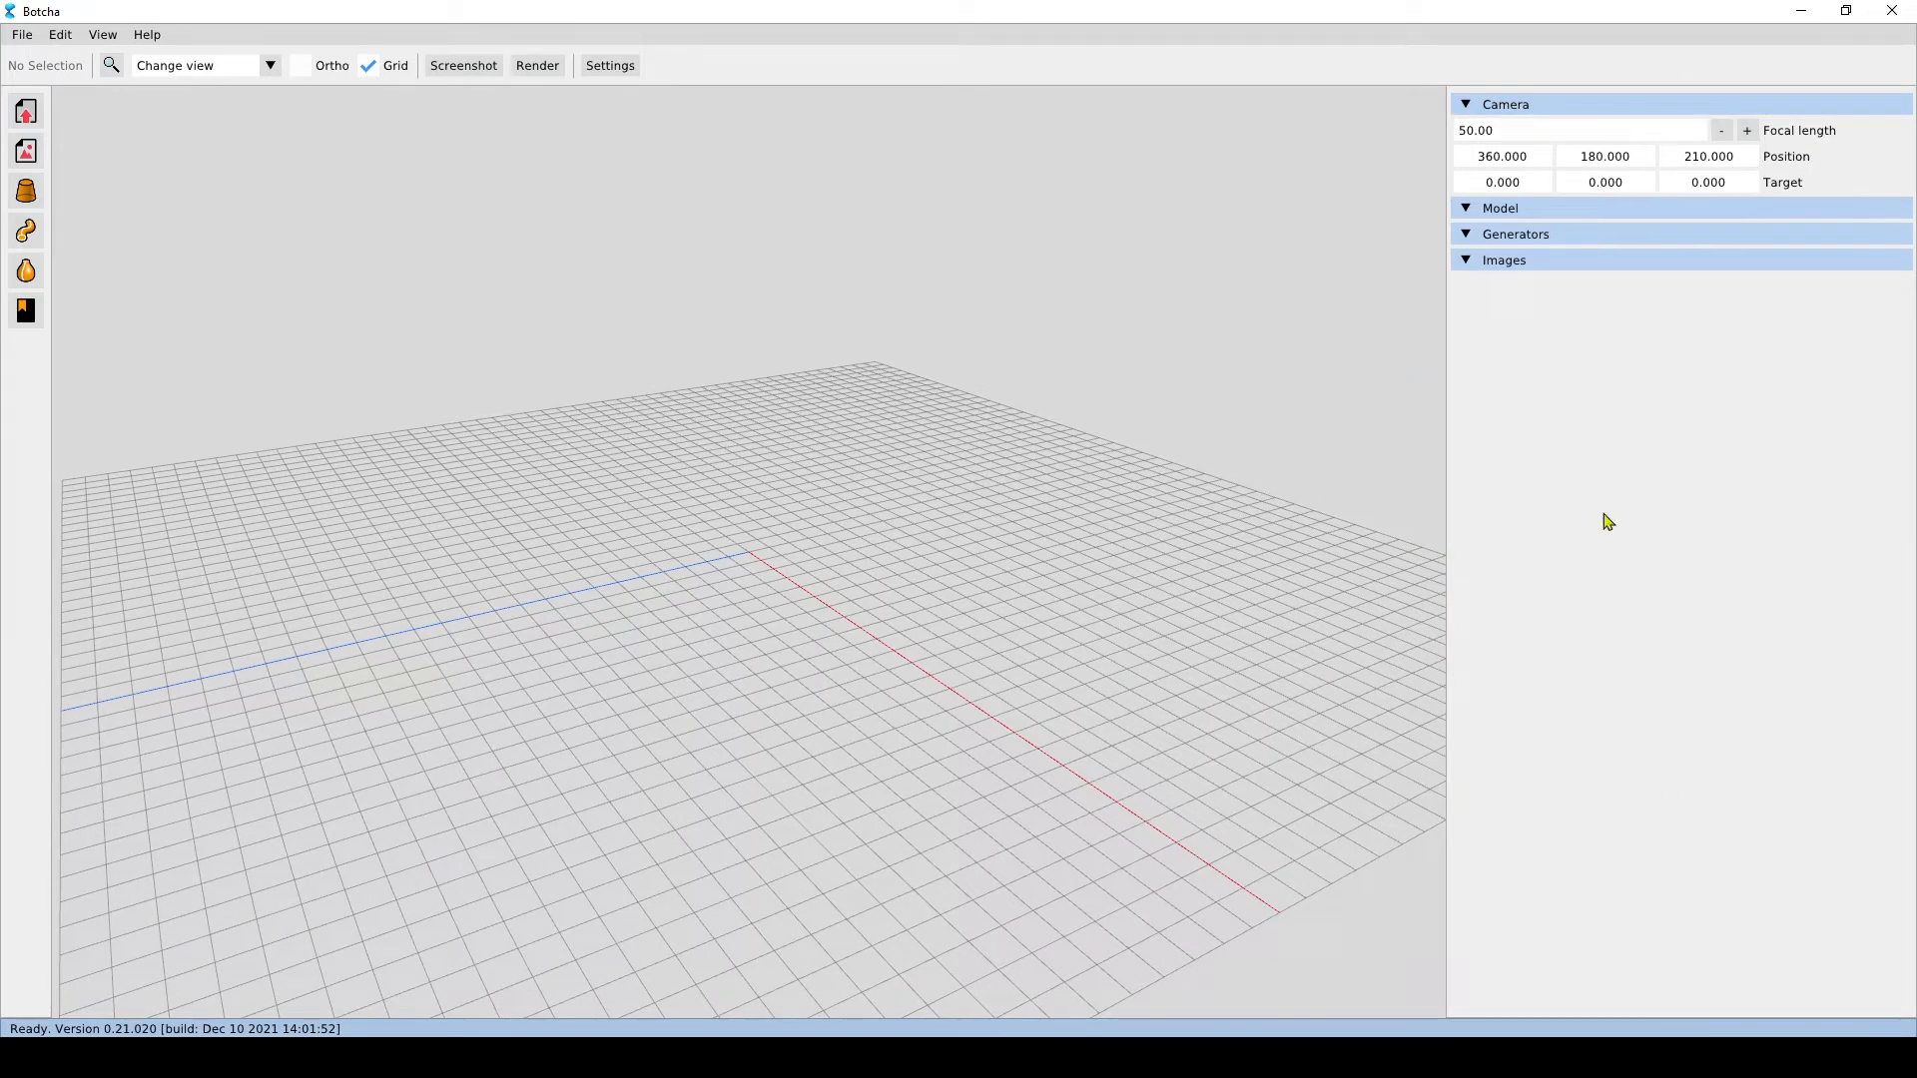
pyautogui.moveTo(1704, 488)
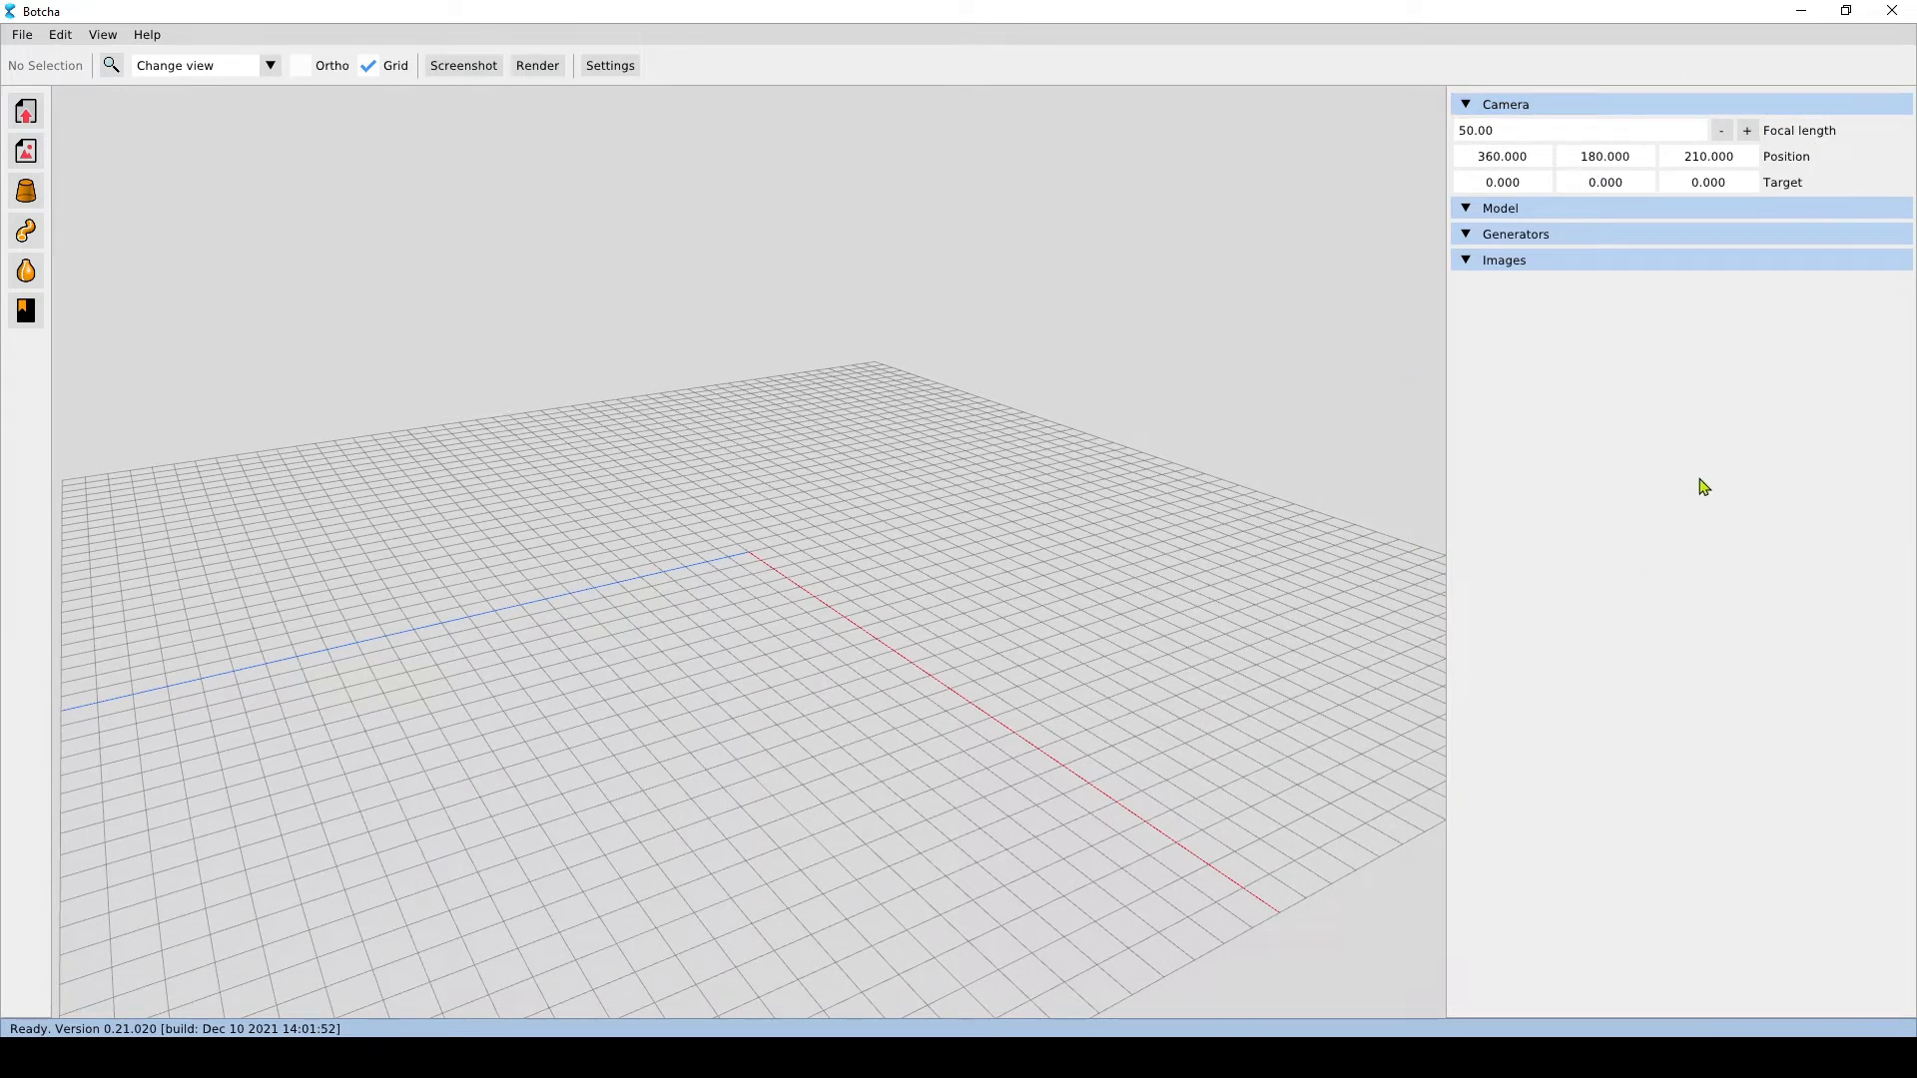
pyautogui.moveTo(1686, 481)
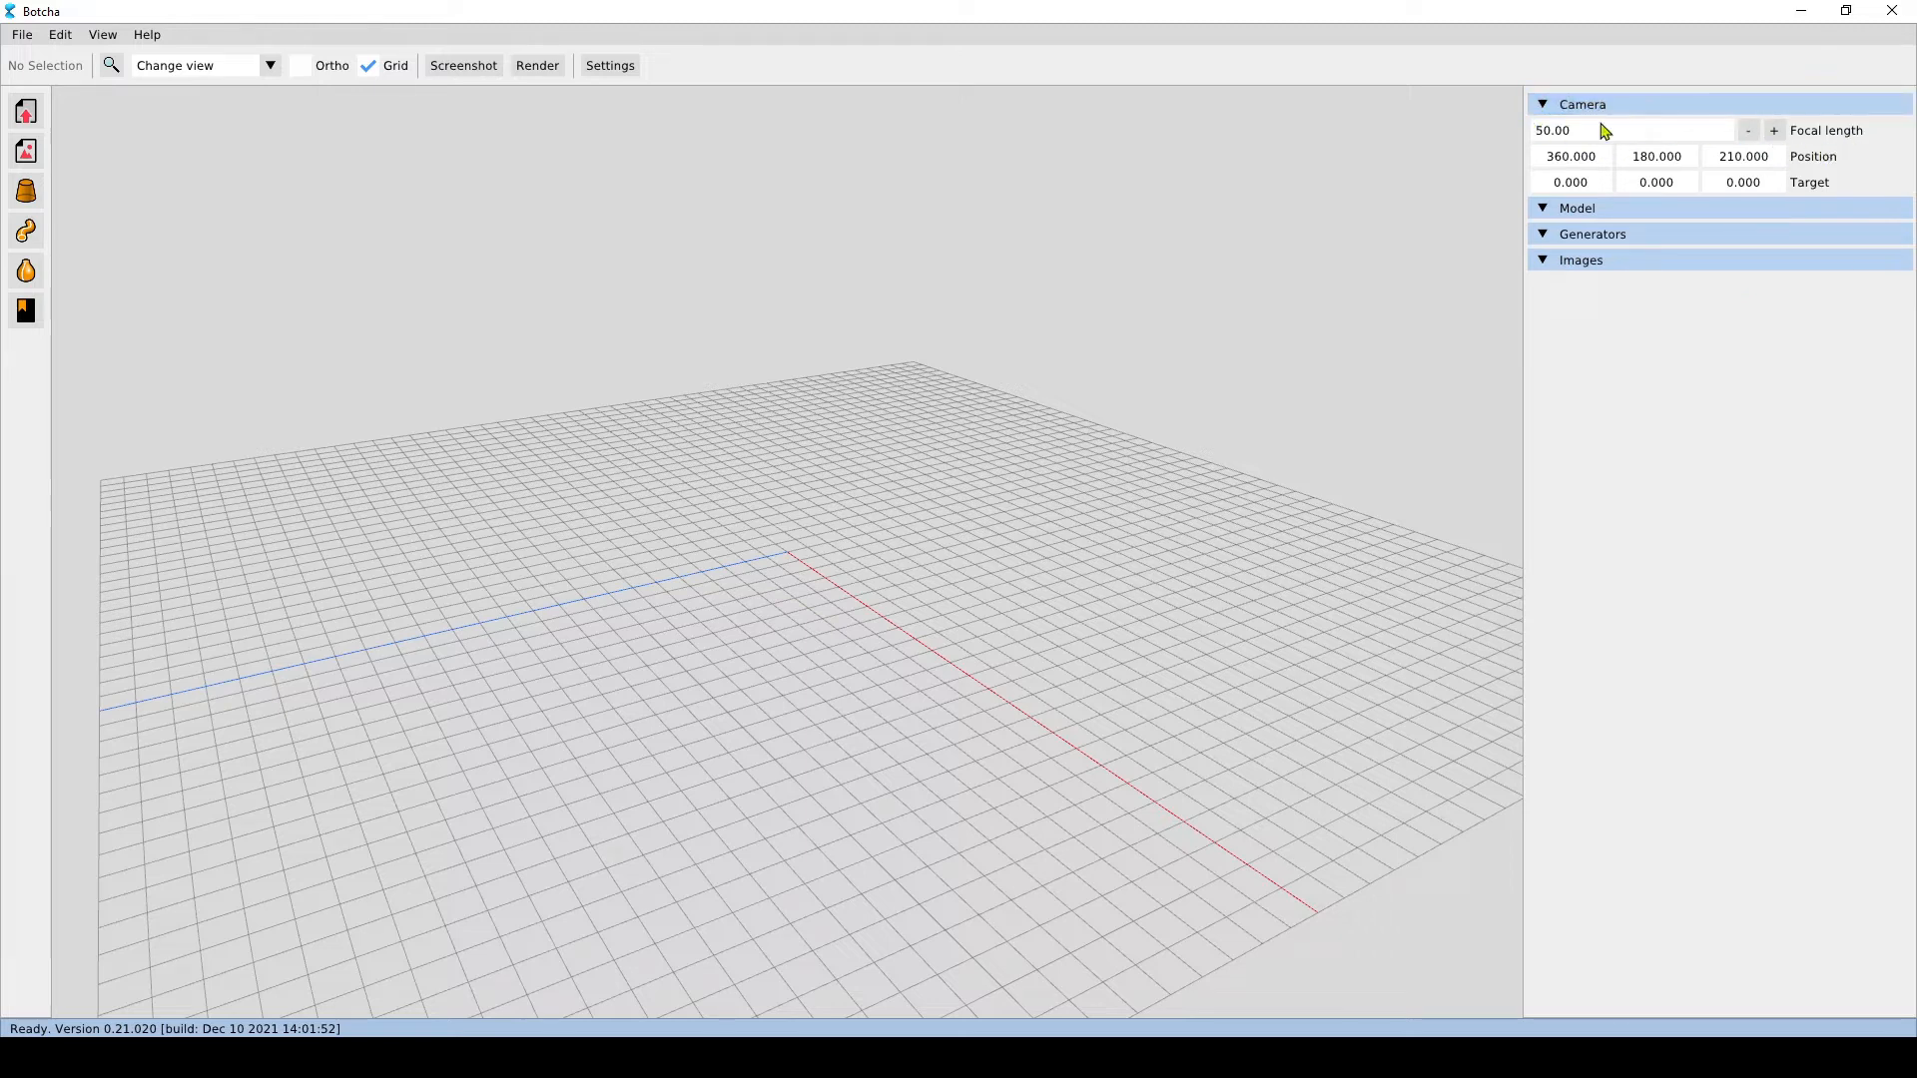
pyautogui.click(1569, 182)
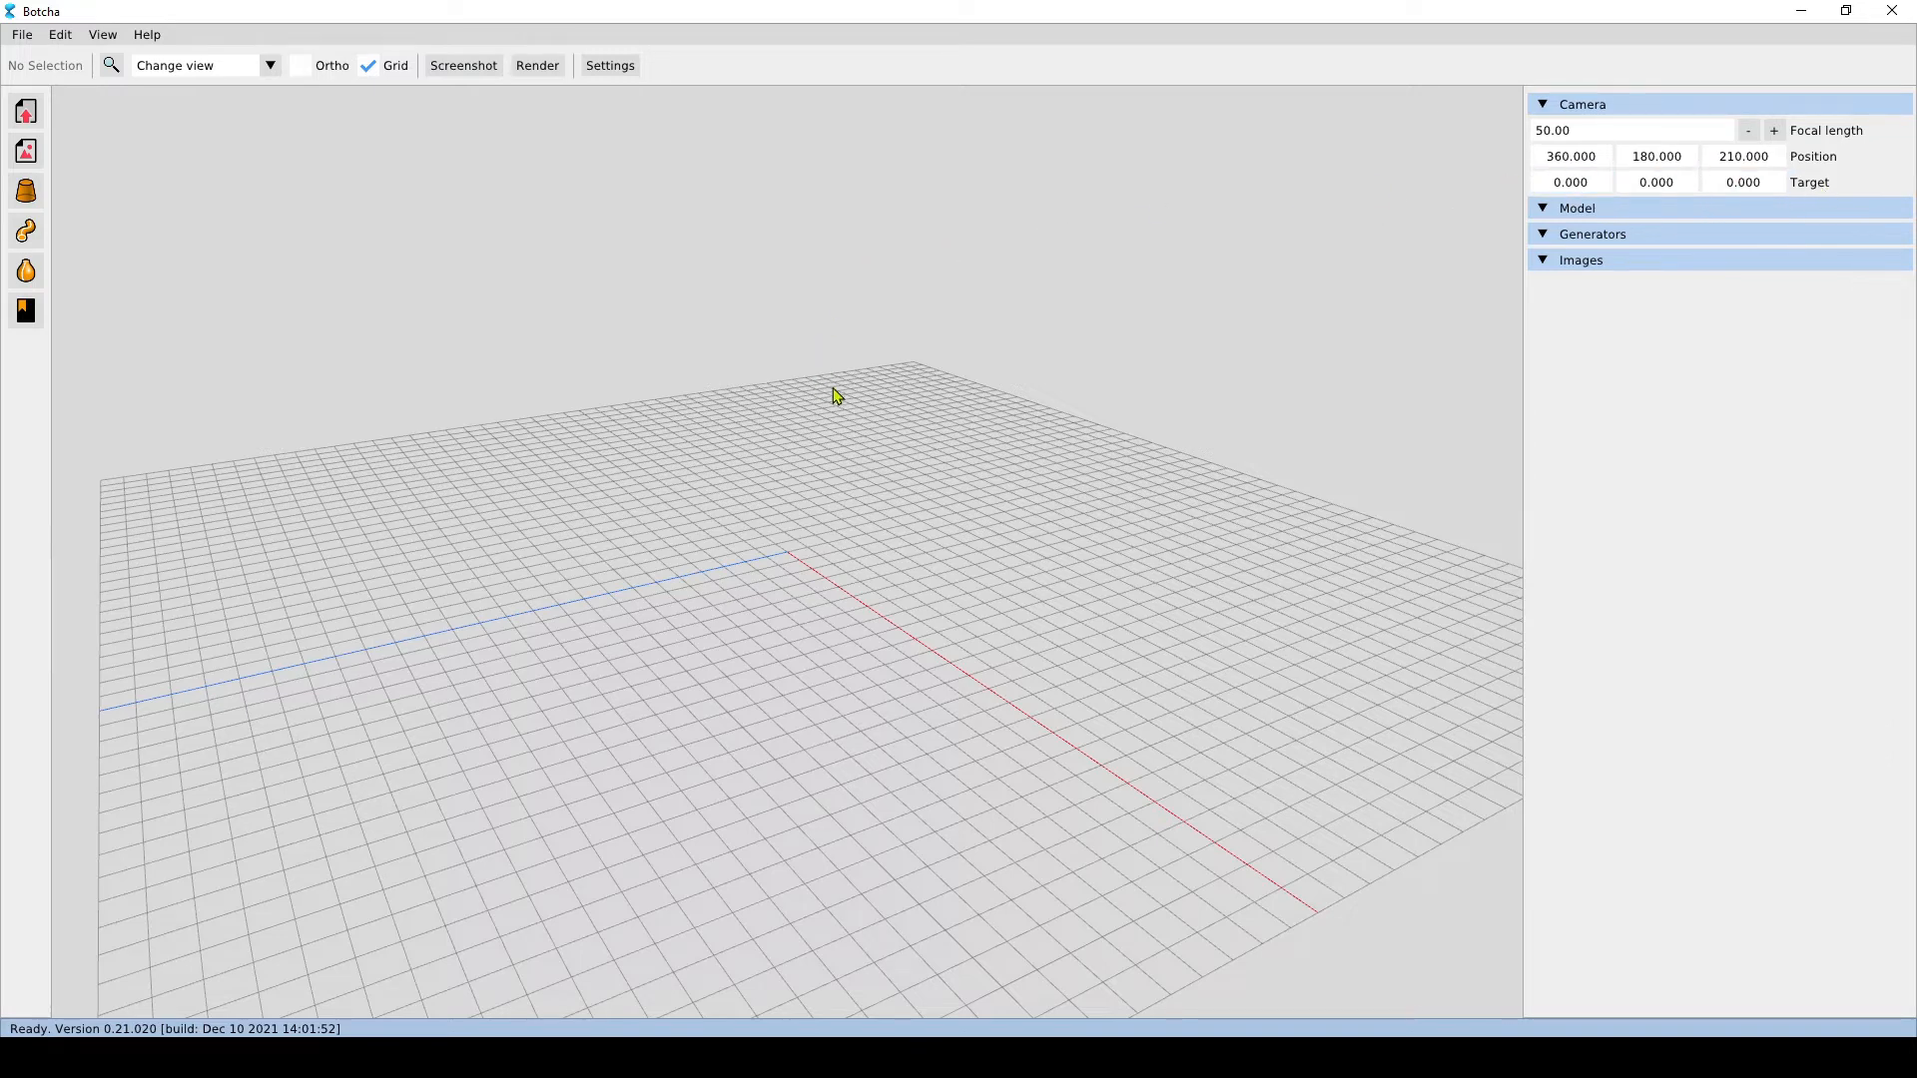
# Orbit the camera around the grid, down to edge-on and back up above it
pyautogui.moveTo(837, 395); pyautogui.dragTo(996, 409)
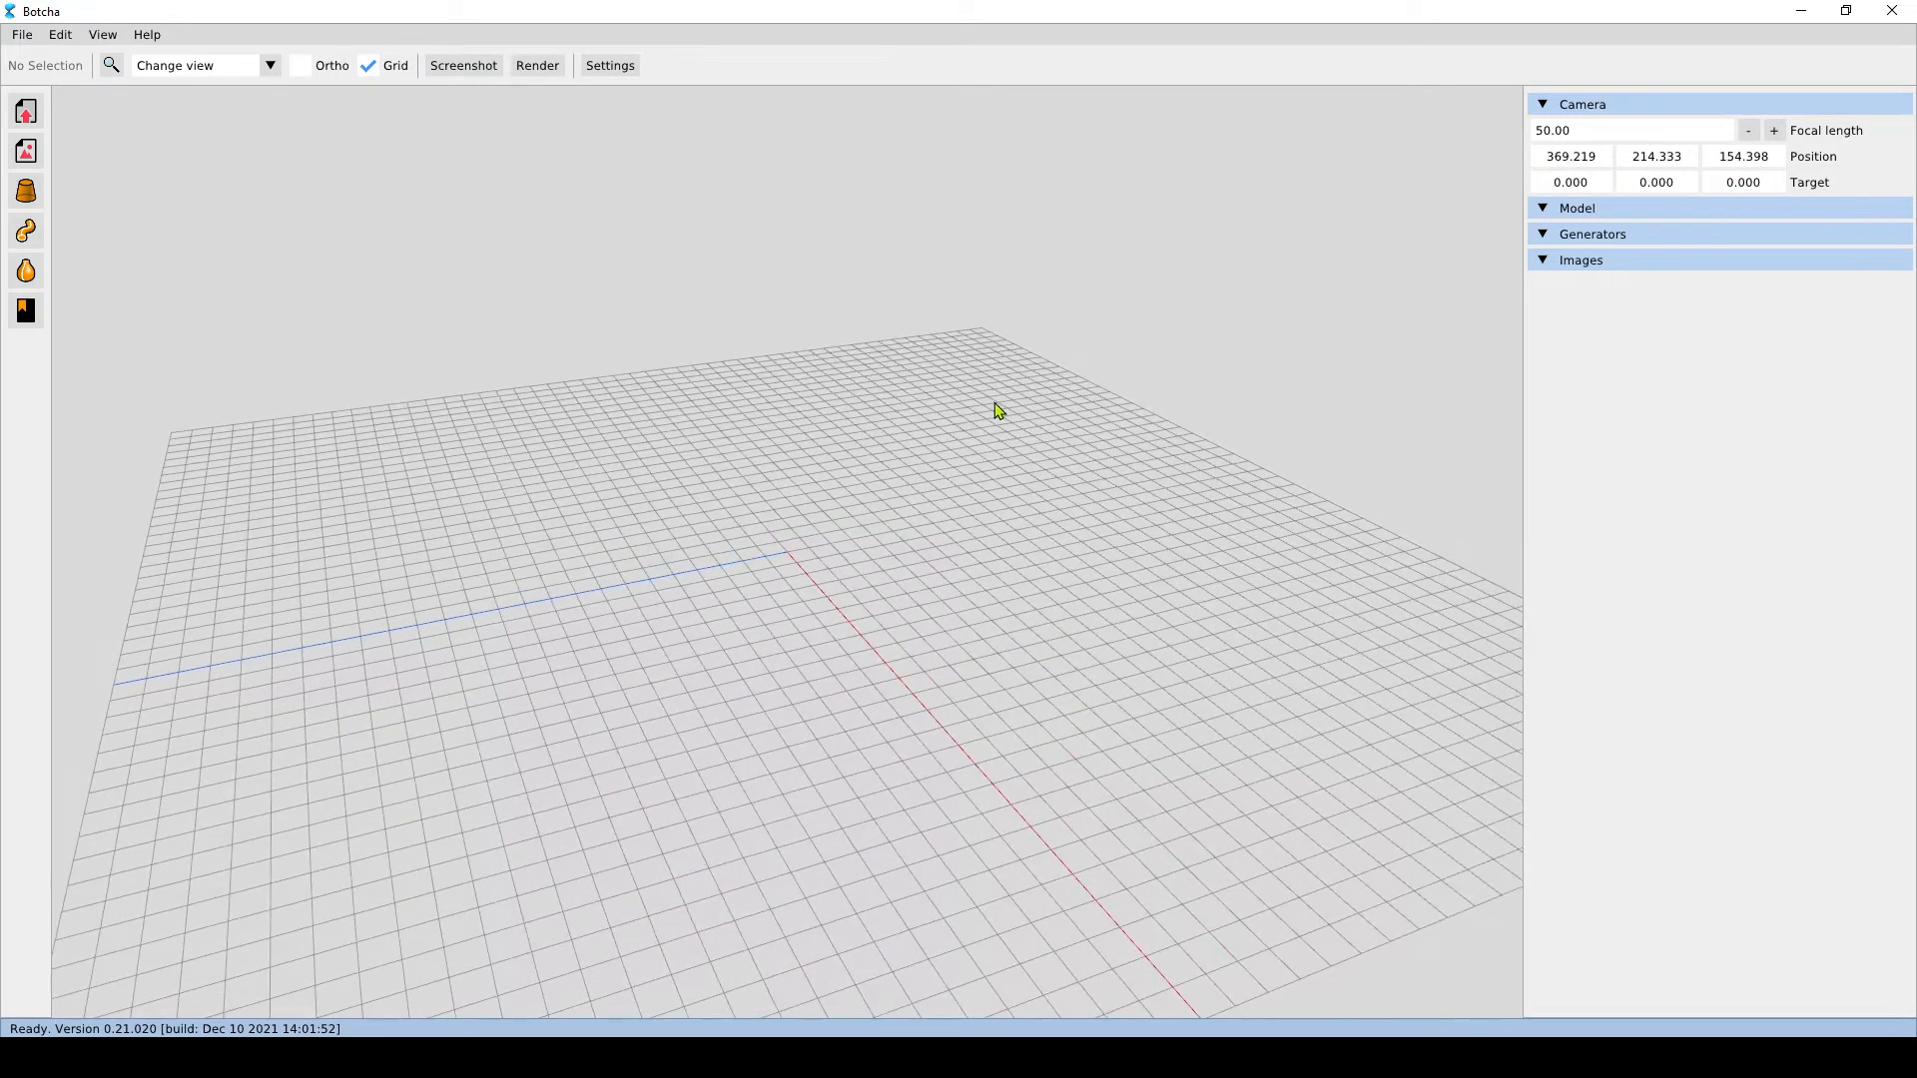
pyautogui.moveTo(1182, 471)
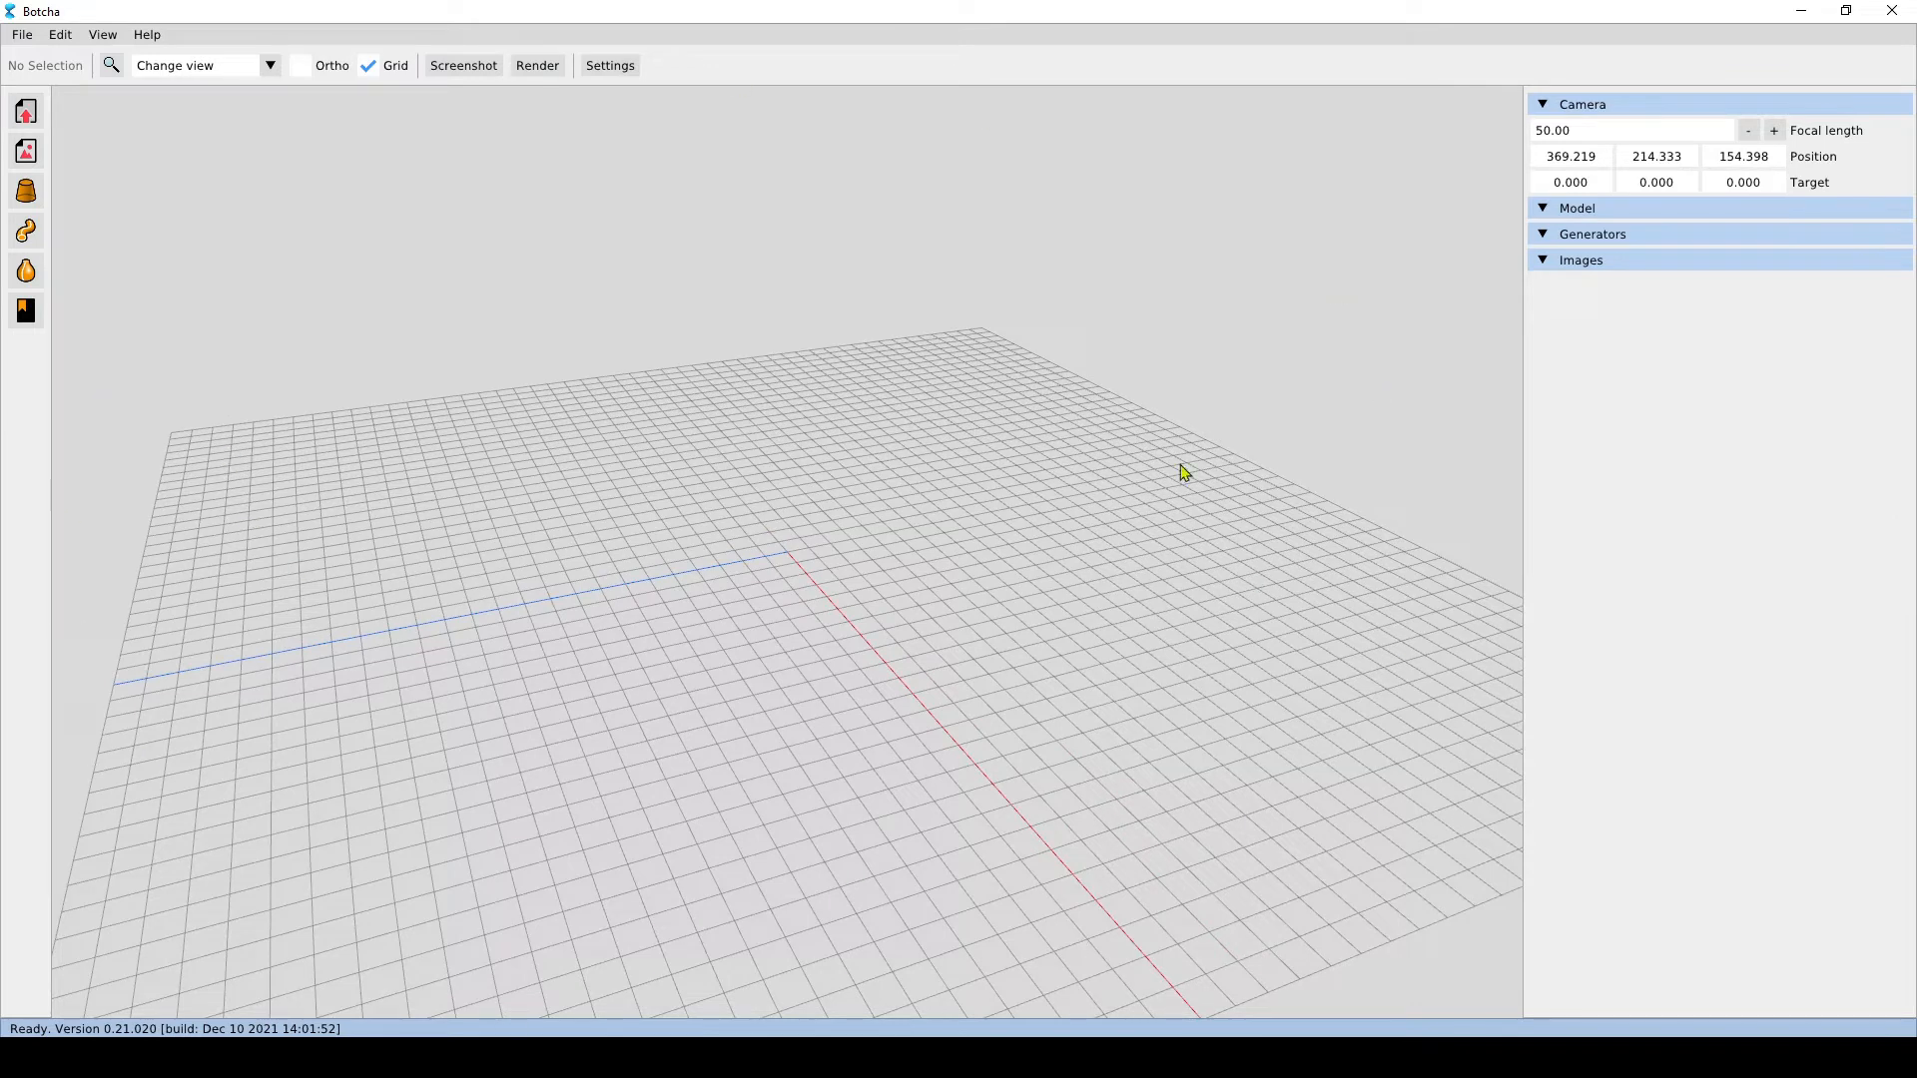
pyautogui.moveTo(128, 428)
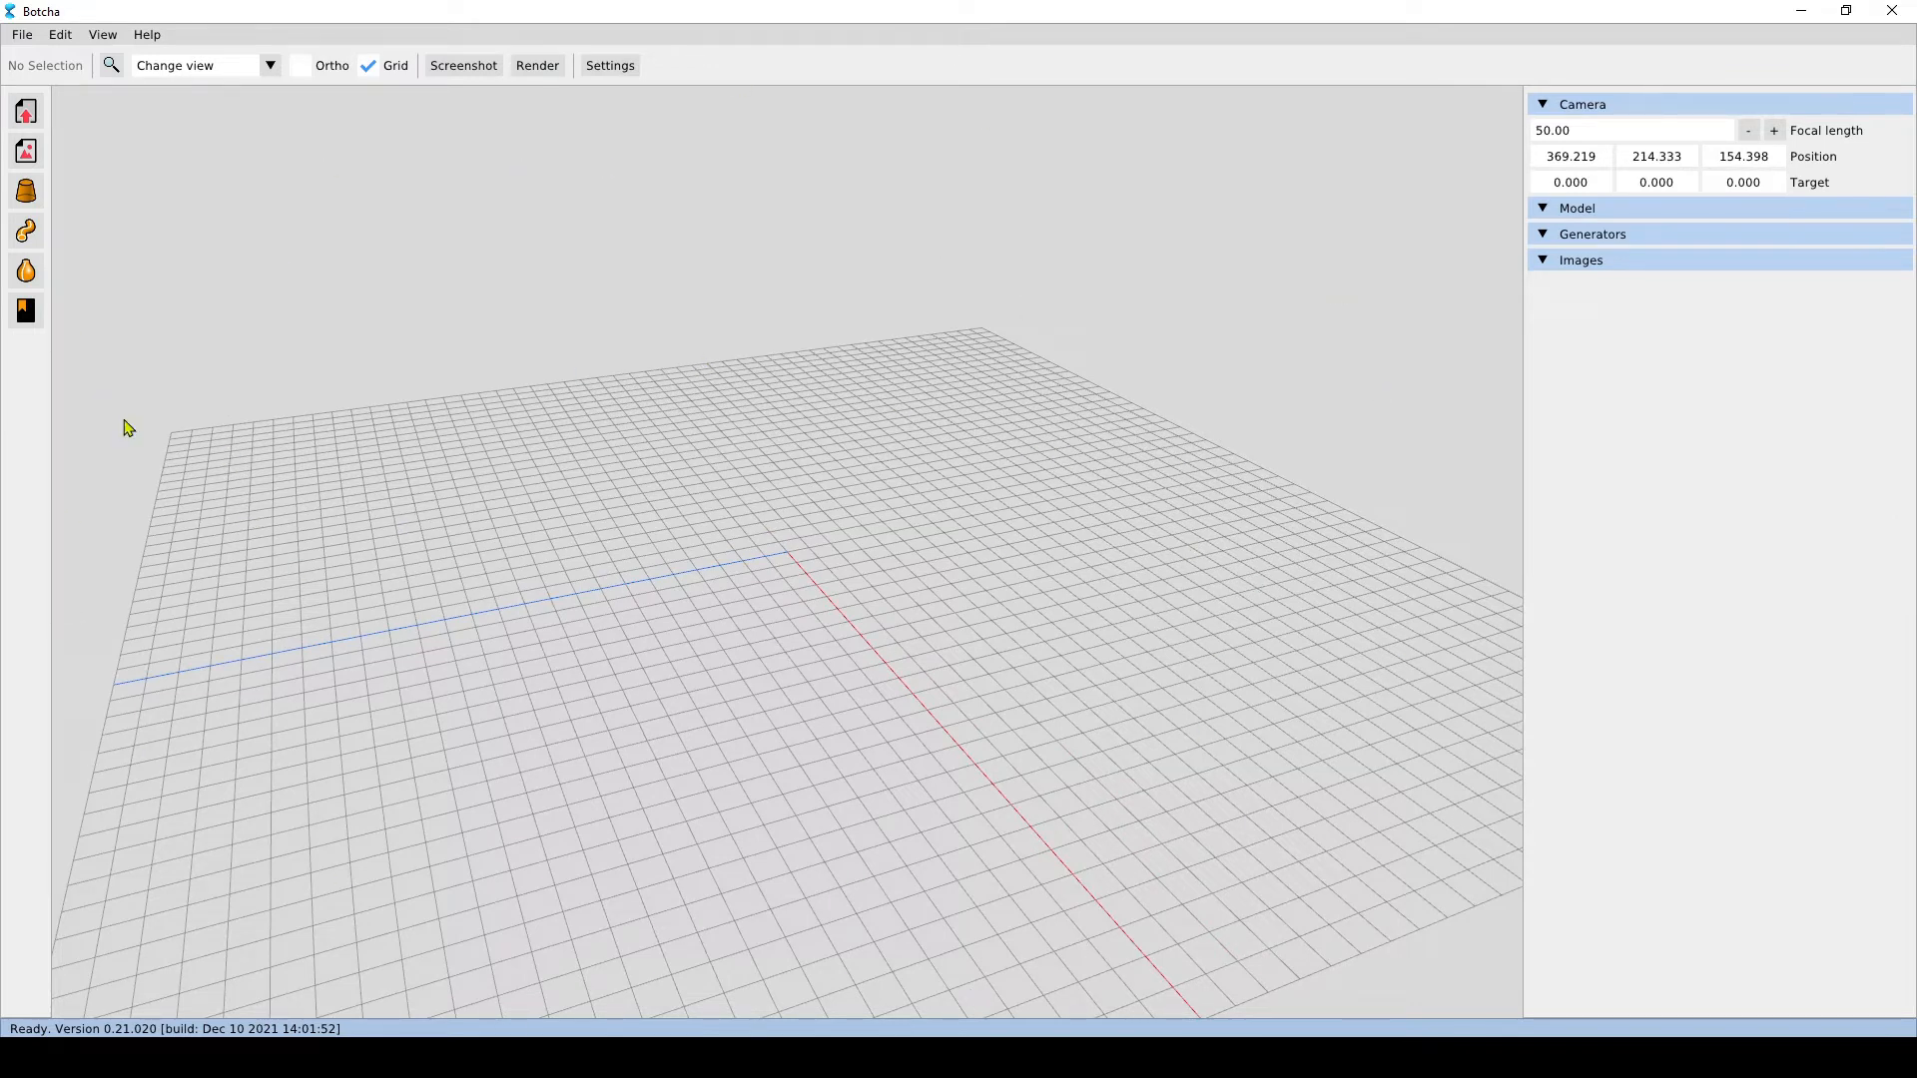
pyautogui.moveTo(805, 355)
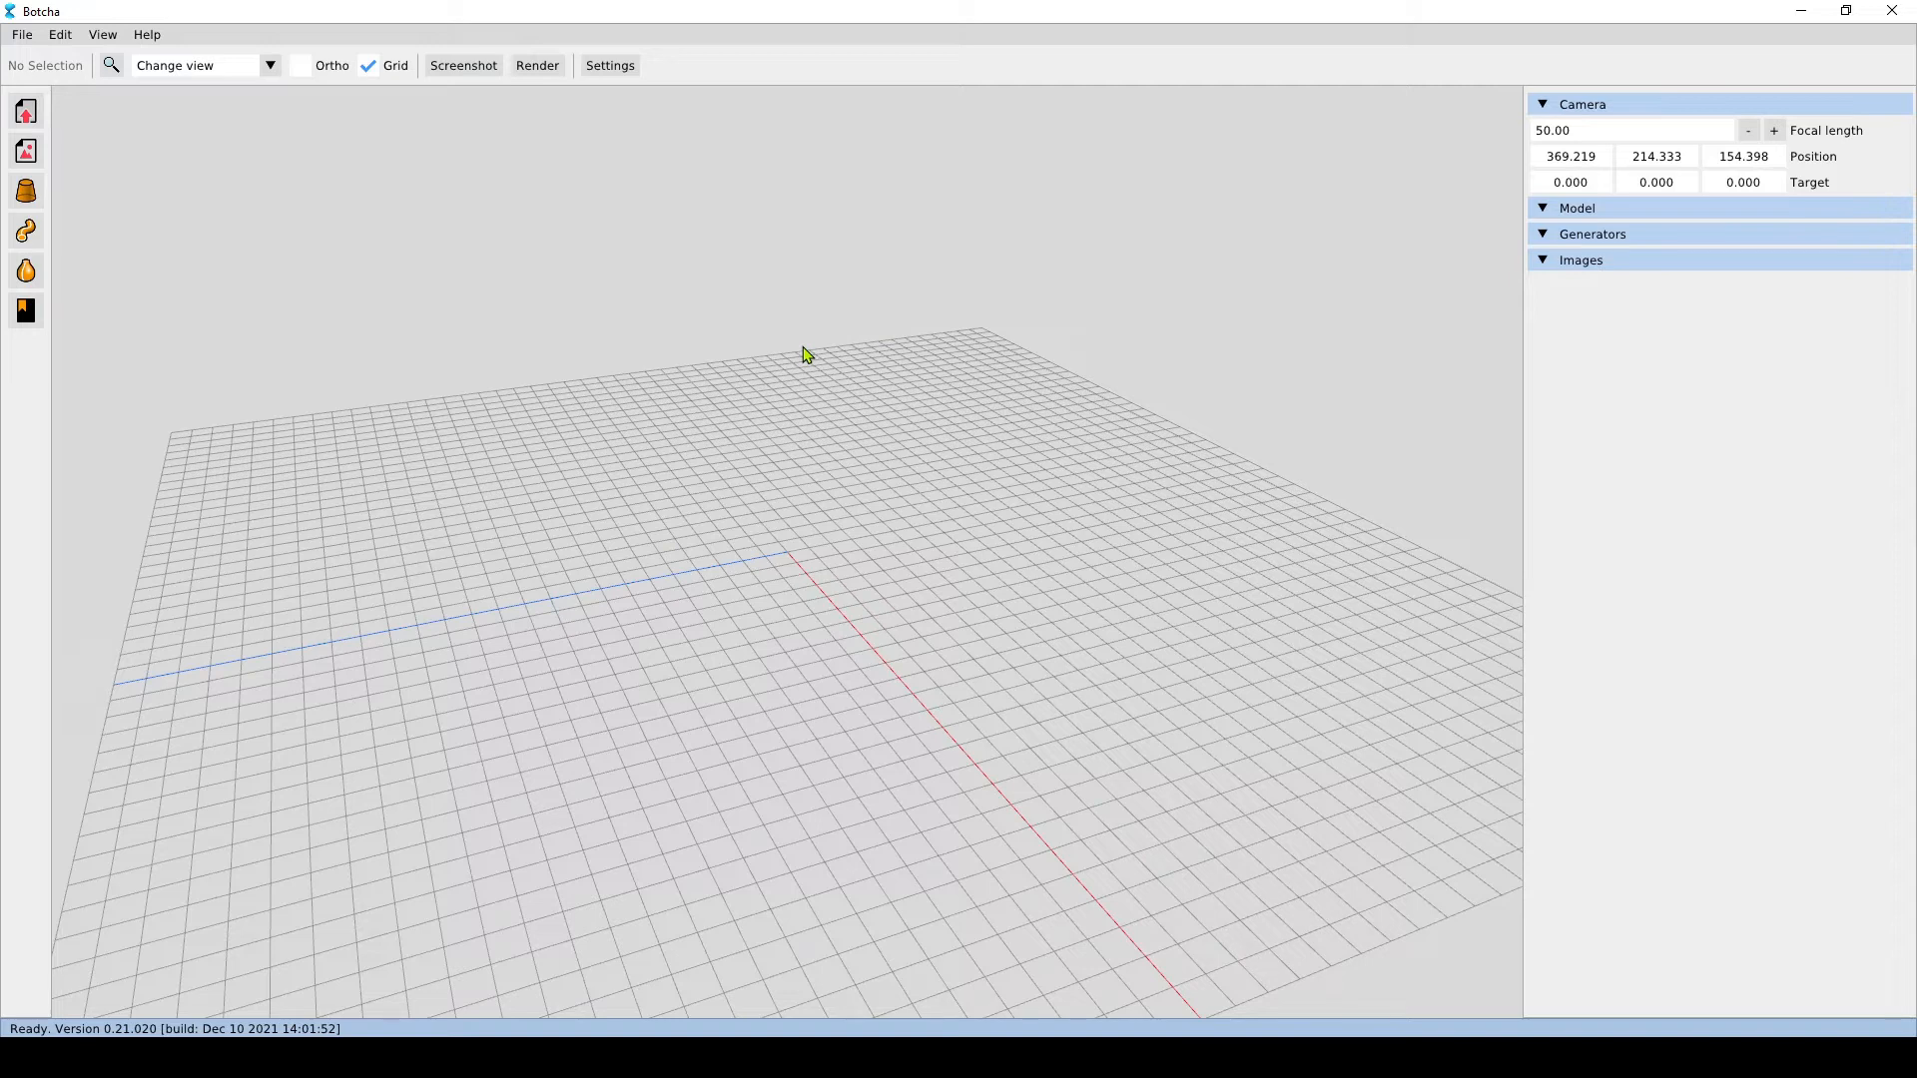
pyautogui.moveTo(959, 304)
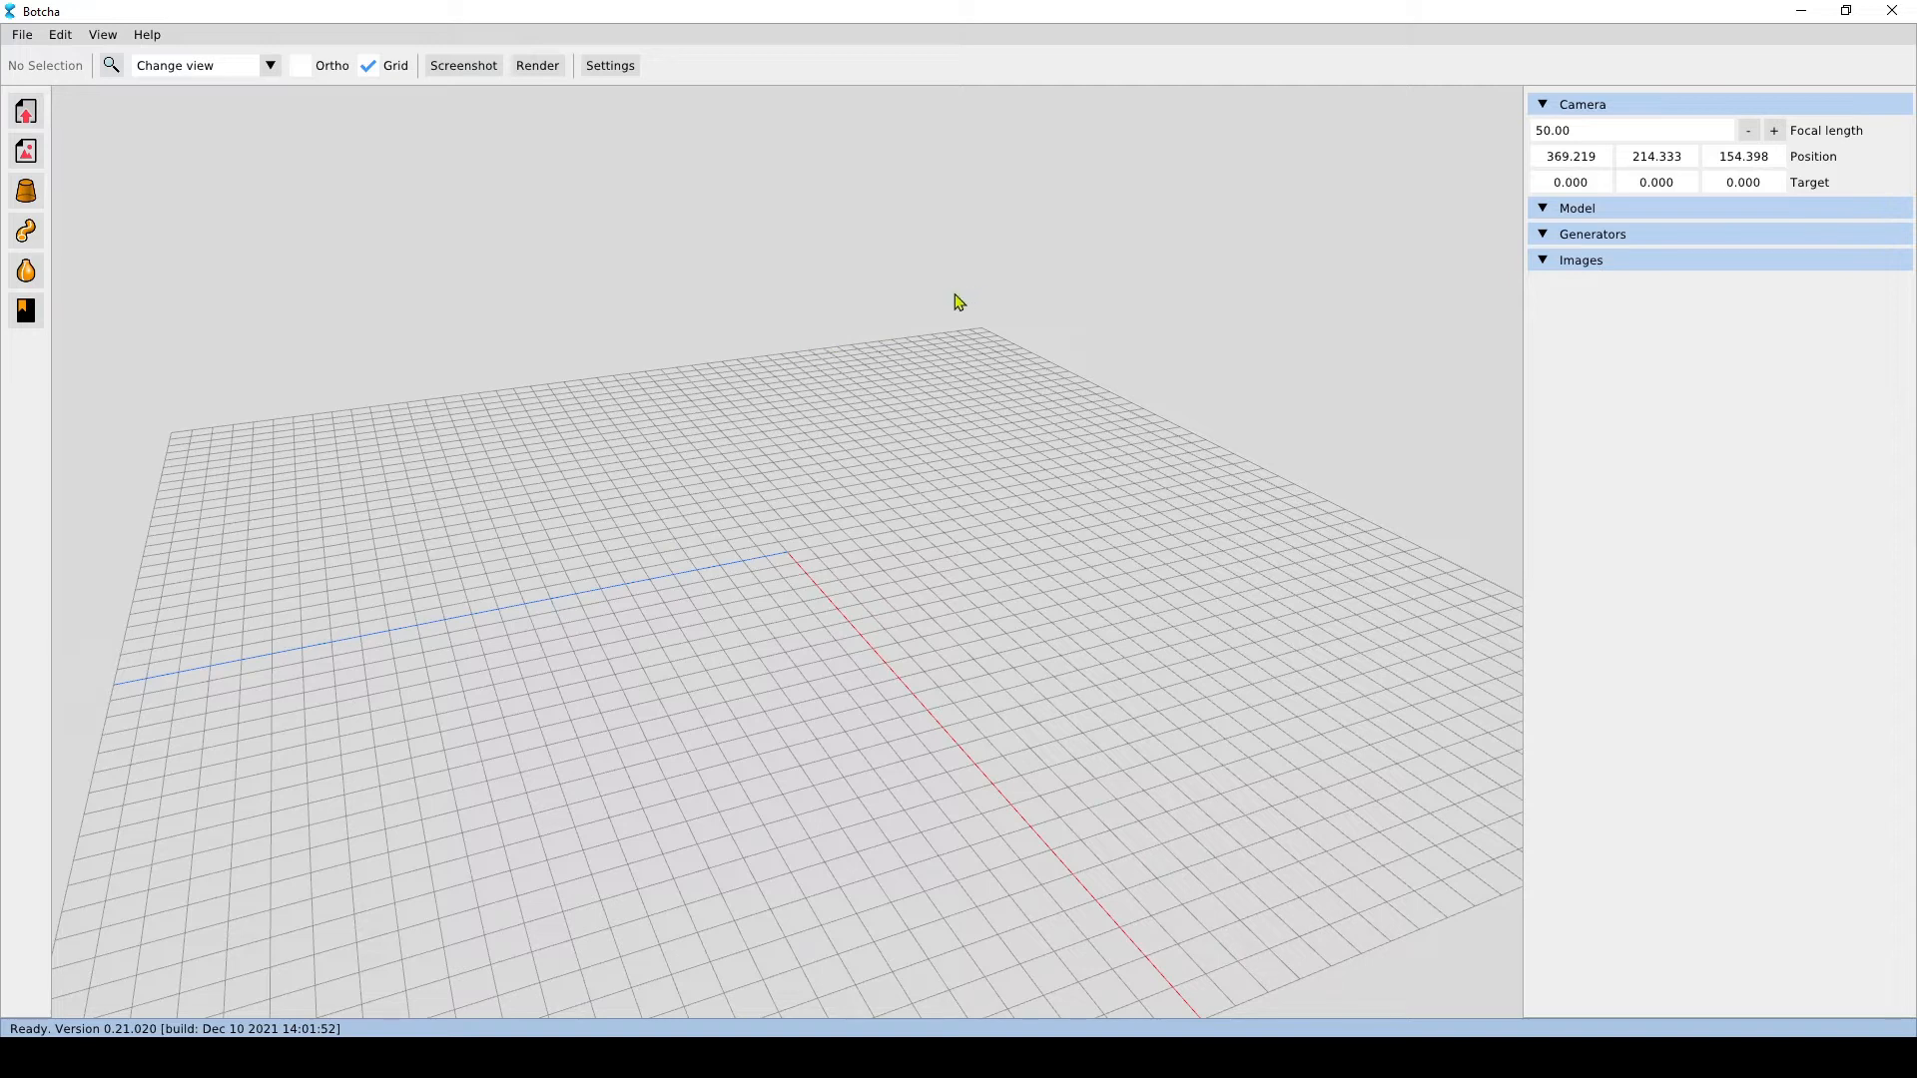
pyautogui.moveTo(833, 478)
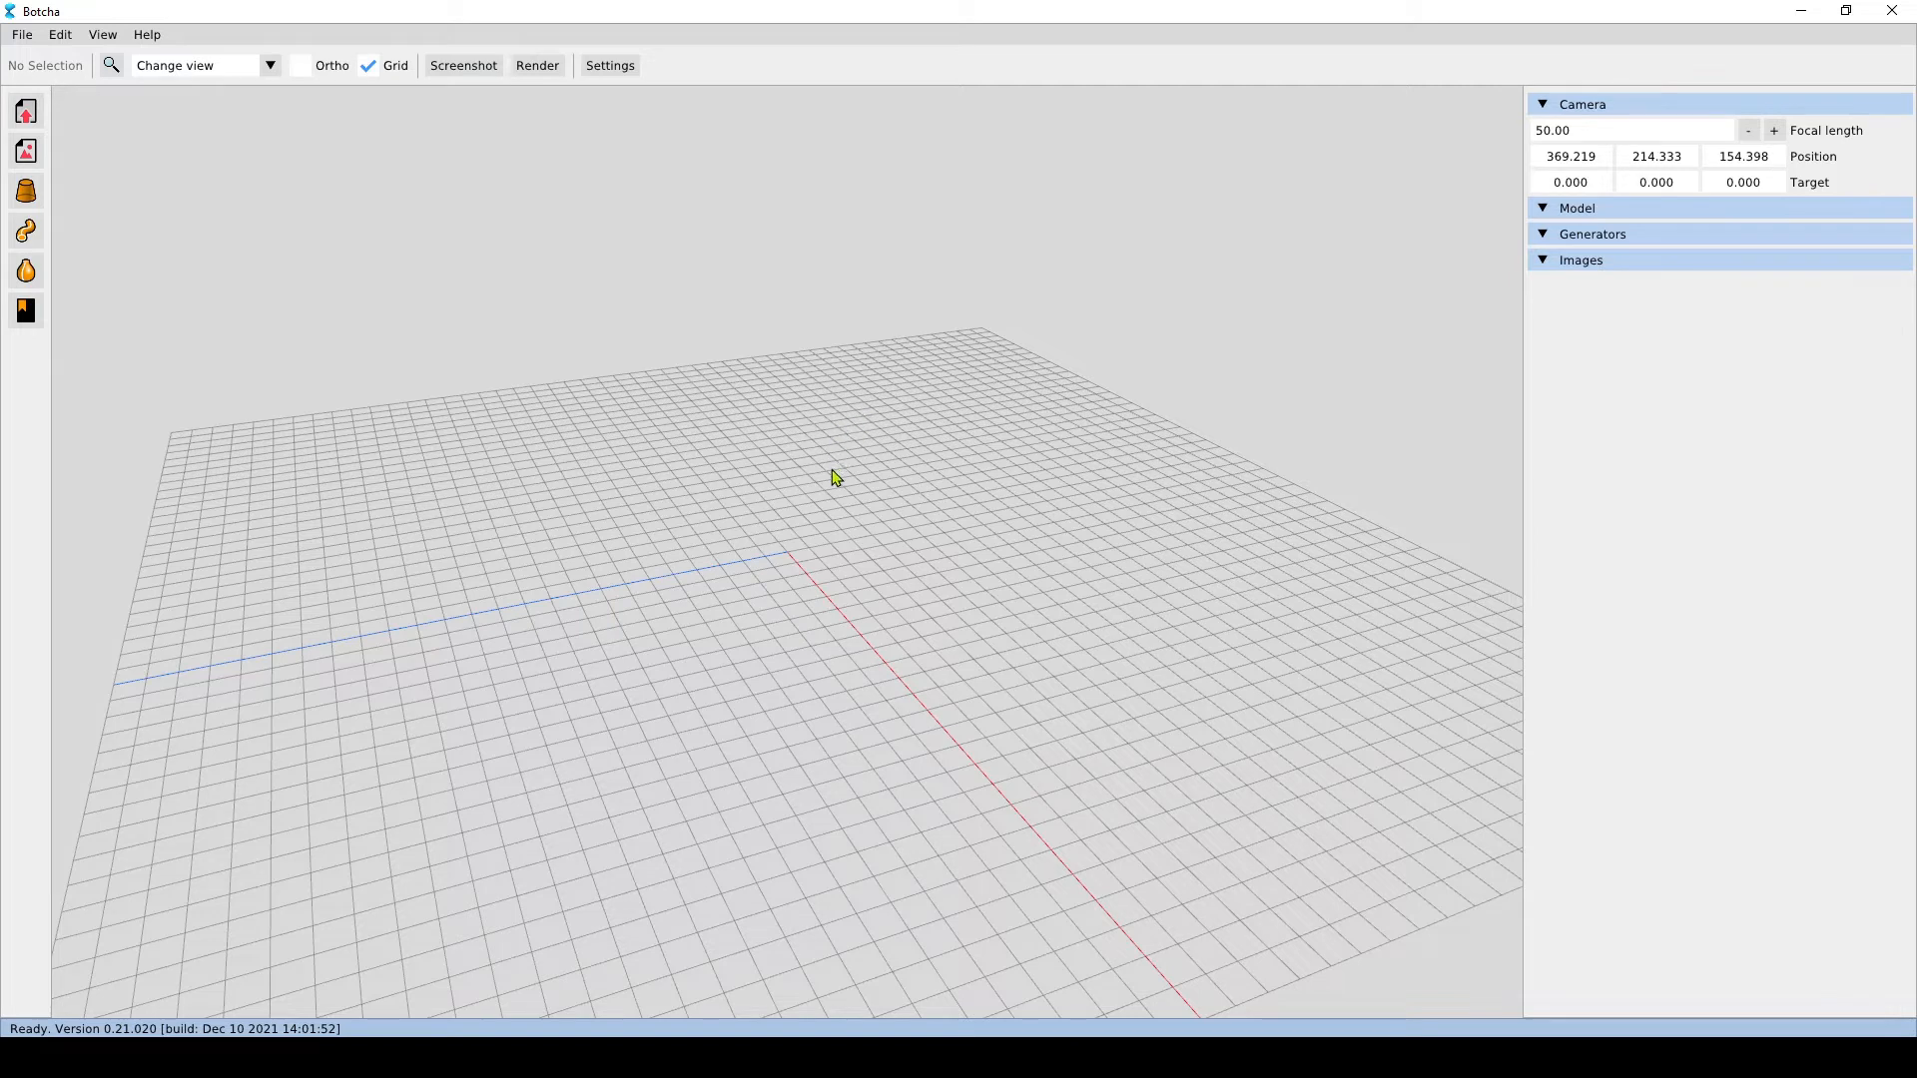
pyautogui.moveTo(619, 480)
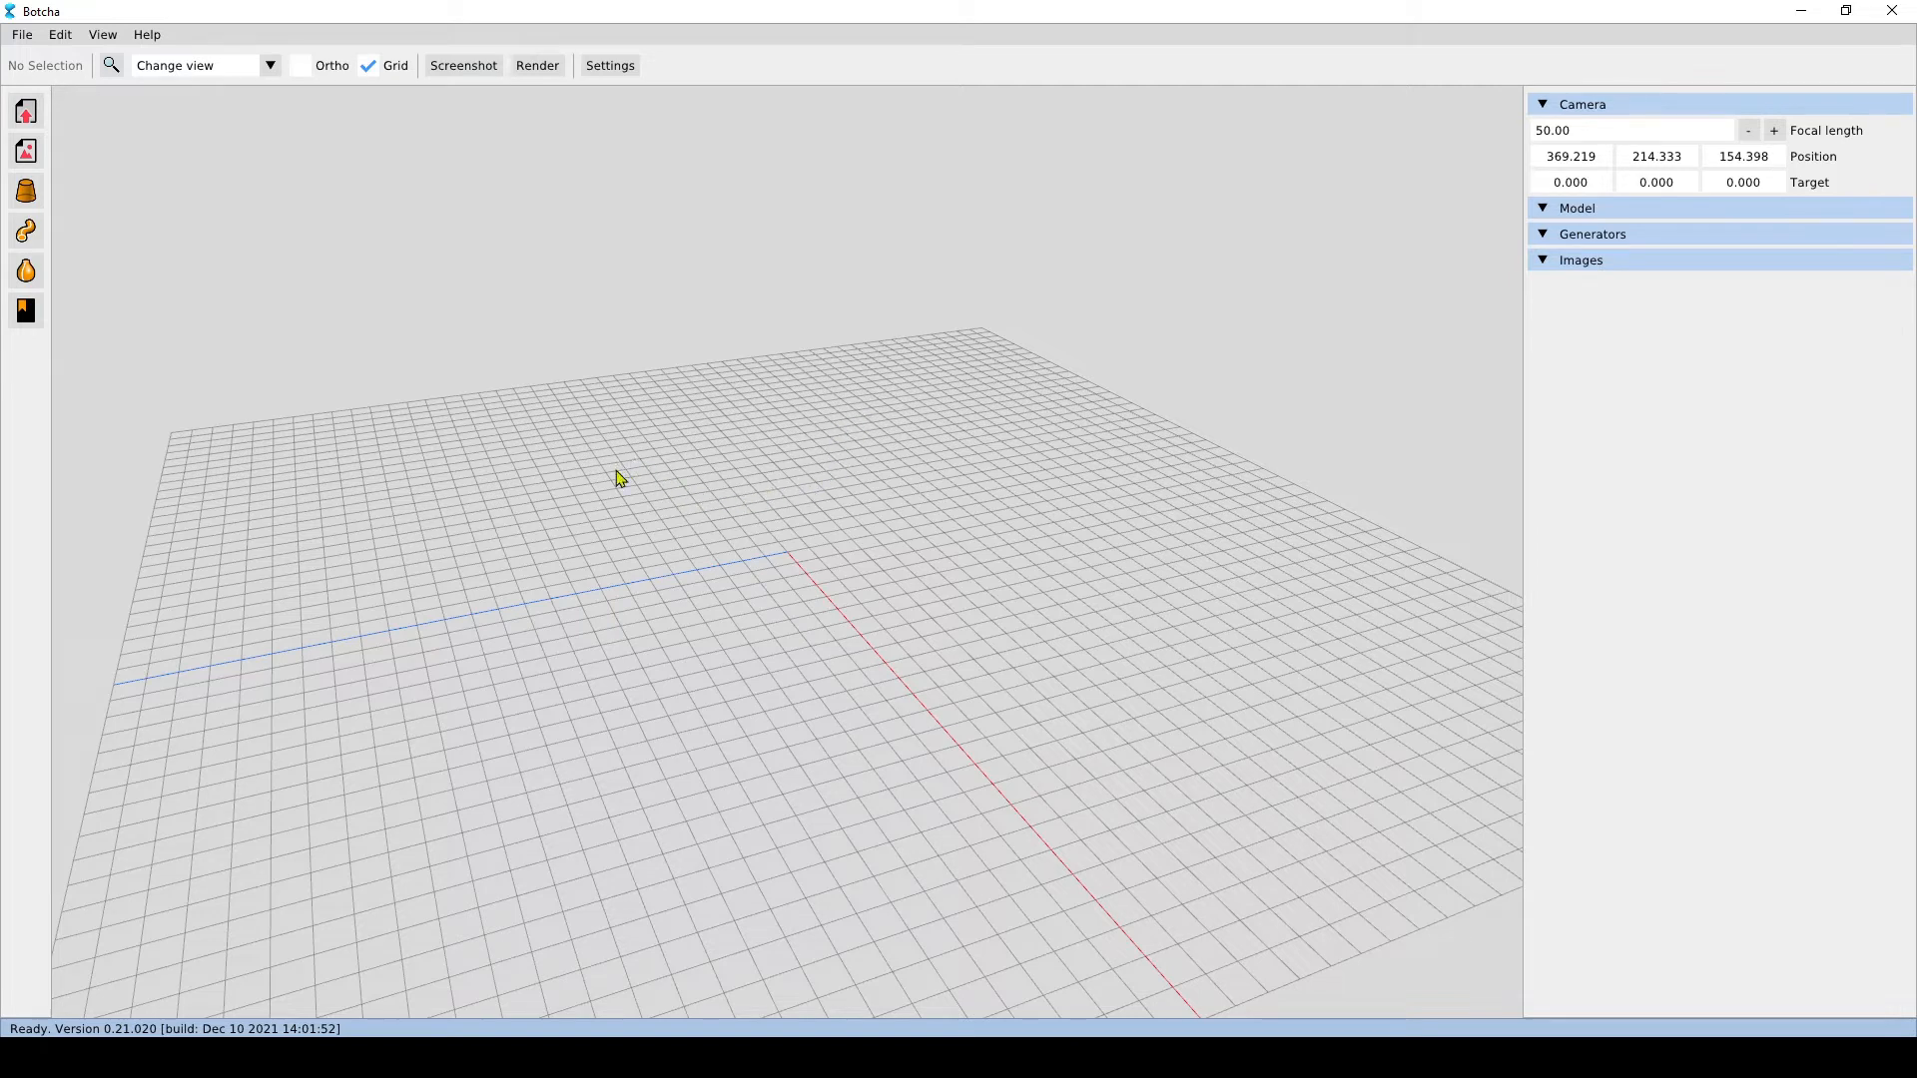
pyautogui.moveTo(667, 597)
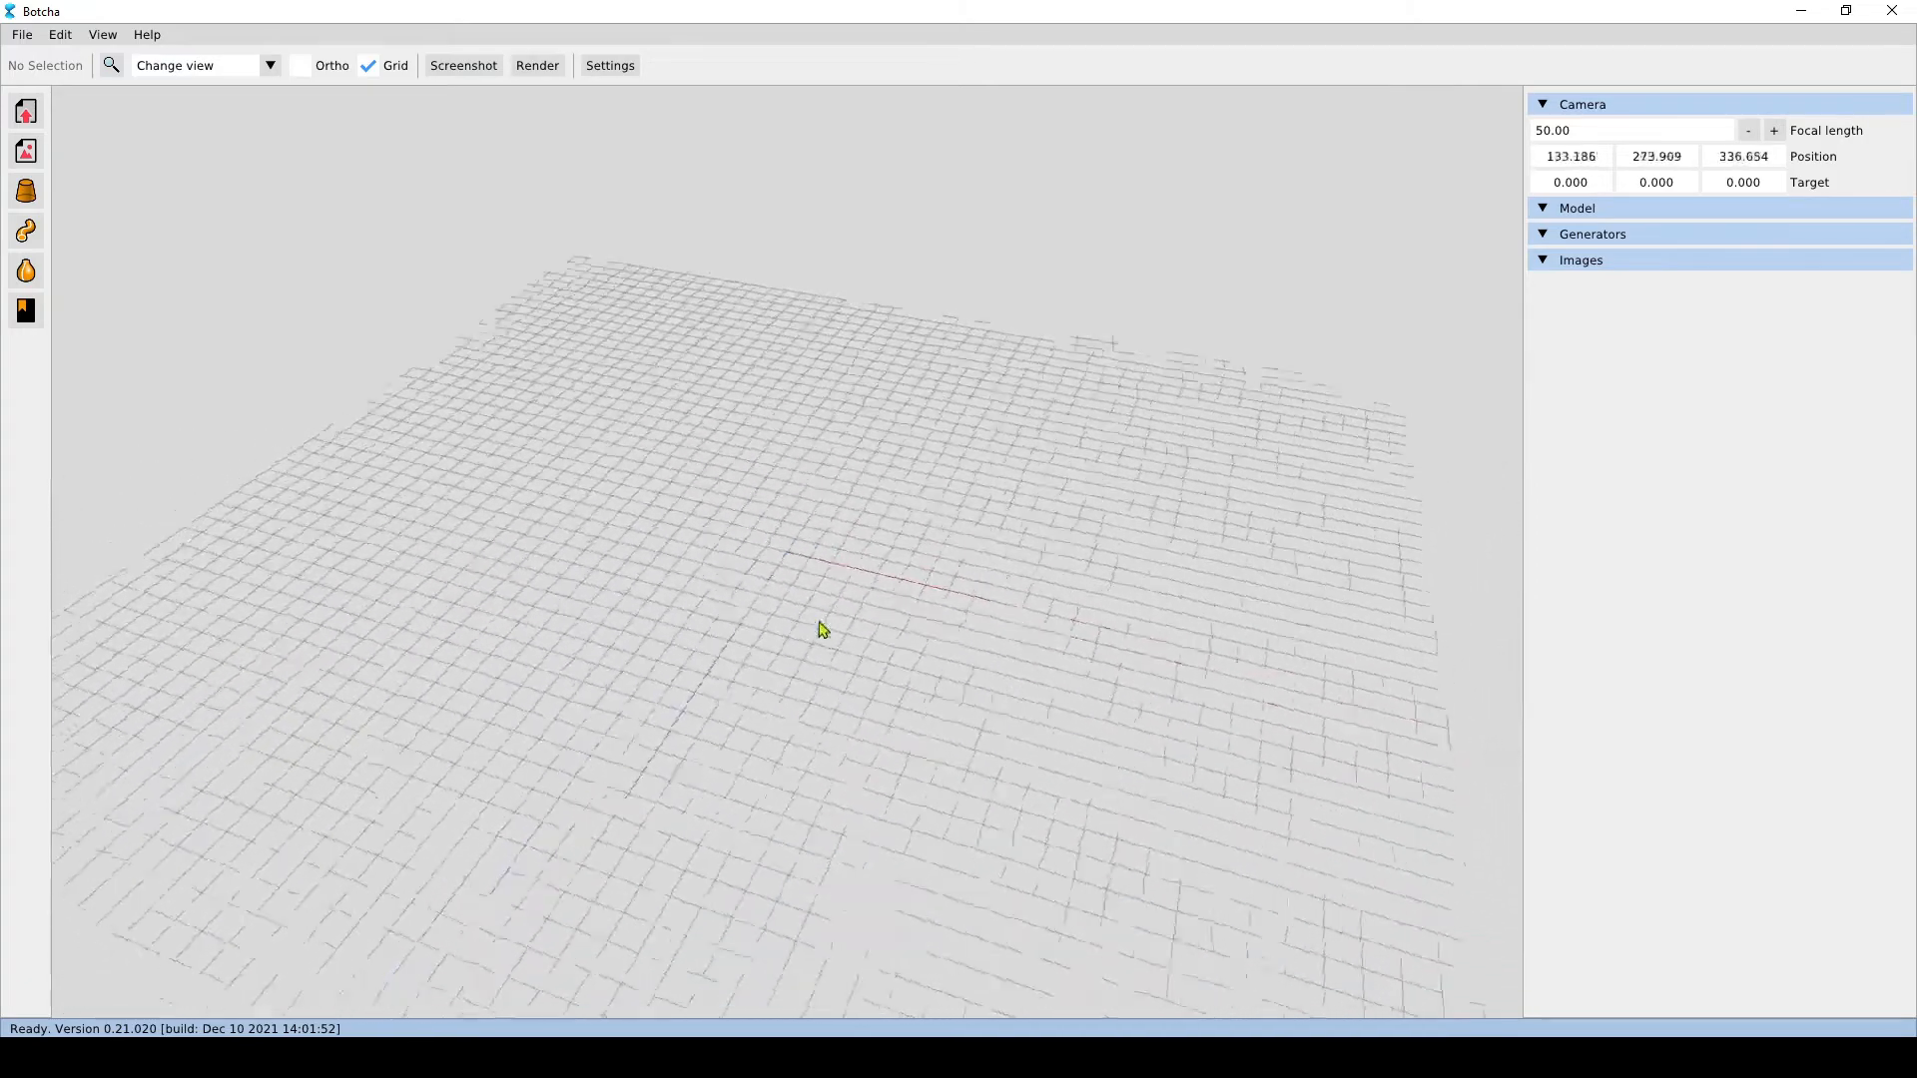
pyautogui.moveTo(819, 629); pyautogui.dragTo(1036, 519)
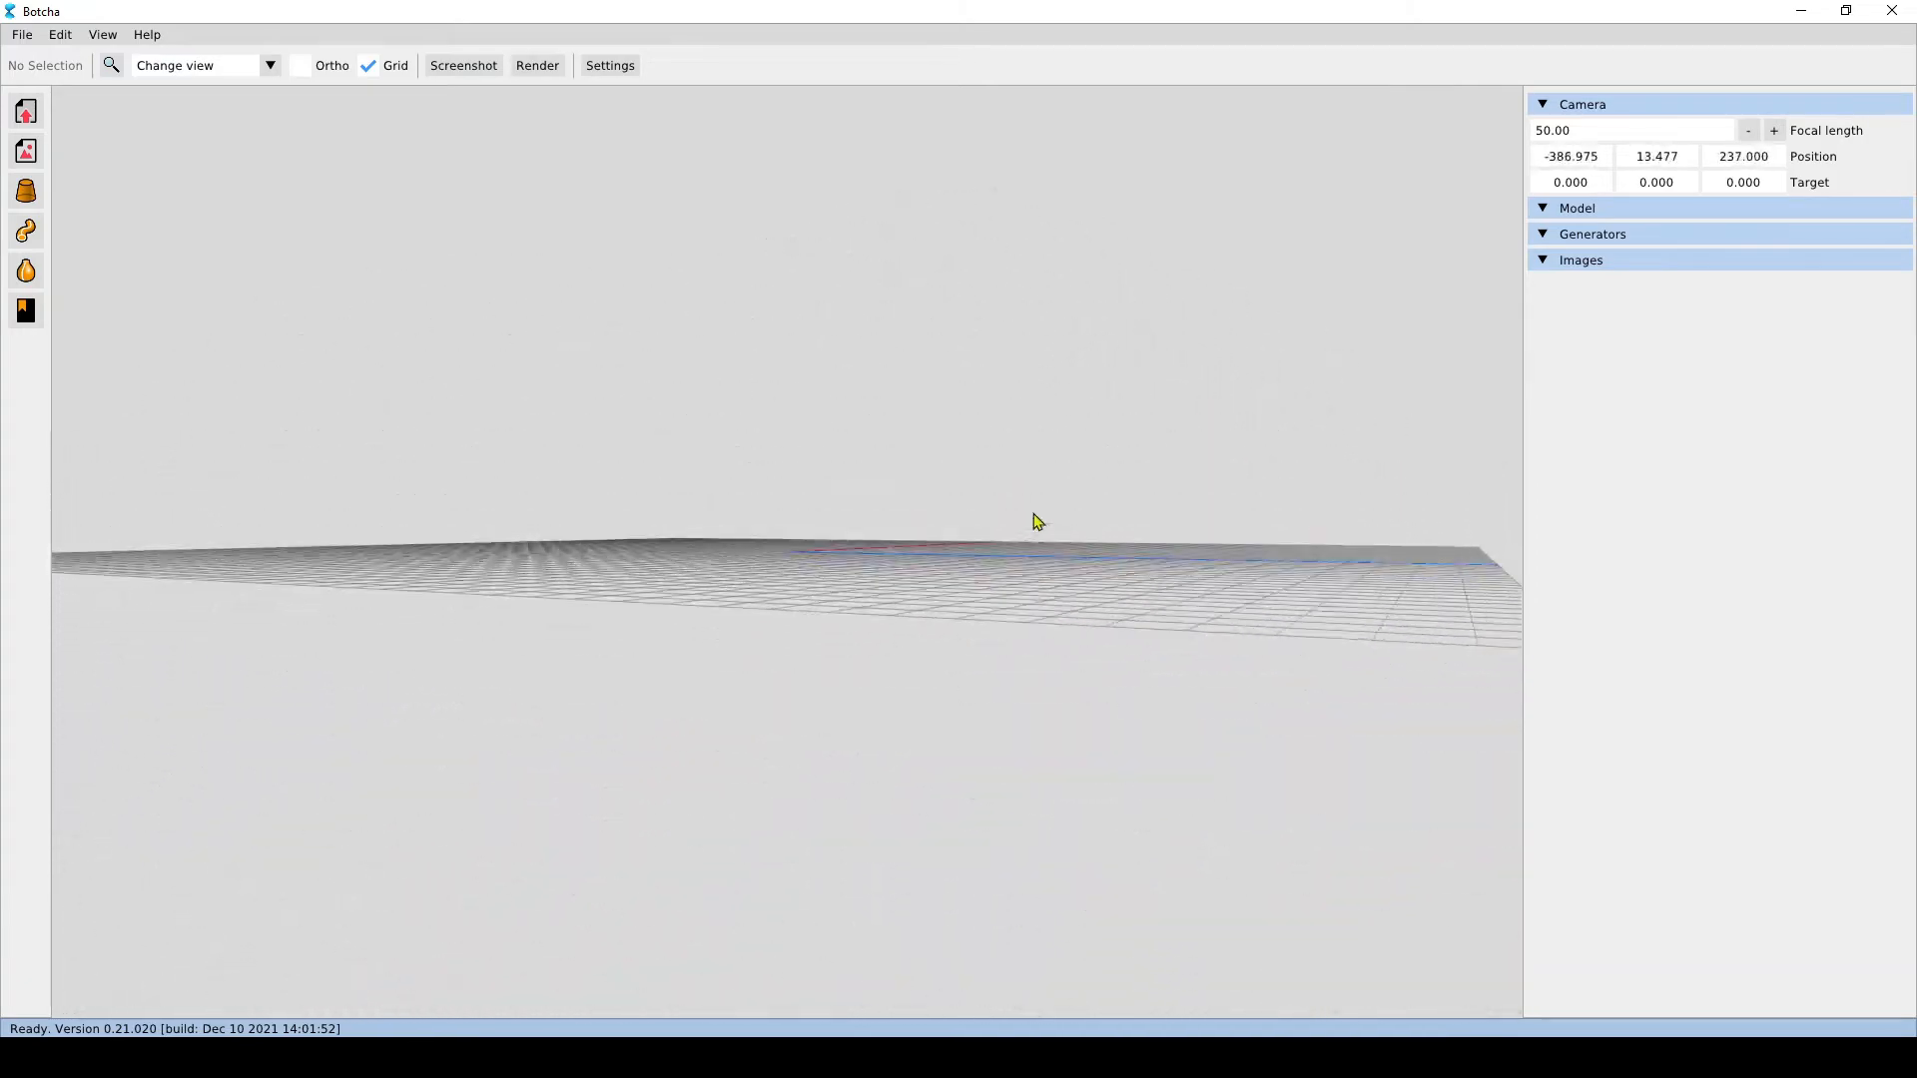
pyautogui.moveTo(1036, 521); pyautogui.dragTo(702, 705)
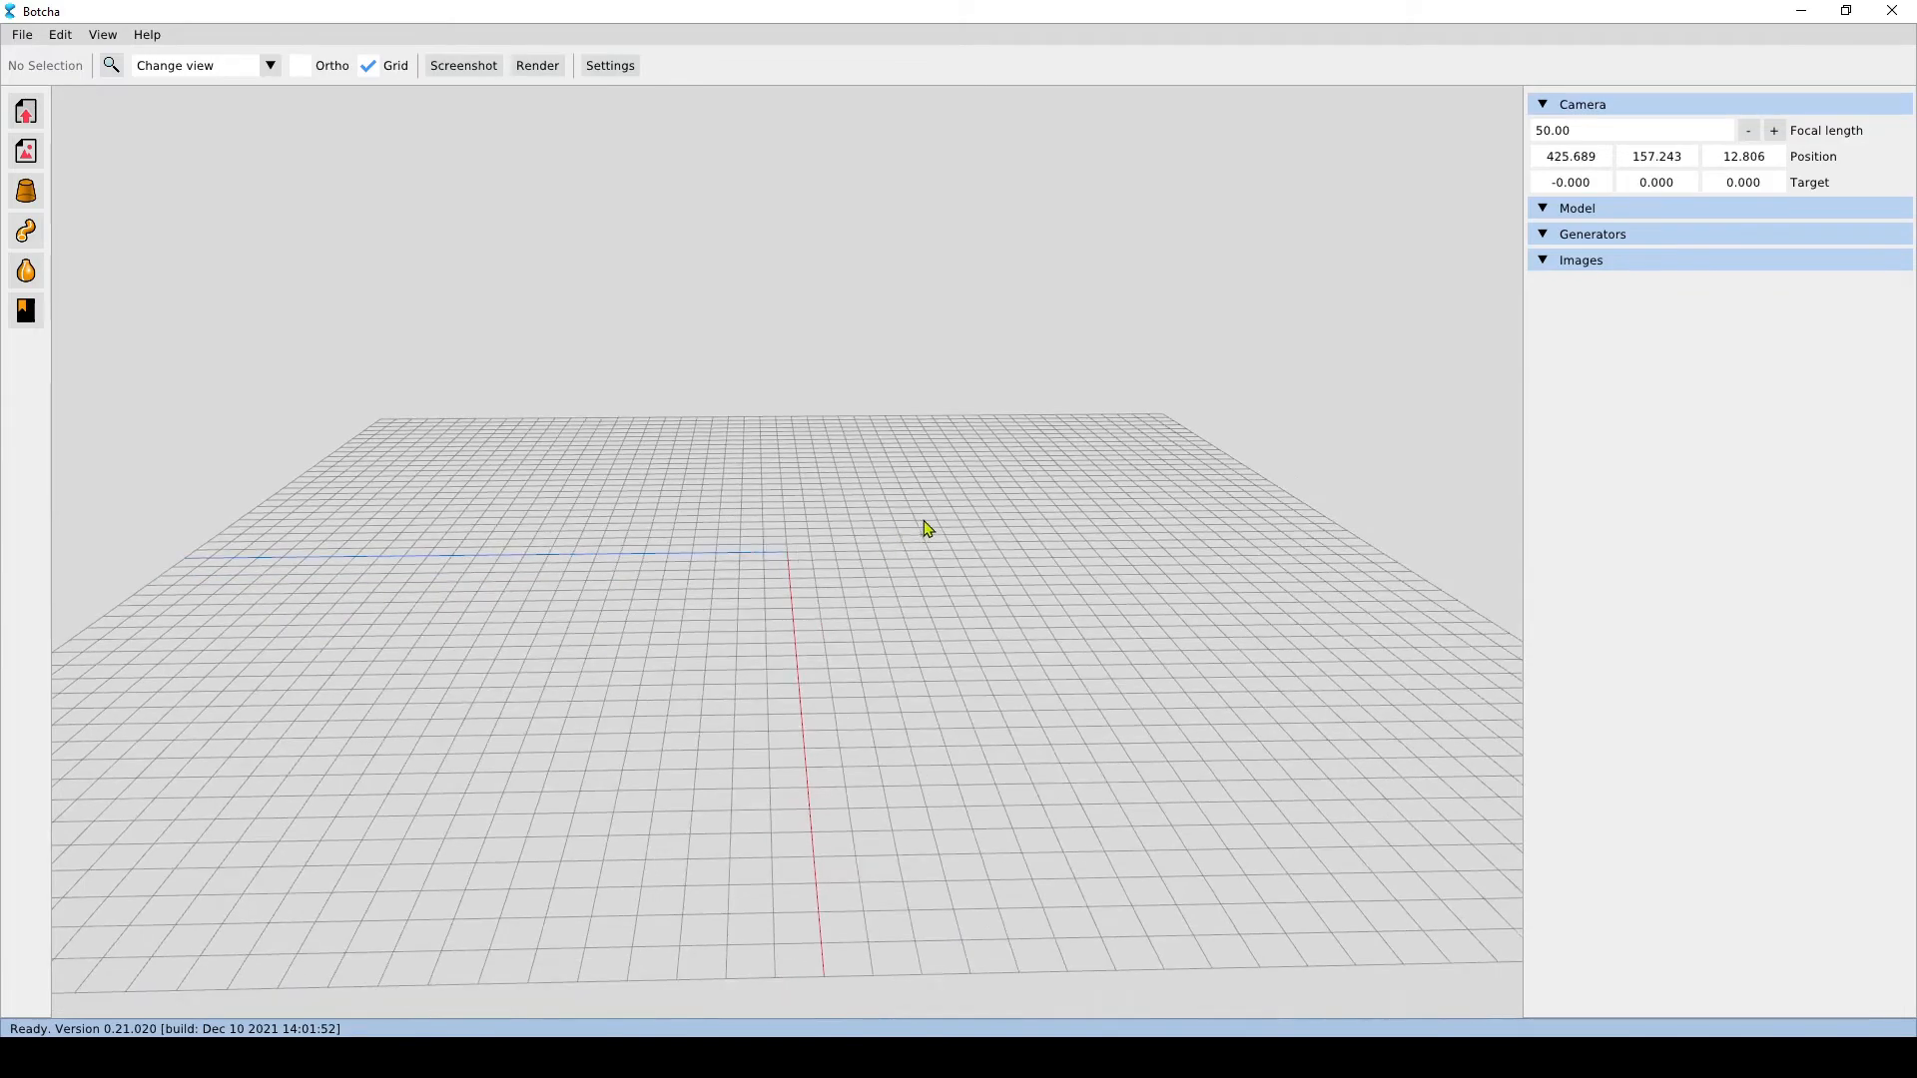
# Pan the view across the grid to reframe it with an off-origin target
pyautogui.moveTo(924, 527); pyautogui.dragTo(1005, 958)
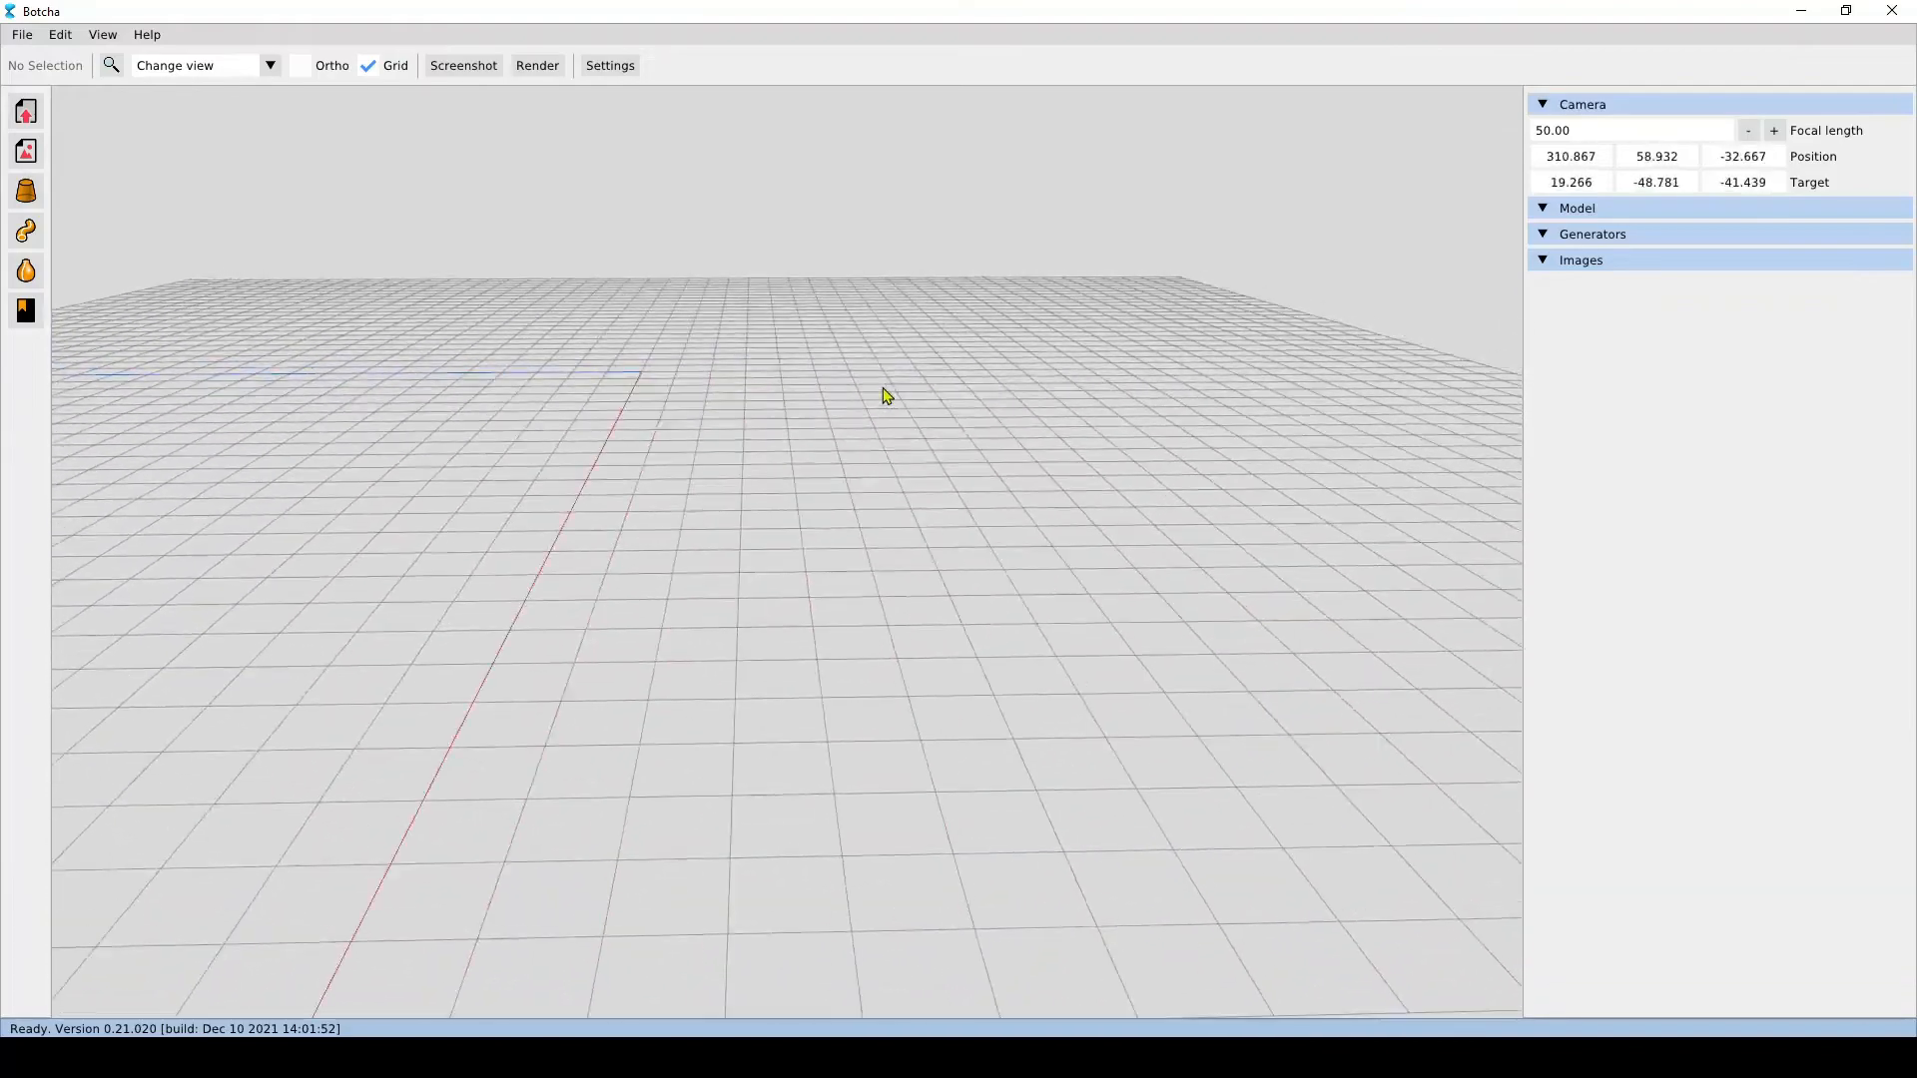
pyautogui.moveTo(886, 396); pyautogui.dragTo(1061, 539)
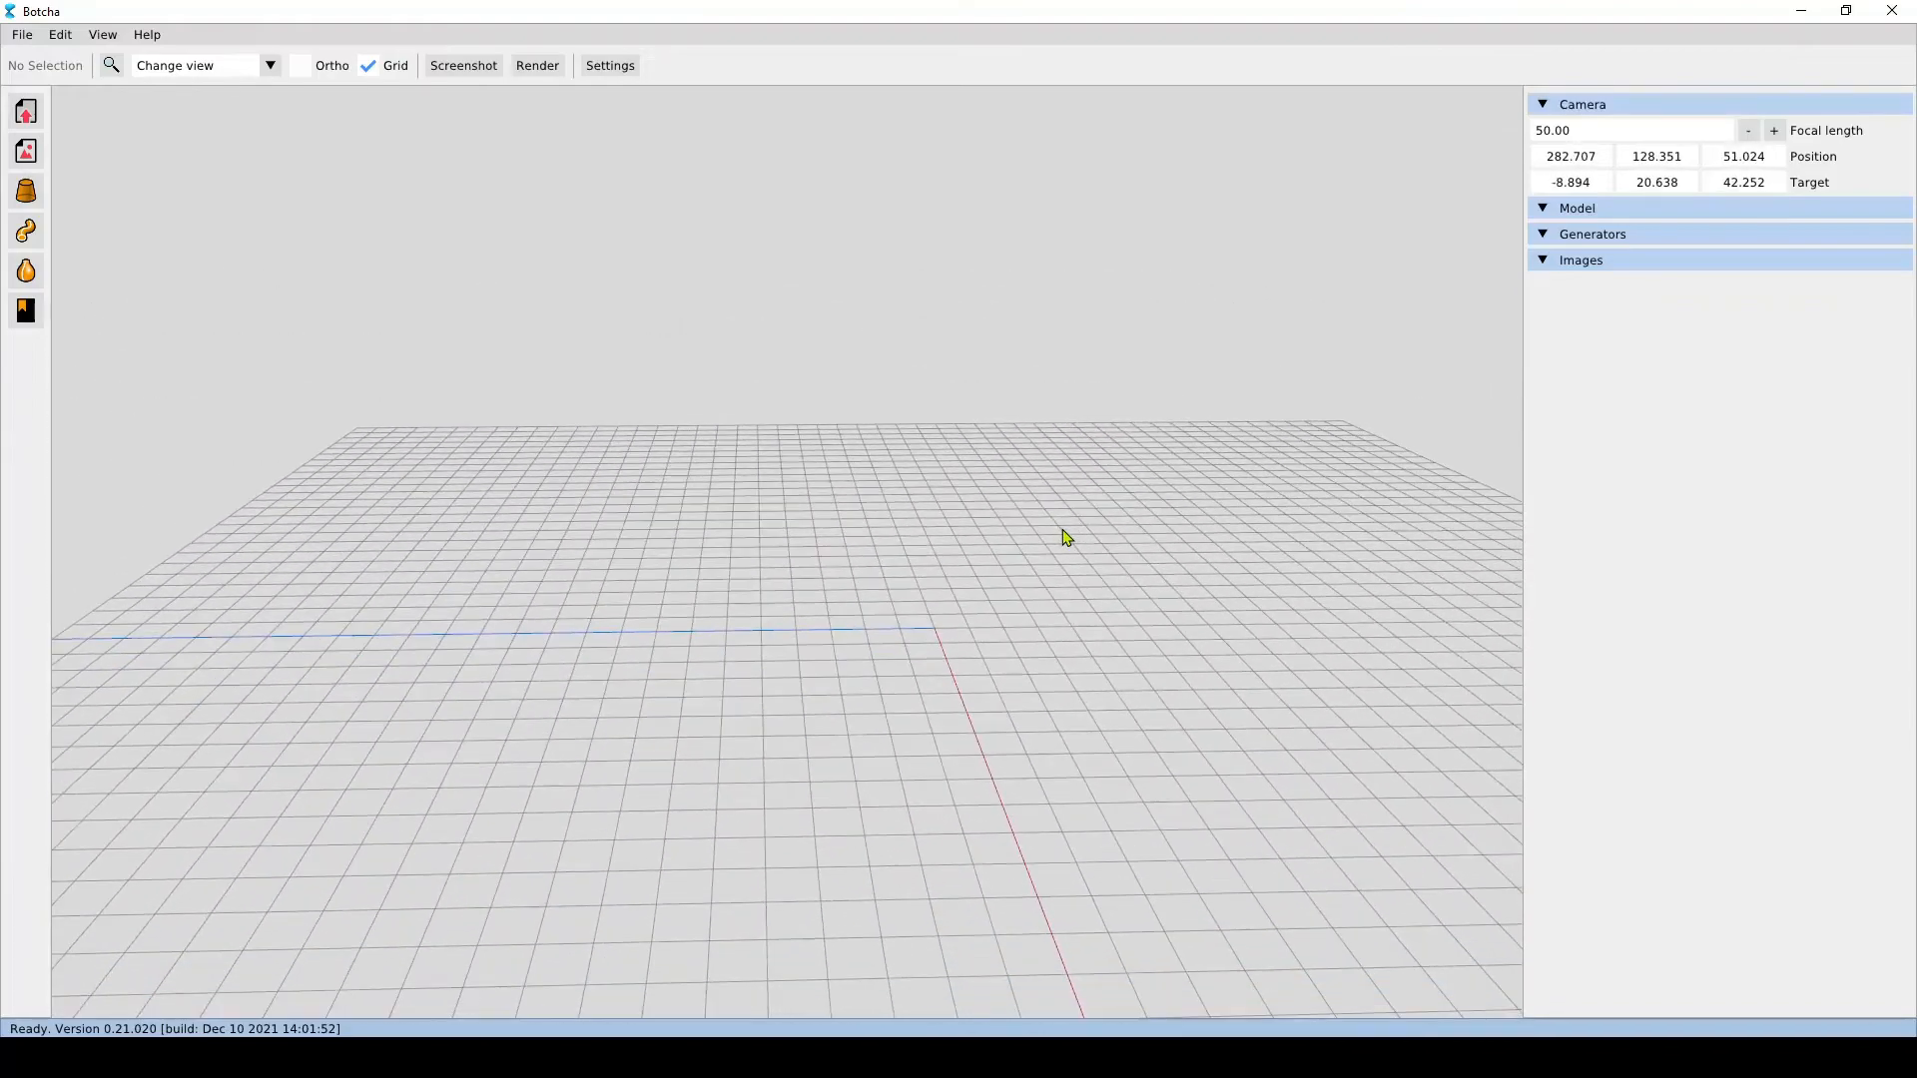
pyautogui.moveTo(1101, 556)
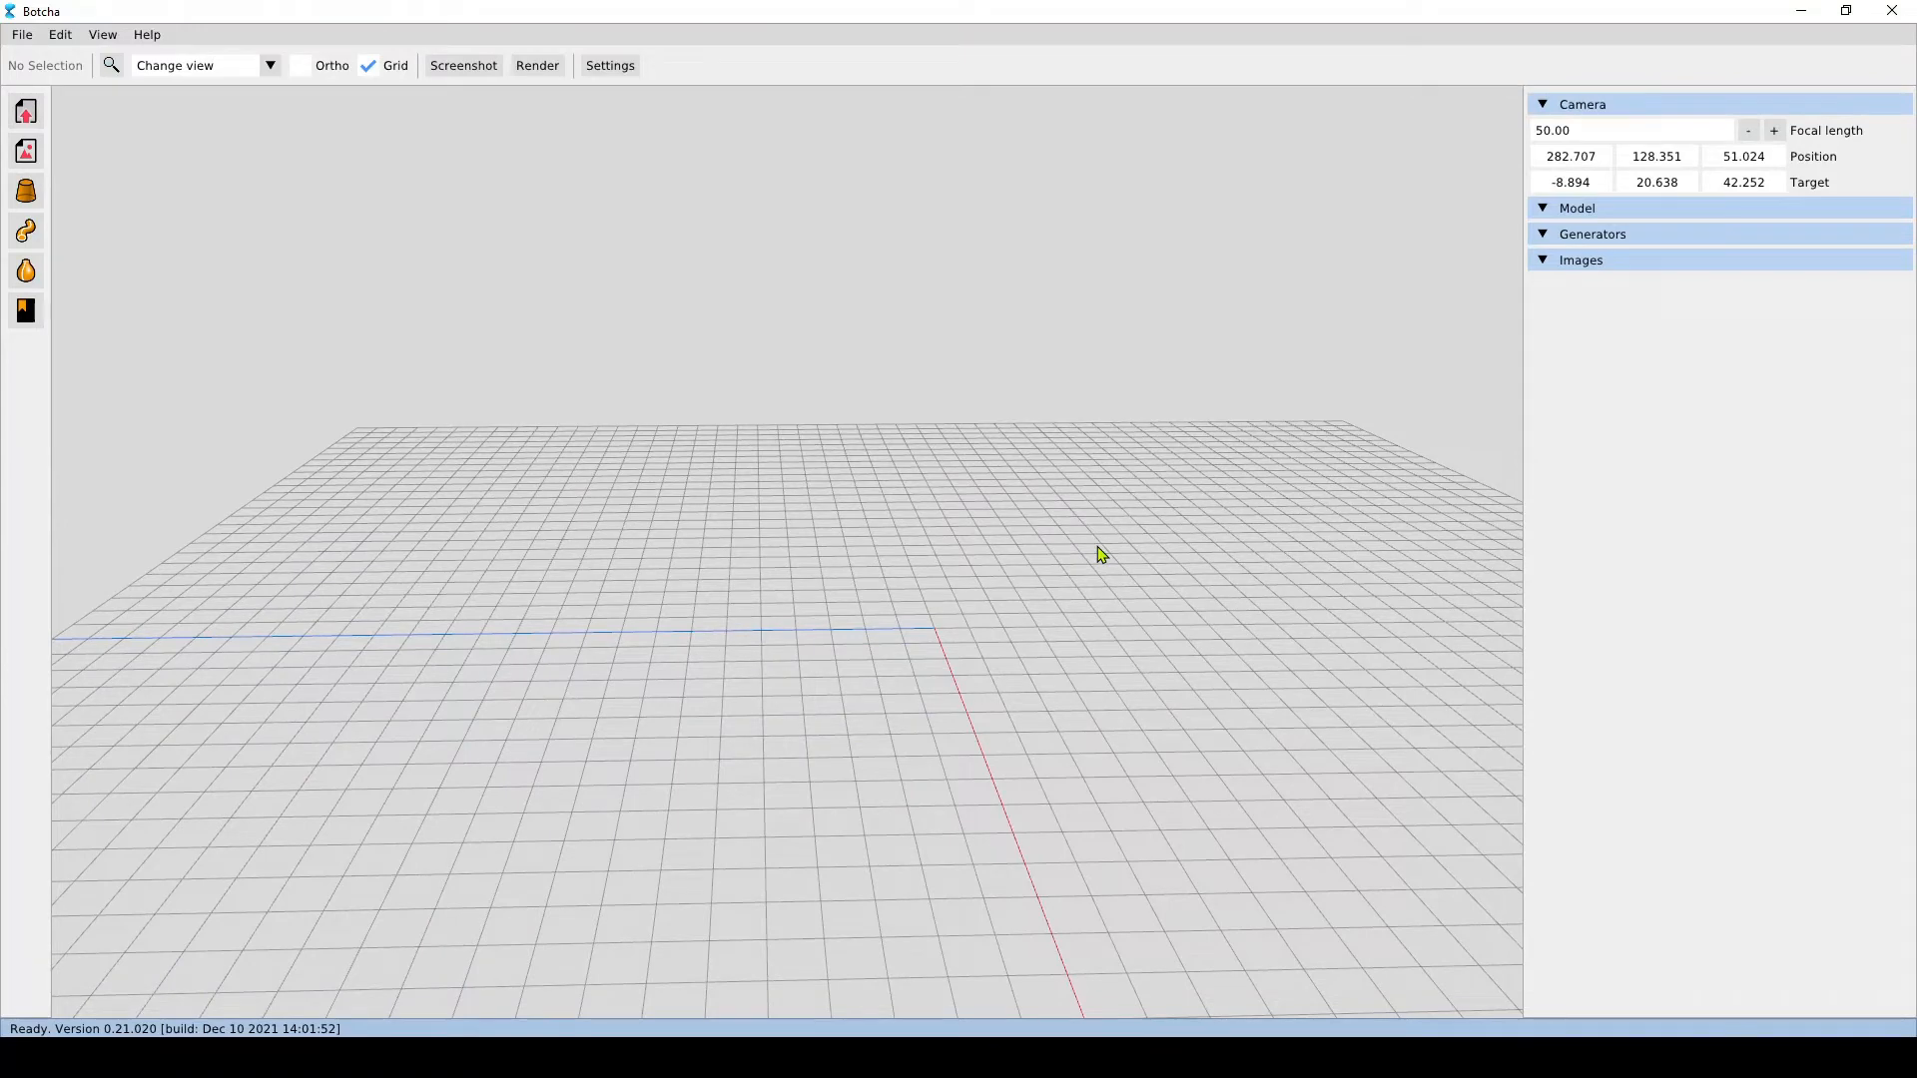
pyautogui.moveTo(1176, 617)
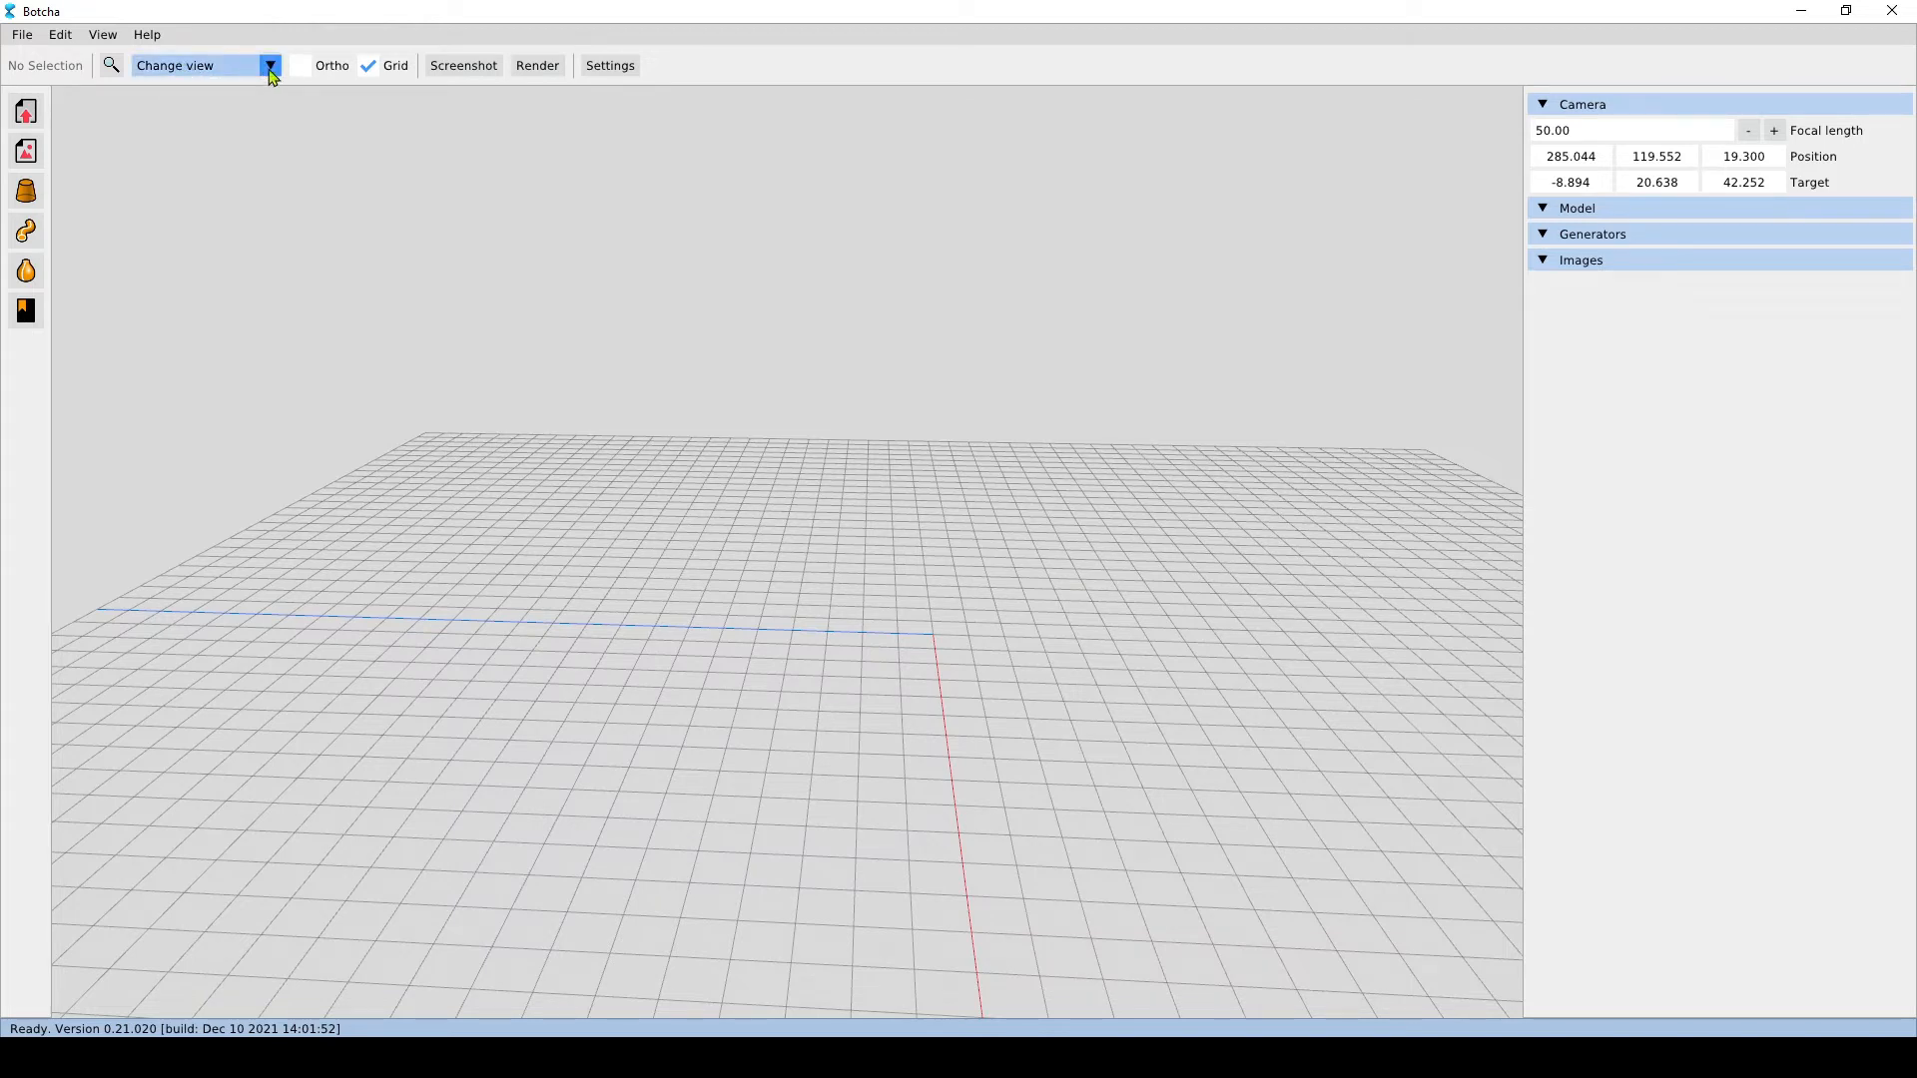
# Switch to the Top preset view, then to a side view showing the grid edge-on
pyautogui.click(266, 64)
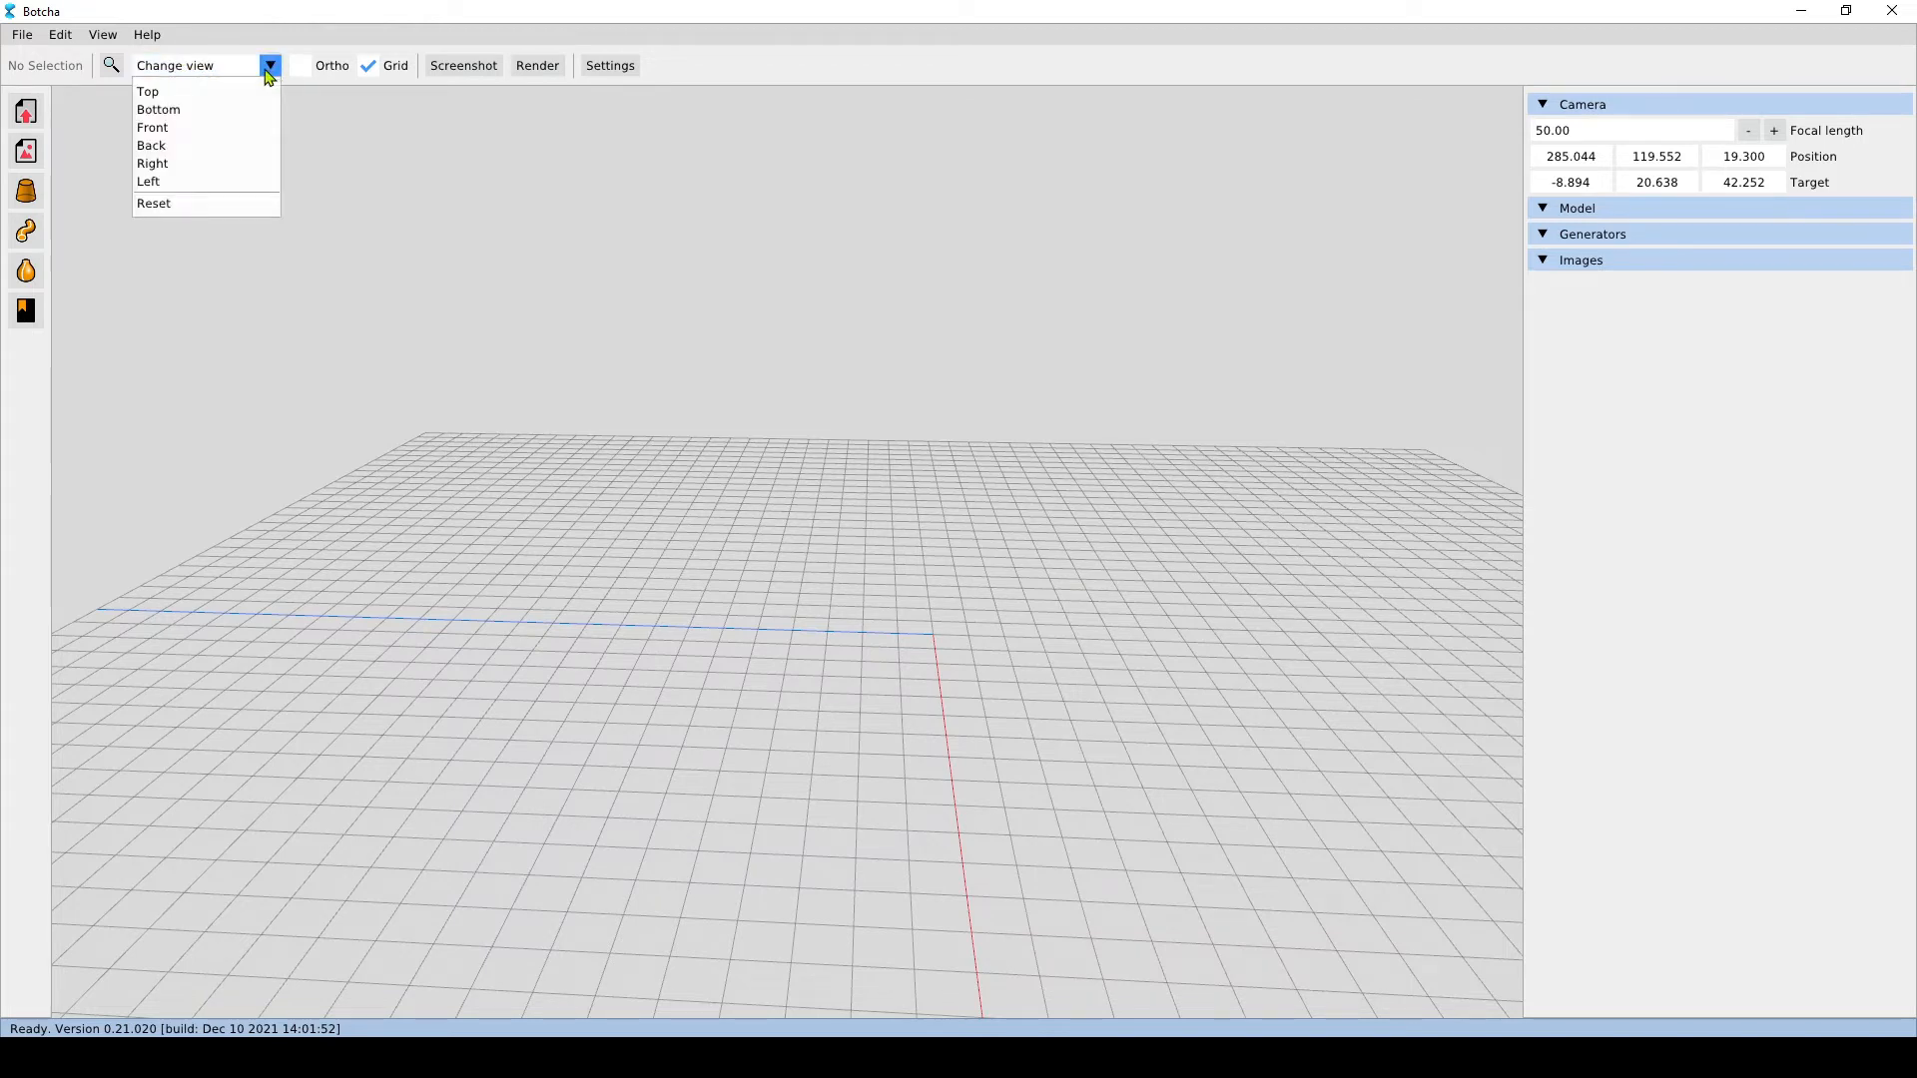
pyautogui.click(148, 92)
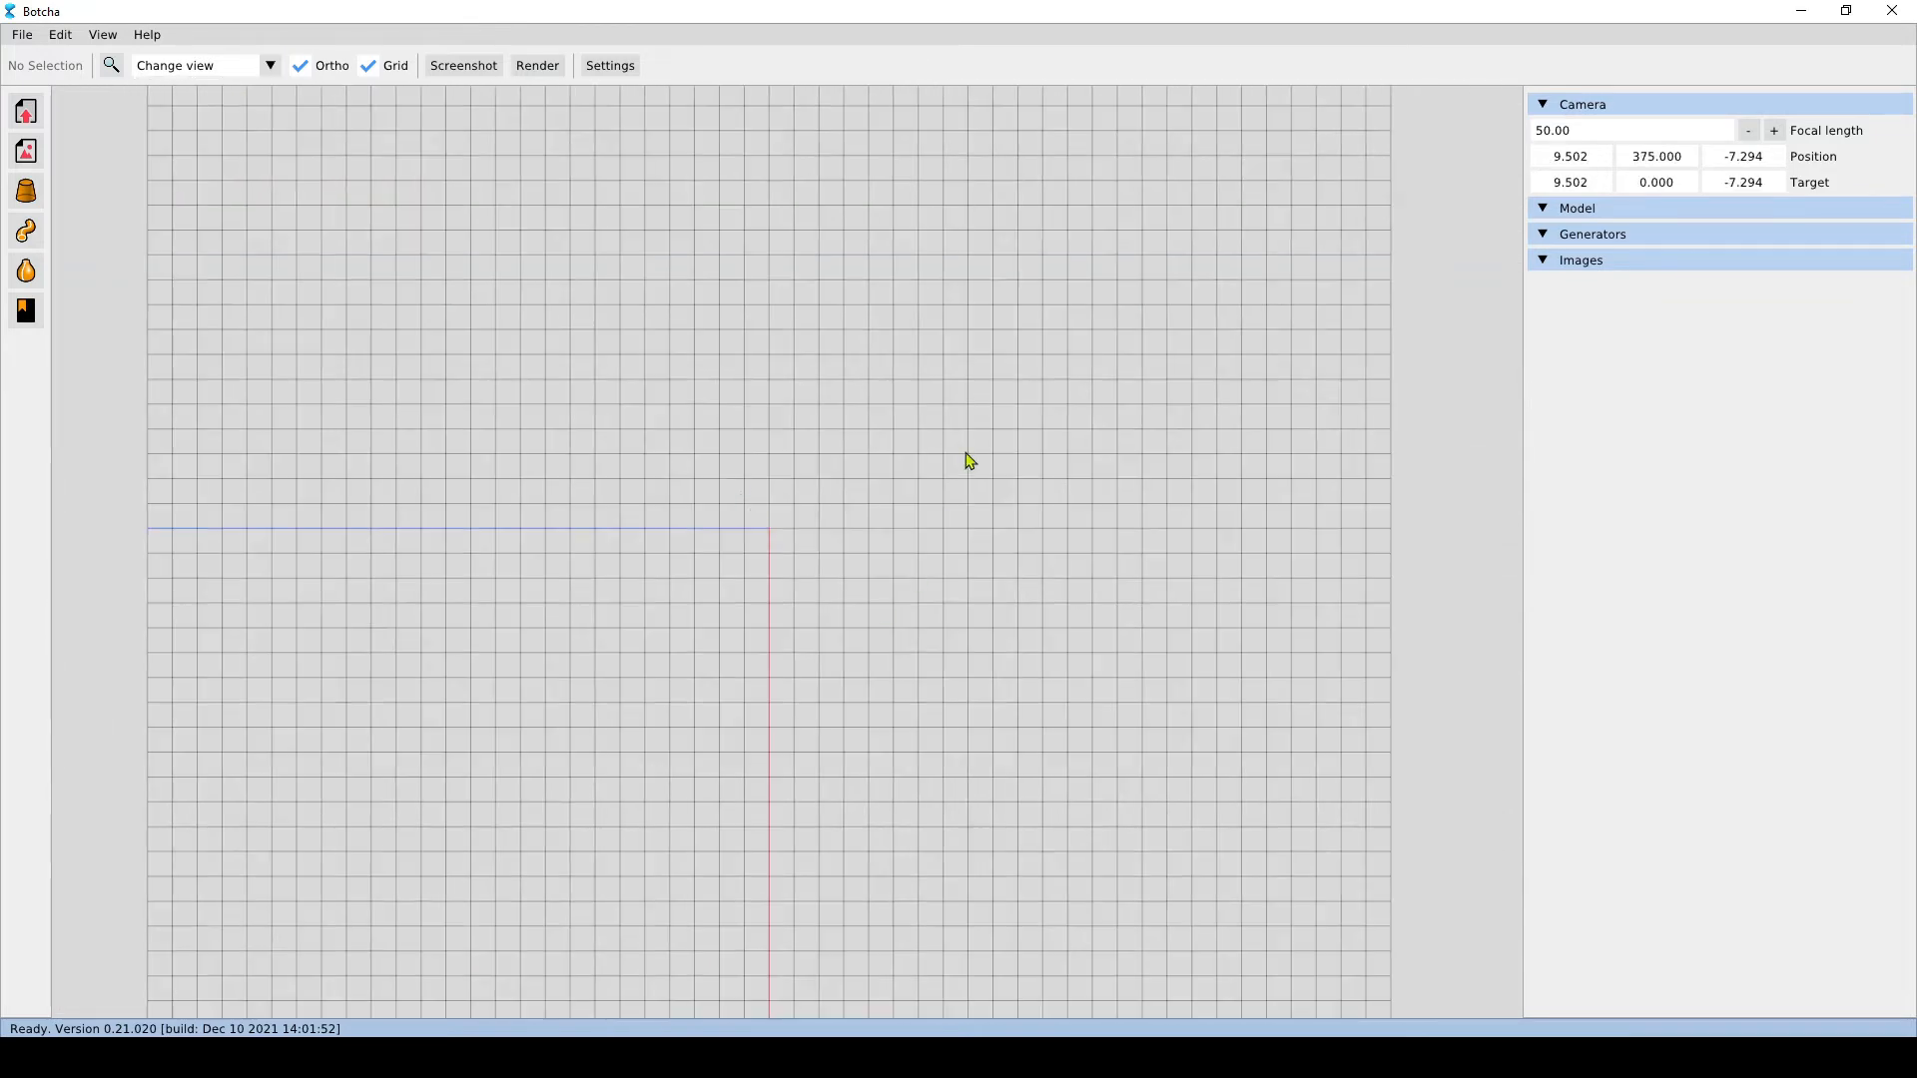
pyautogui.click(266, 64)
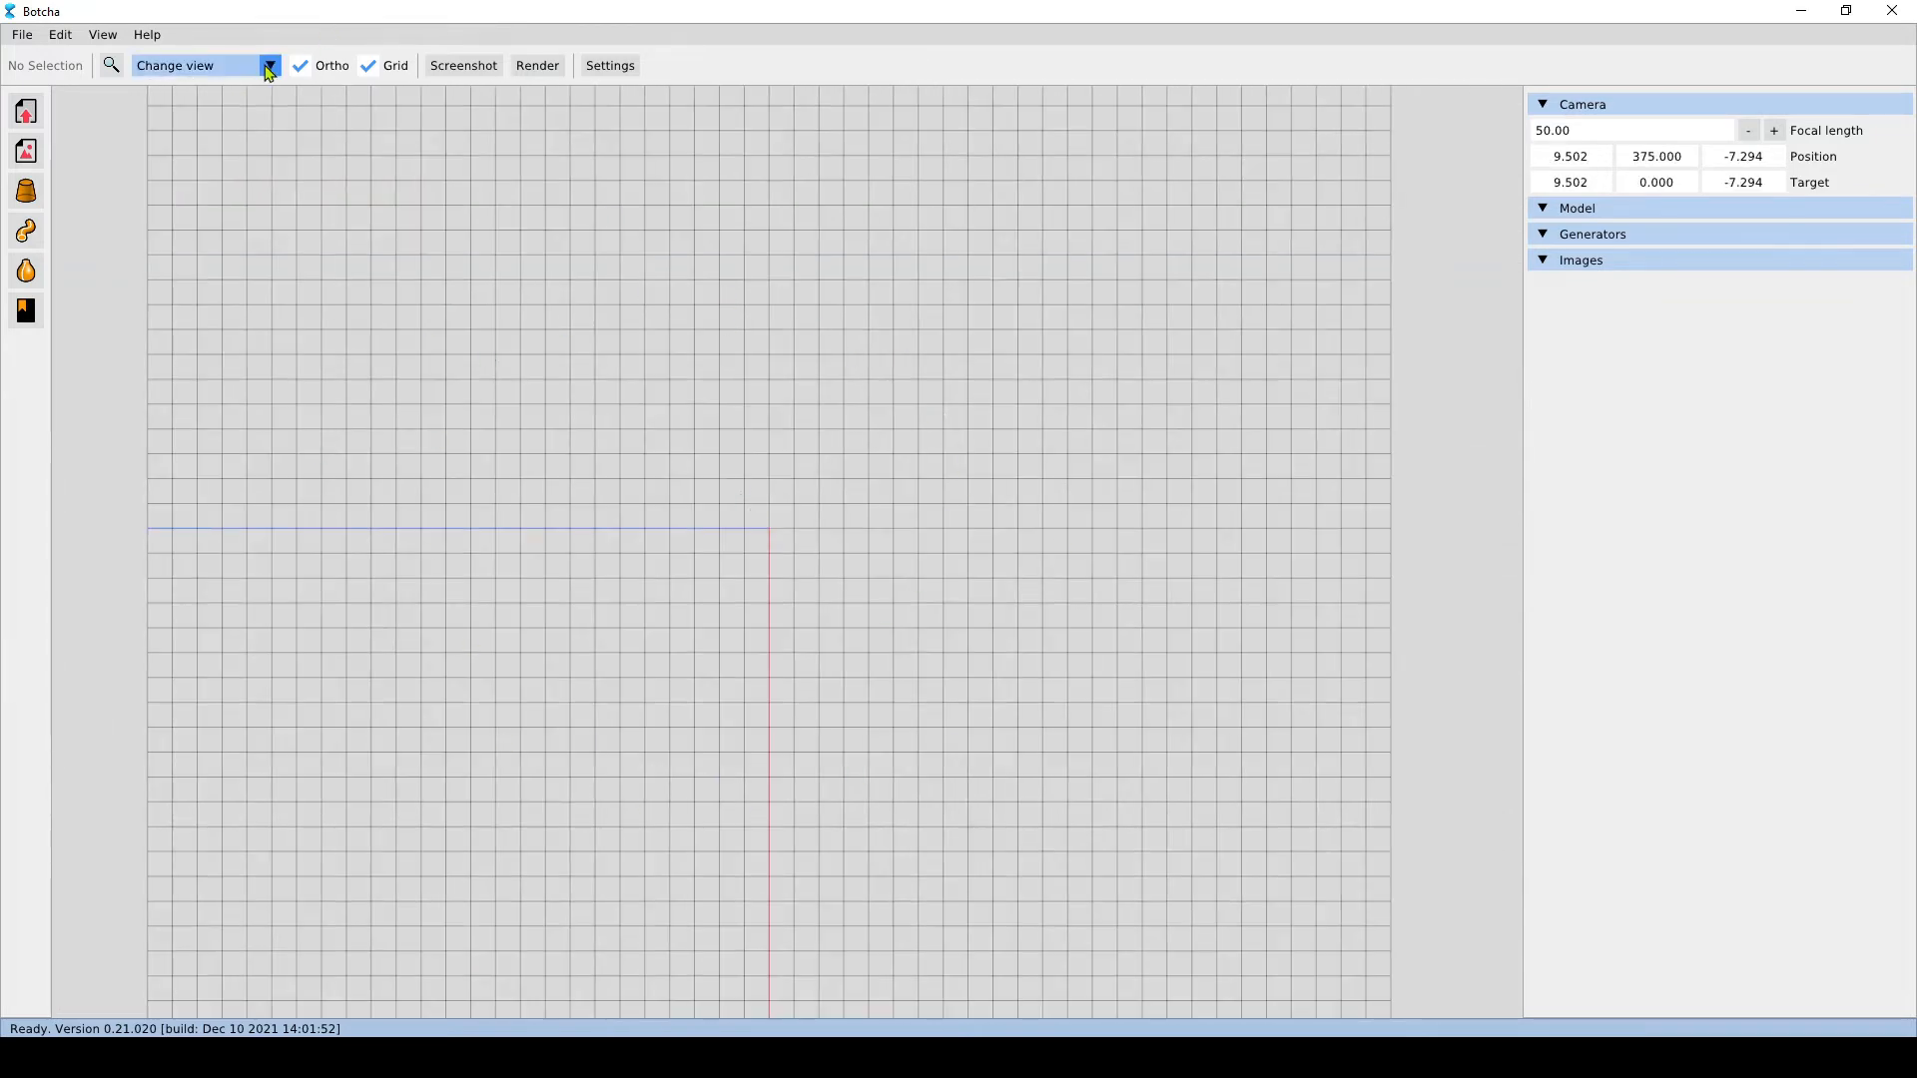
pyautogui.click(268, 64)
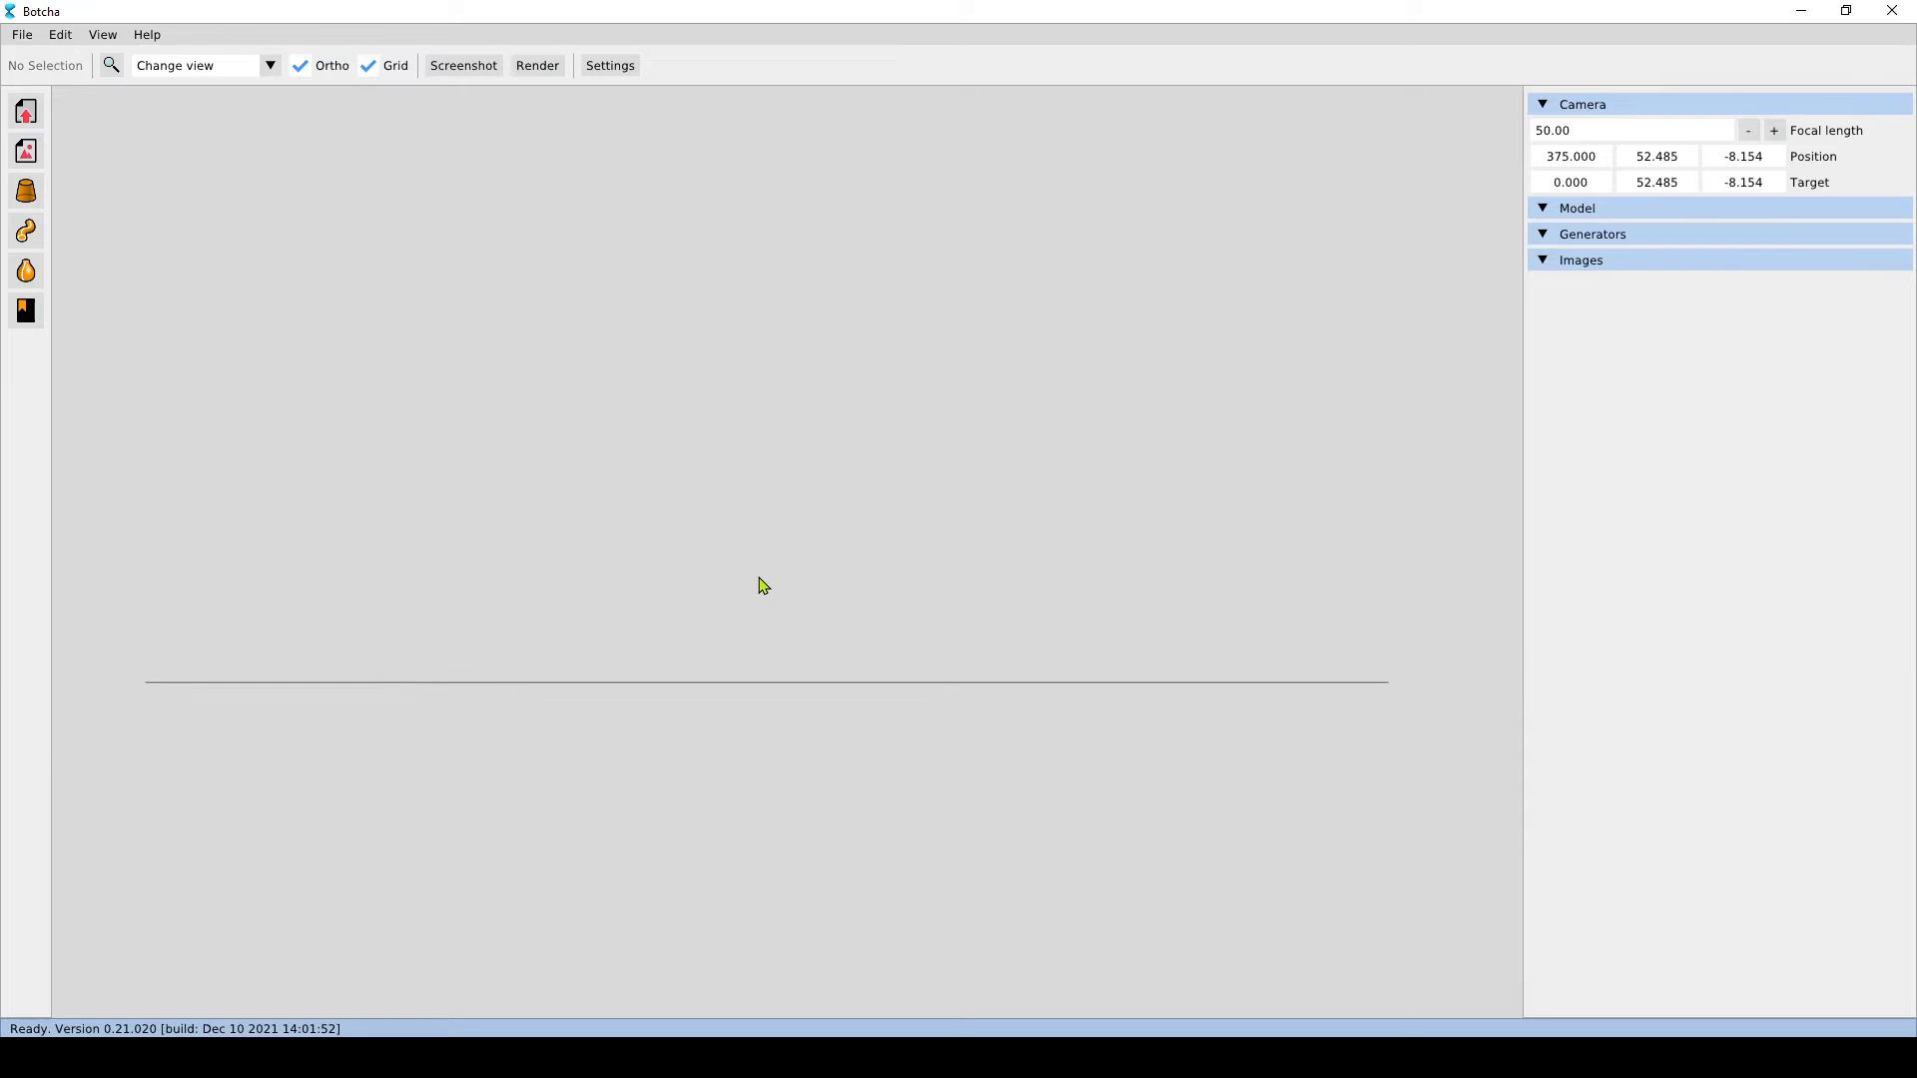
pyautogui.moveTo(479, 391)
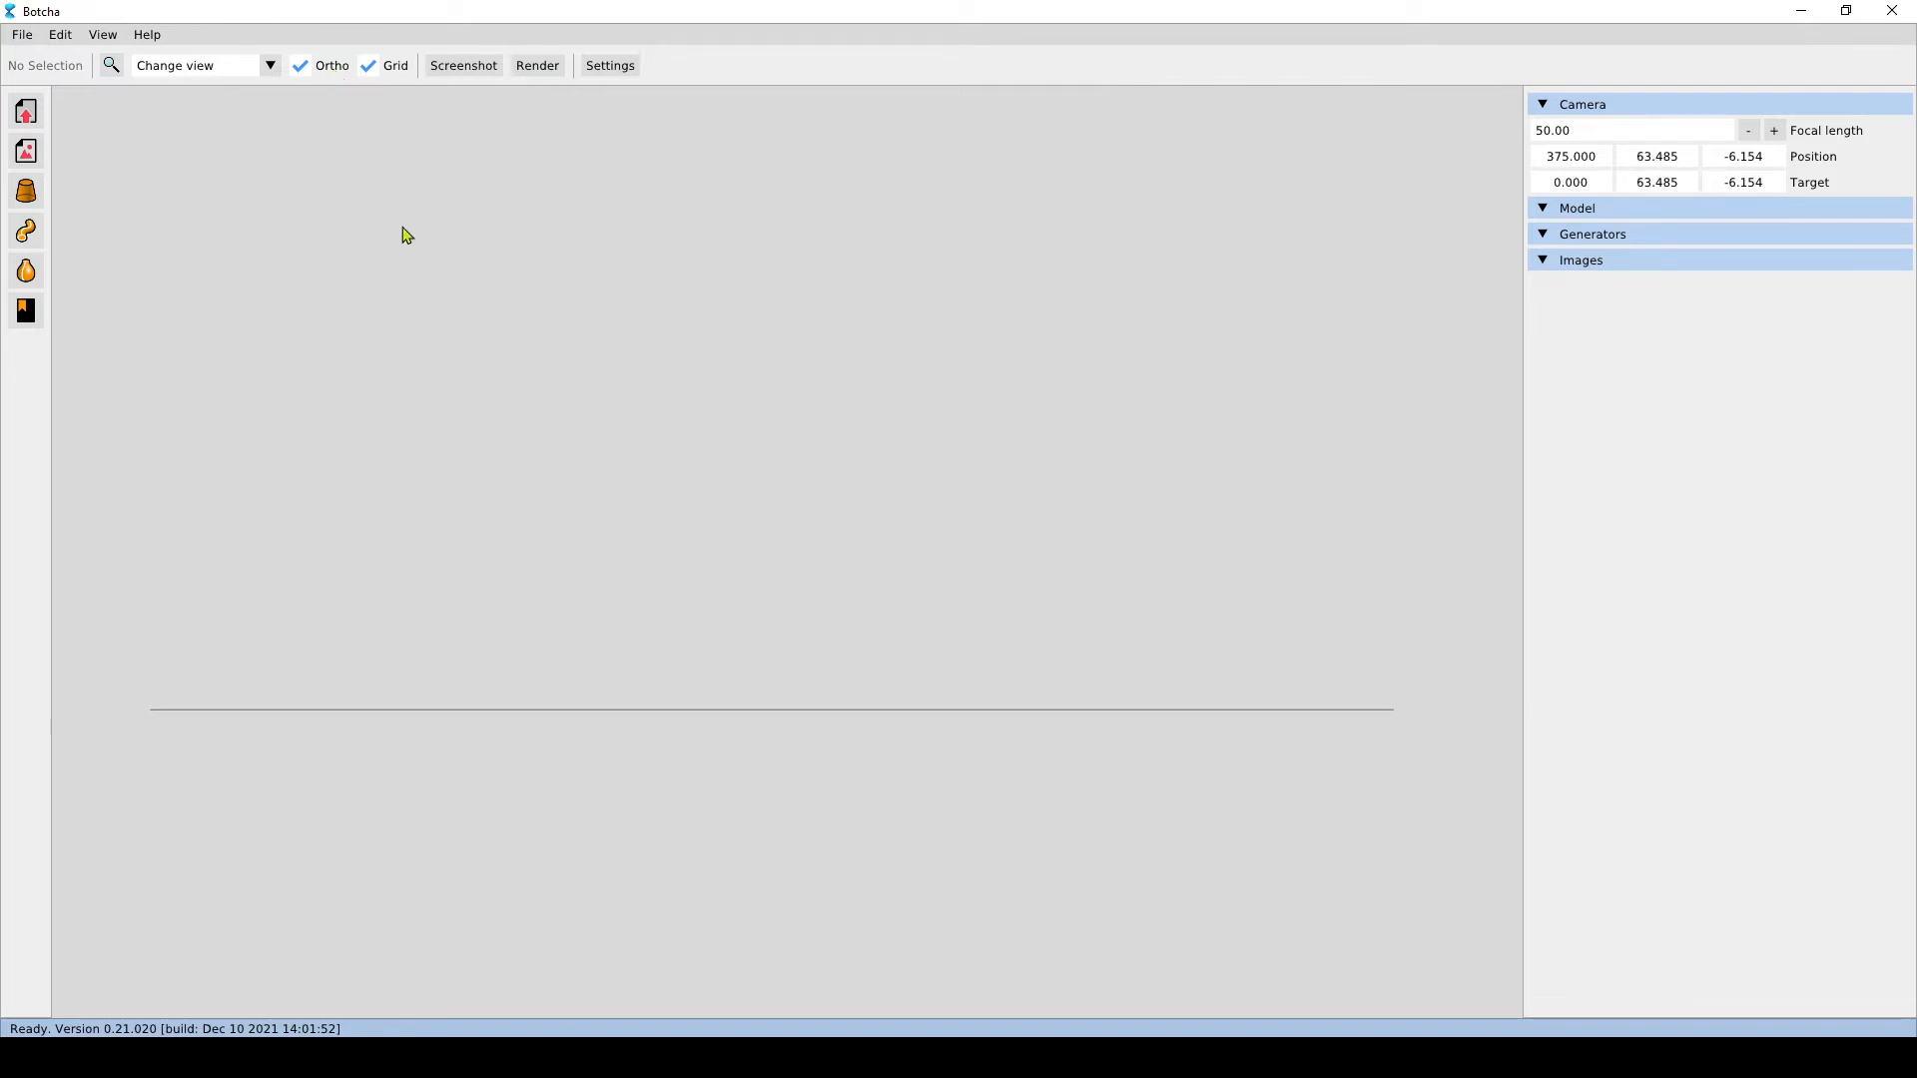
pyautogui.moveTo(343, 569)
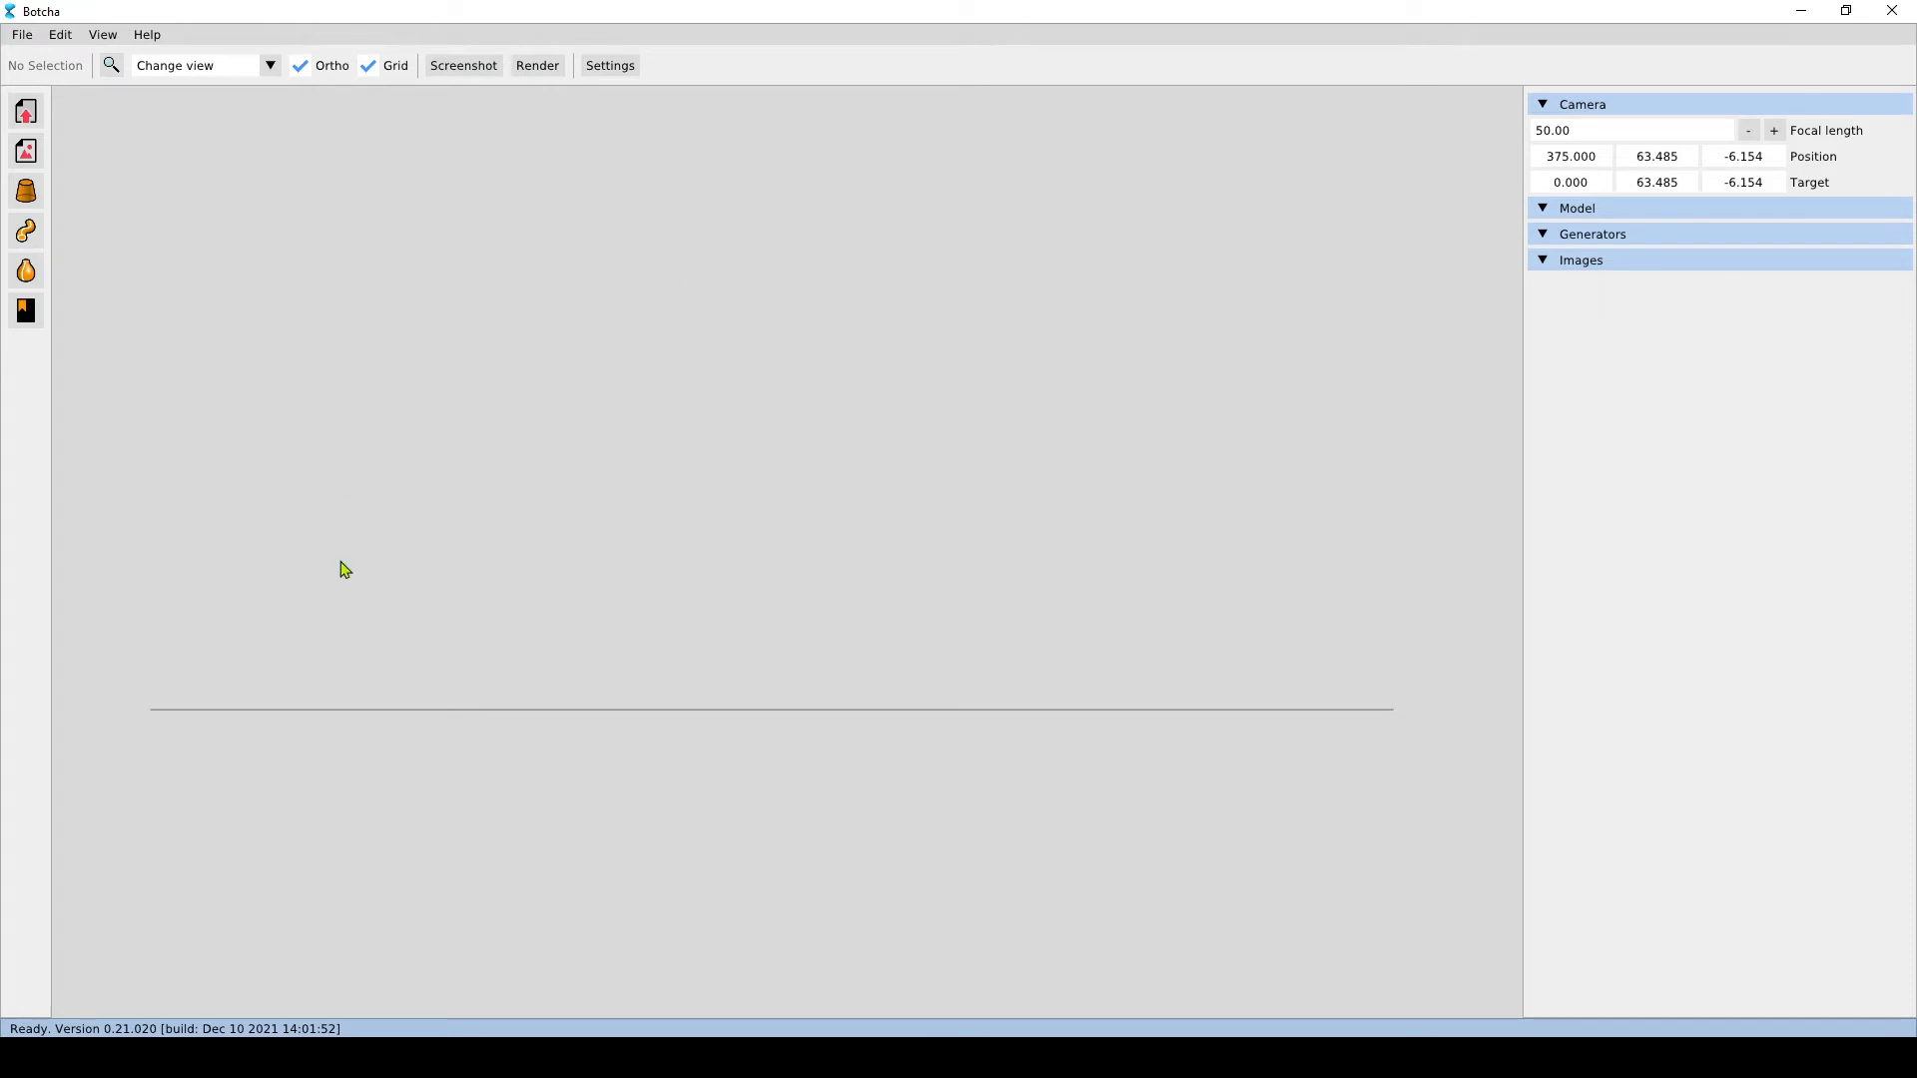
pyautogui.moveTo(661, 575)
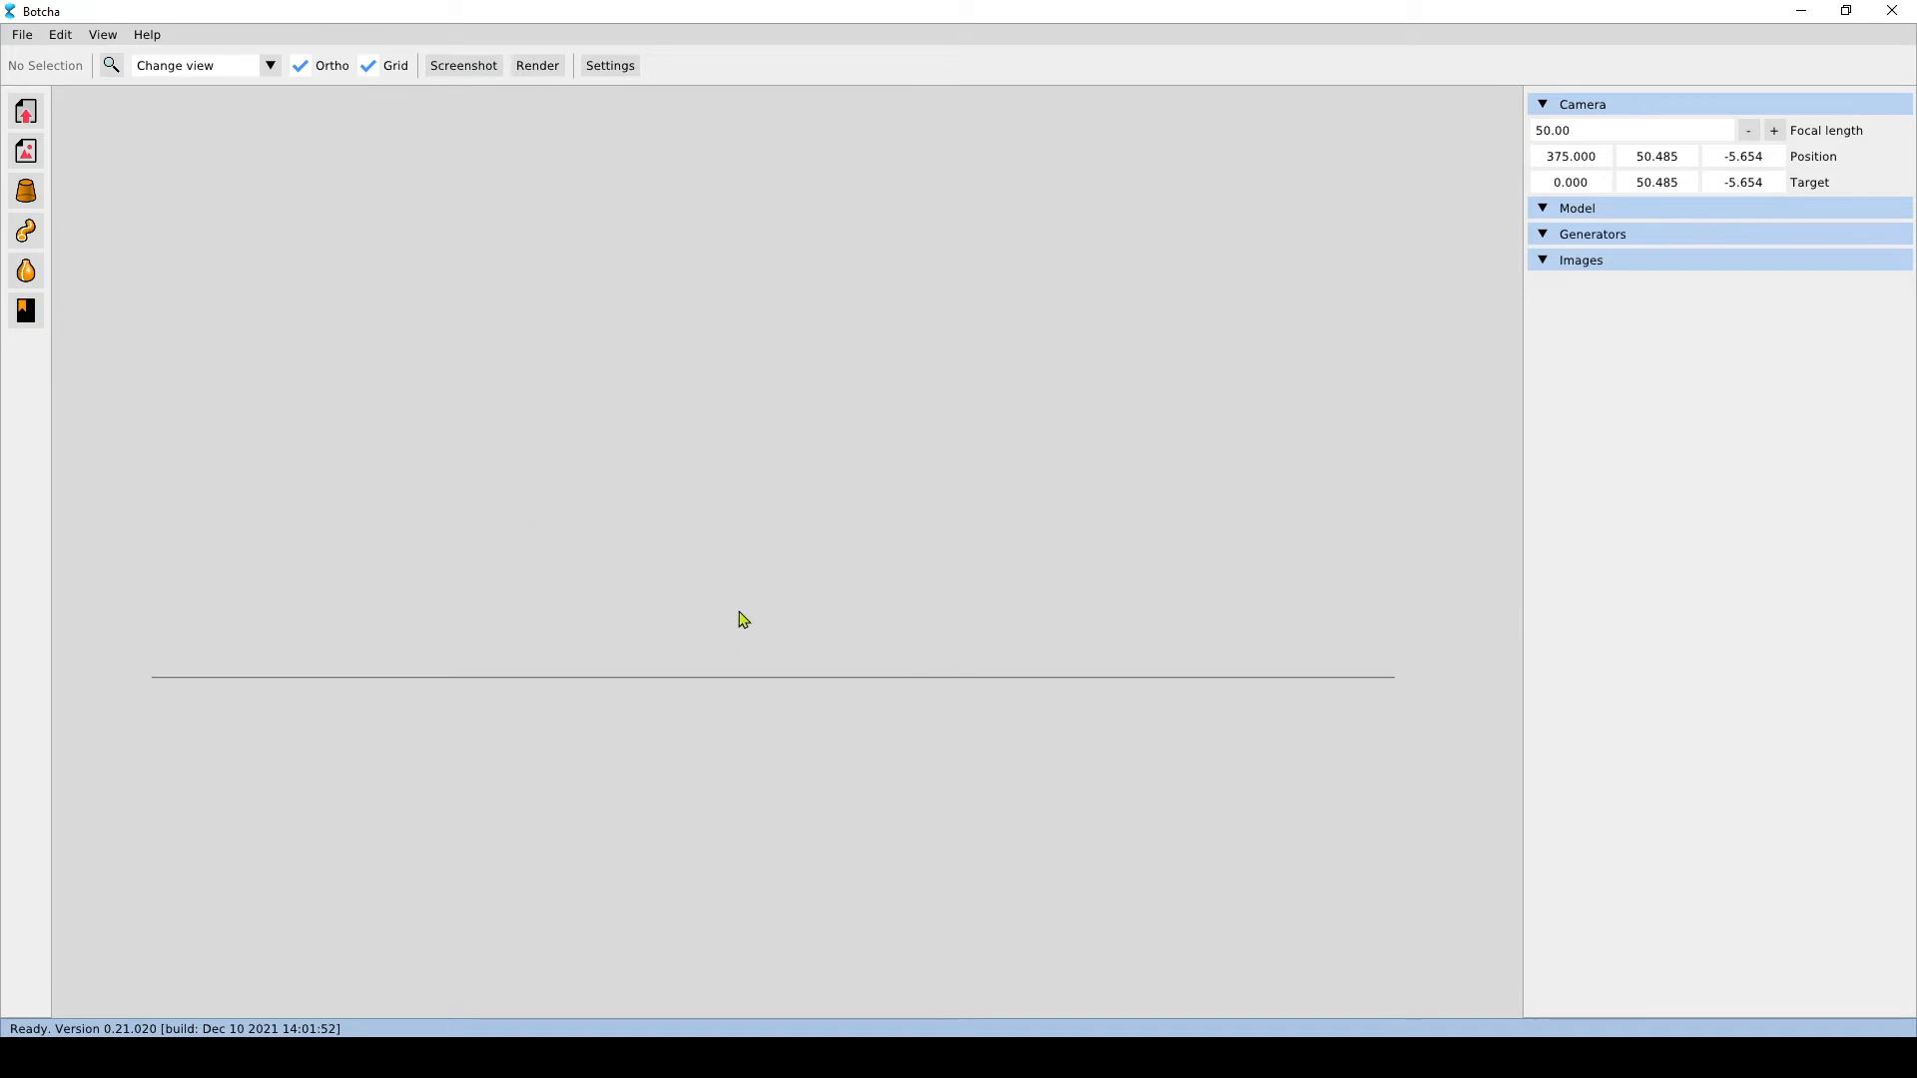
pyautogui.moveTo(631, 607)
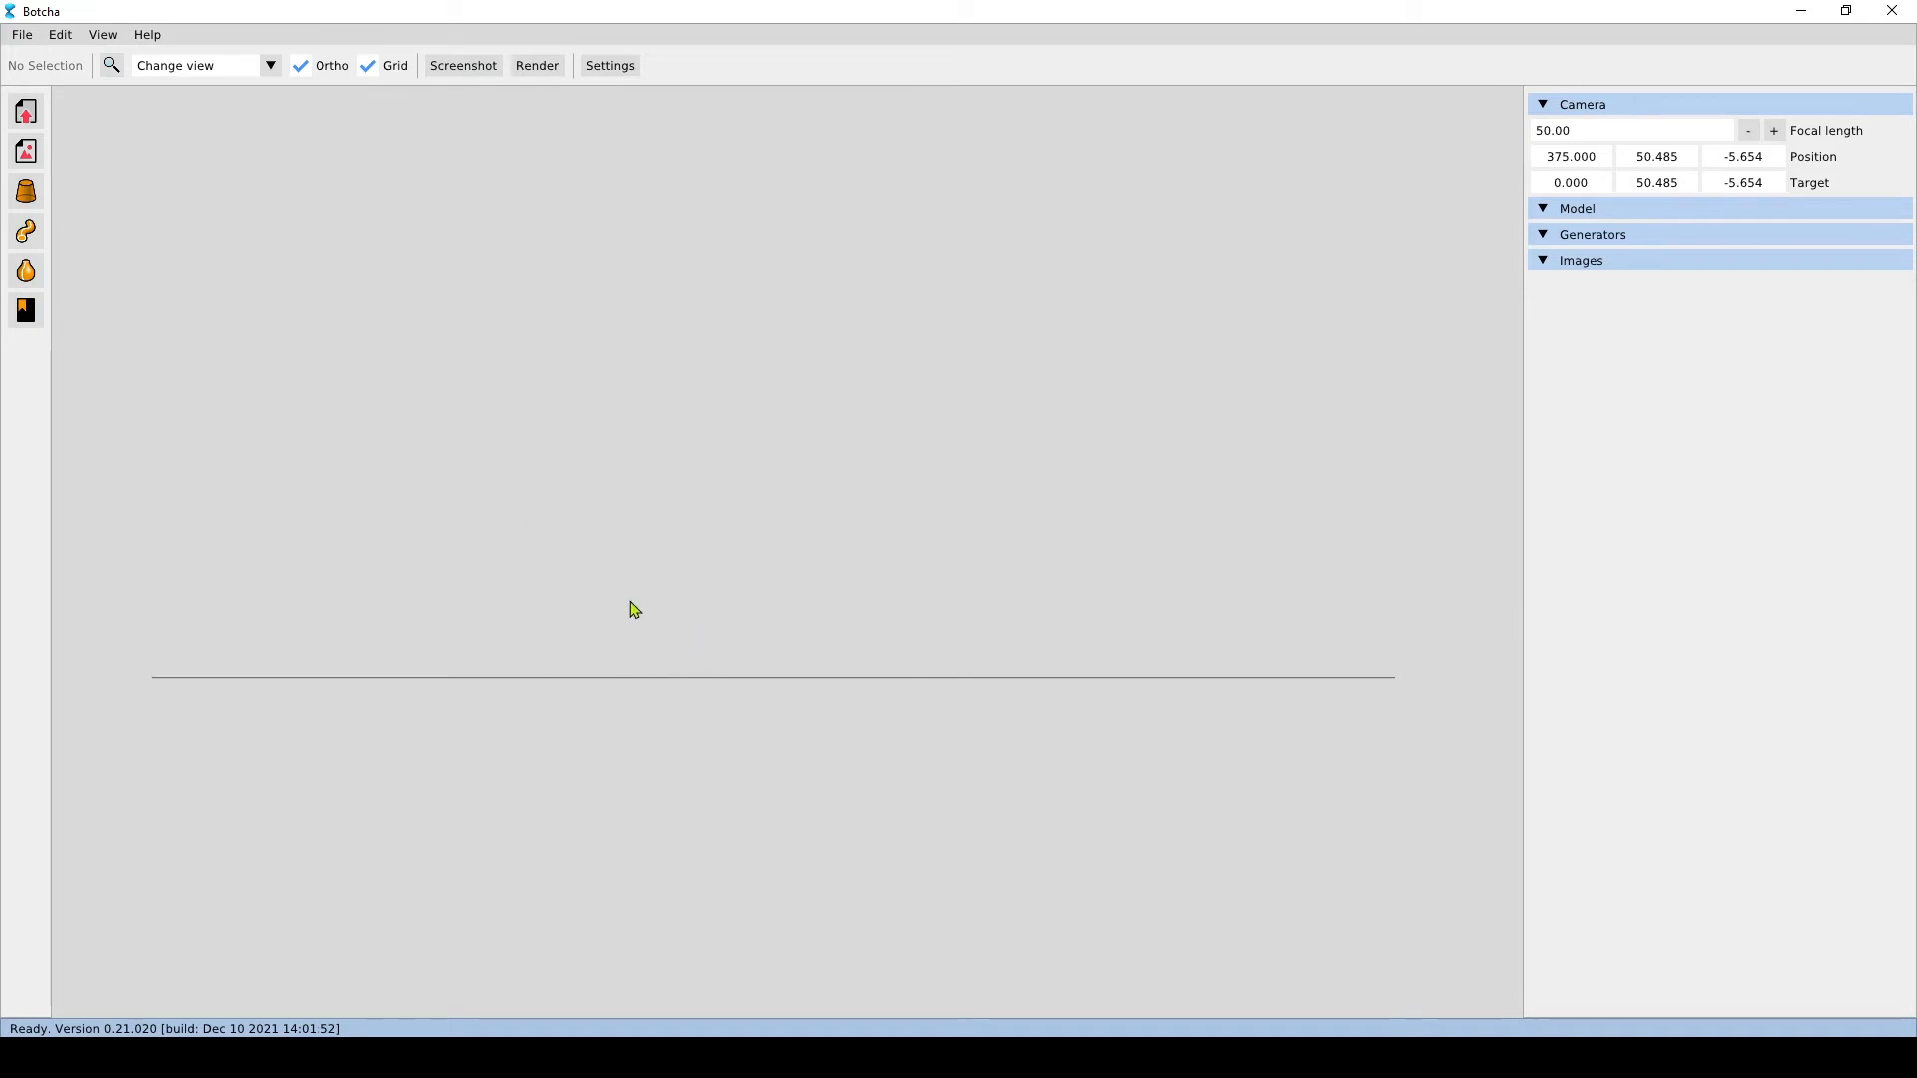
pyautogui.moveTo(623, 673)
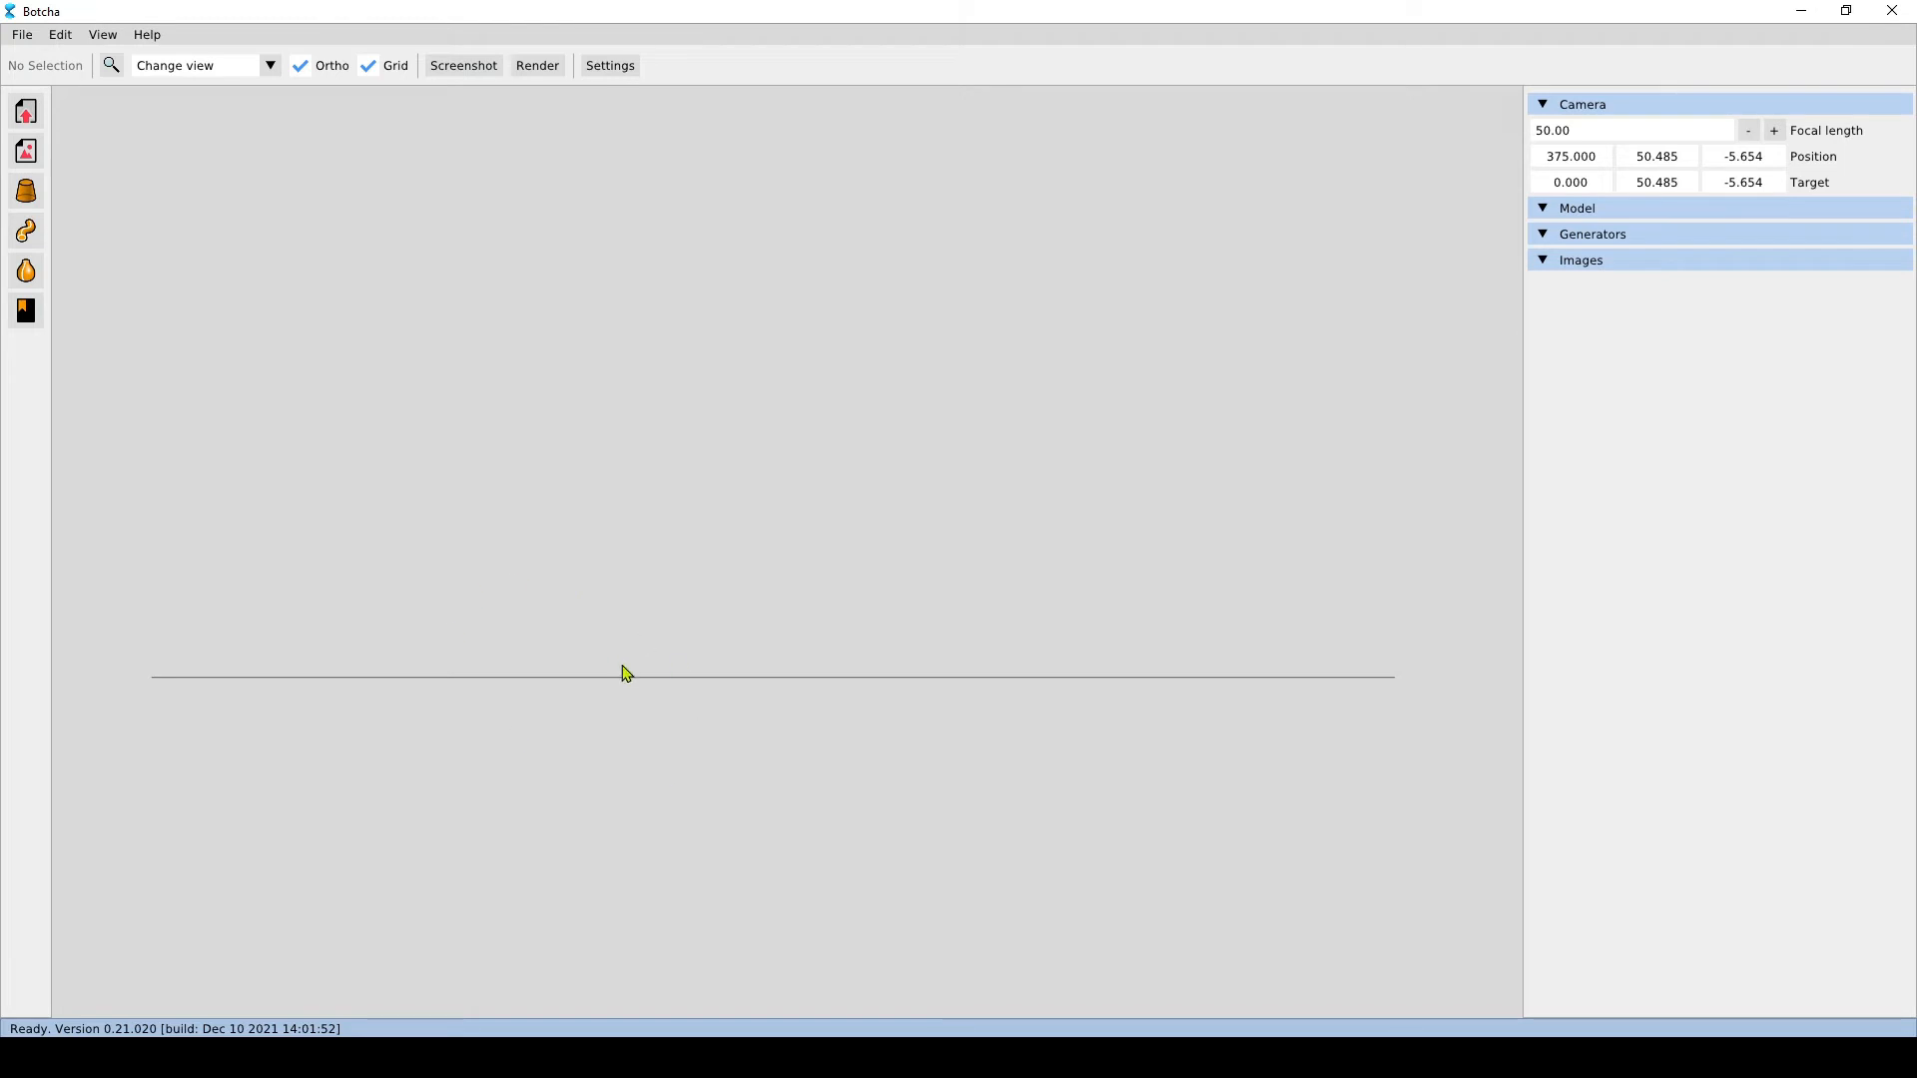
pyautogui.moveTo(457, 251)
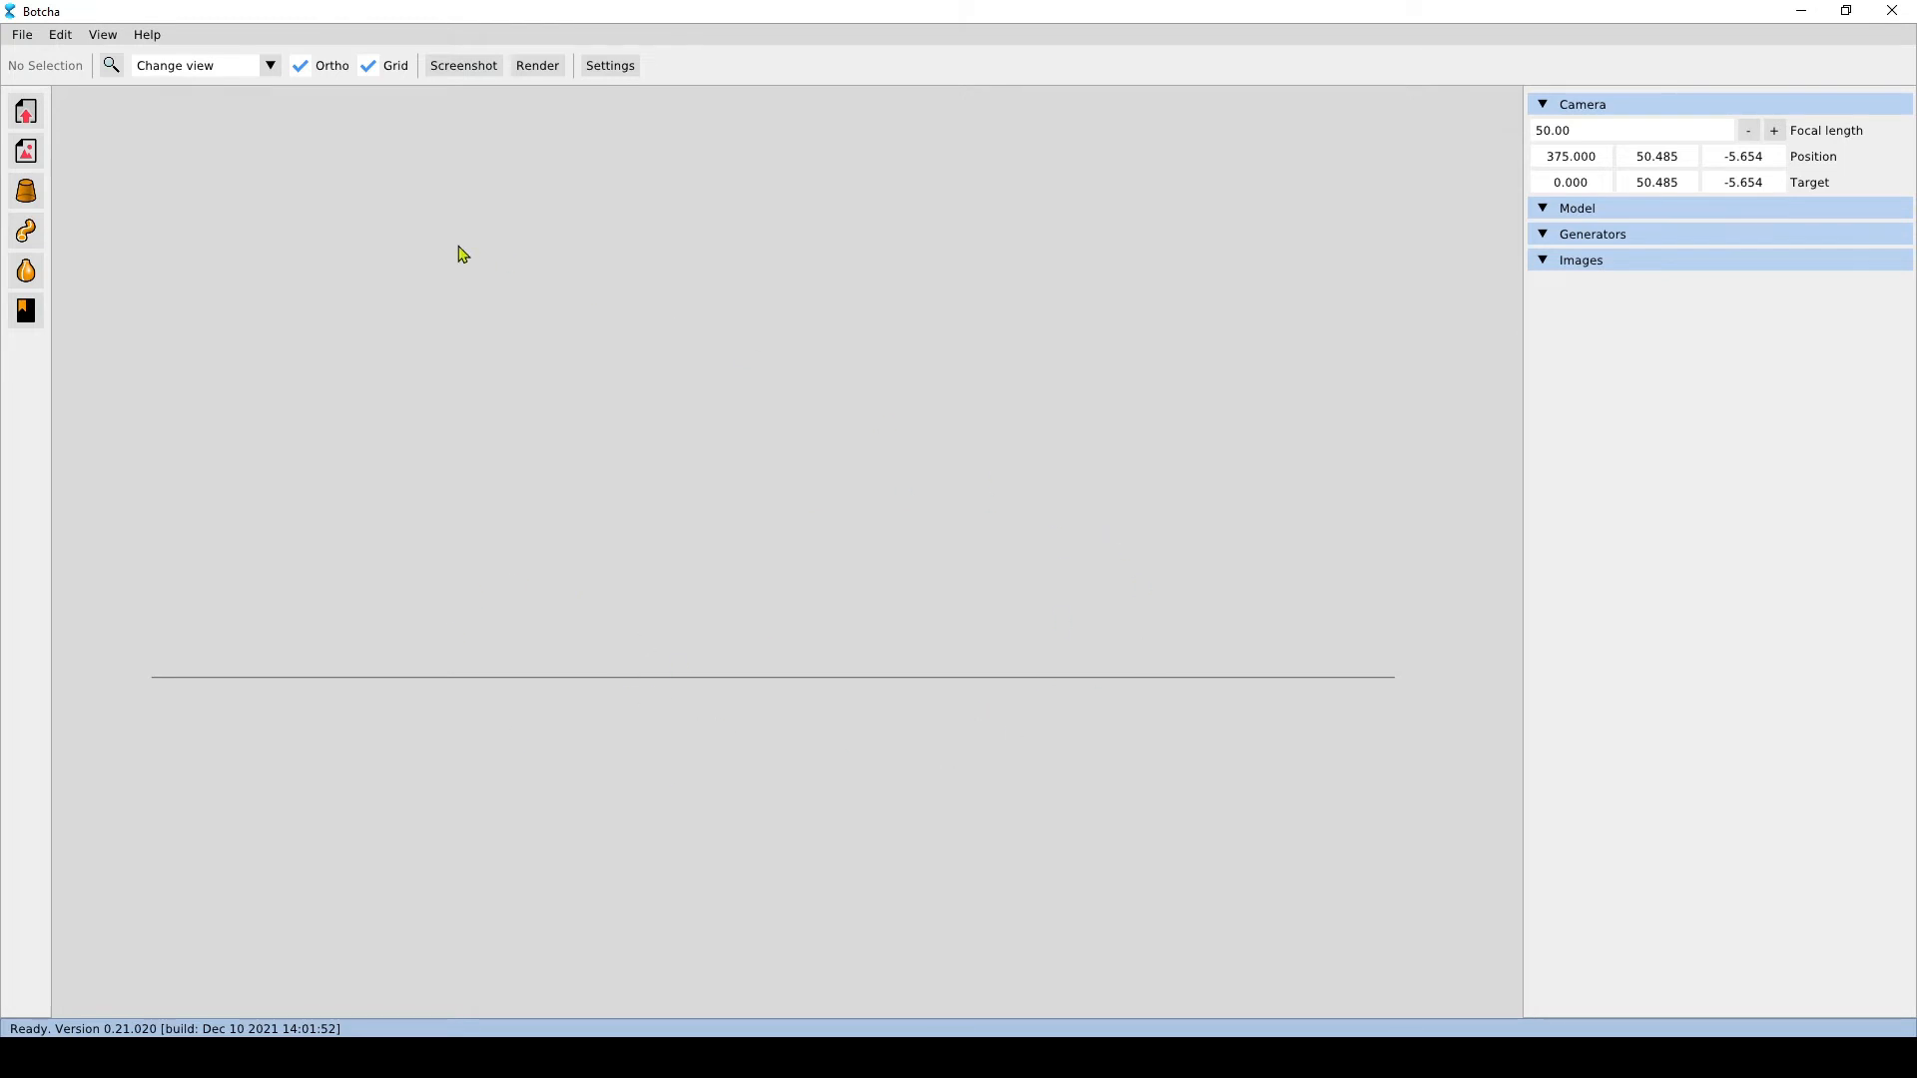
# Reset the camera to the default perspective view at 360, 180, 210 aimed at the origin
pyautogui.click(269, 64)
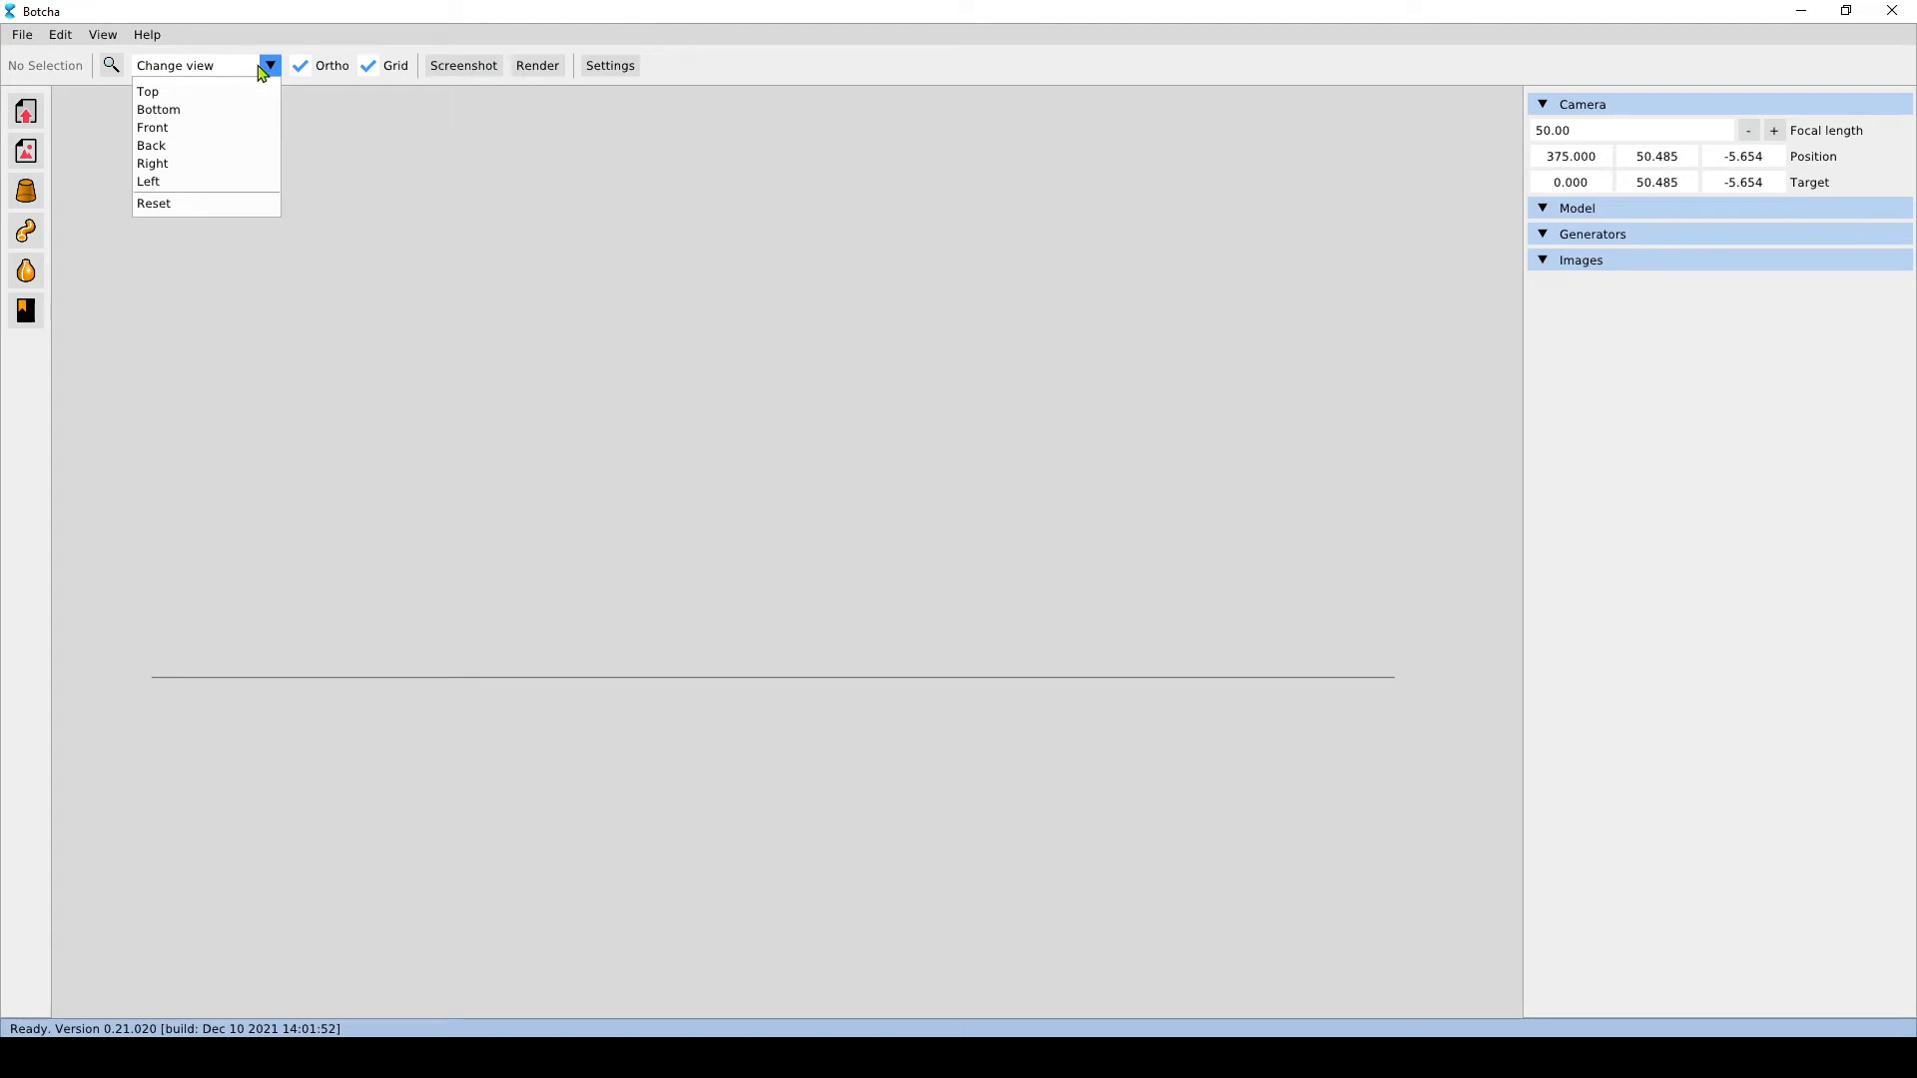
pyautogui.click(153, 203)
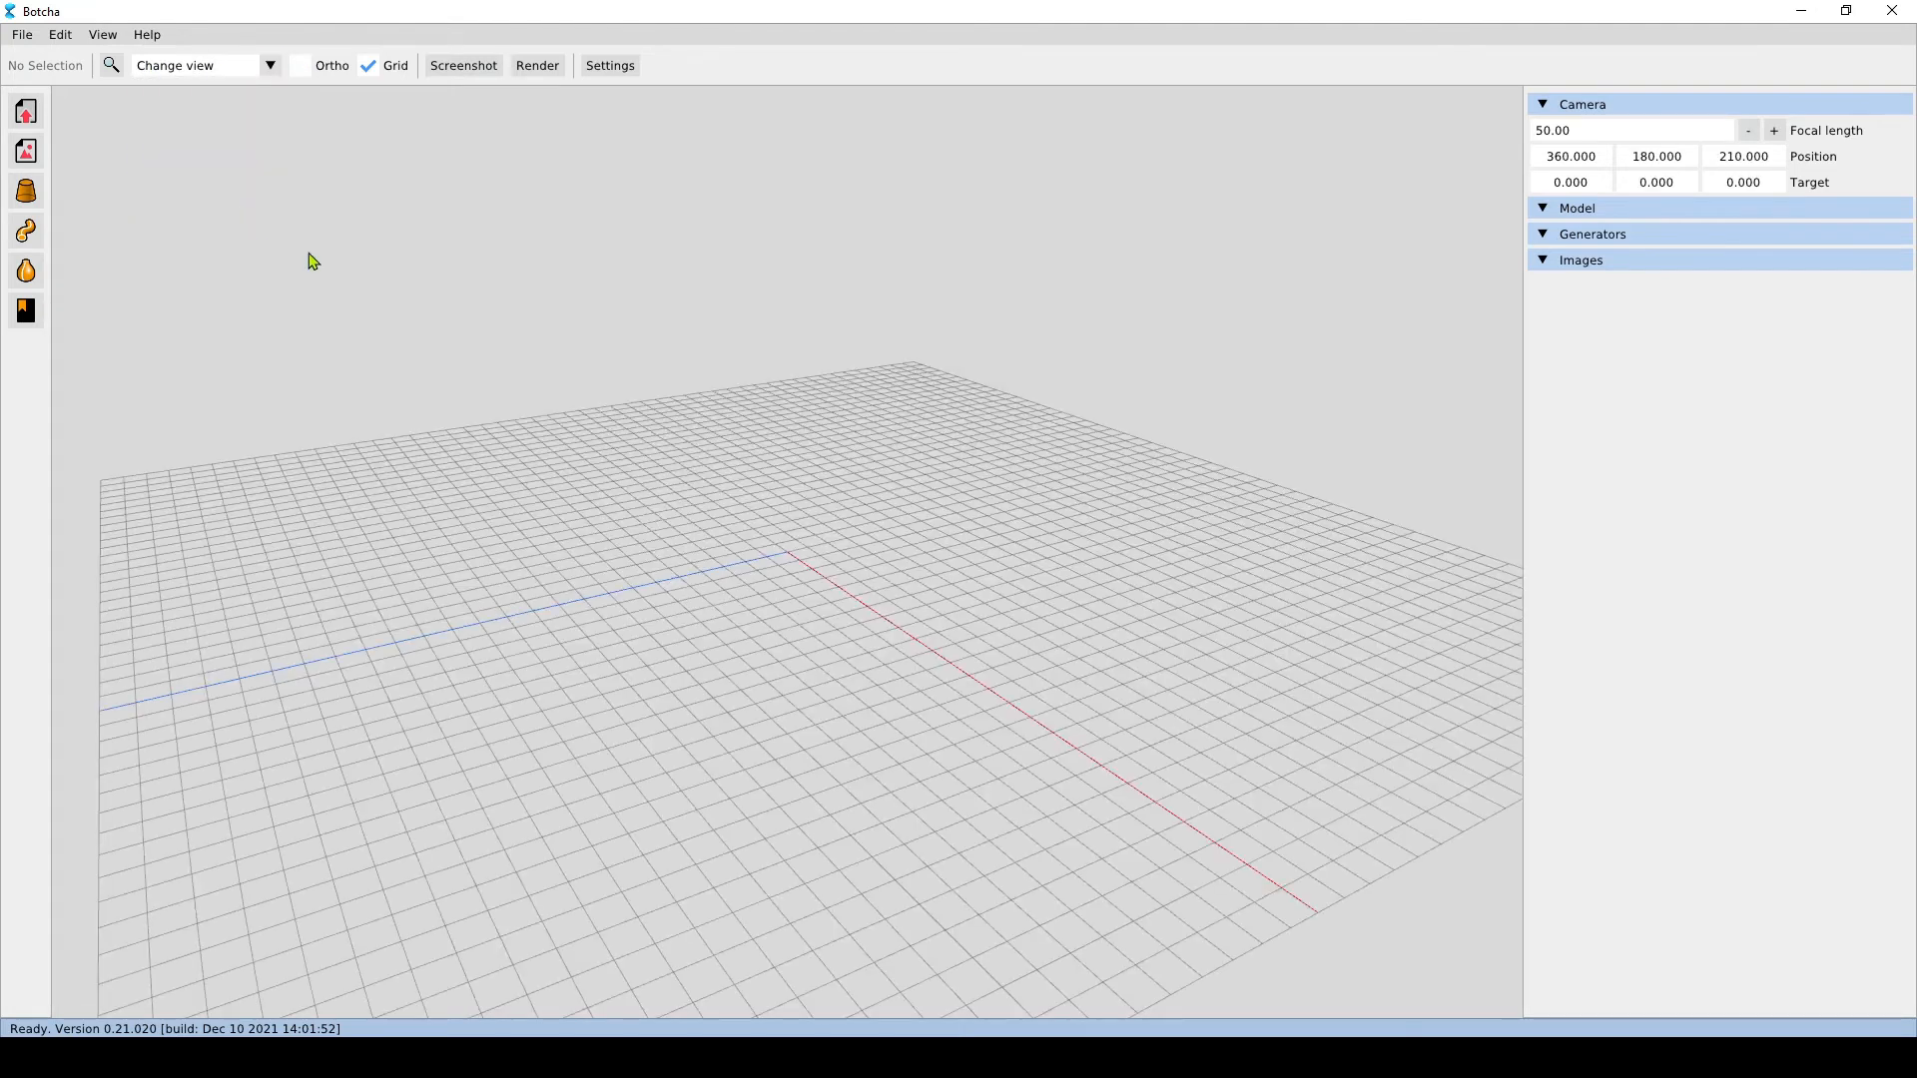
pyautogui.moveTo(1106, 527)
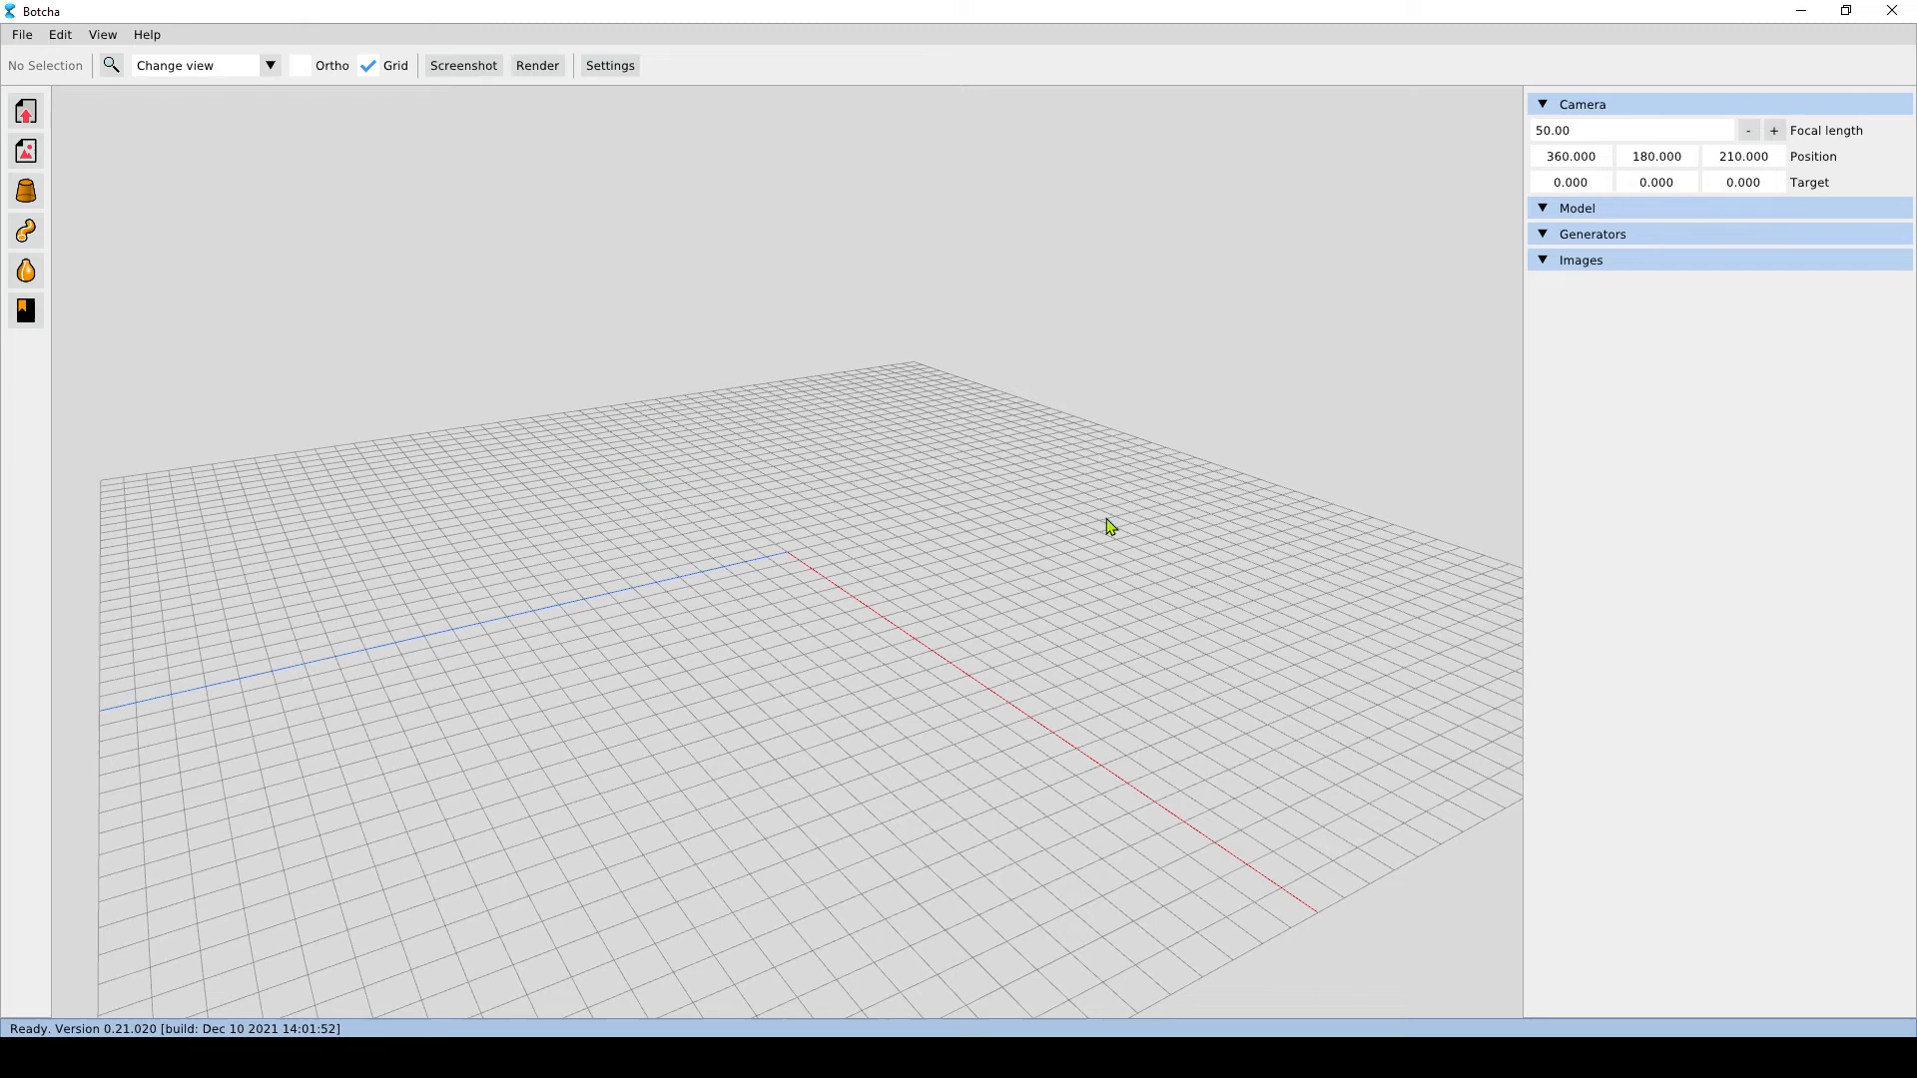
pyautogui.moveTo(421, 272)
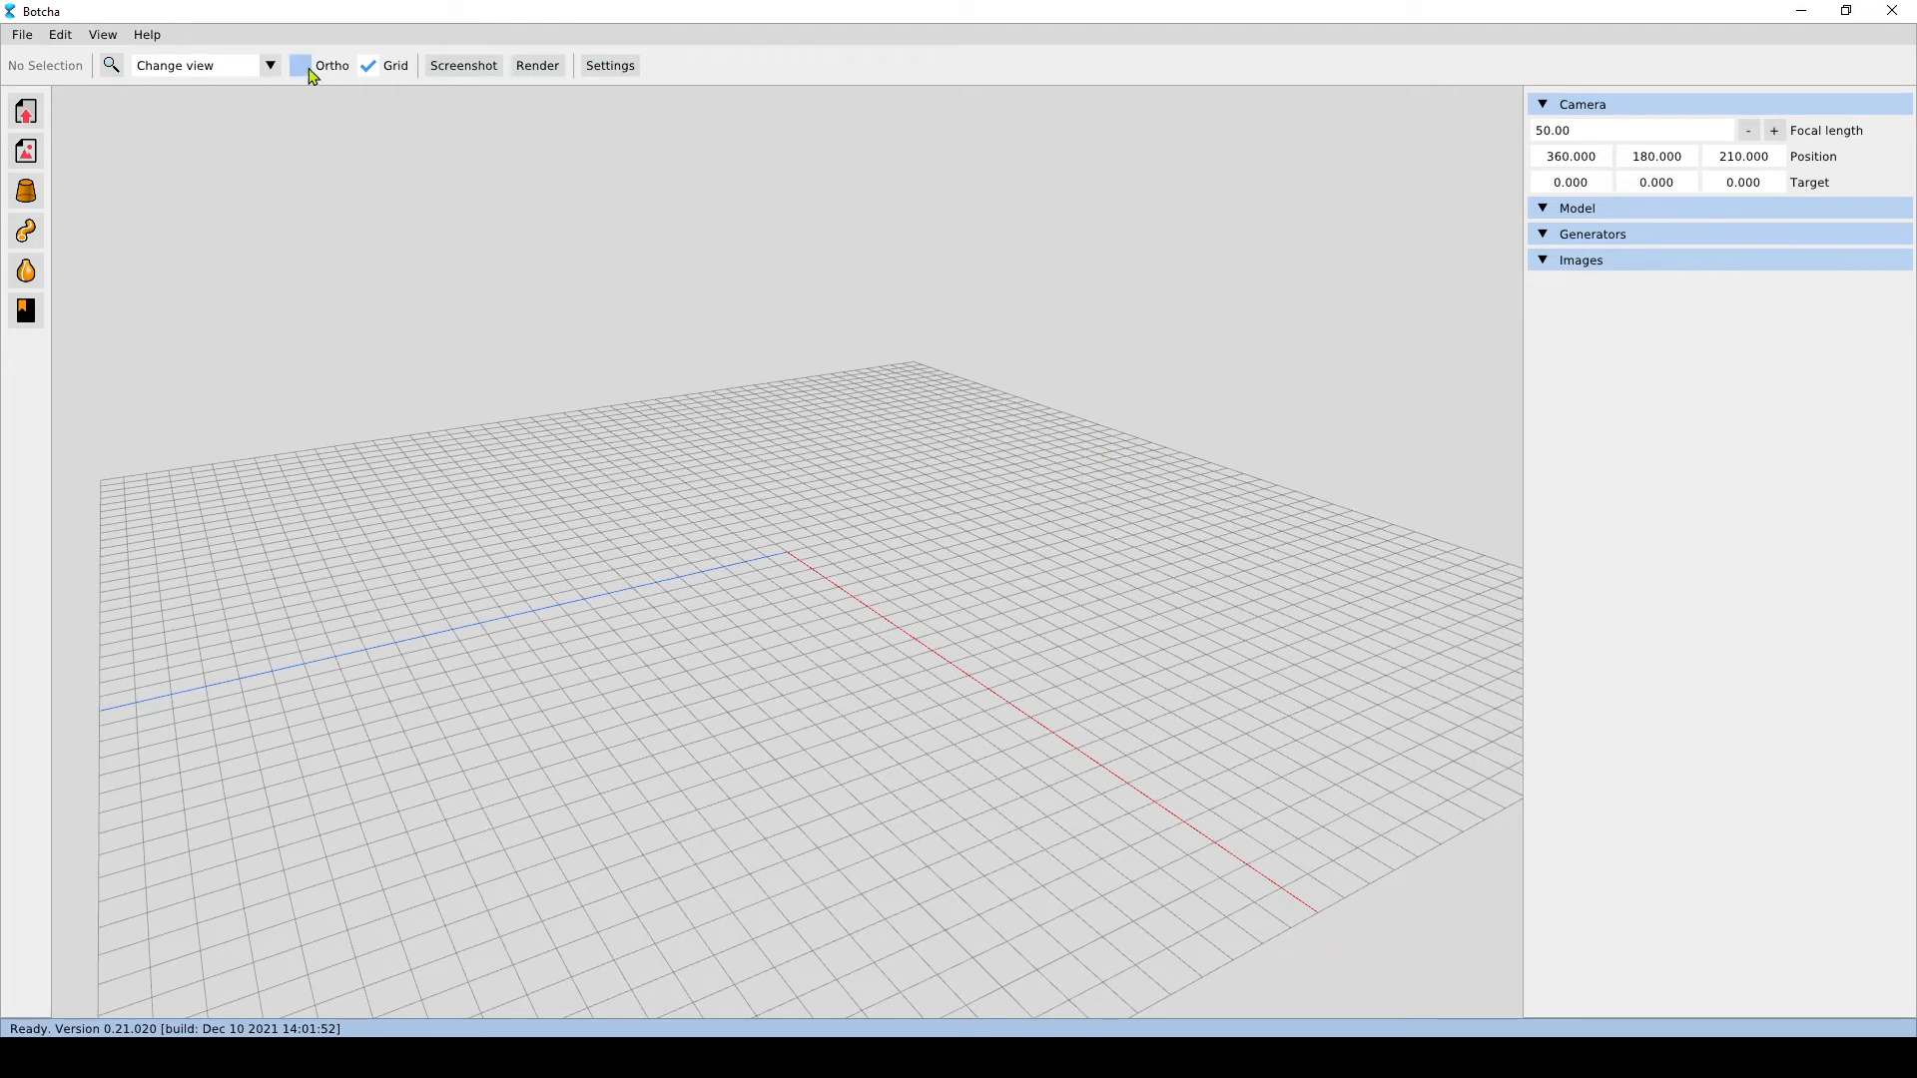
# Toggle the Ortho checkbox between orthographic and perspective, ending in perspective
pyautogui.click(304, 64)
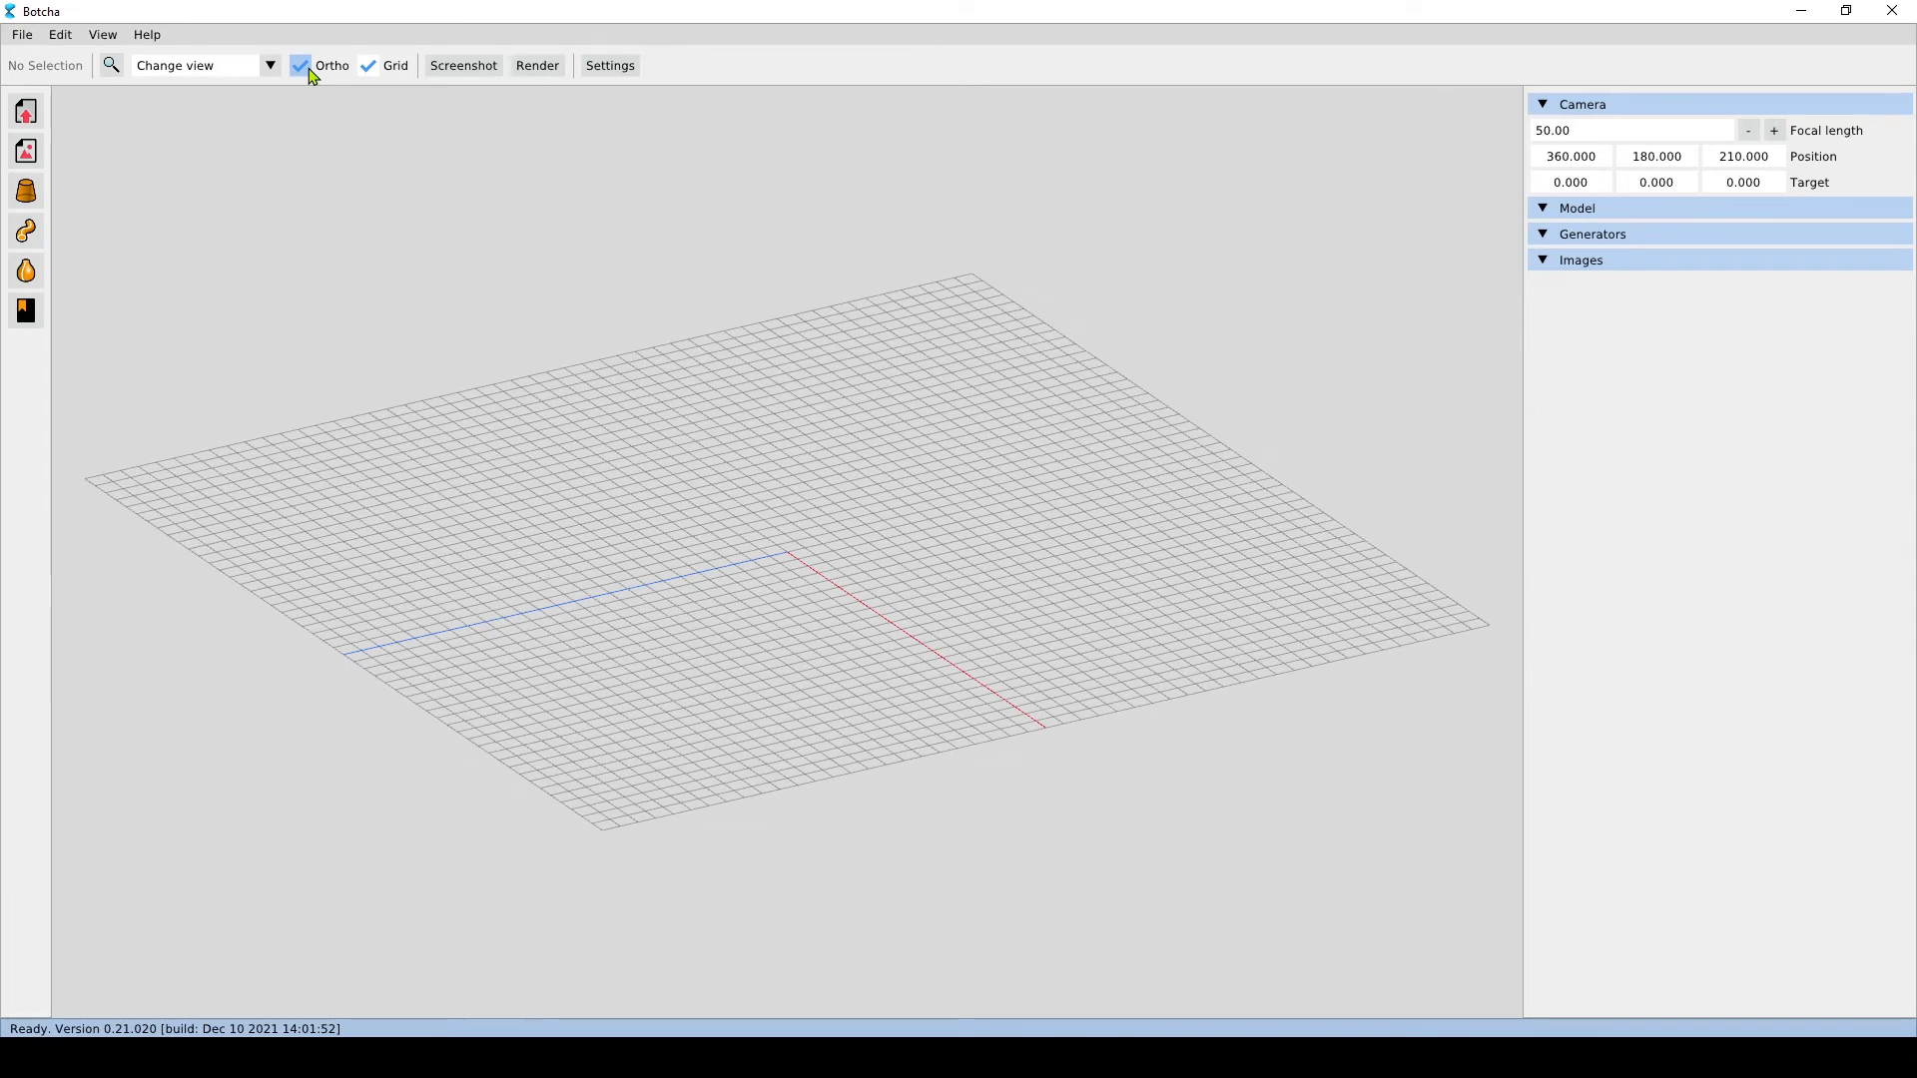
pyautogui.click(303, 65)
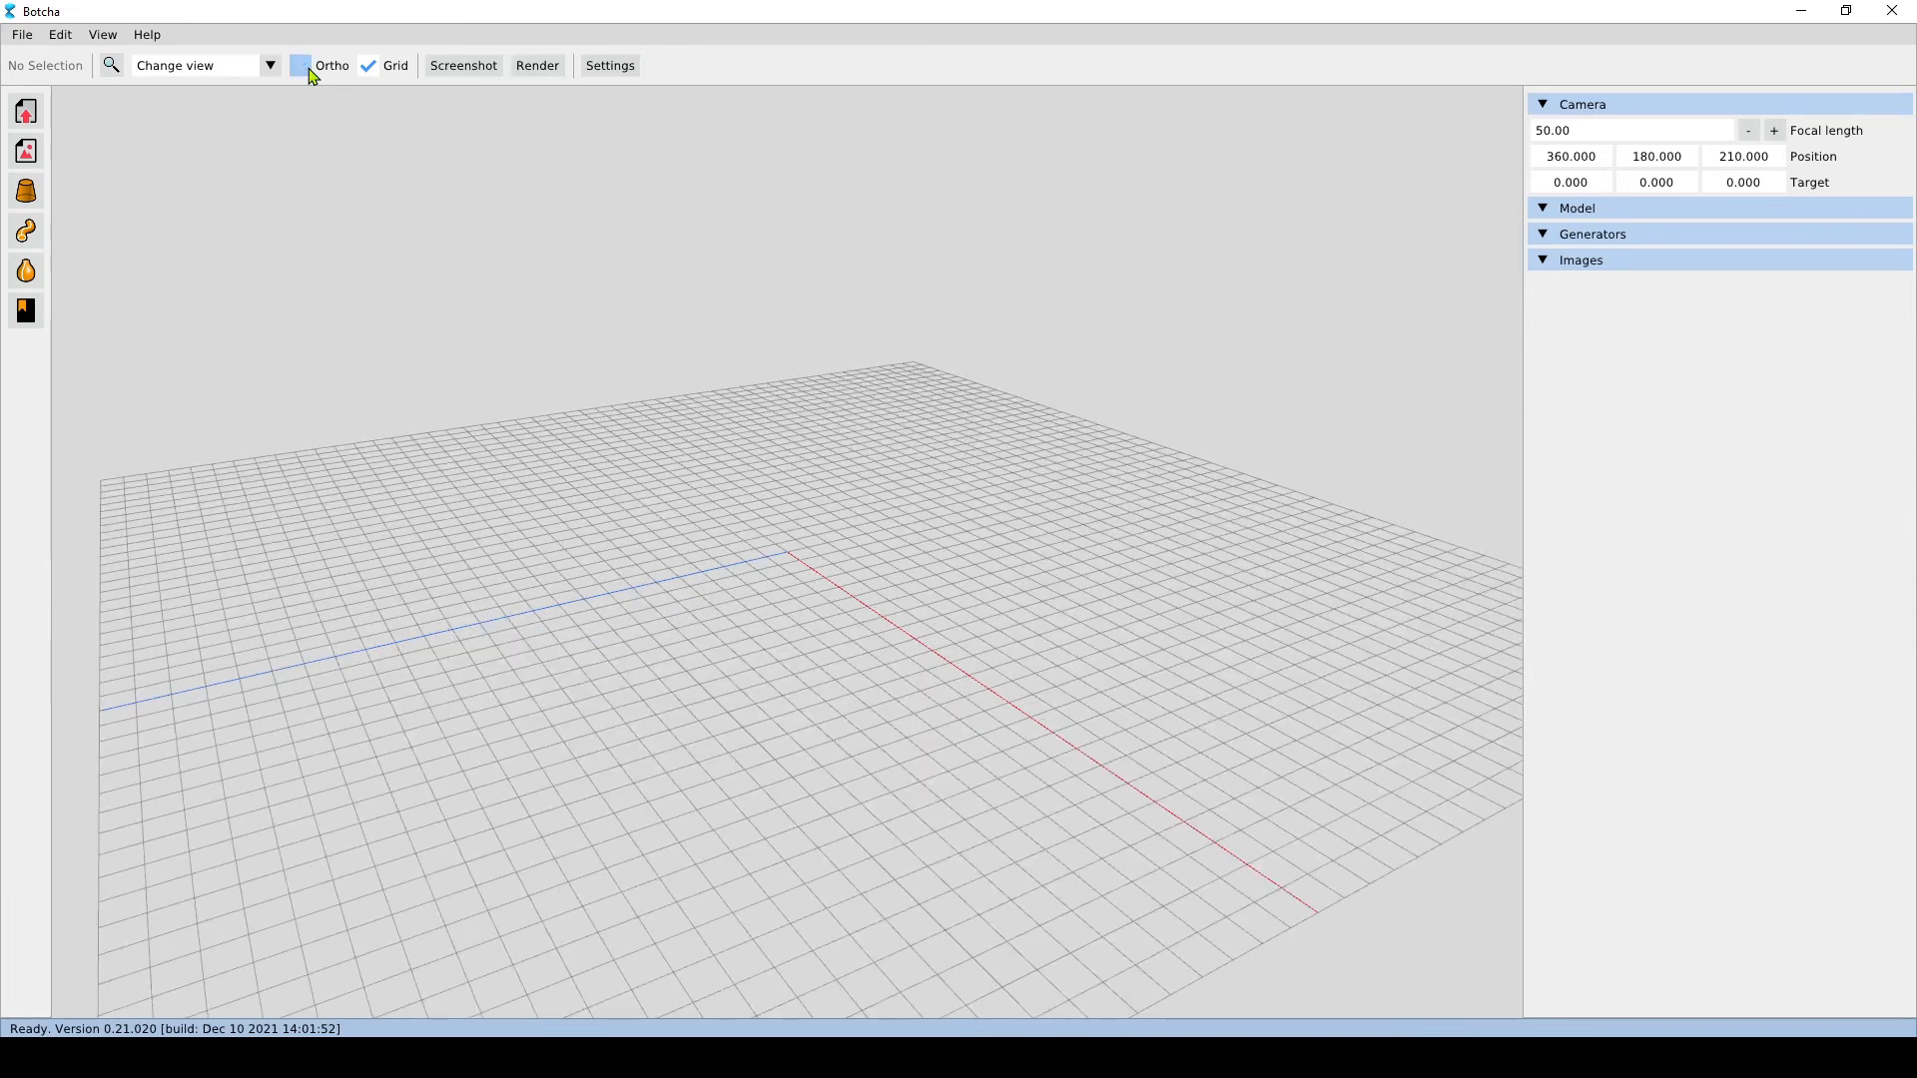
pyautogui.click(304, 66)
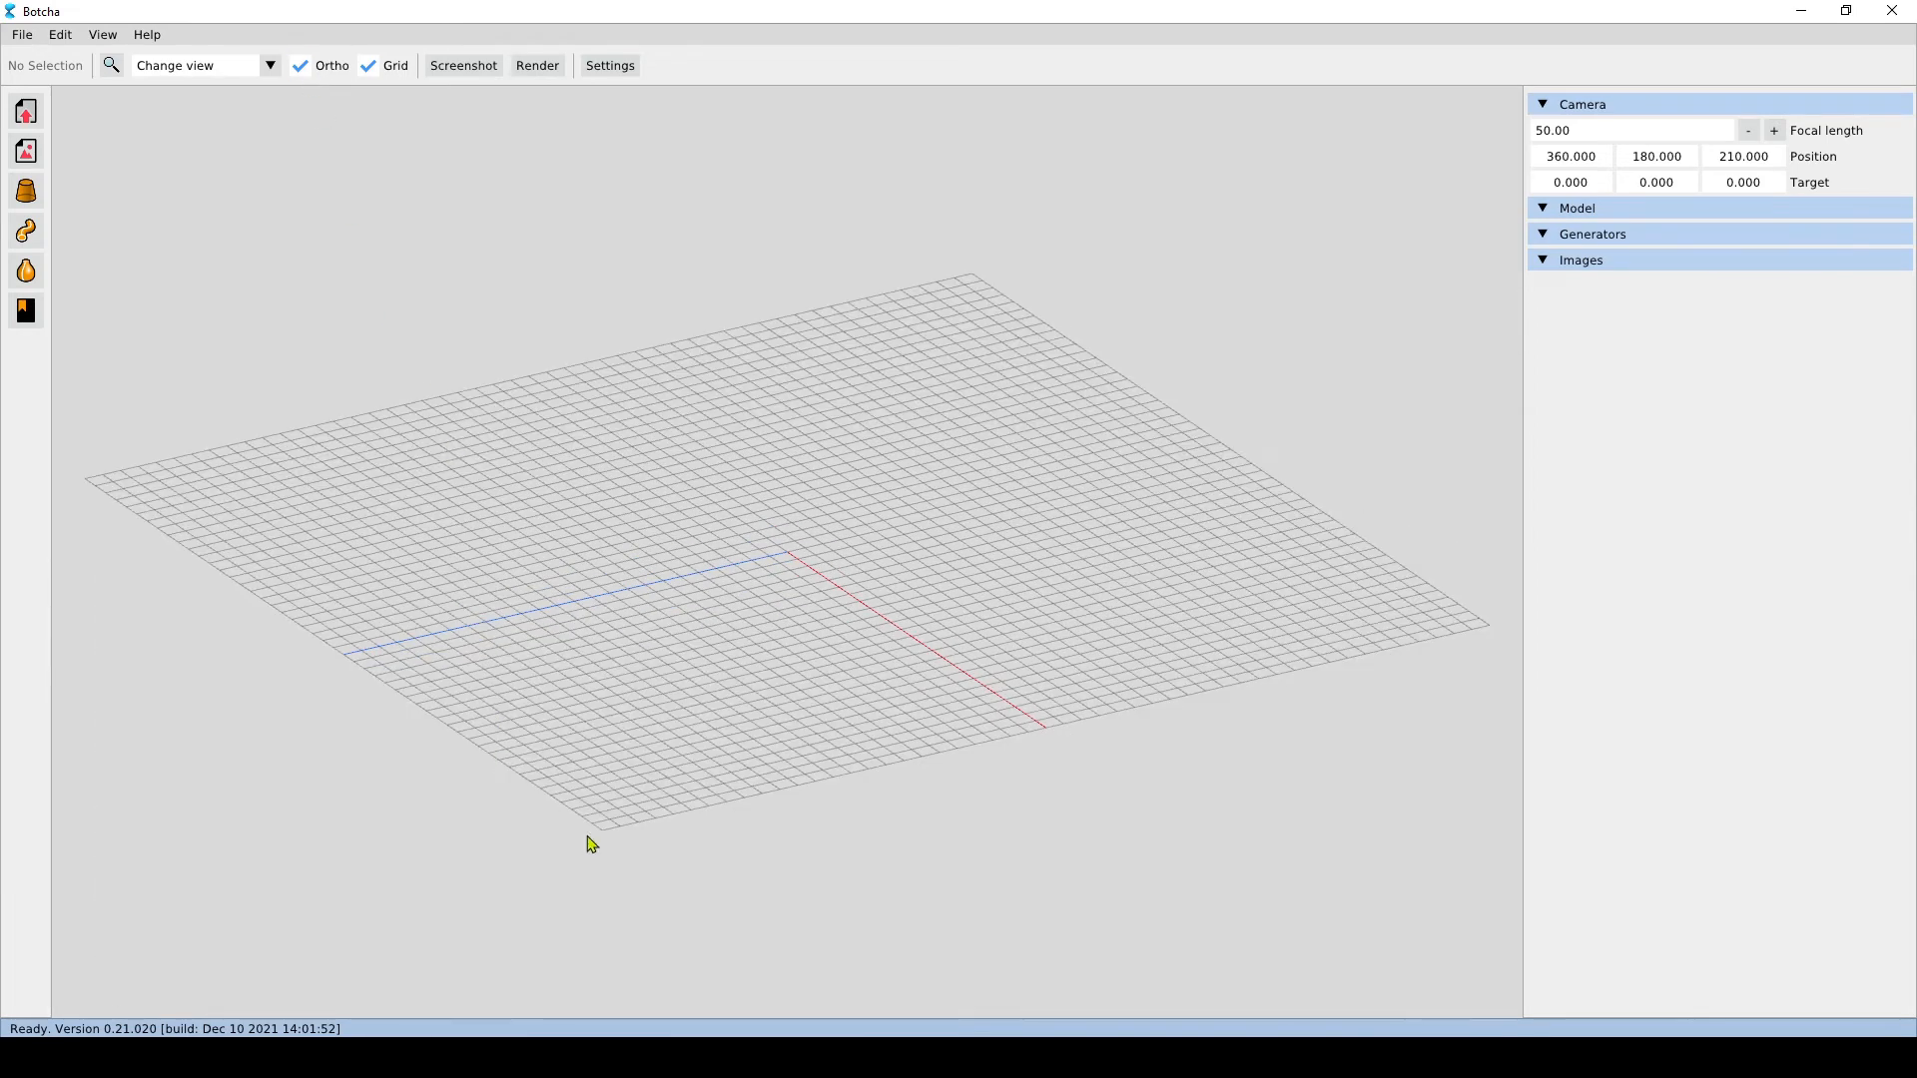
pyautogui.moveTo(420, 469)
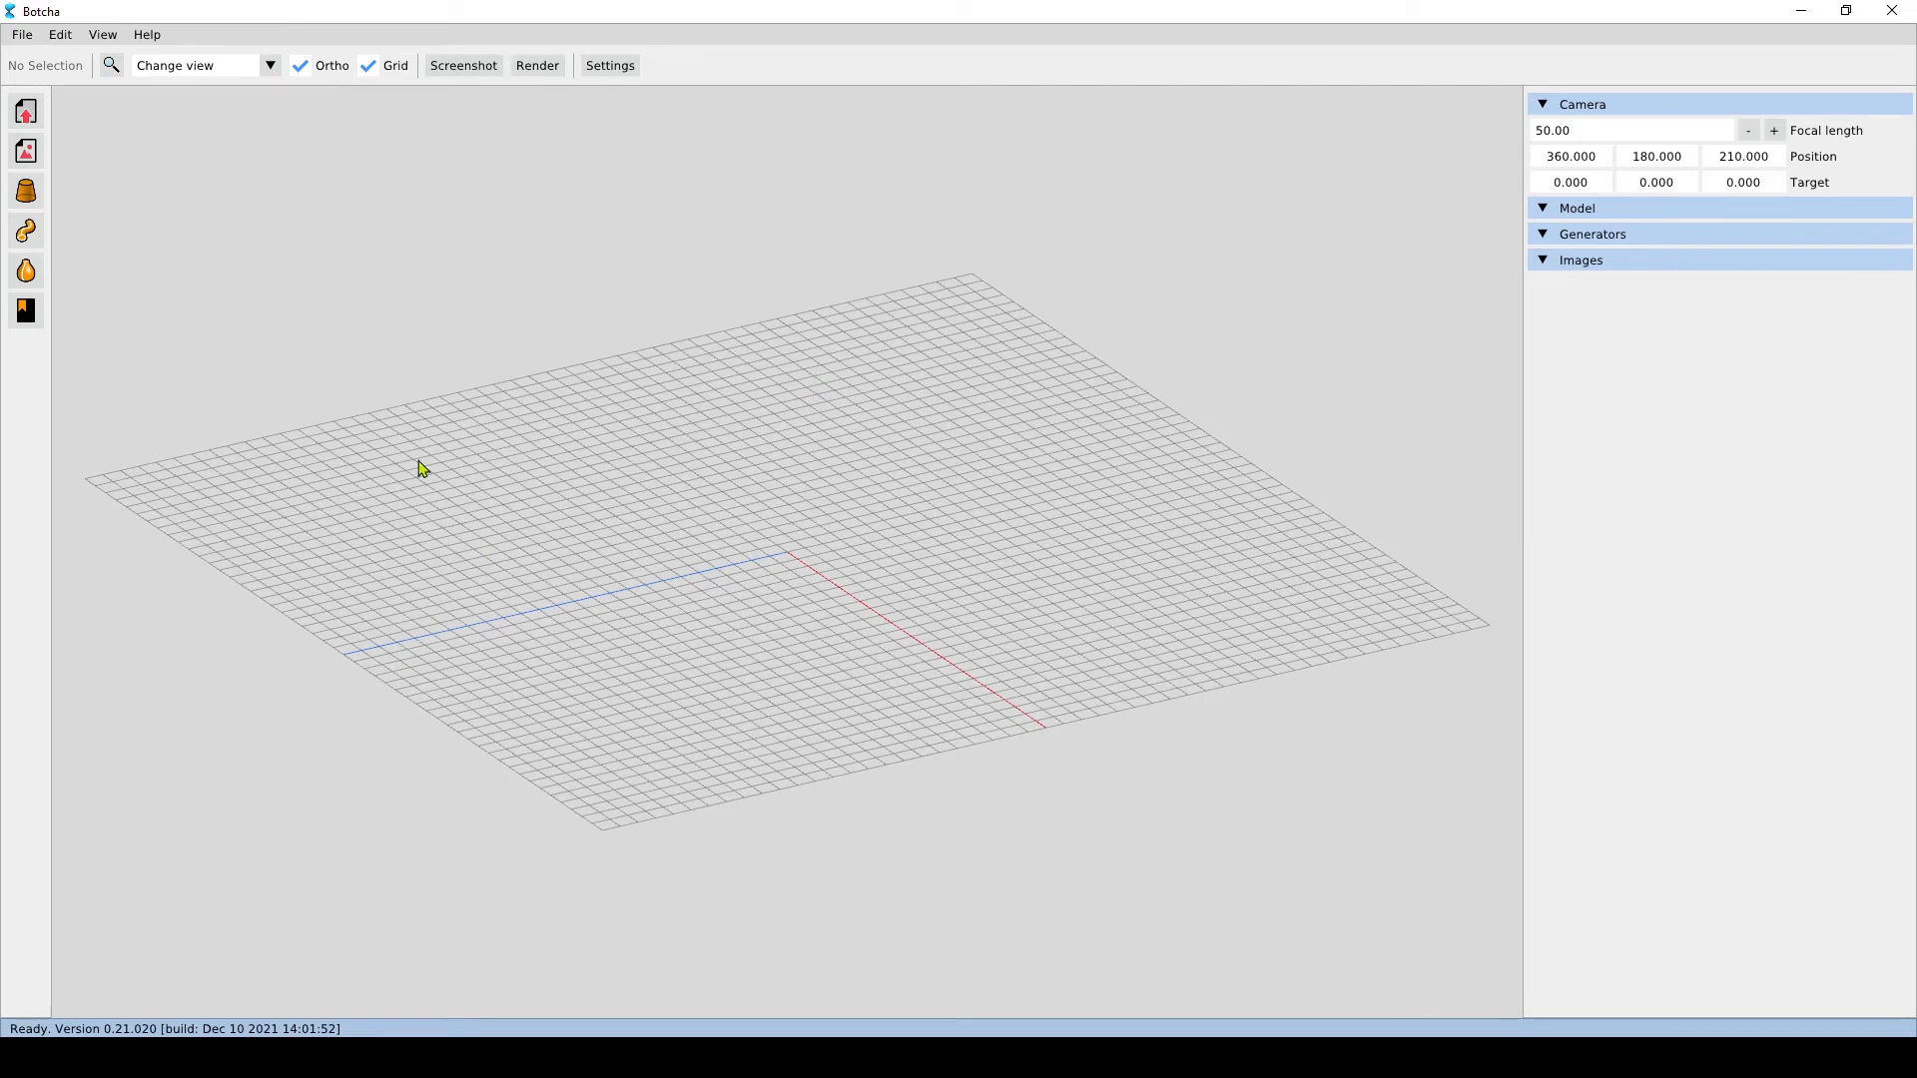
pyautogui.moveTo(264, 587)
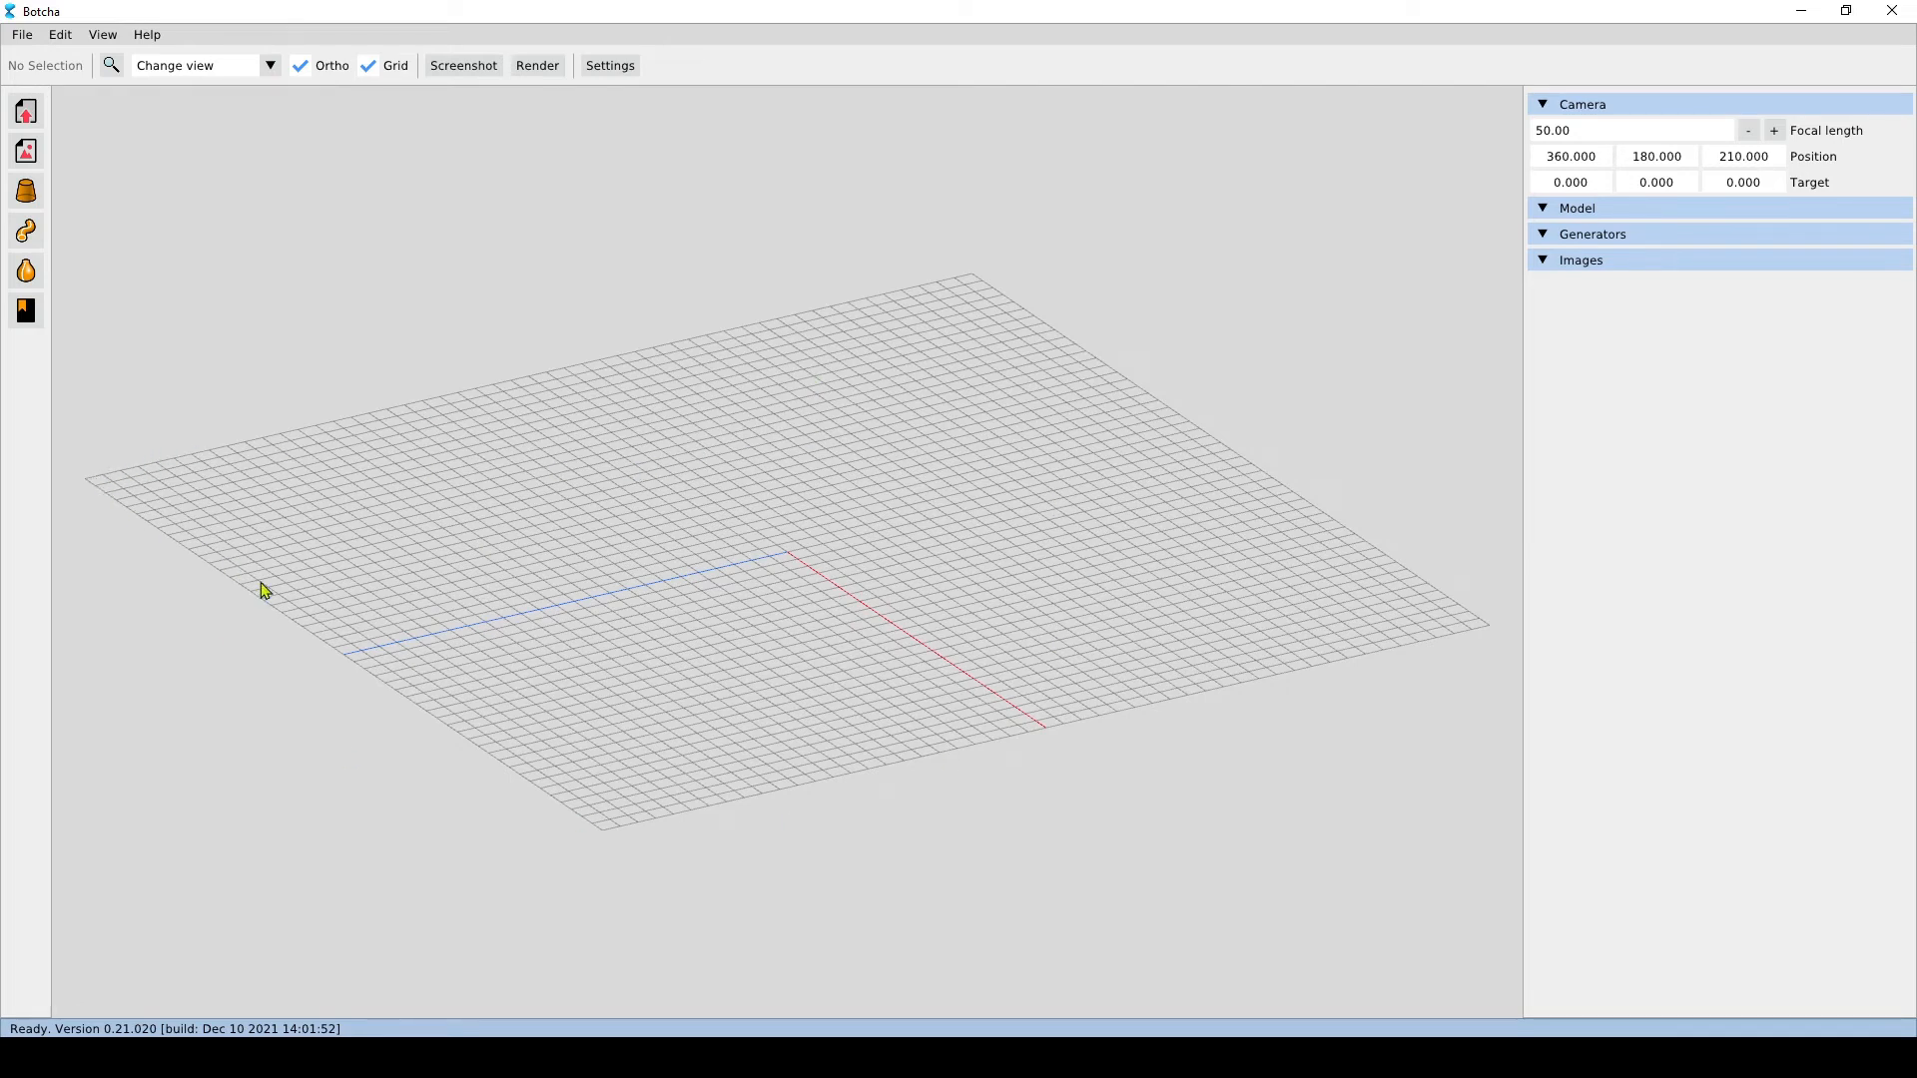
pyautogui.moveTo(1442, 647)
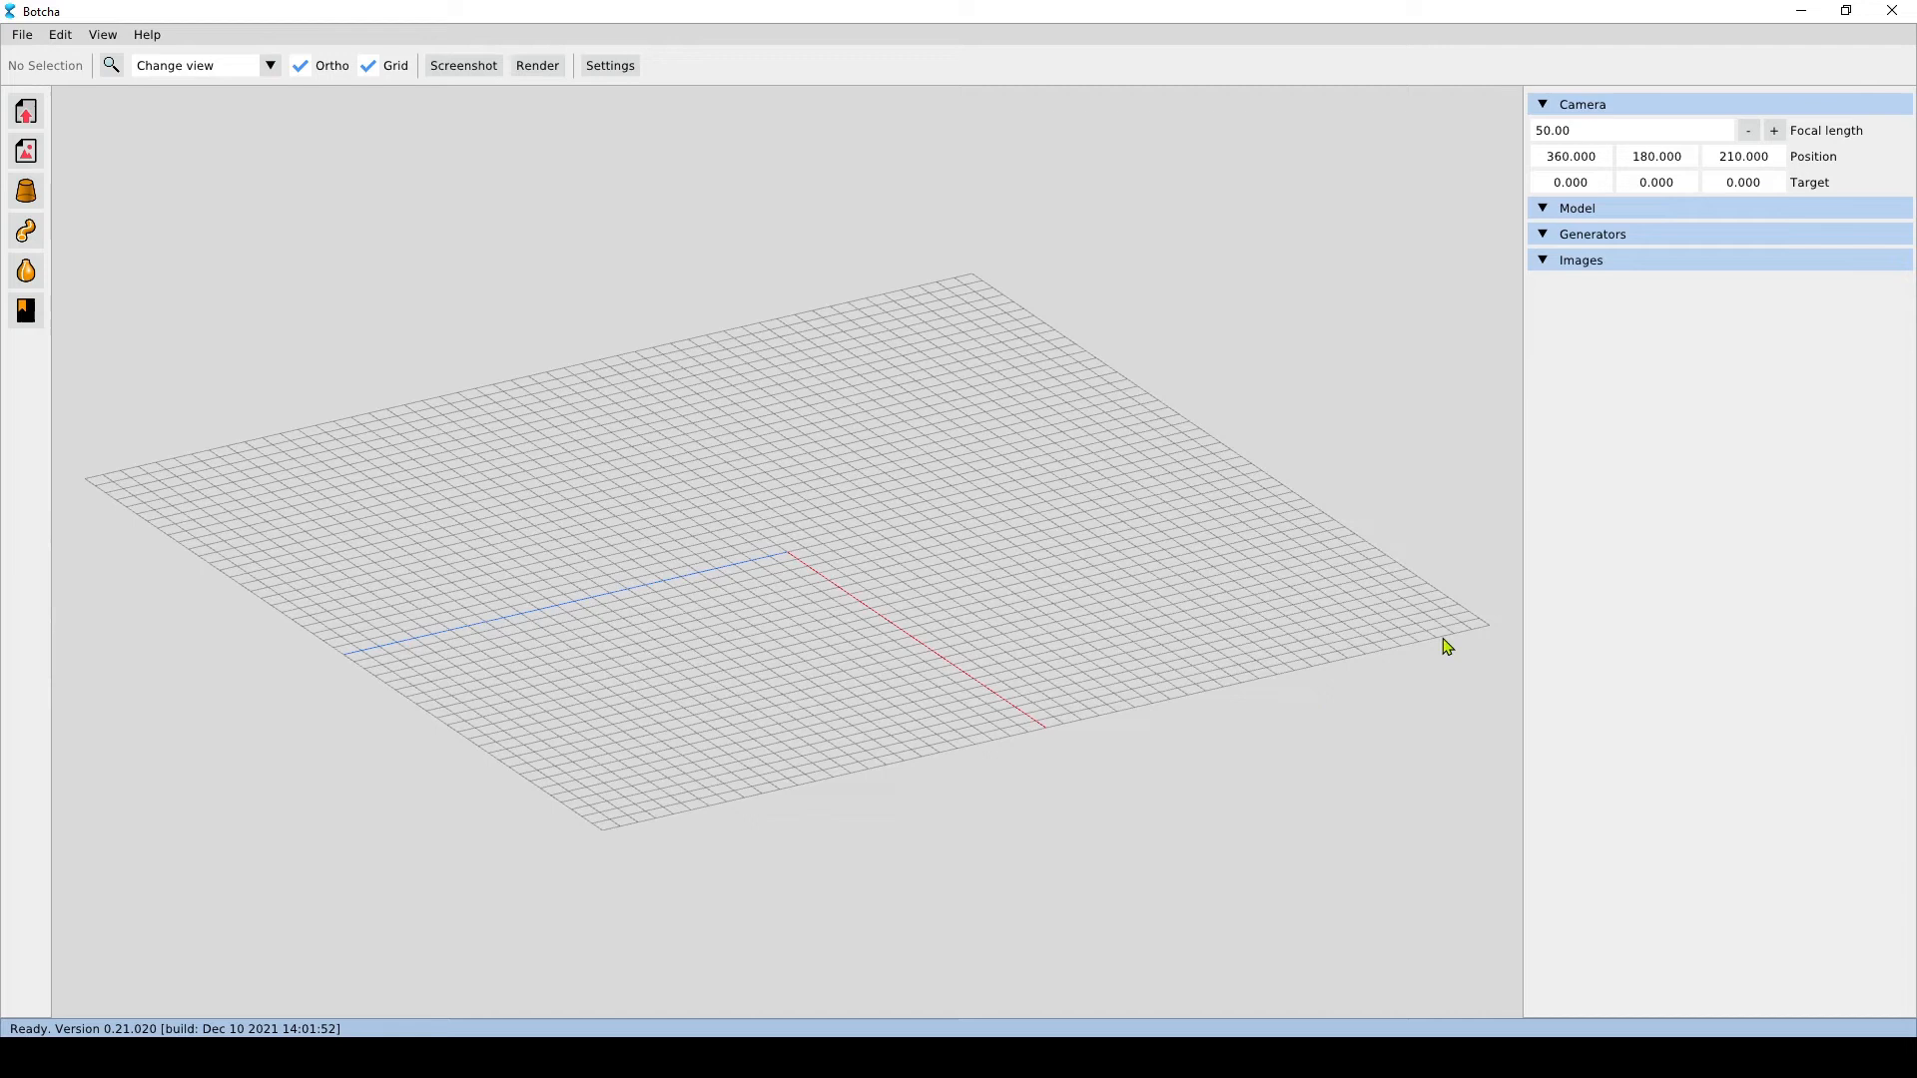
pyautogui.moveTo(577, 677)
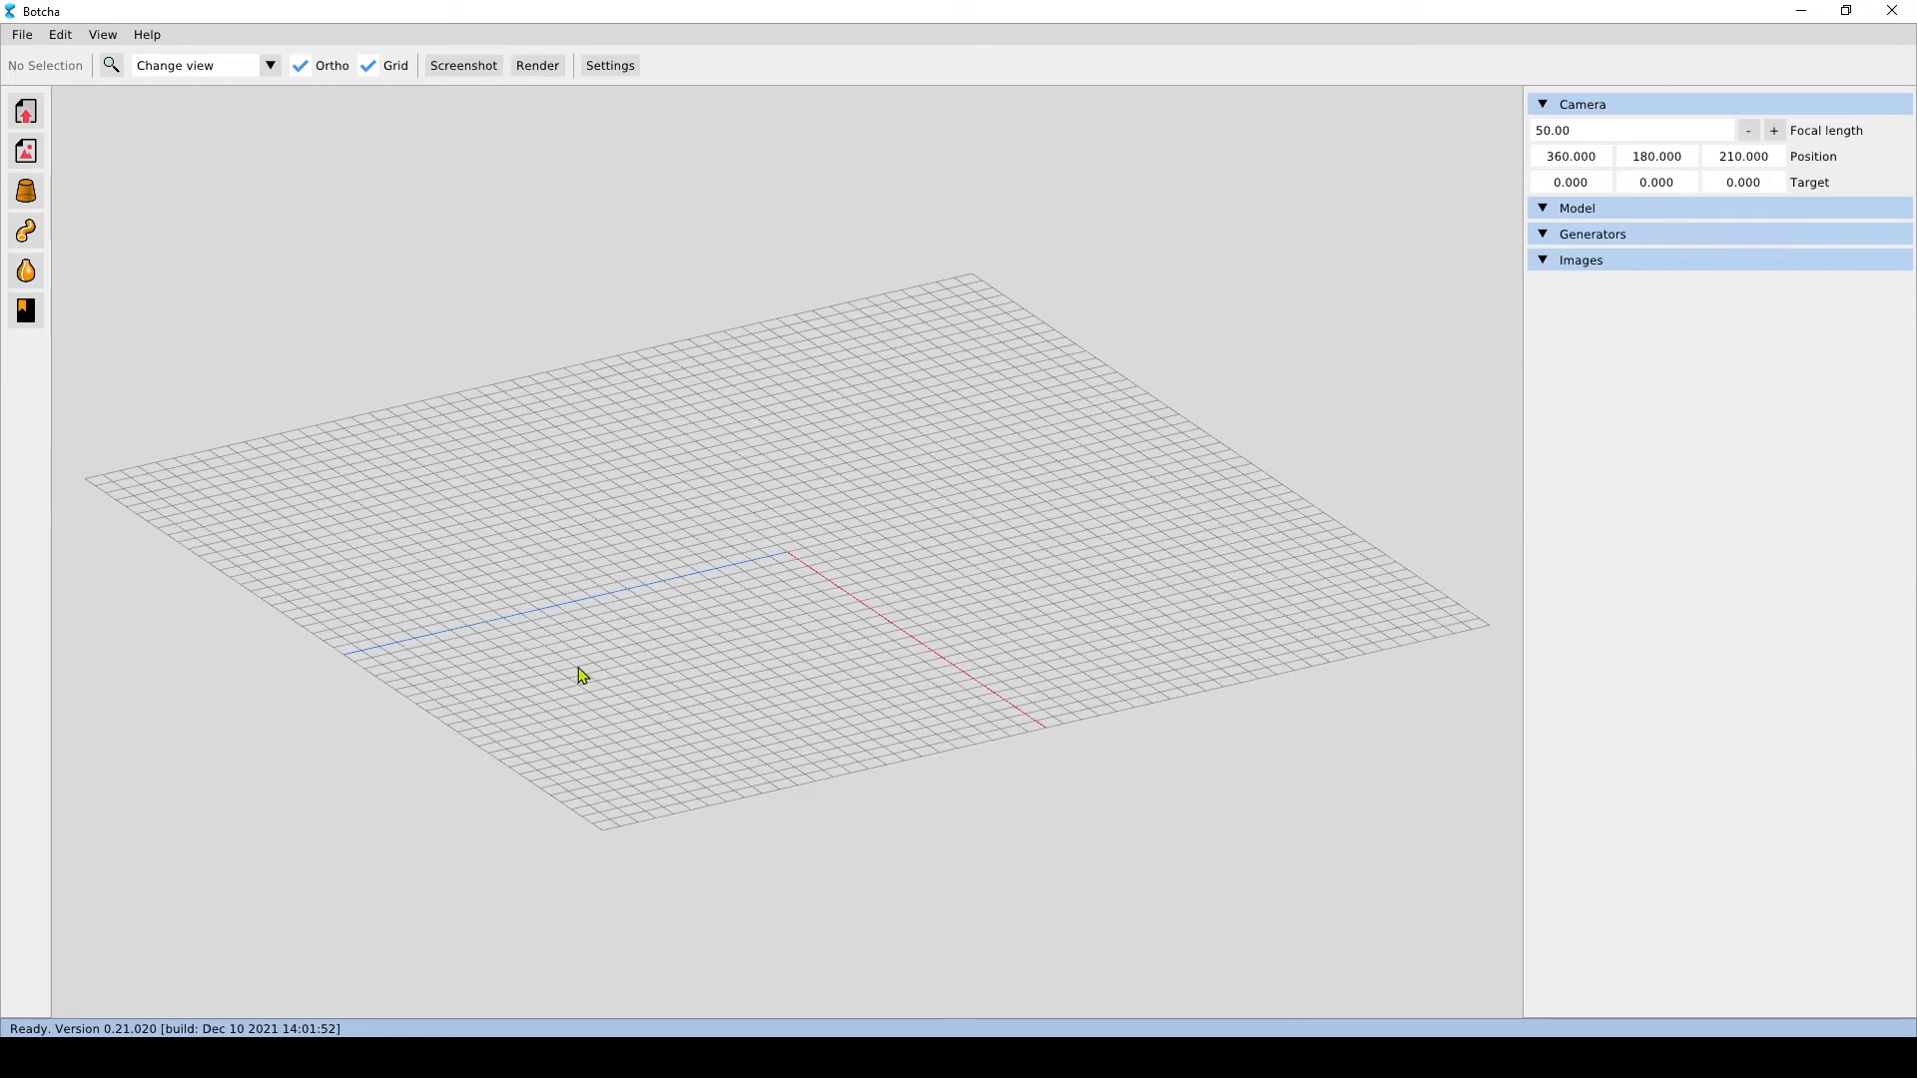
pyautogui.moveTo(618, 807)
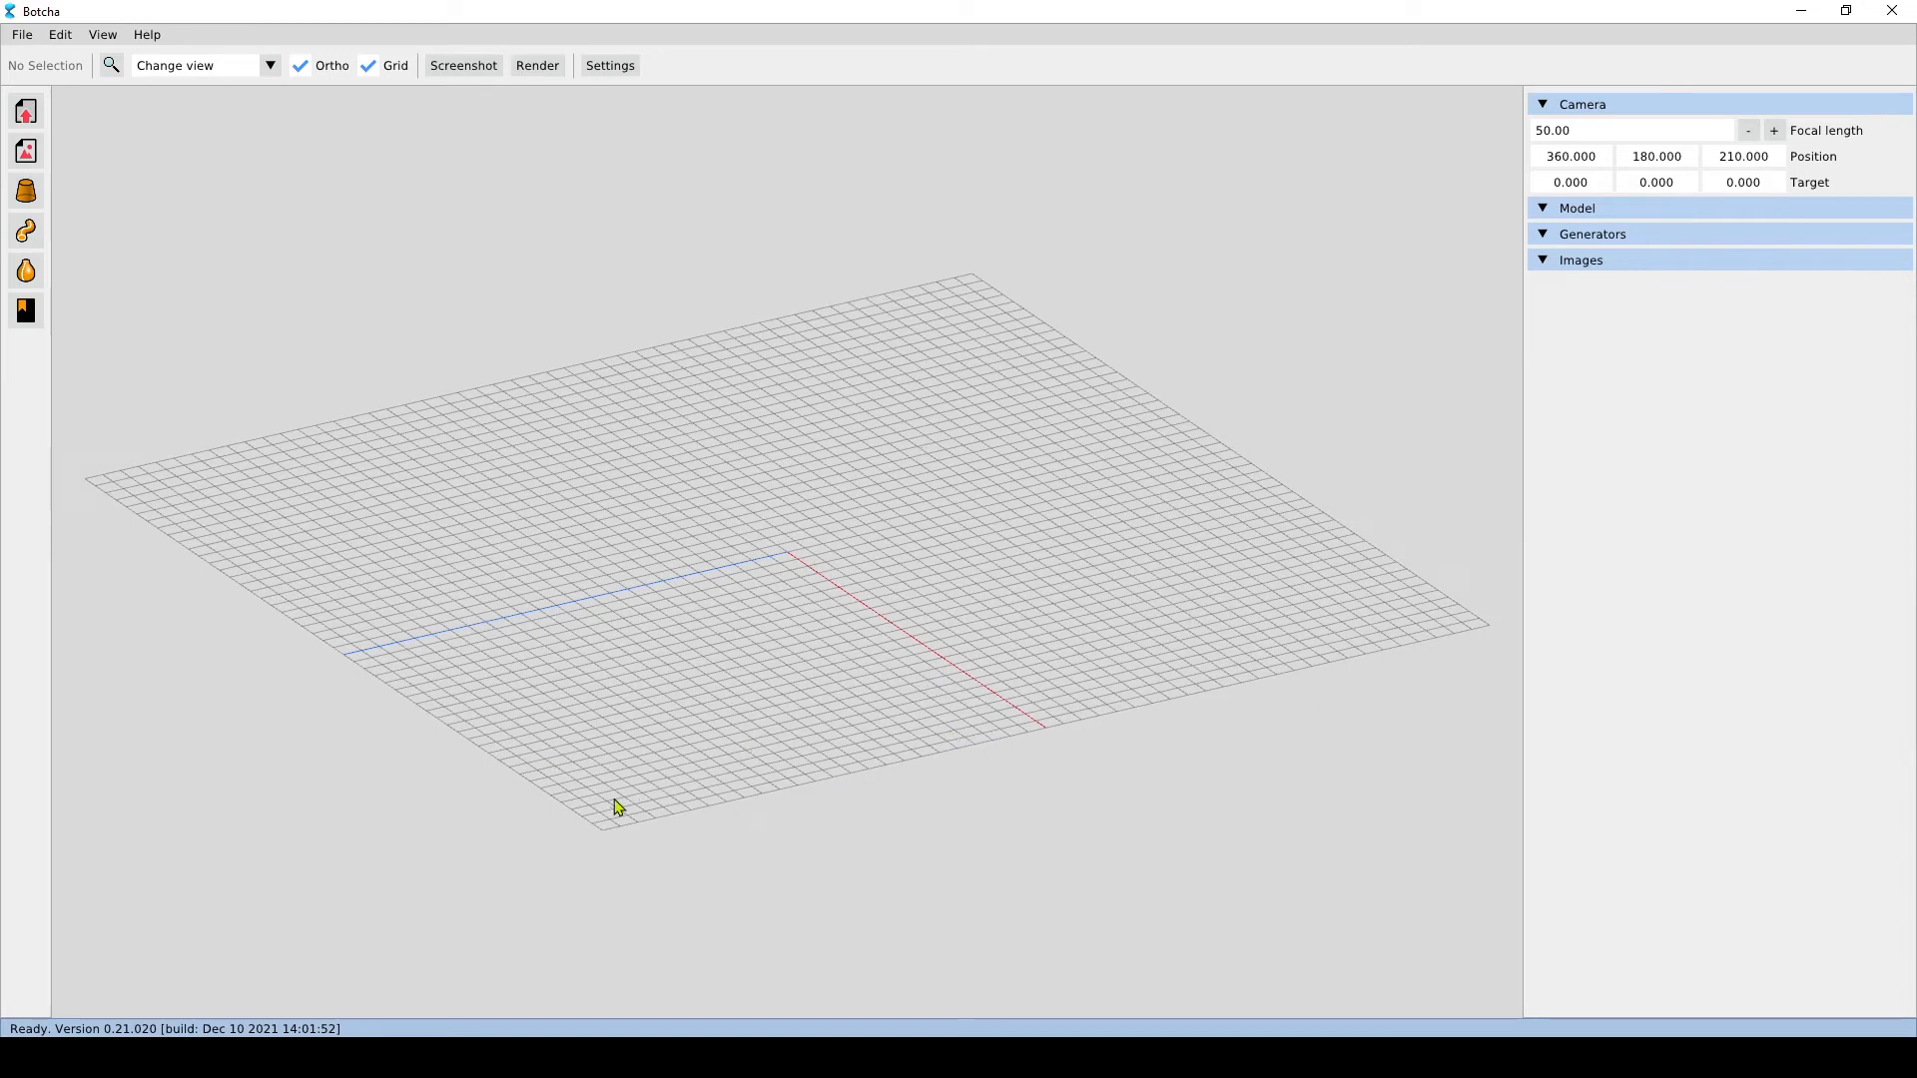
pyautogui.moveTo(987, 288)
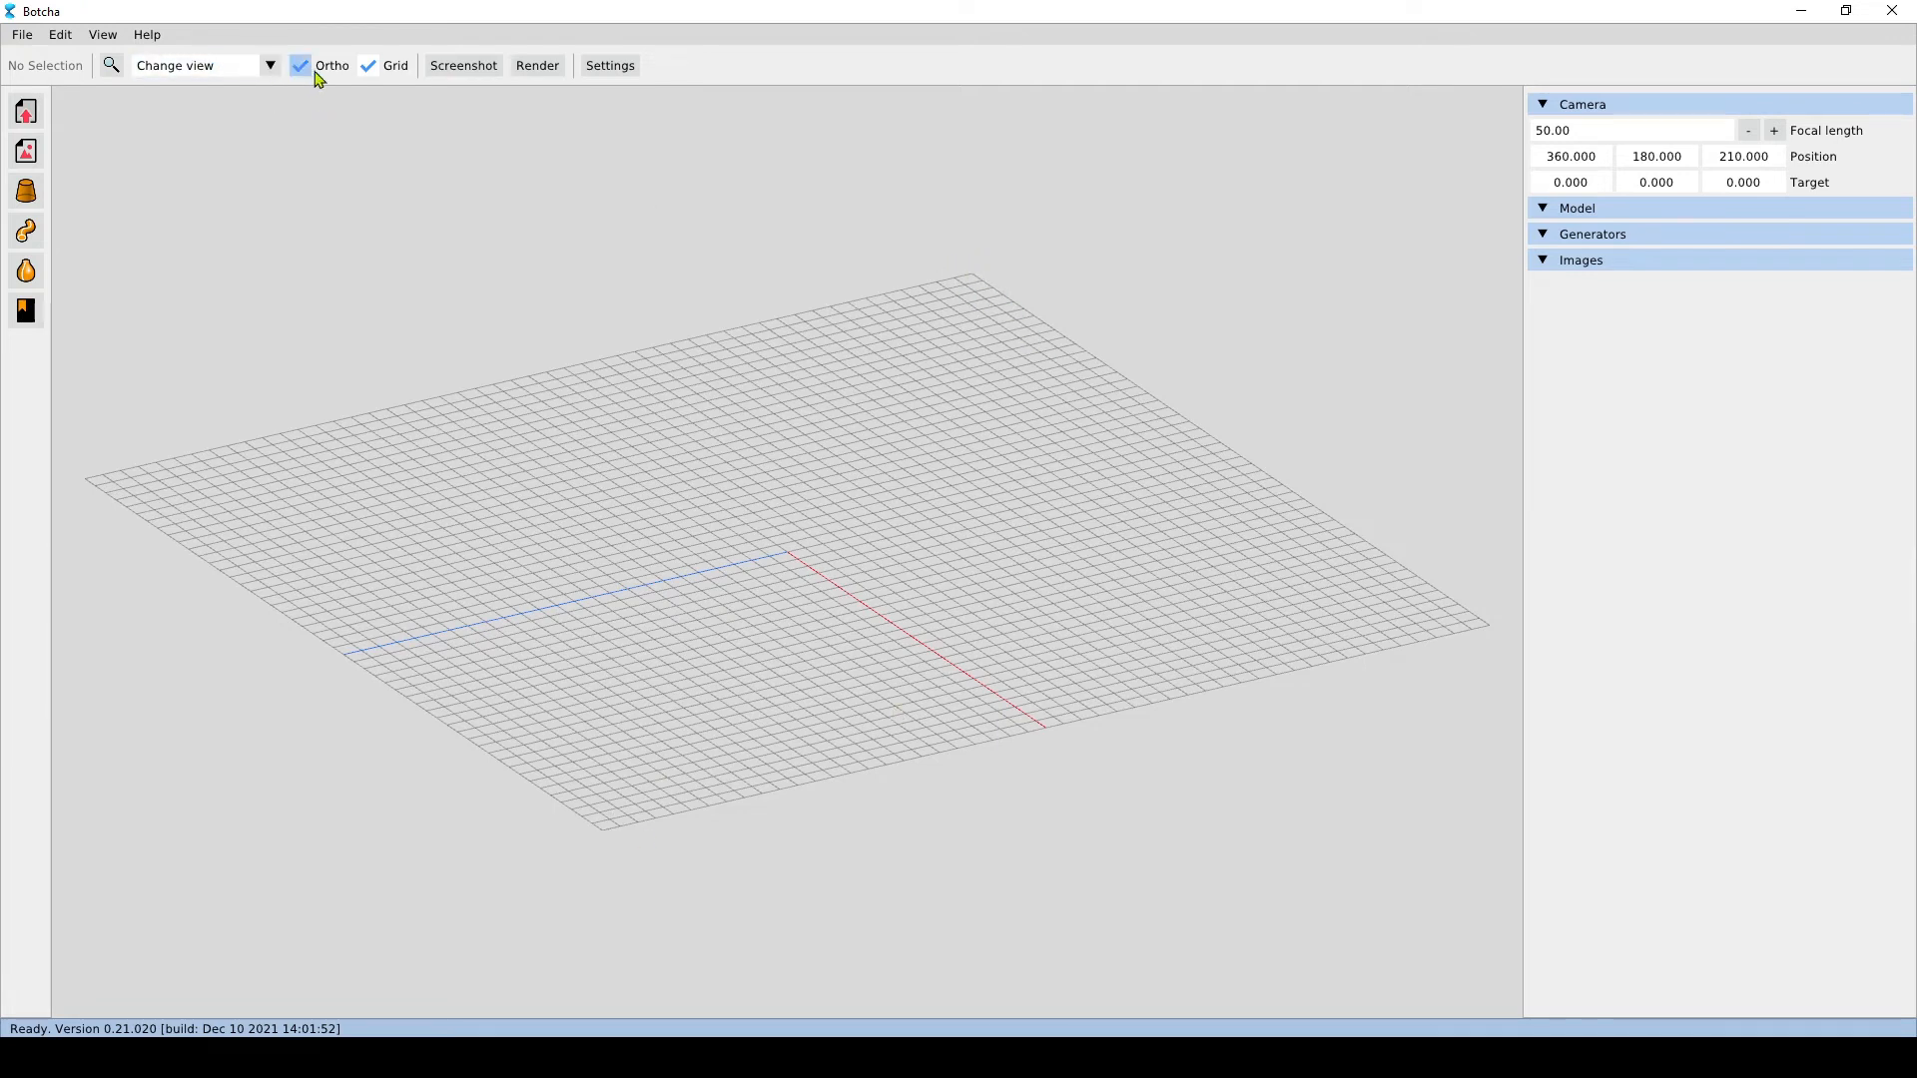
pyautogui.click(302, 66)
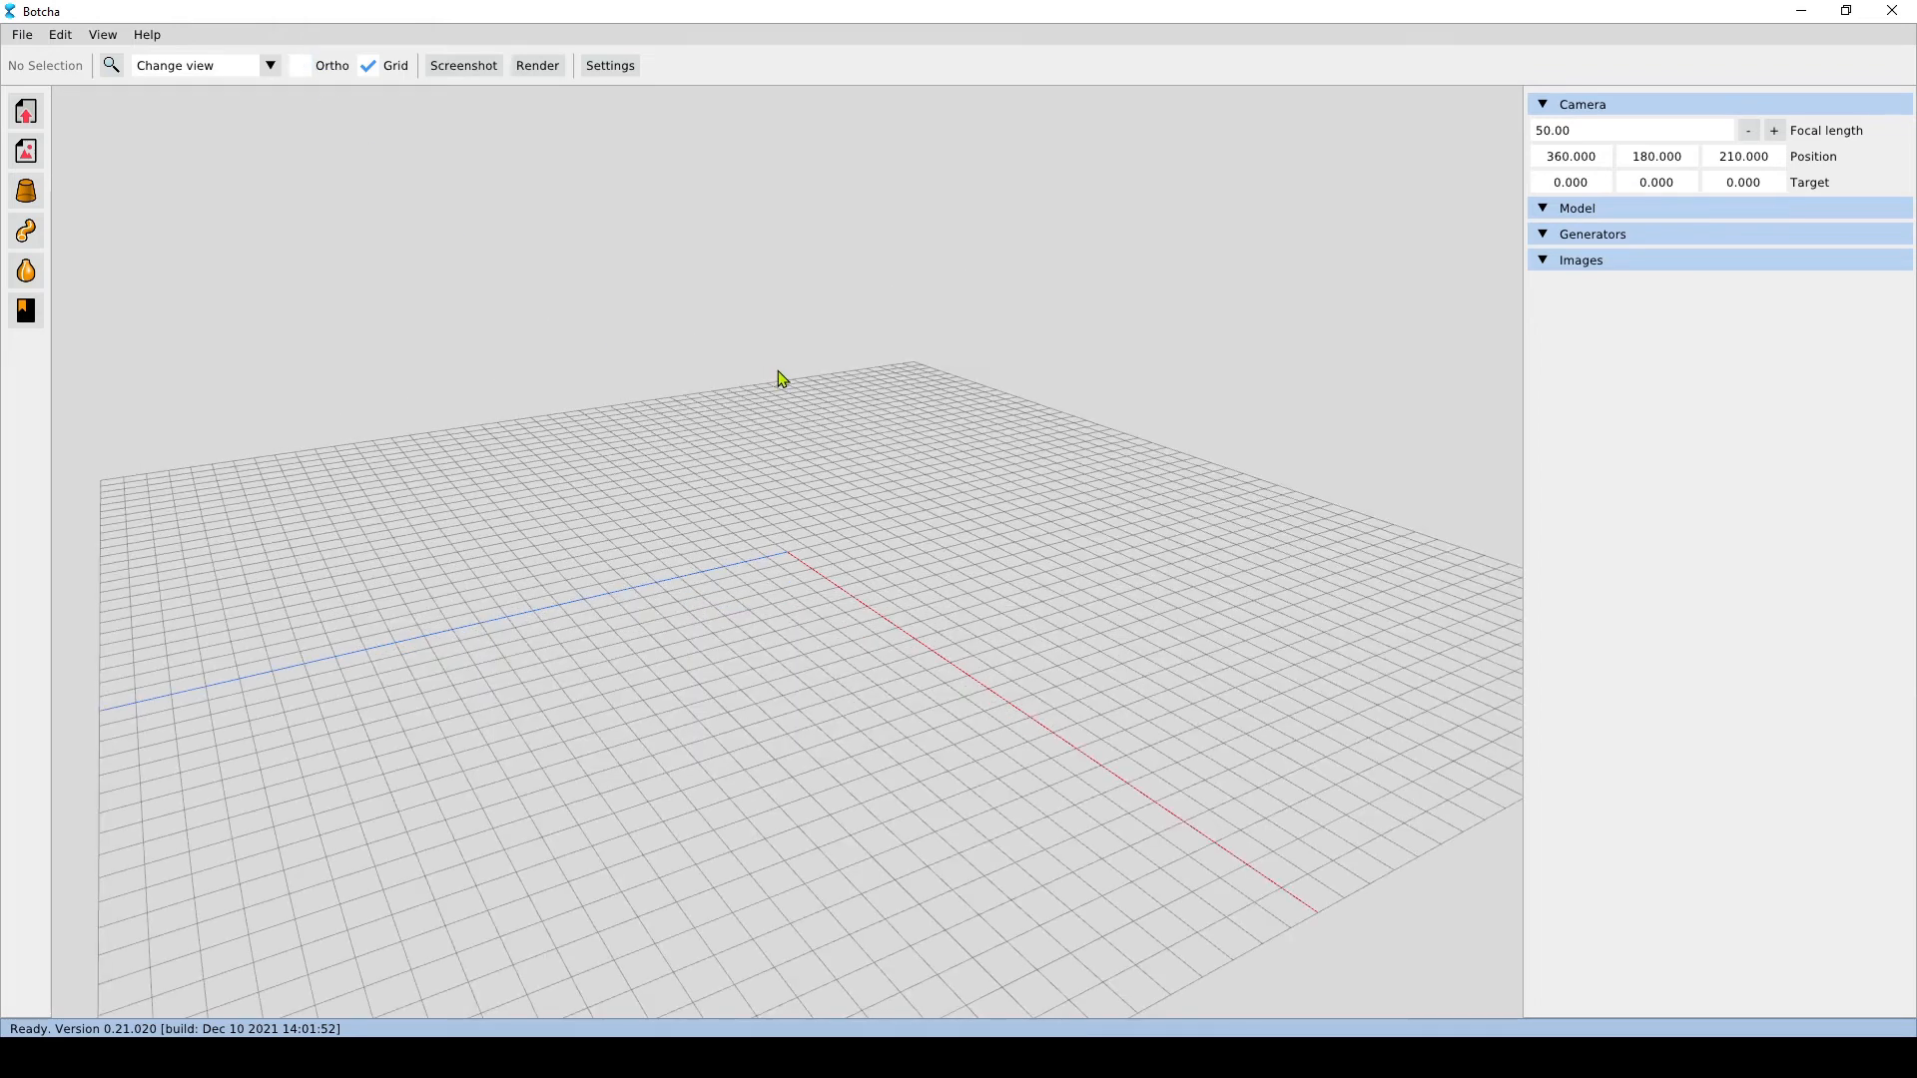
# Orbit the camera slightly around the grid to position 462.368, 205.488, 143.224
pyautogui.moveTo(781, 378); pyautogui.dragTo(751, 406)
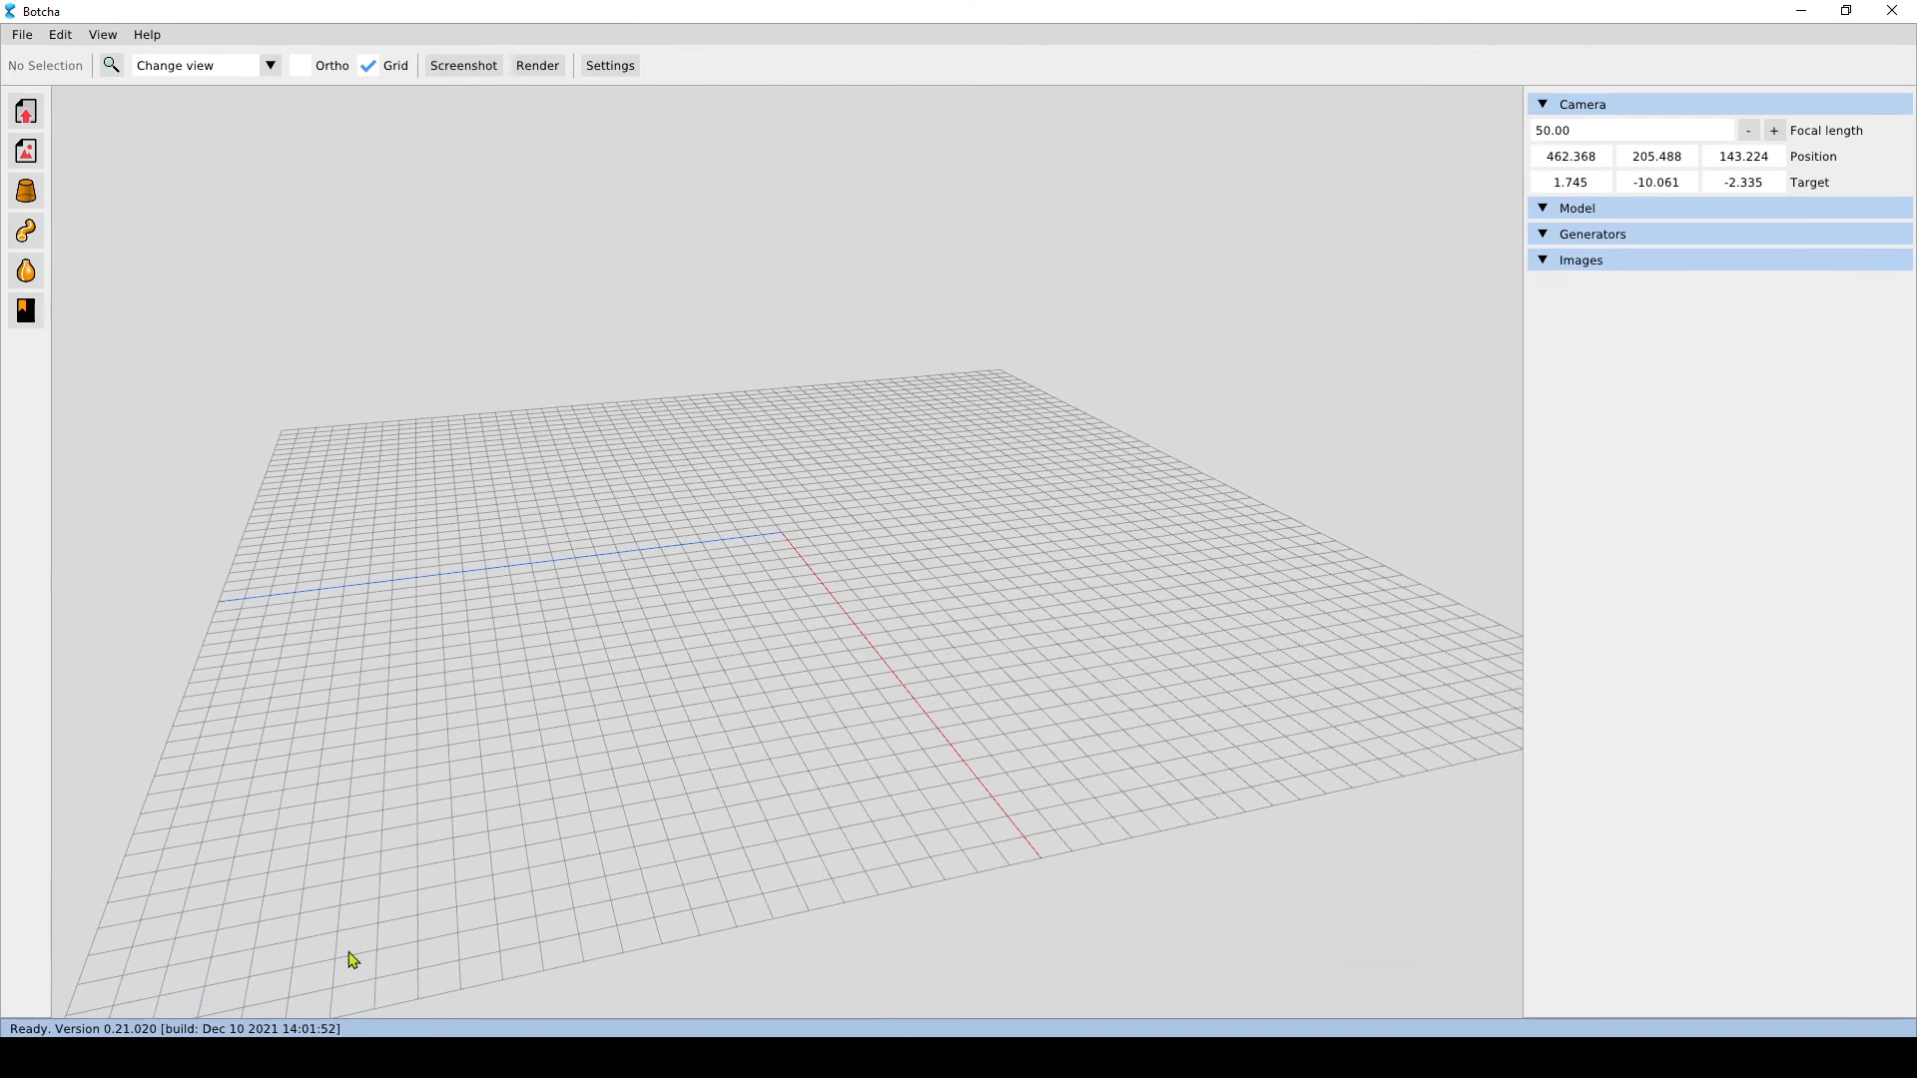
pyautogui.moveTo(970, 359)
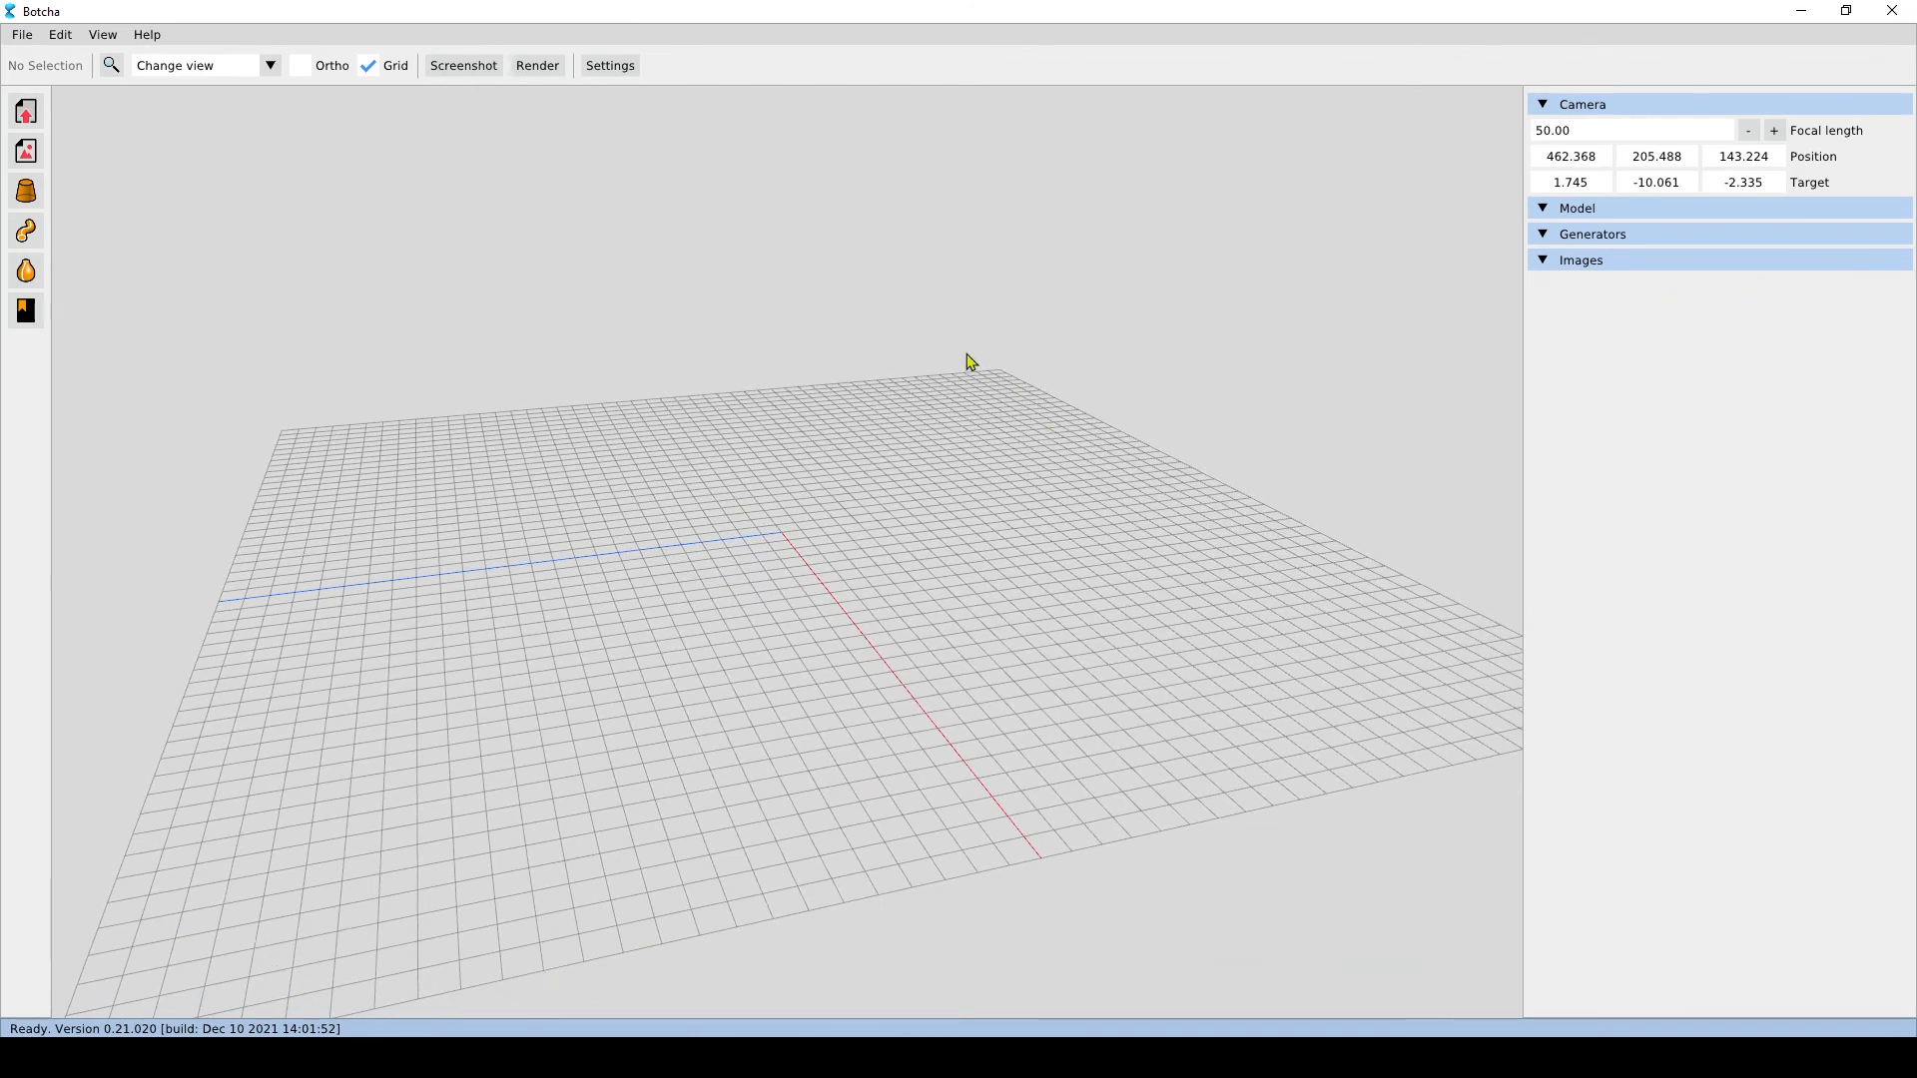
pyautogui.moveTo(387, 931)
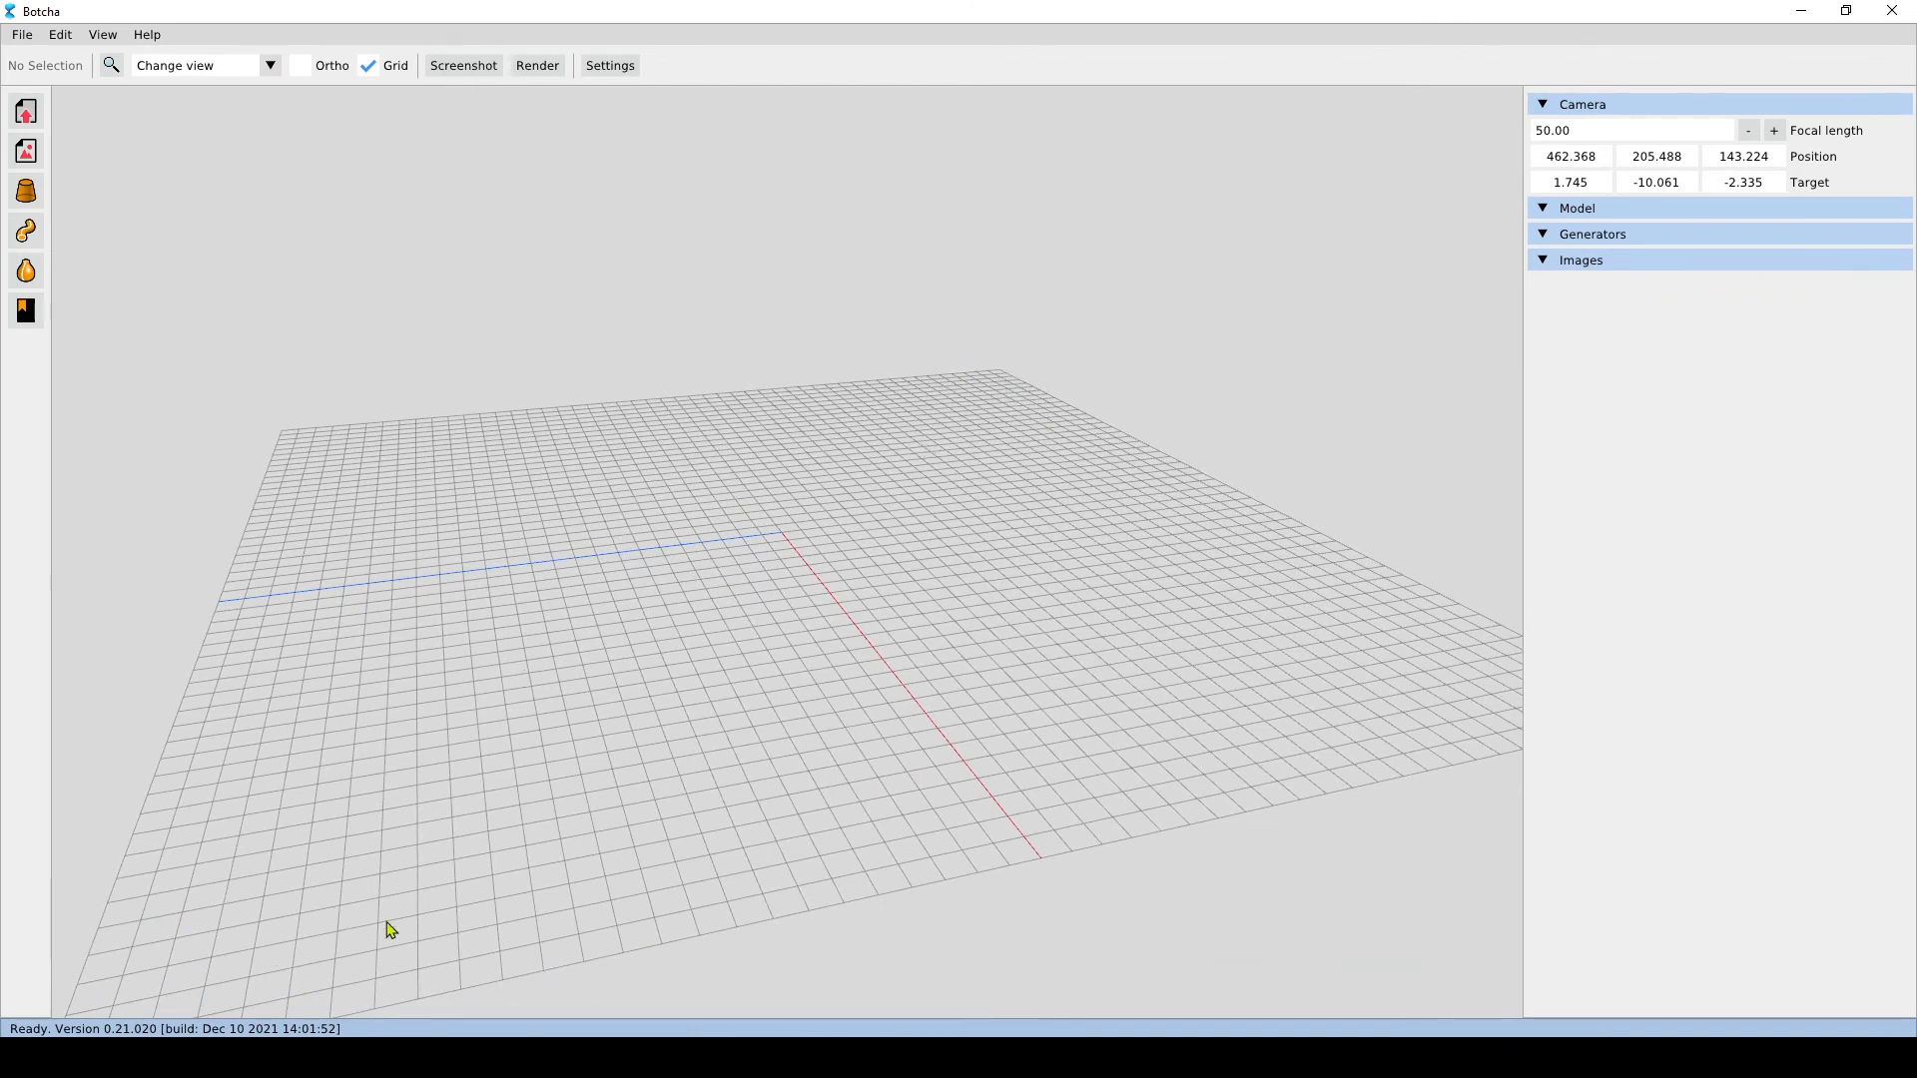
pyautogui.moveTo(417, 778)
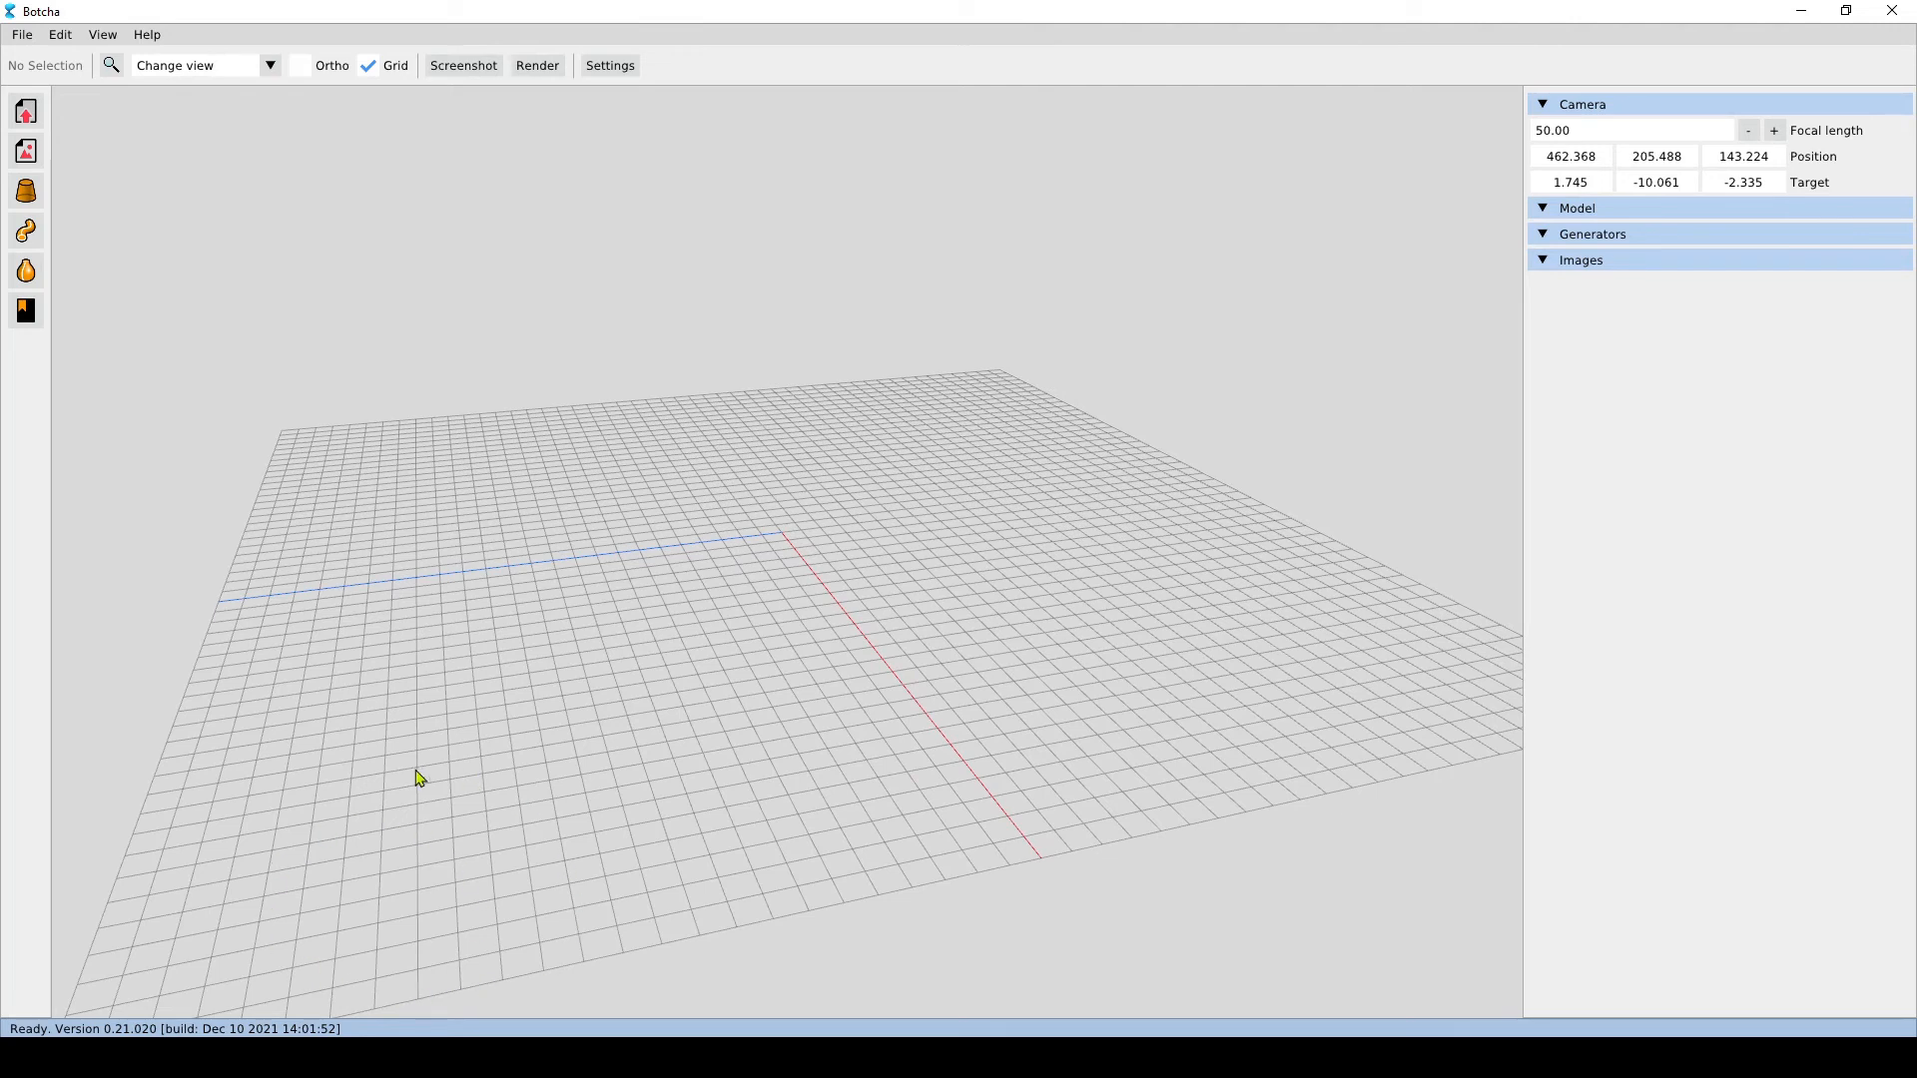
pyautogui.moveTo(969, 444)
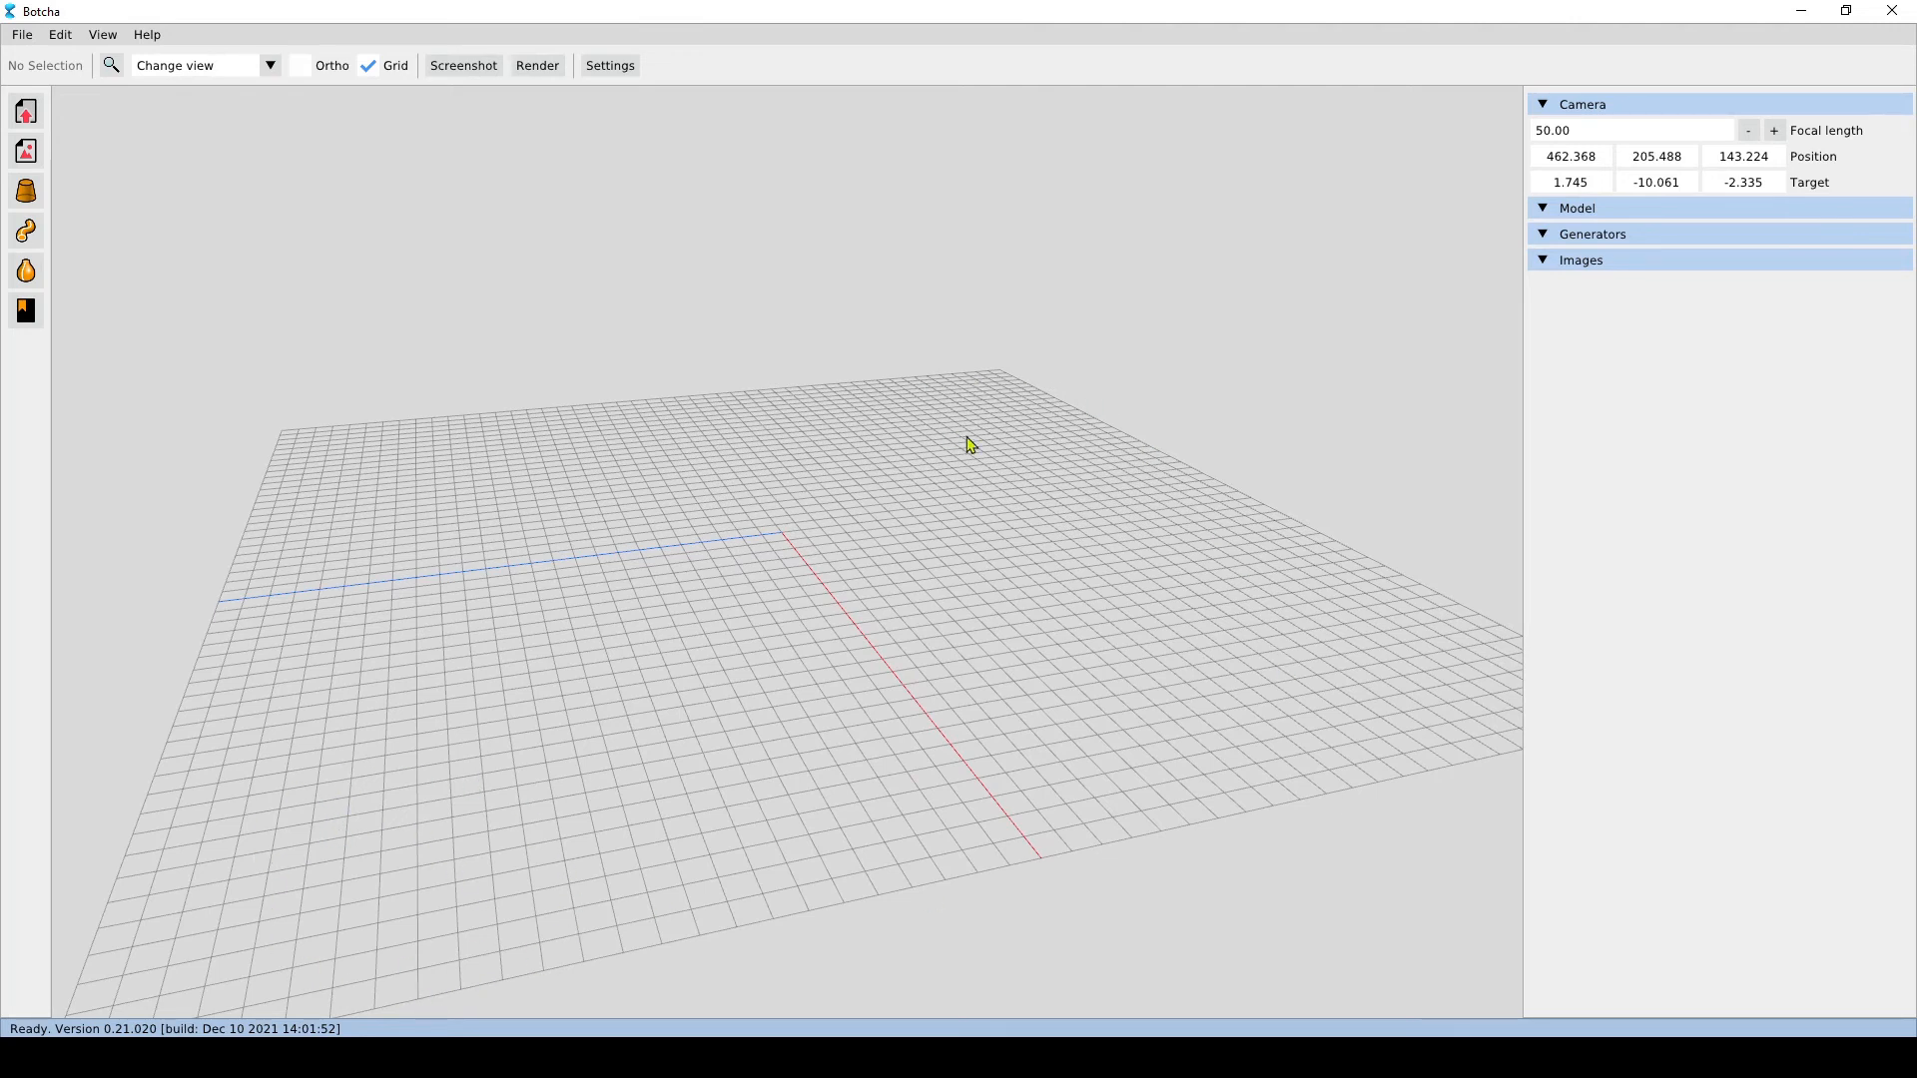
pyautogui.moveTo(983, 381)
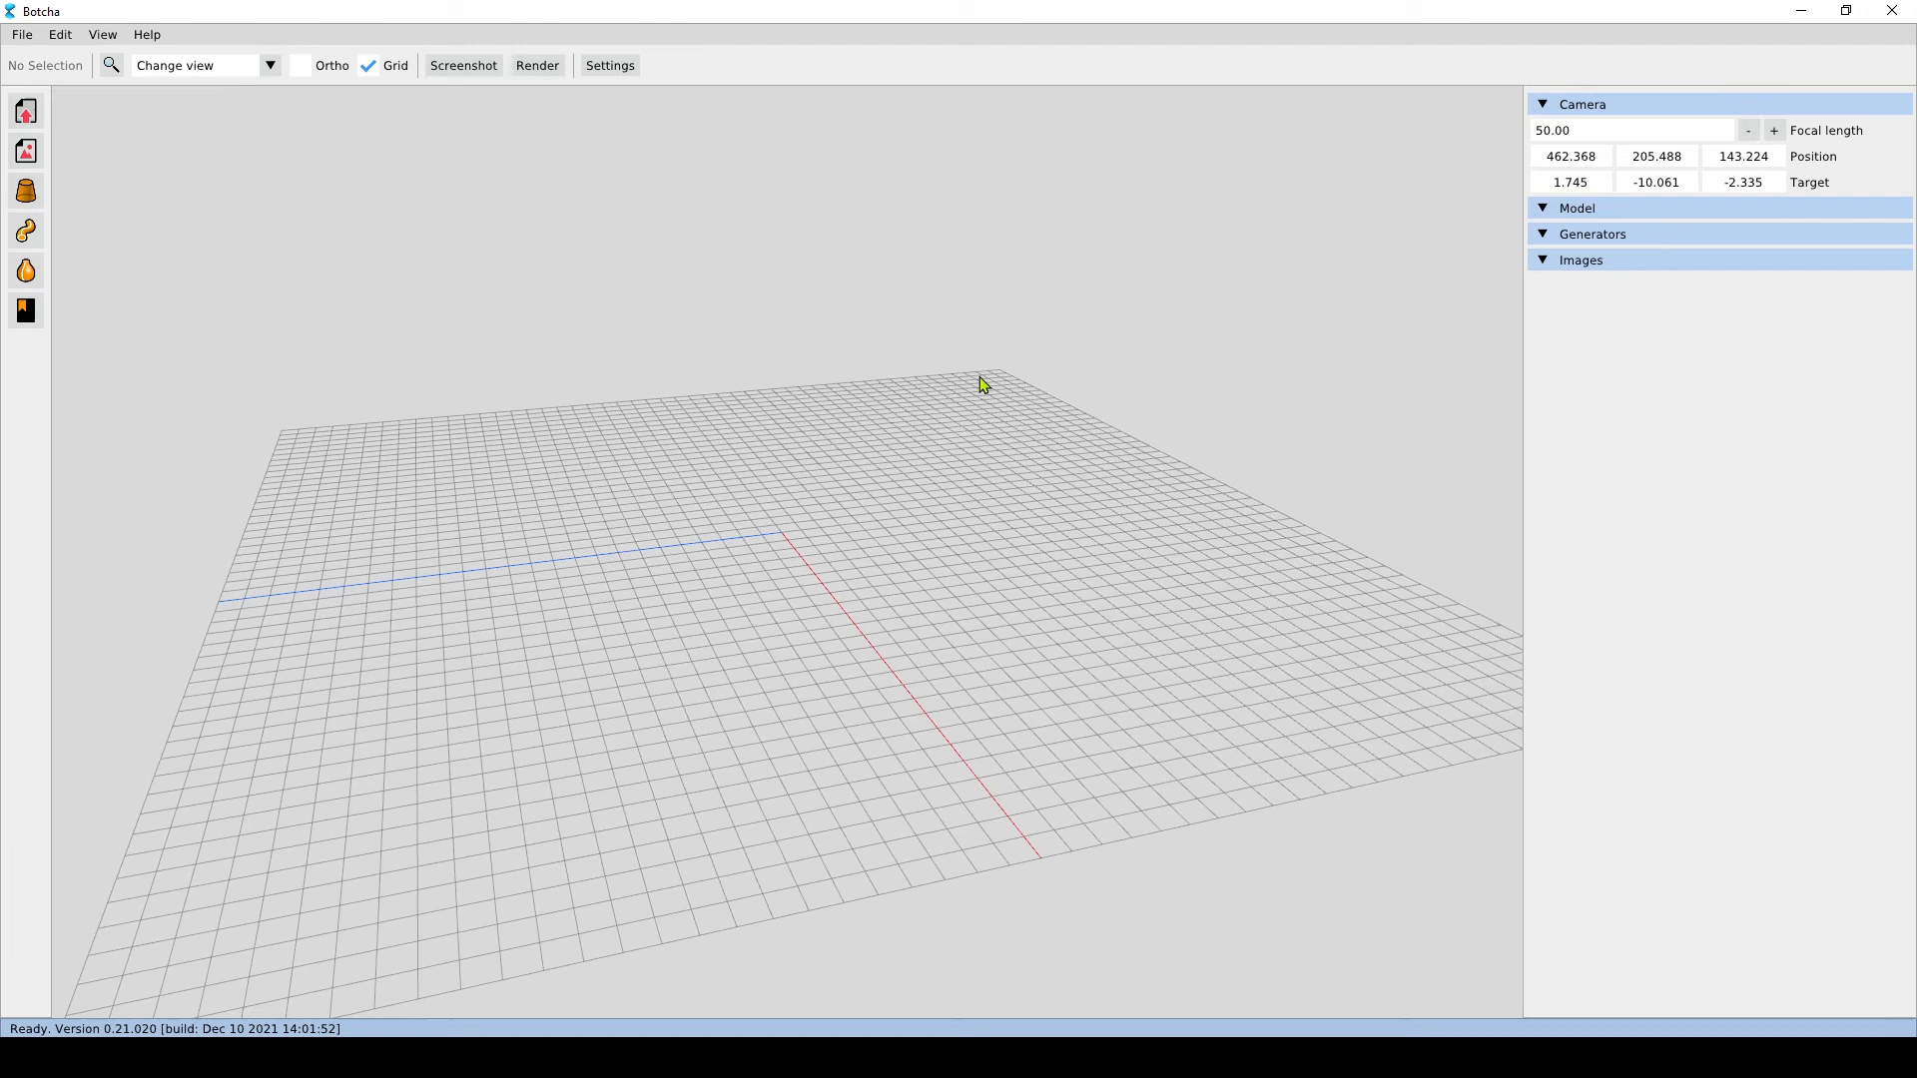
pyautogui.moveTo(1022, 487)
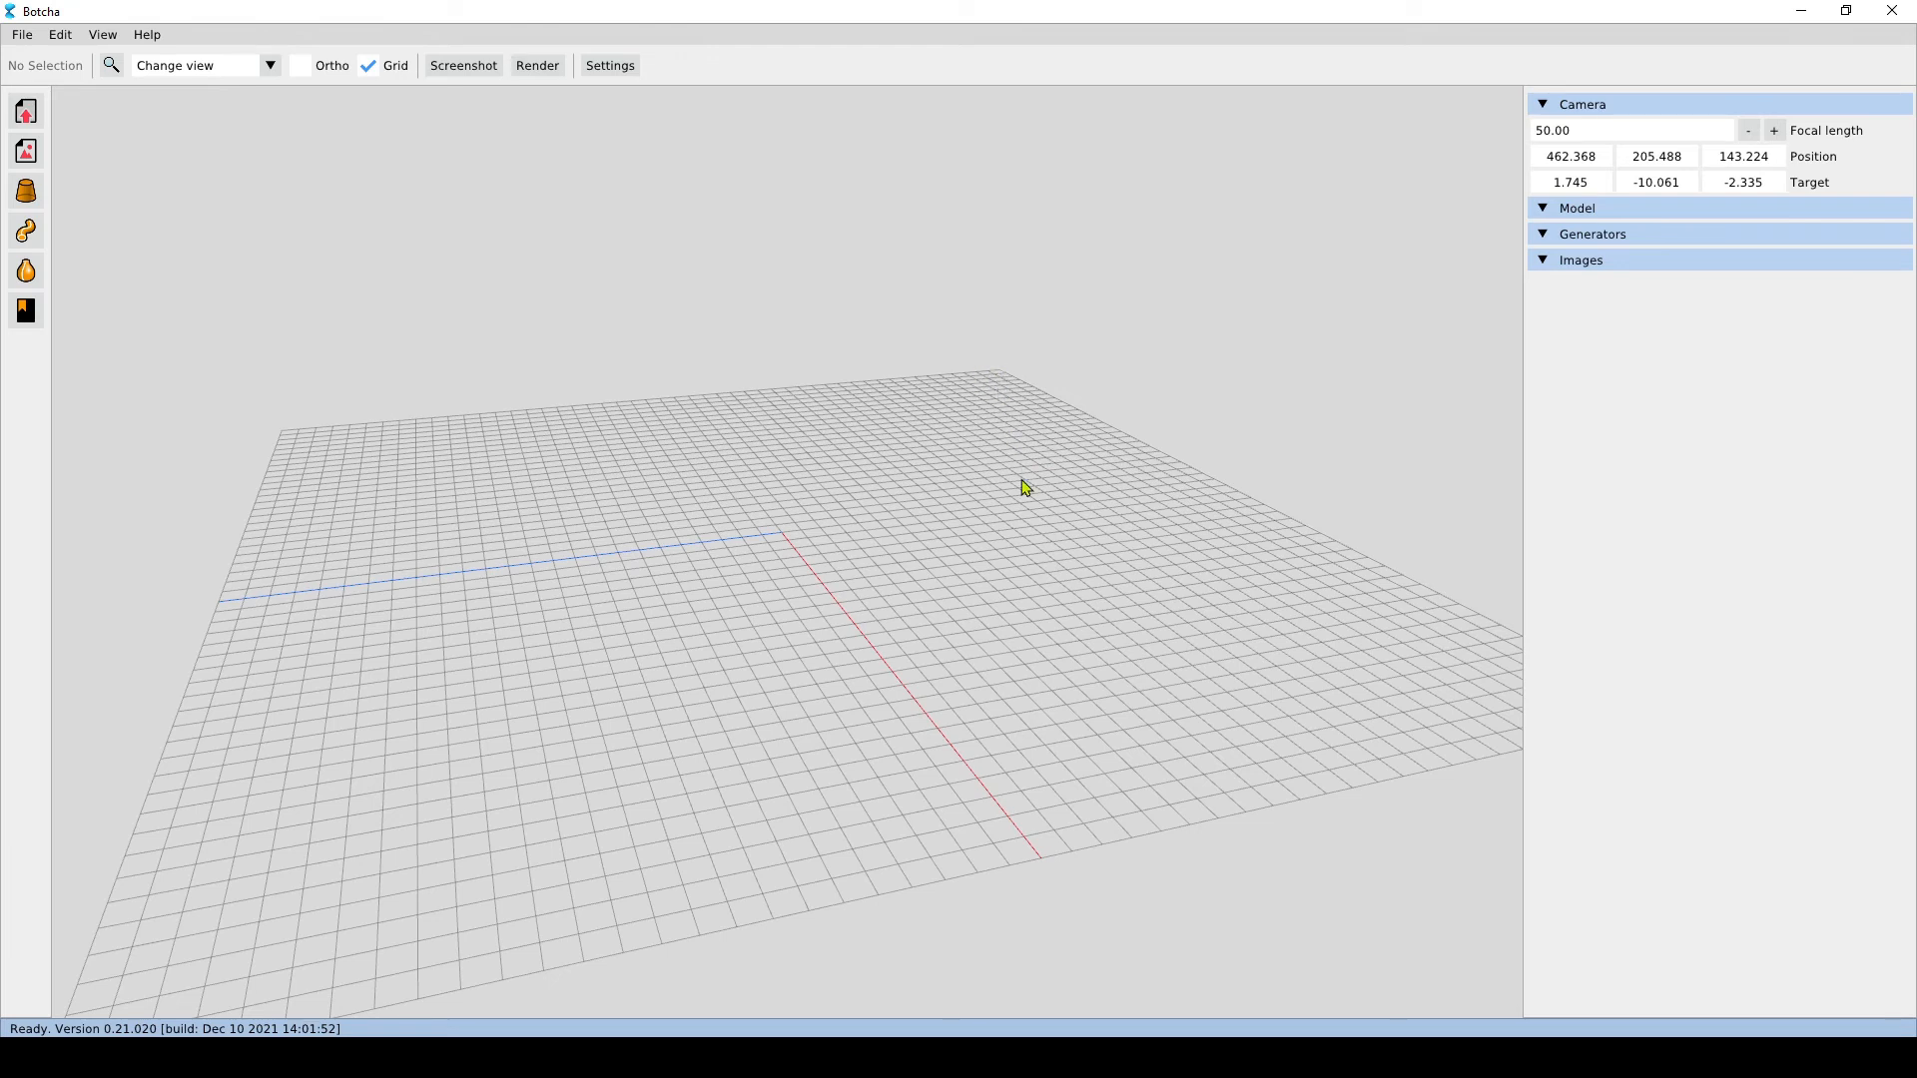
pyautogui.moveTo(1039, 565)
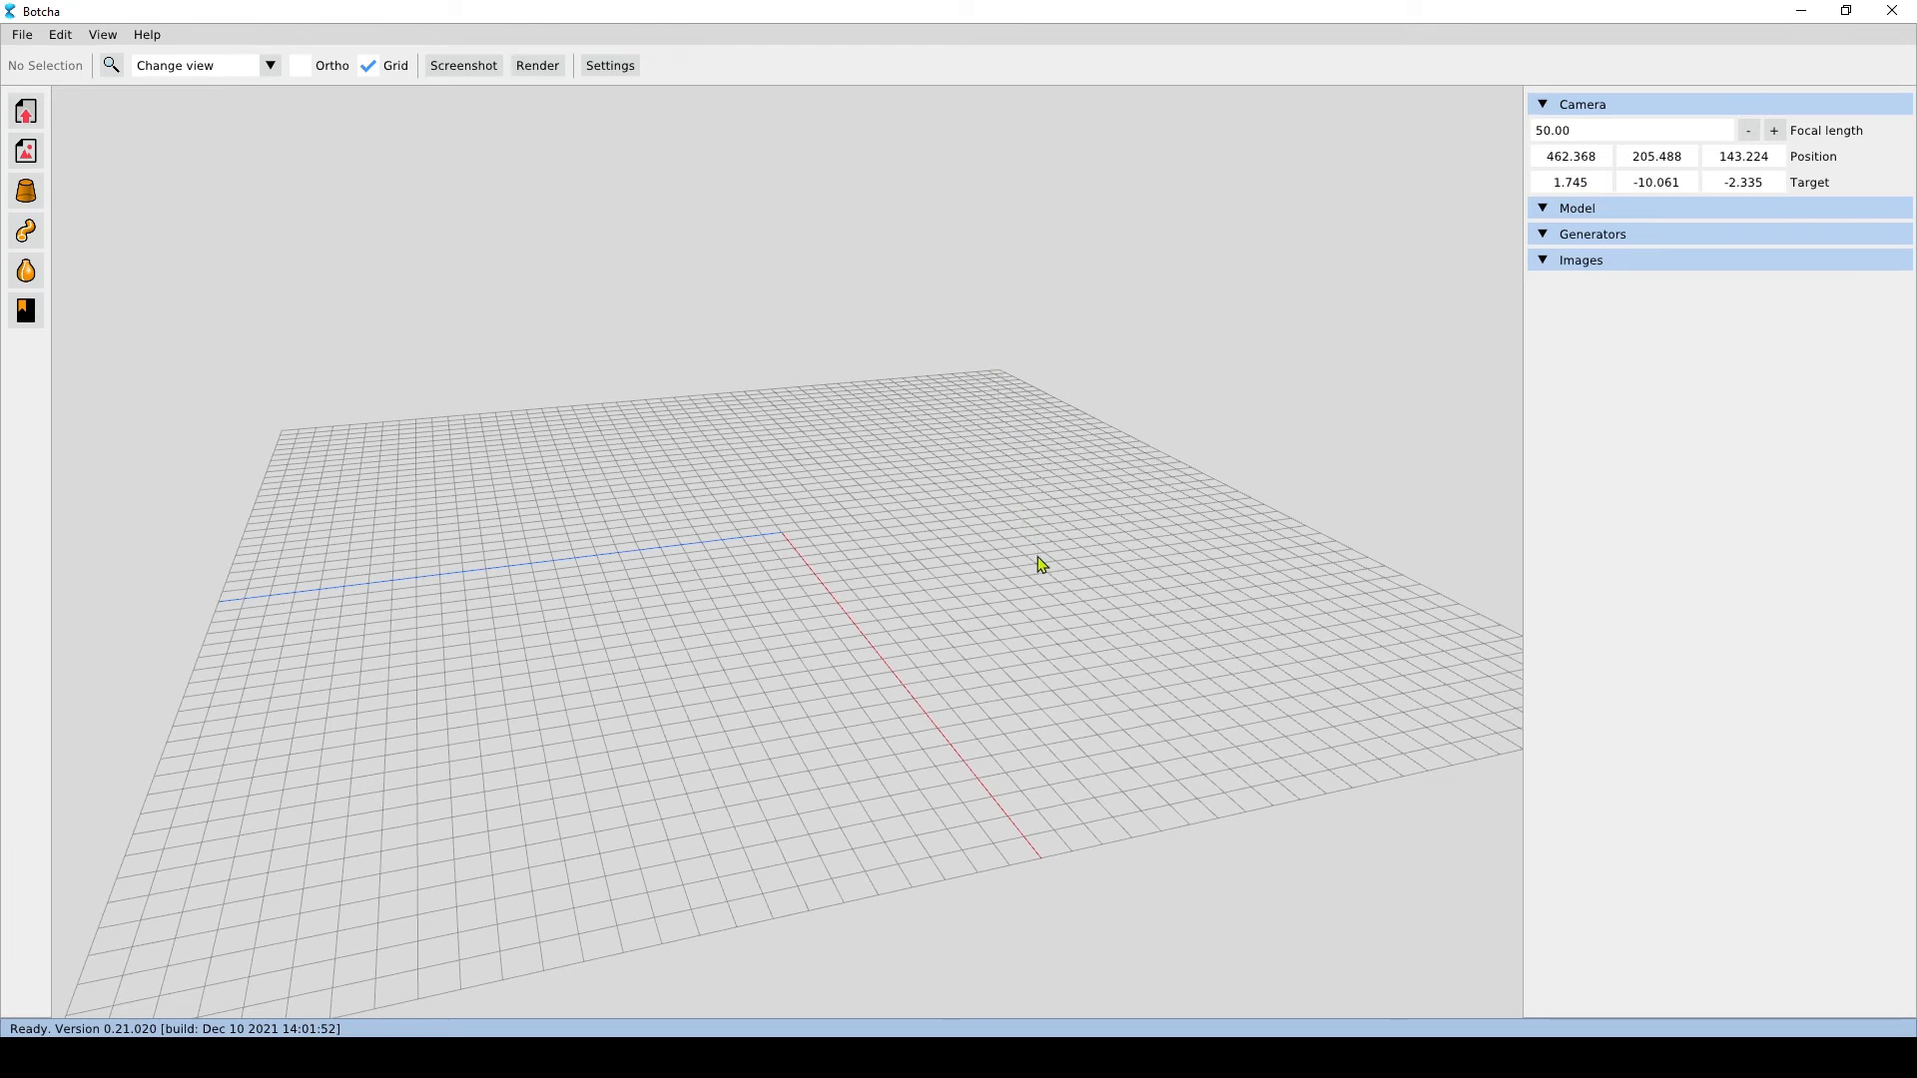
pyautogui.moveTo(1038, 8)
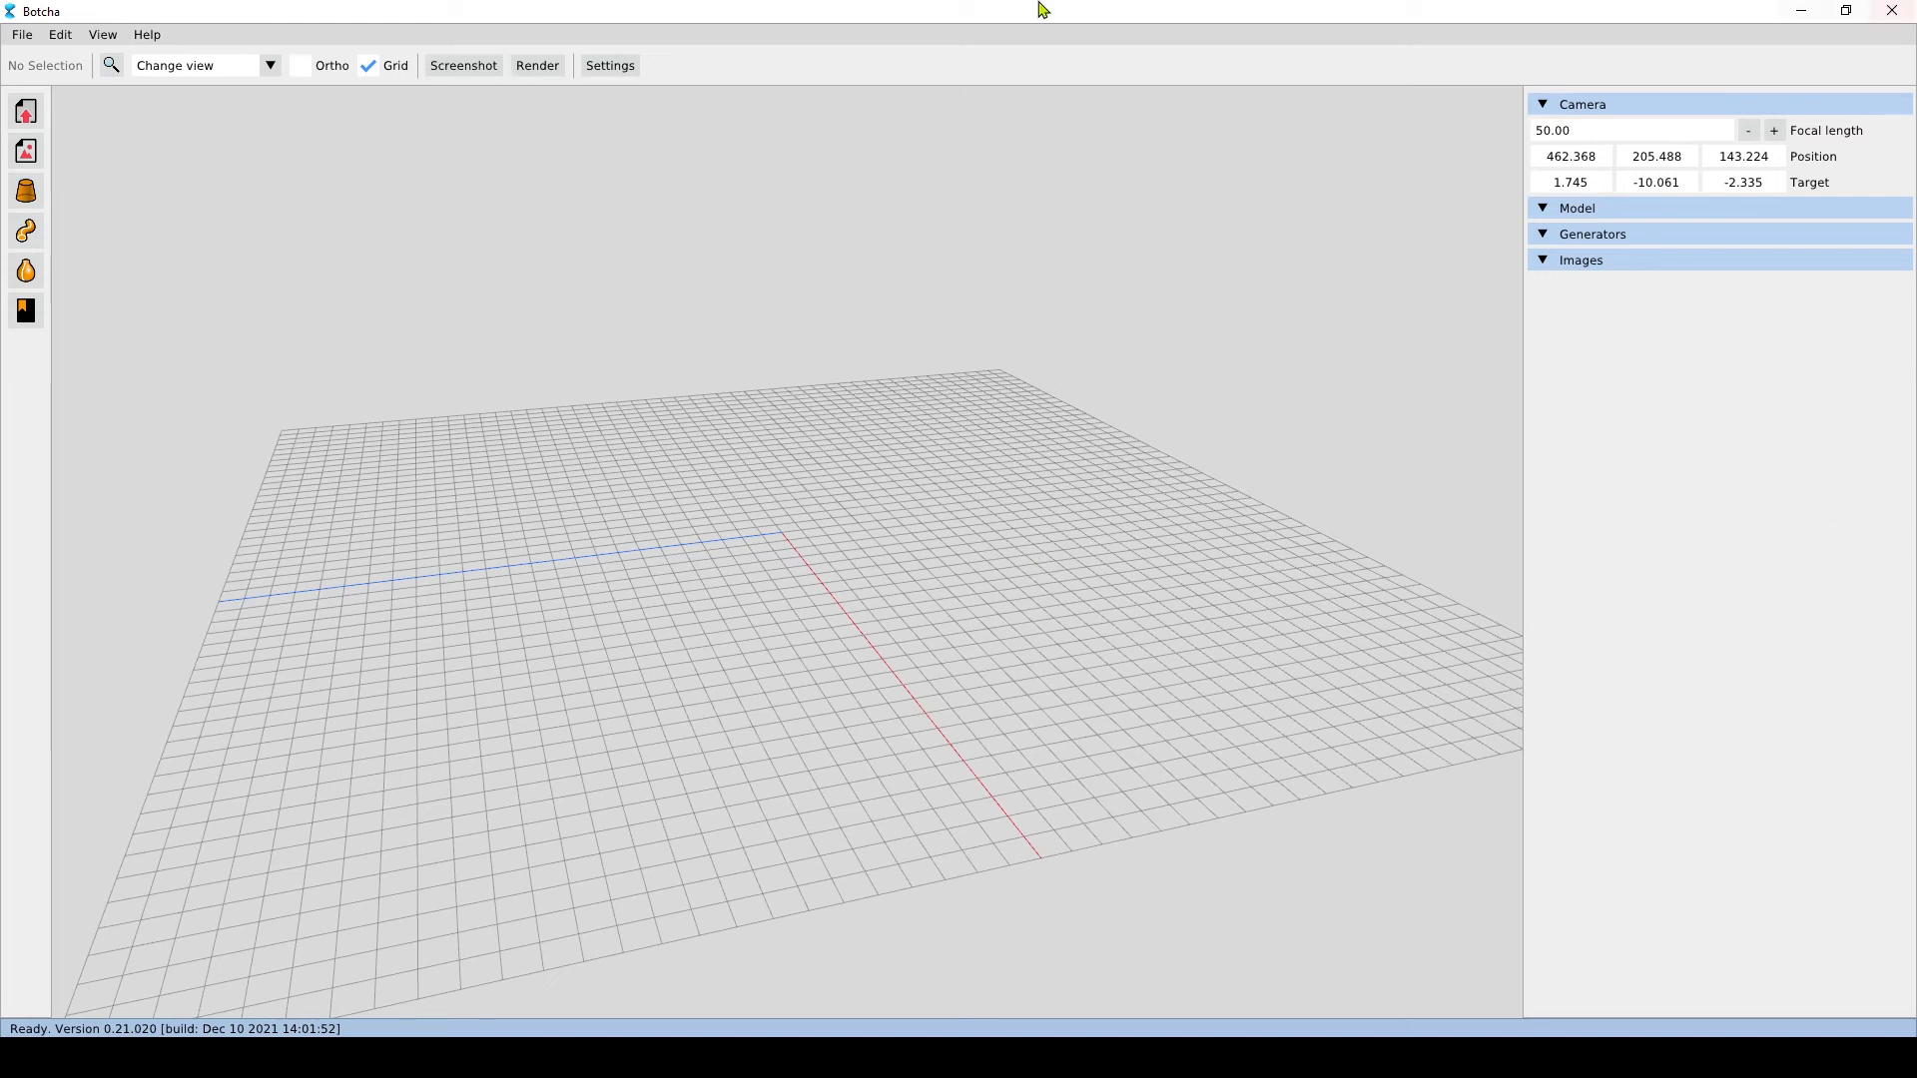
pyautogui.moveTo(1739, 194)
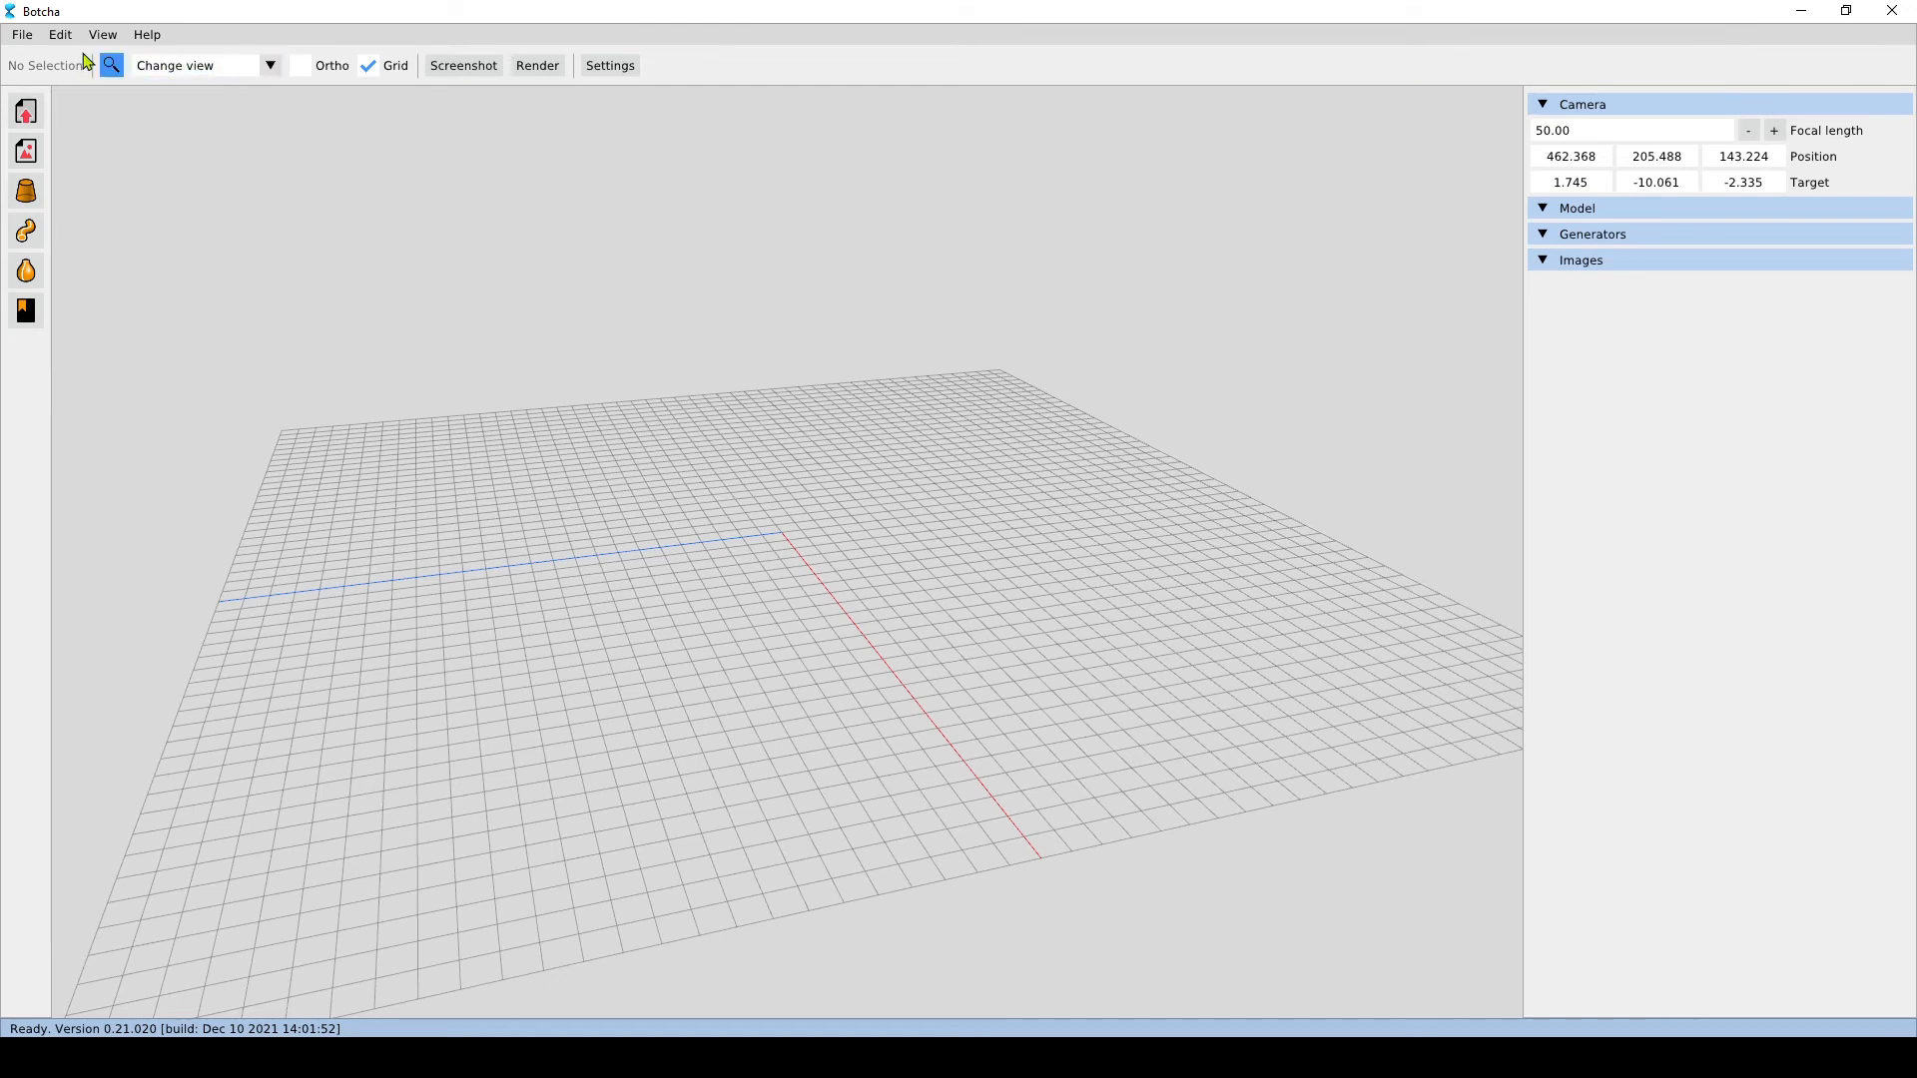
pyautogui.moveTo(843, 74)
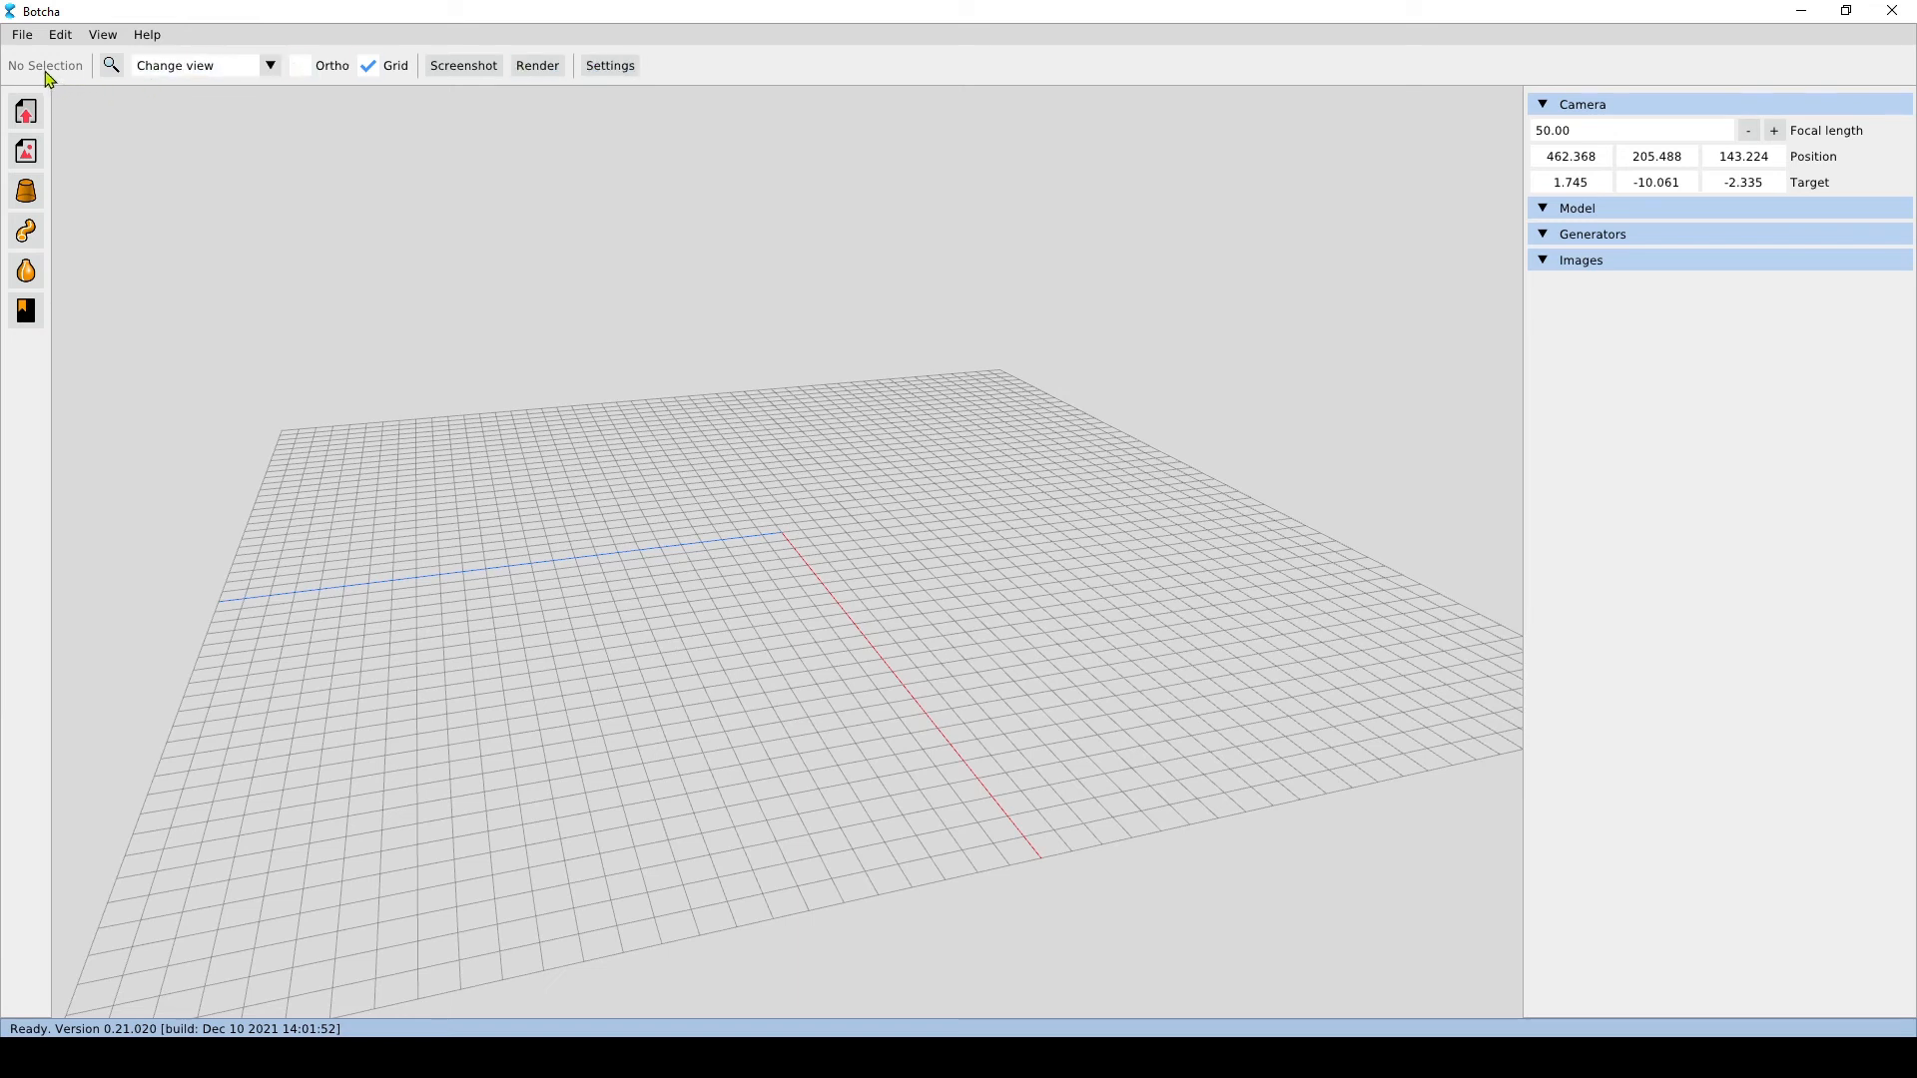
pyautogui.moveTo(42, 76)
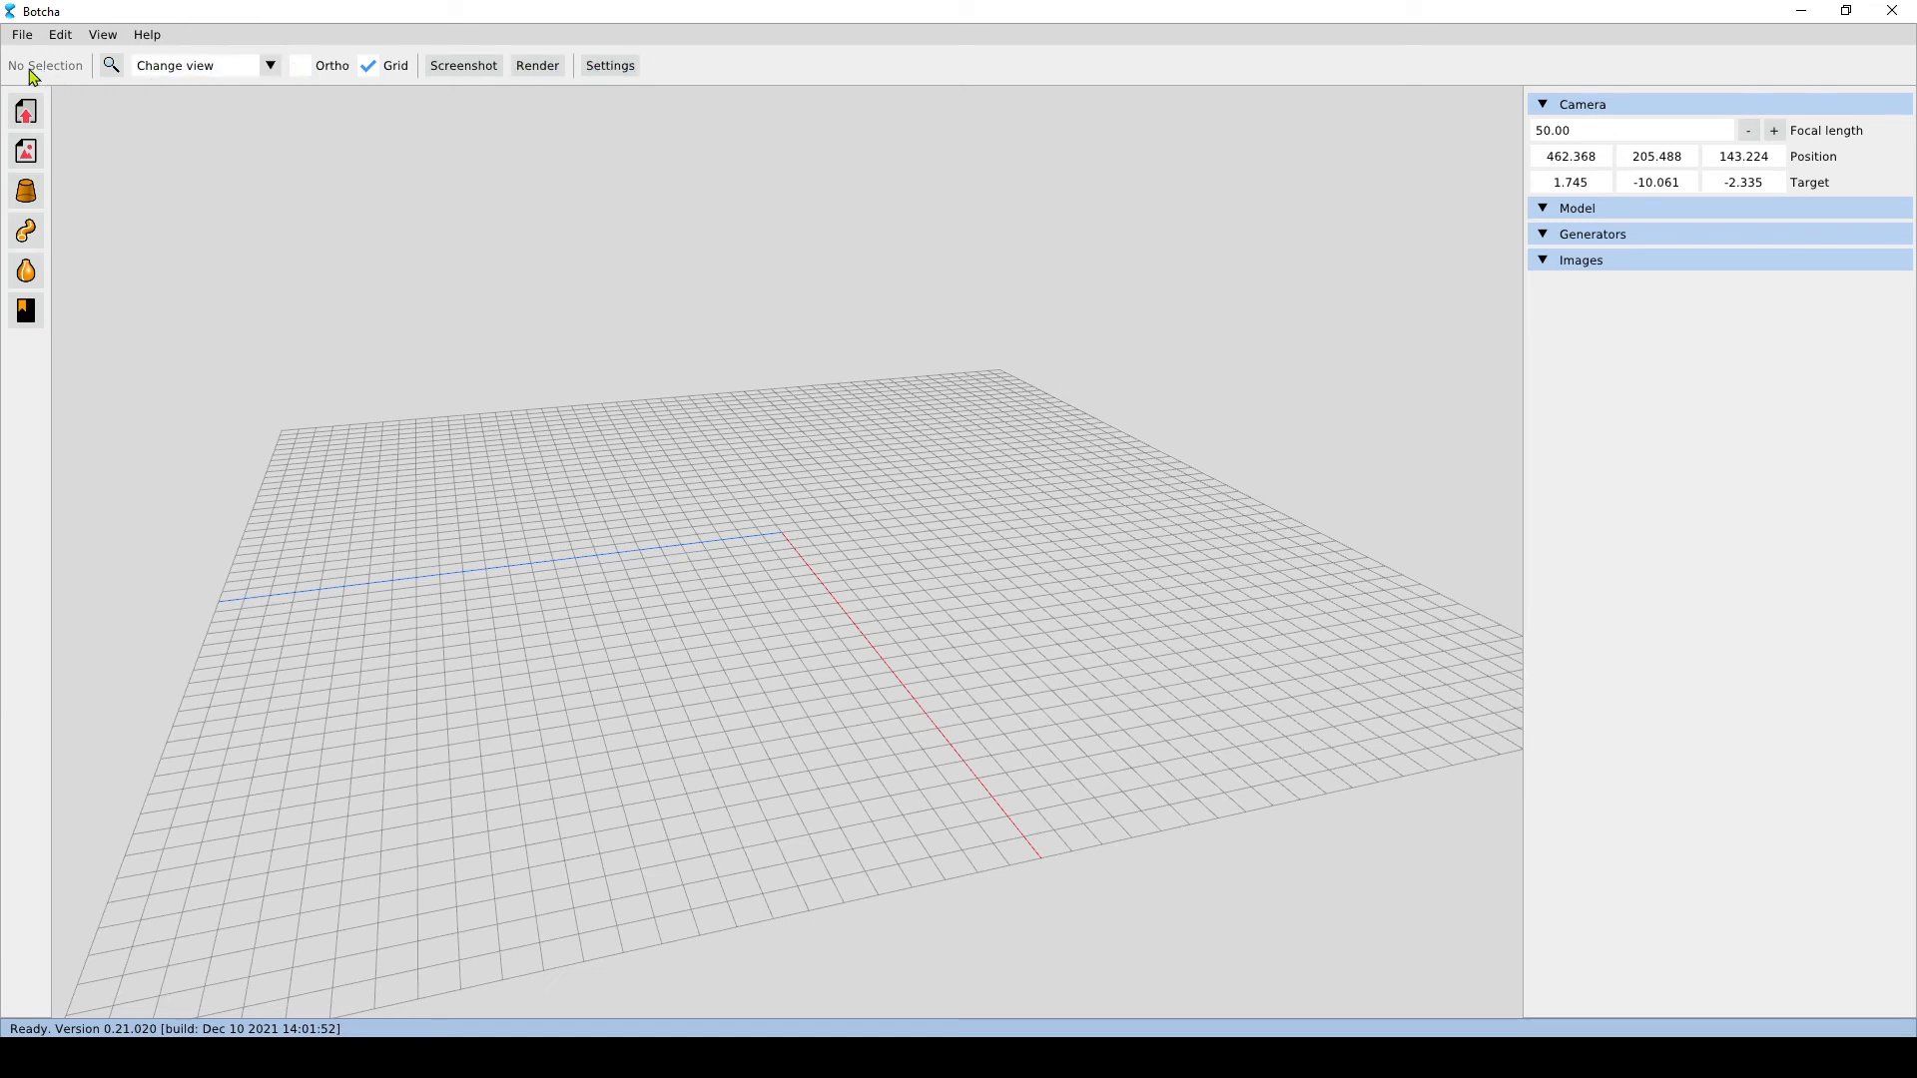
pyautogui.moveTo(30, 583)
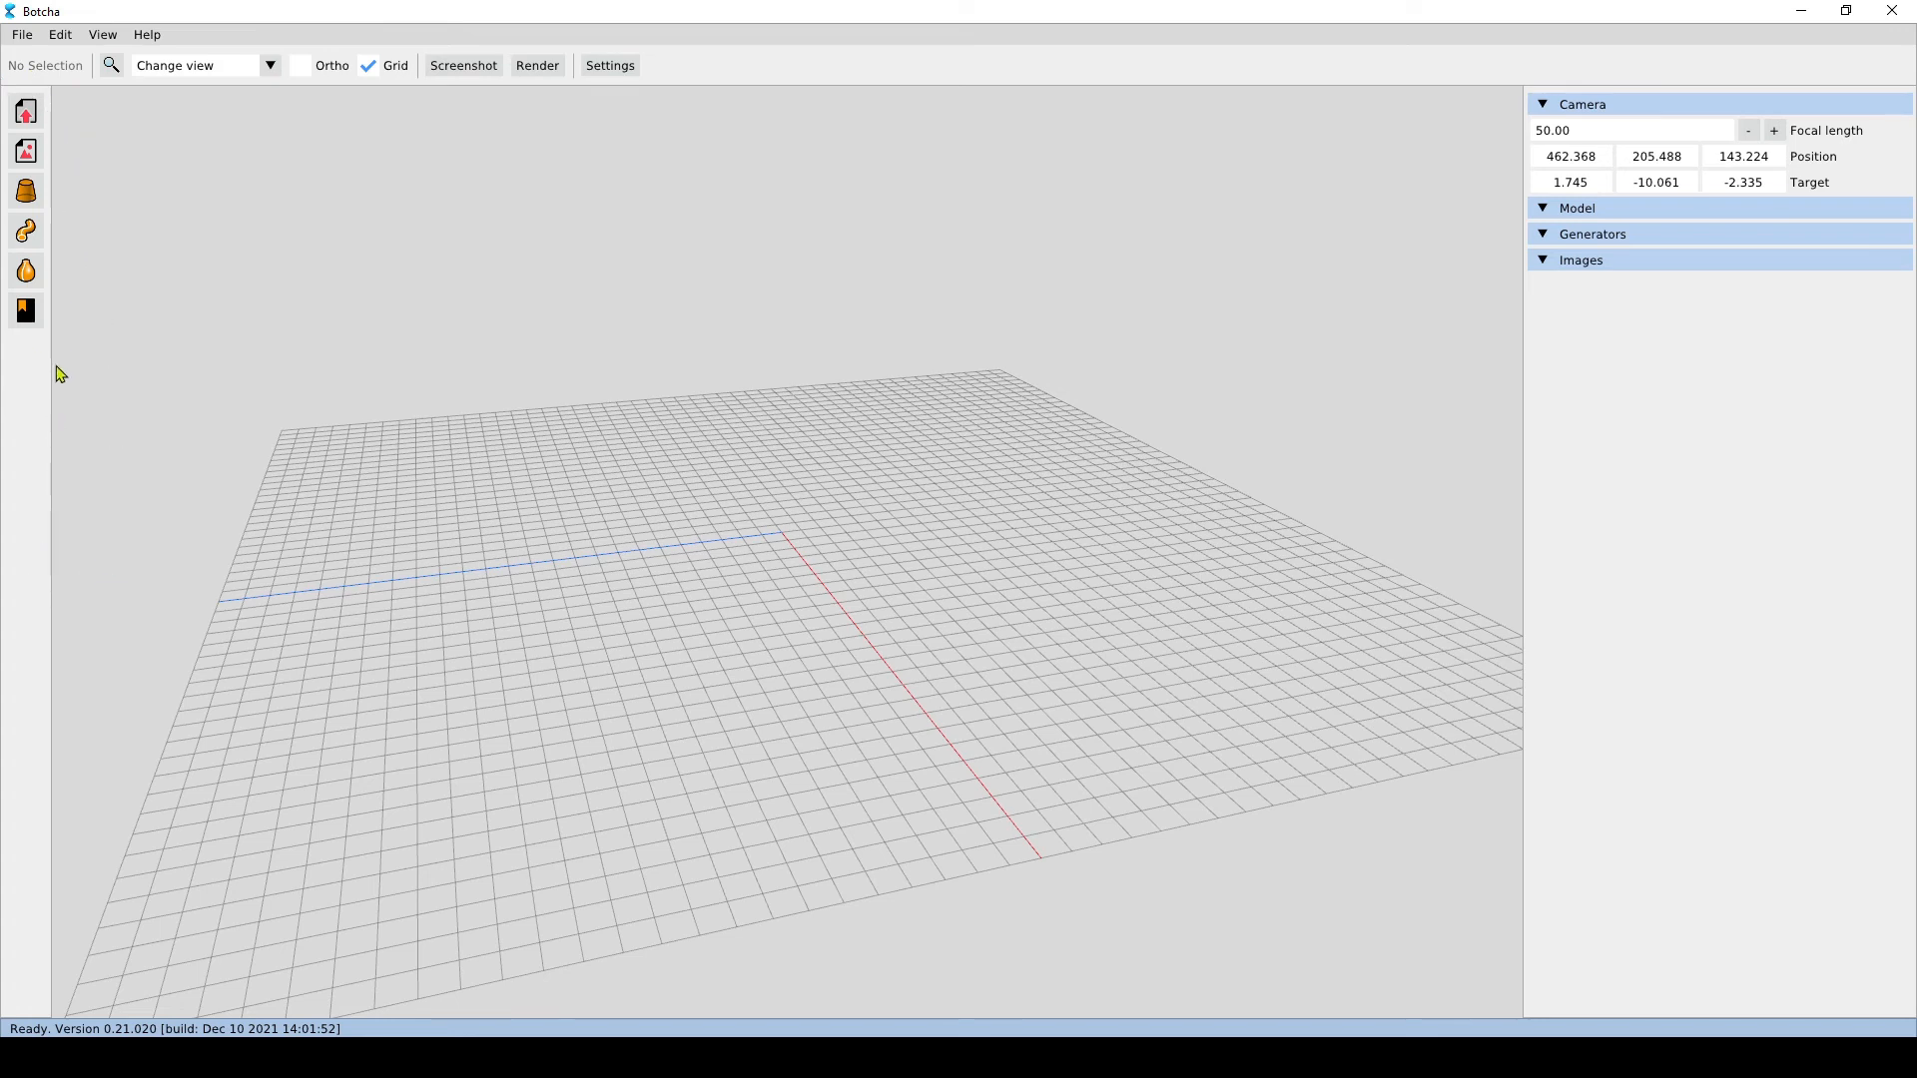
pyautogui.moveTo(651, 475)
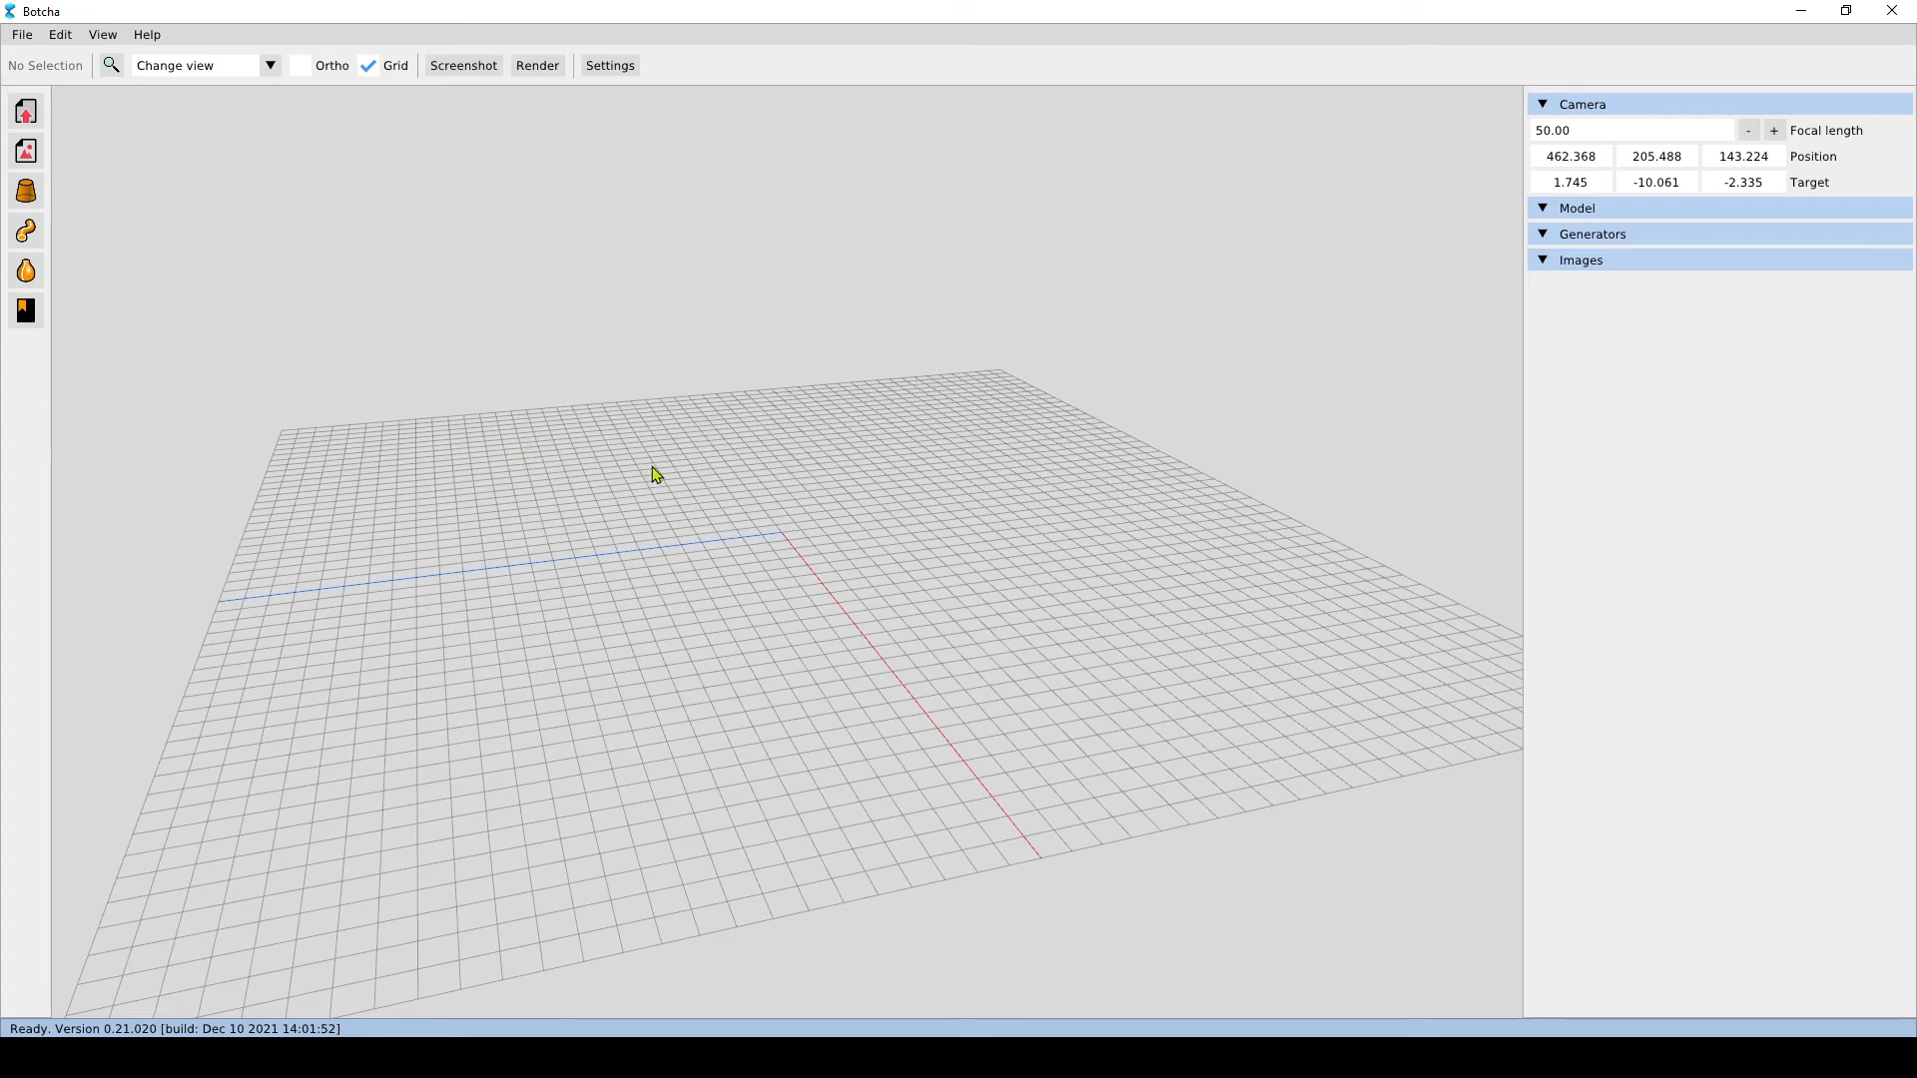
# Bring up the radial quick tool menu with its six tools over the viewport
pyautogui.rightClick(651, 475)
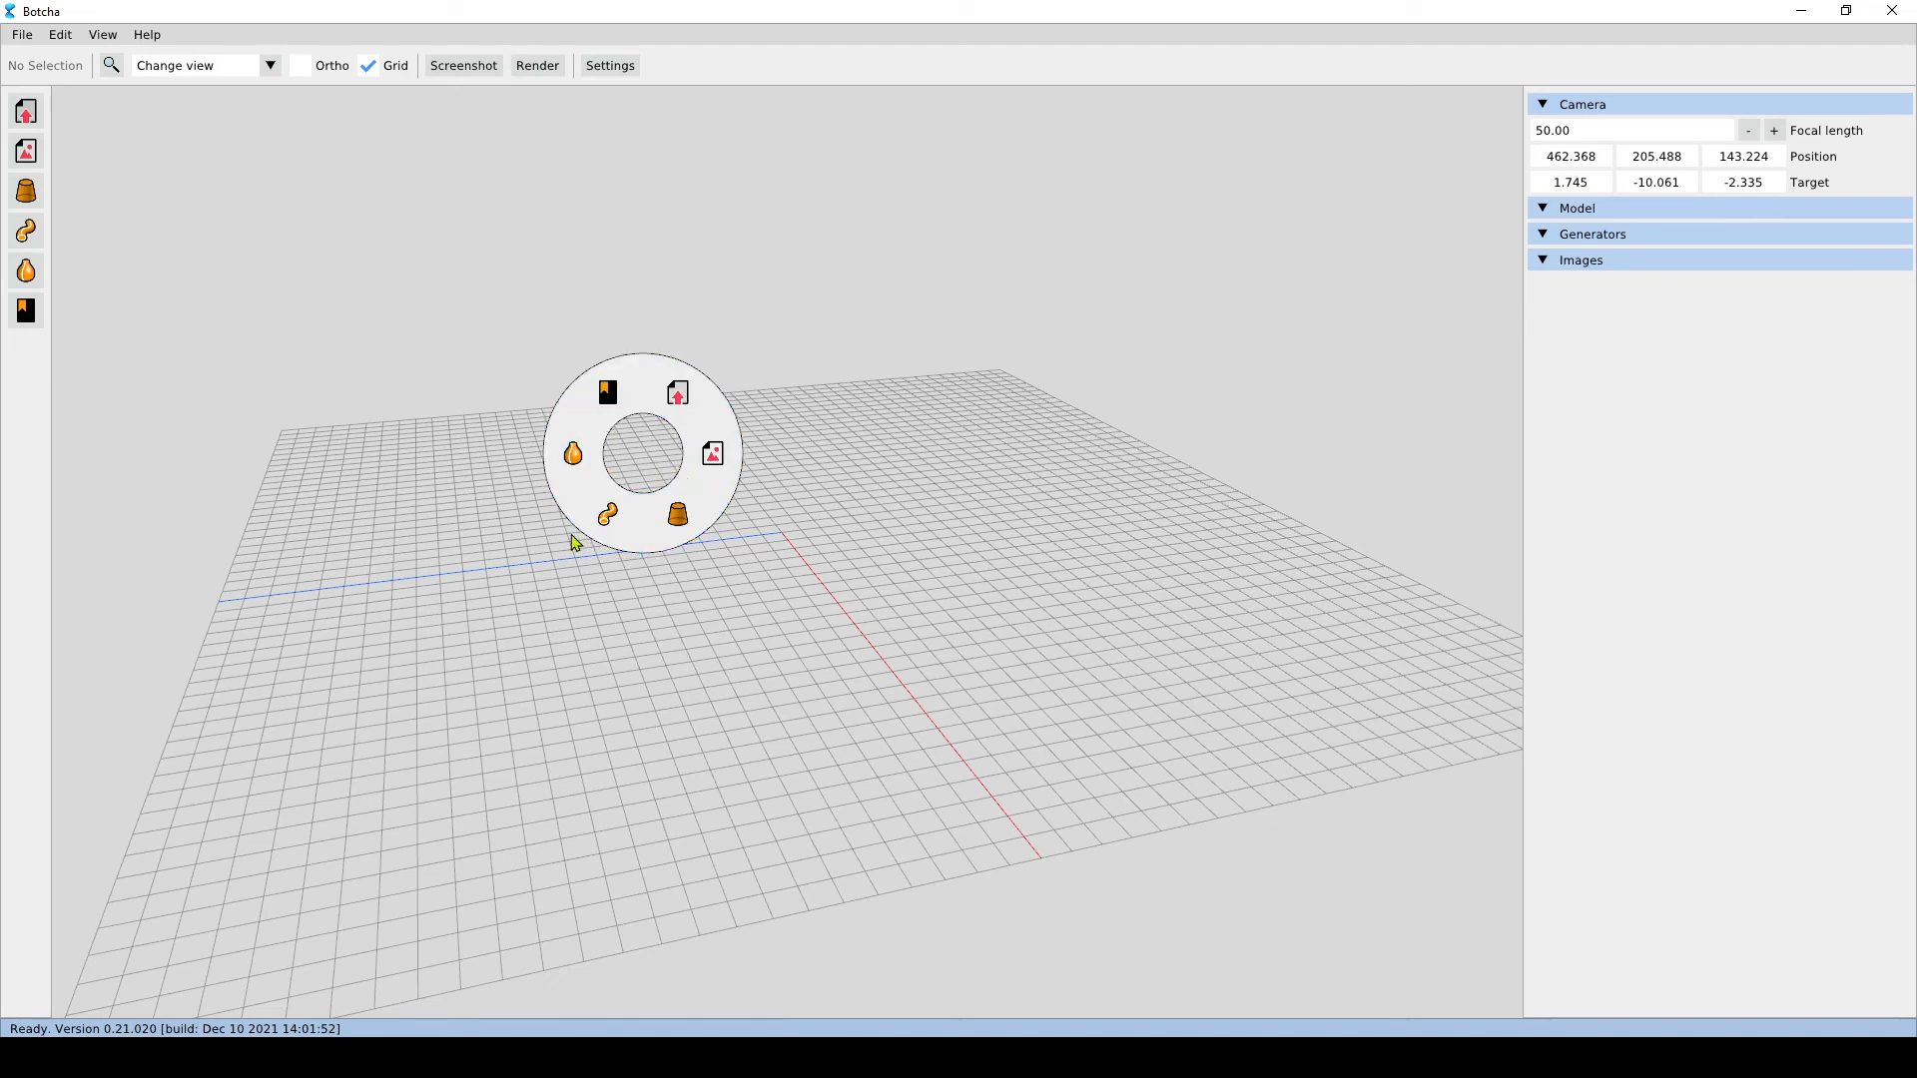
pyautogui.moveTo(523, 437)
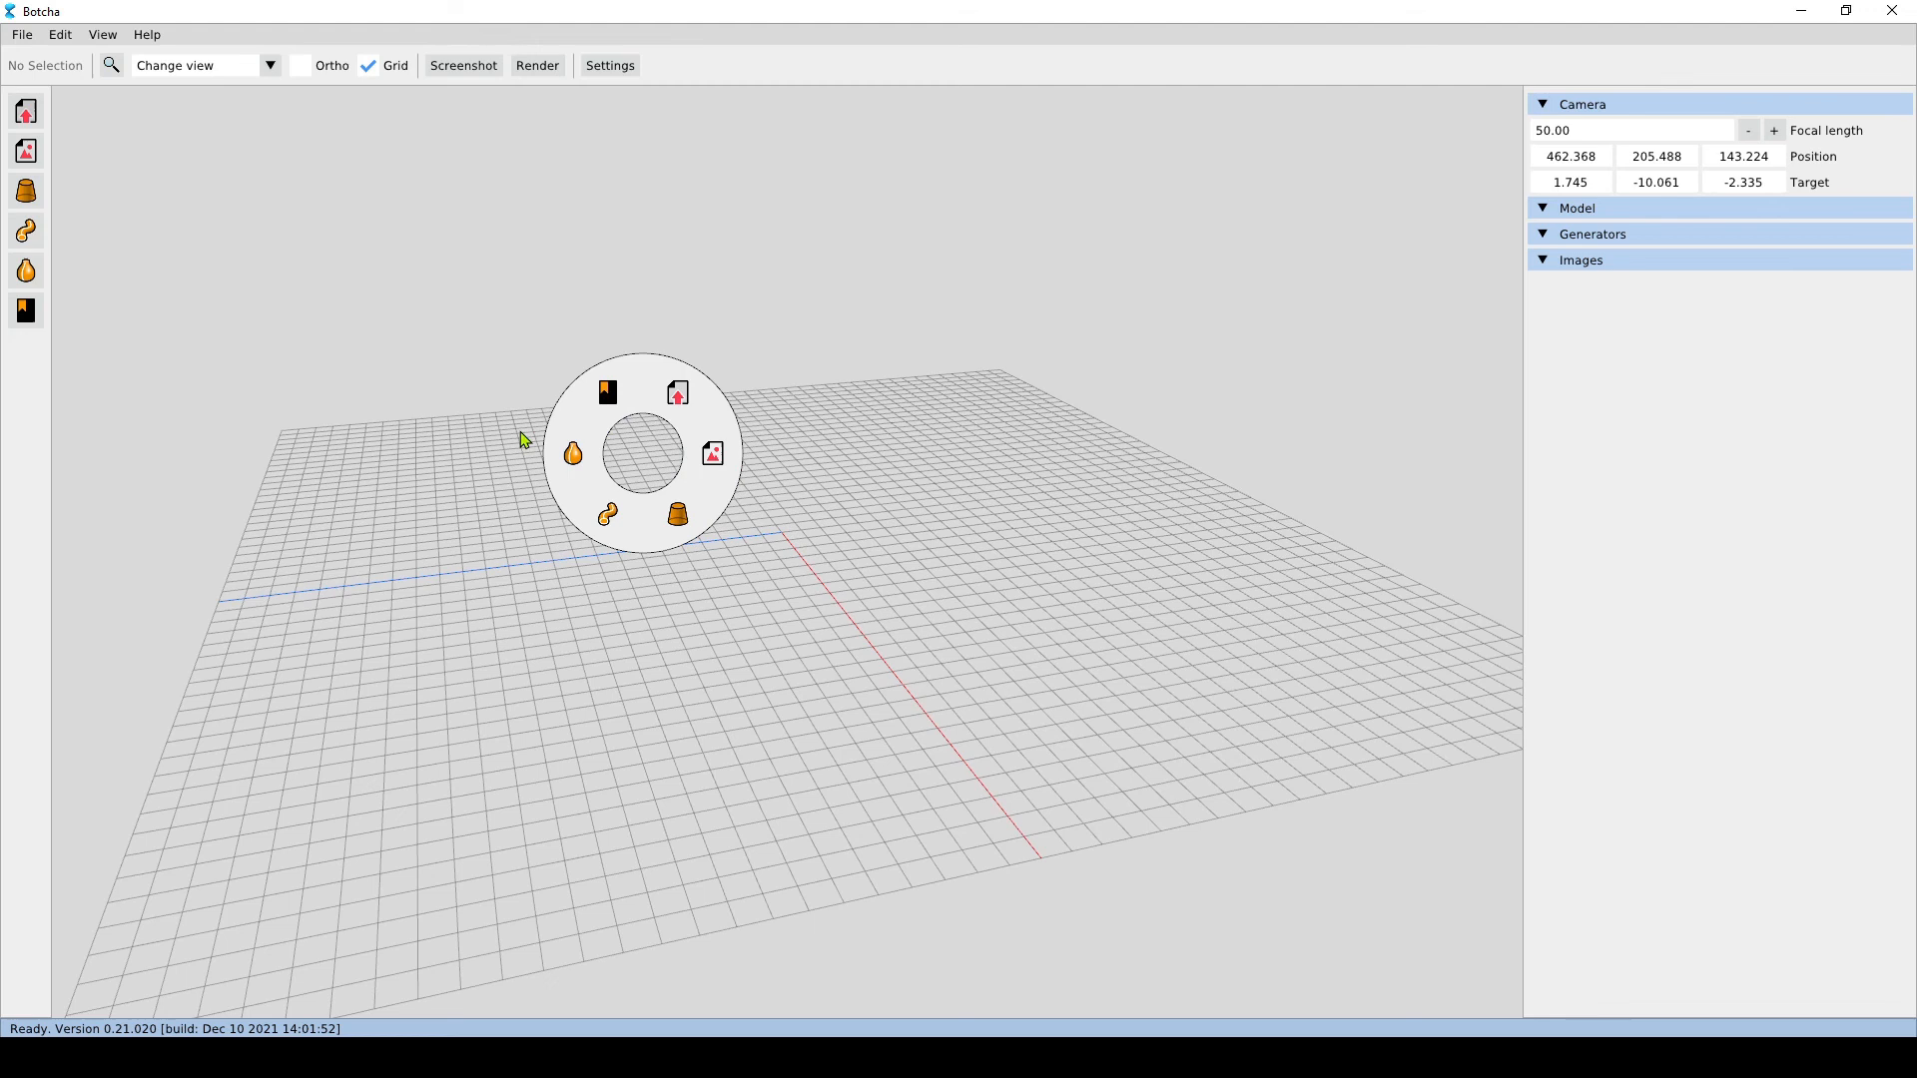
pyautogui.moveTo(675, 395)
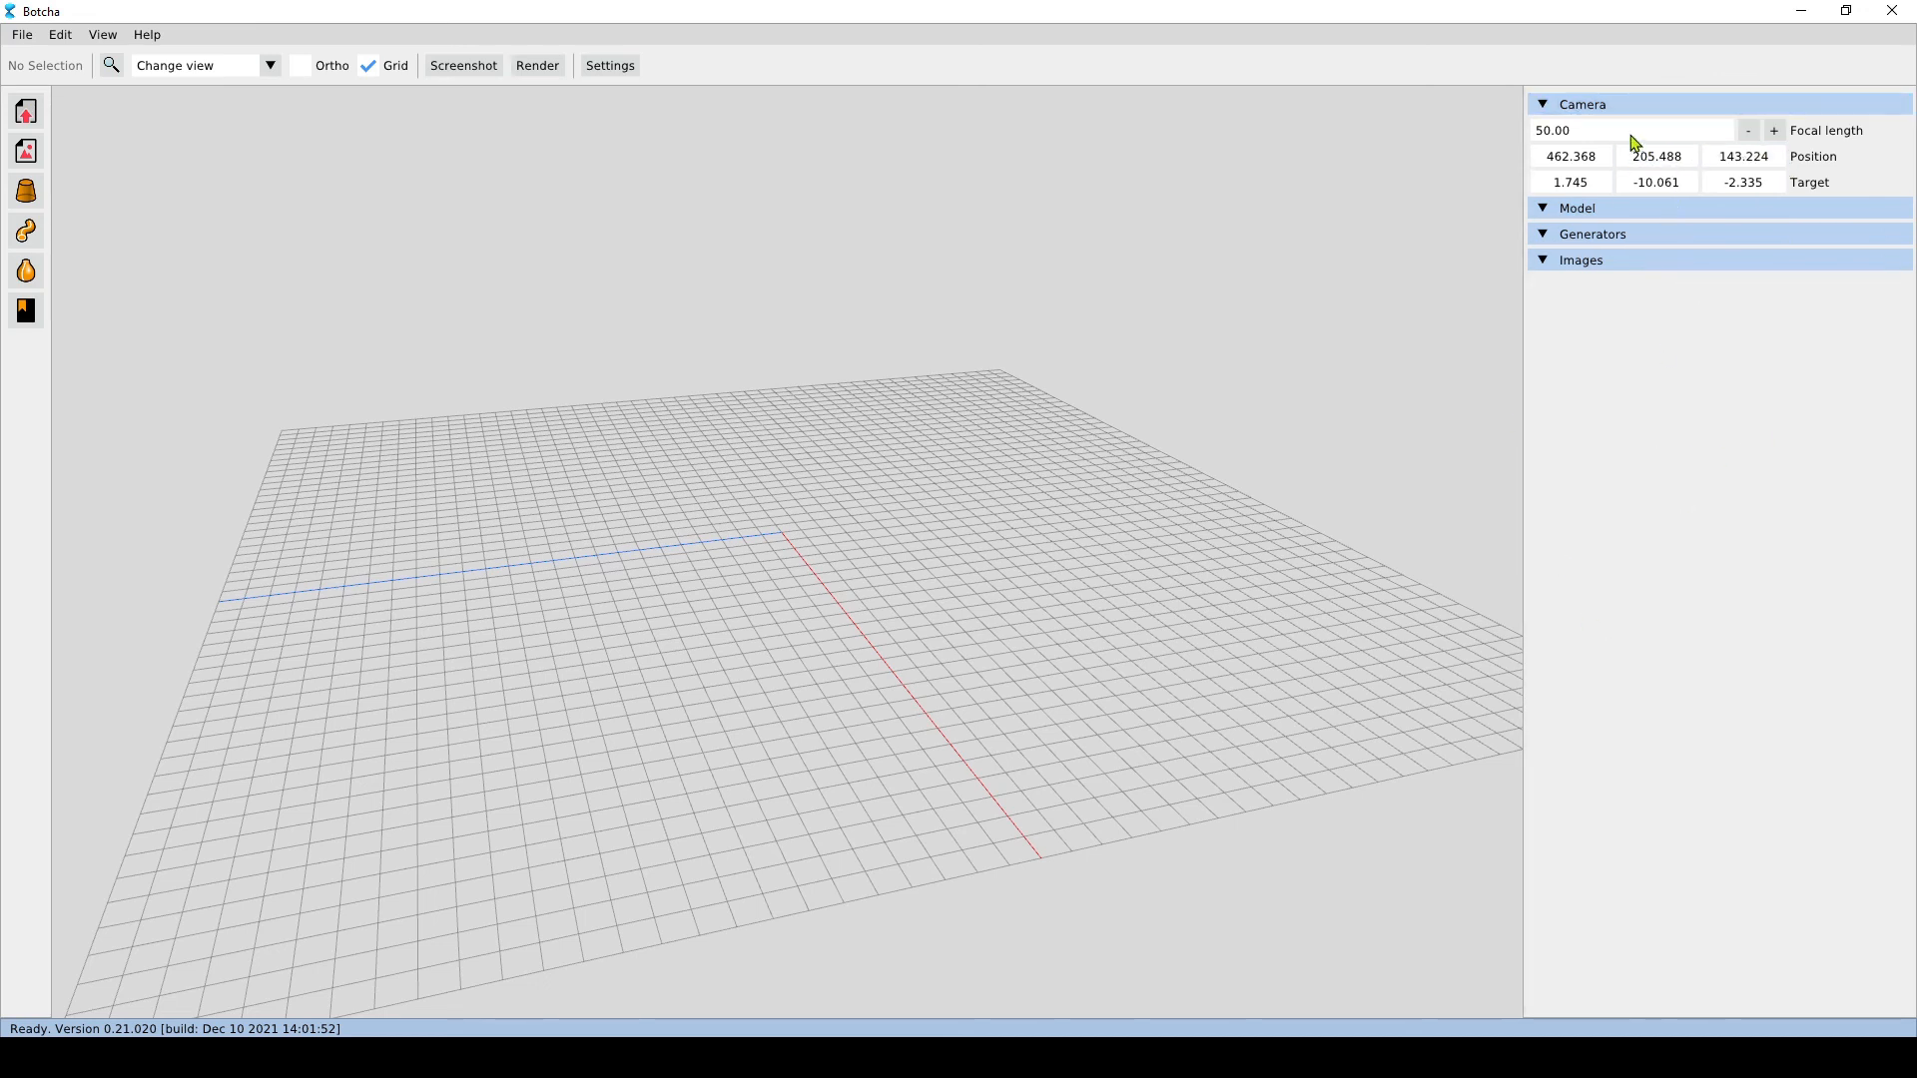
pyautogui.moveTo(881, 448)
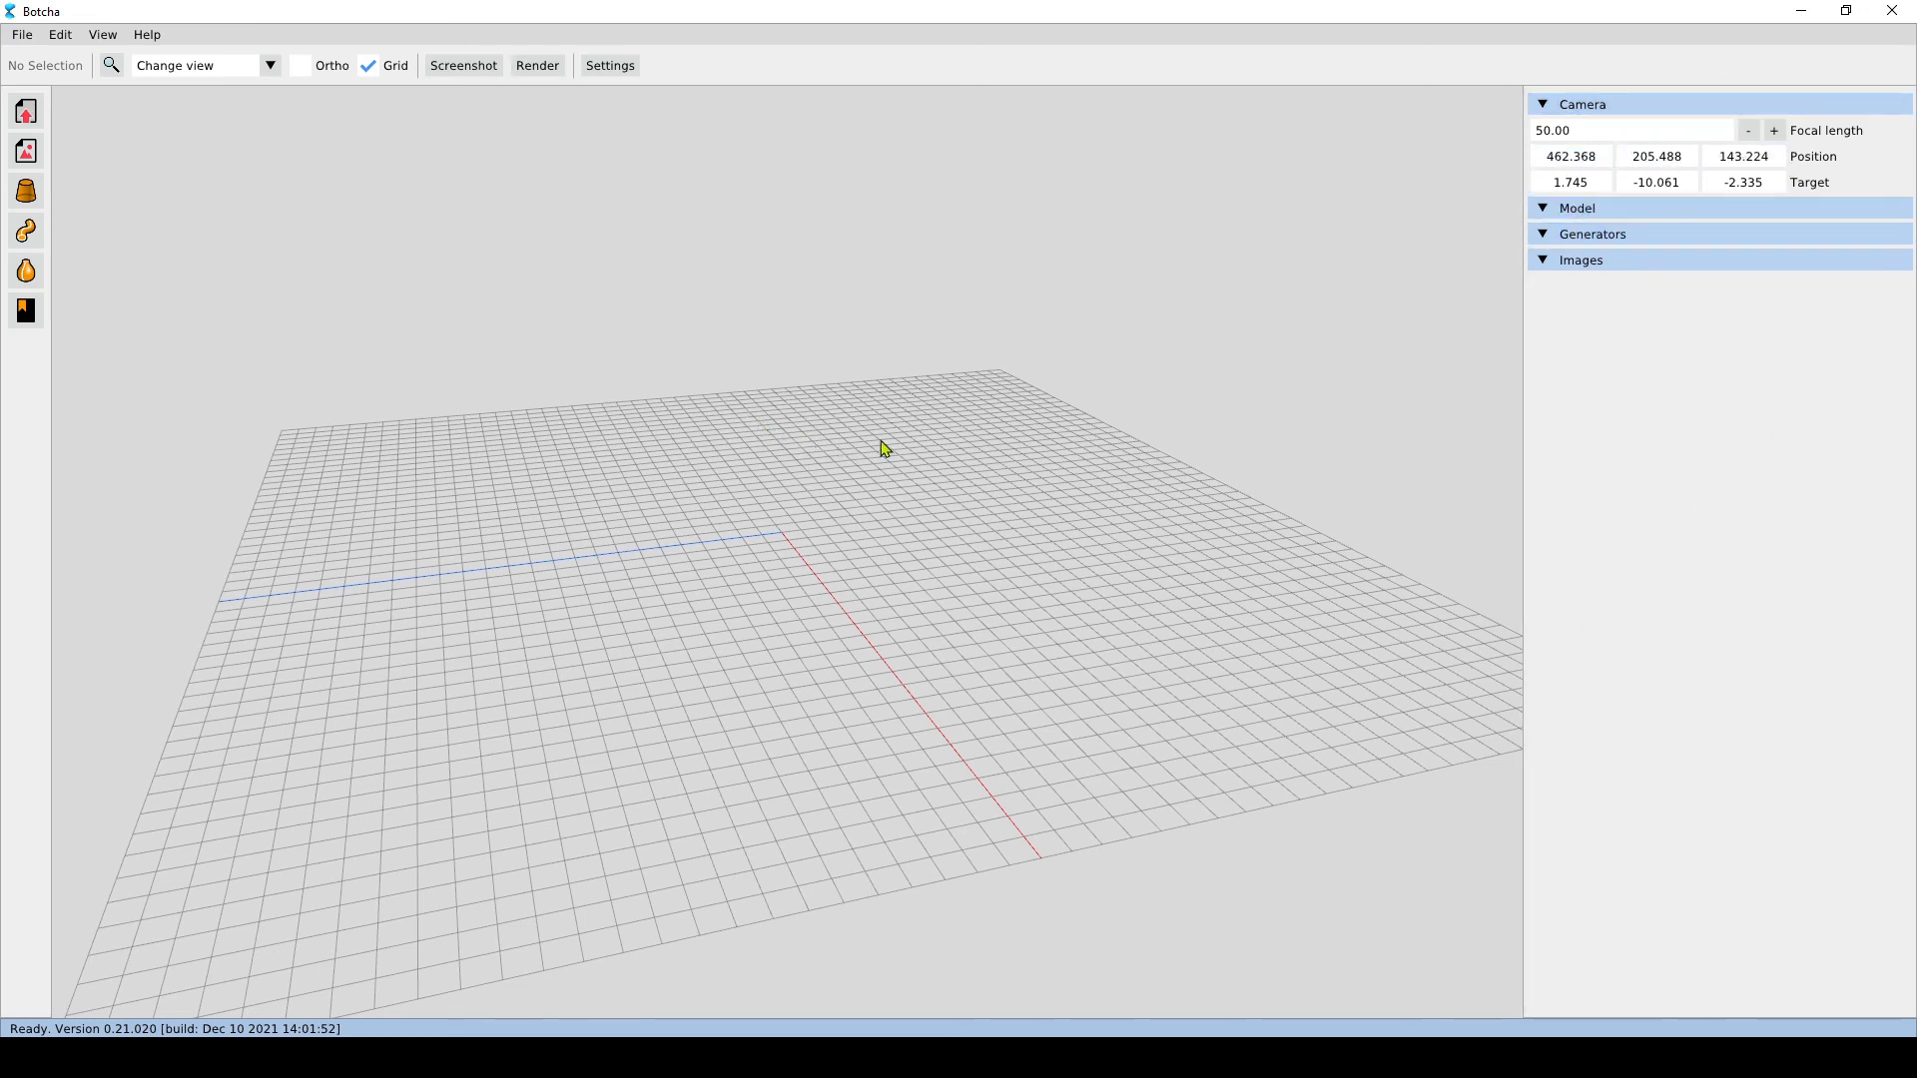
pyautogui.moveTo(1173, 223)
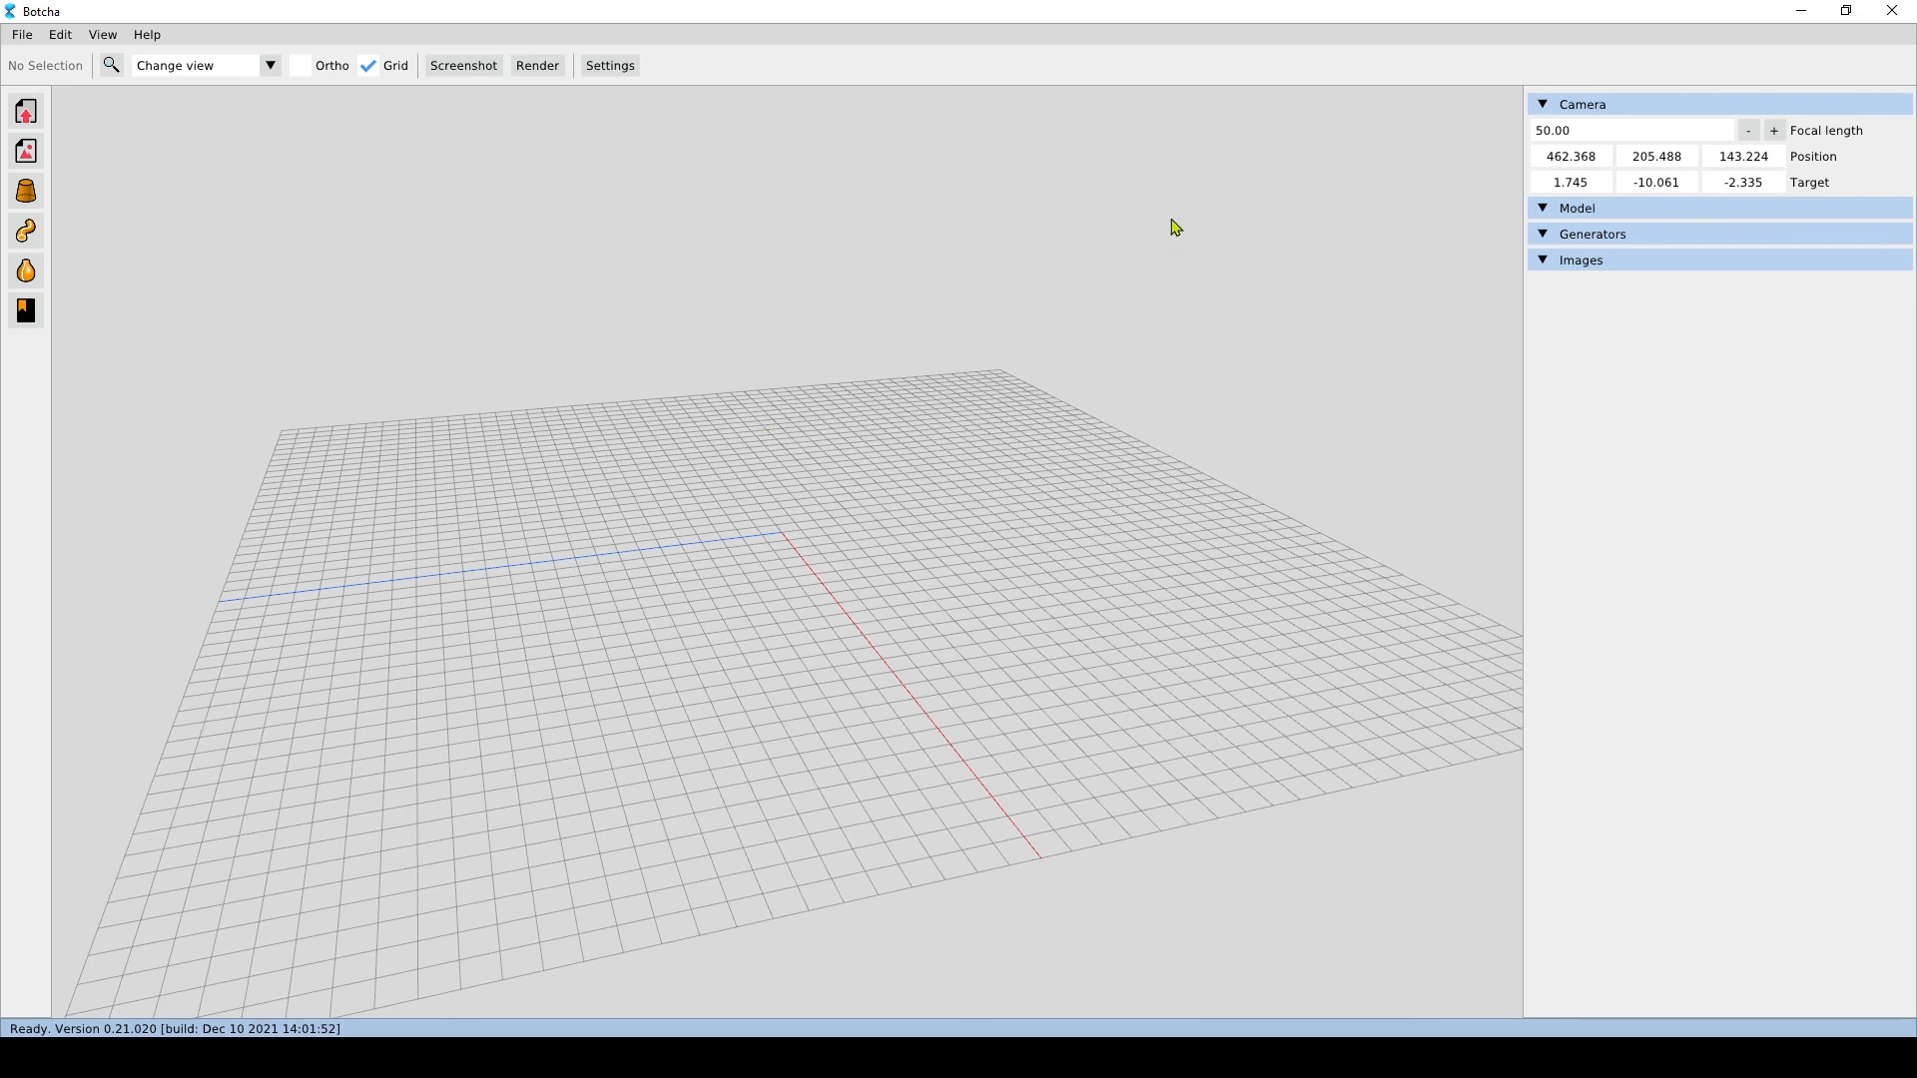
pyautogui.moveTo(1191, 220)
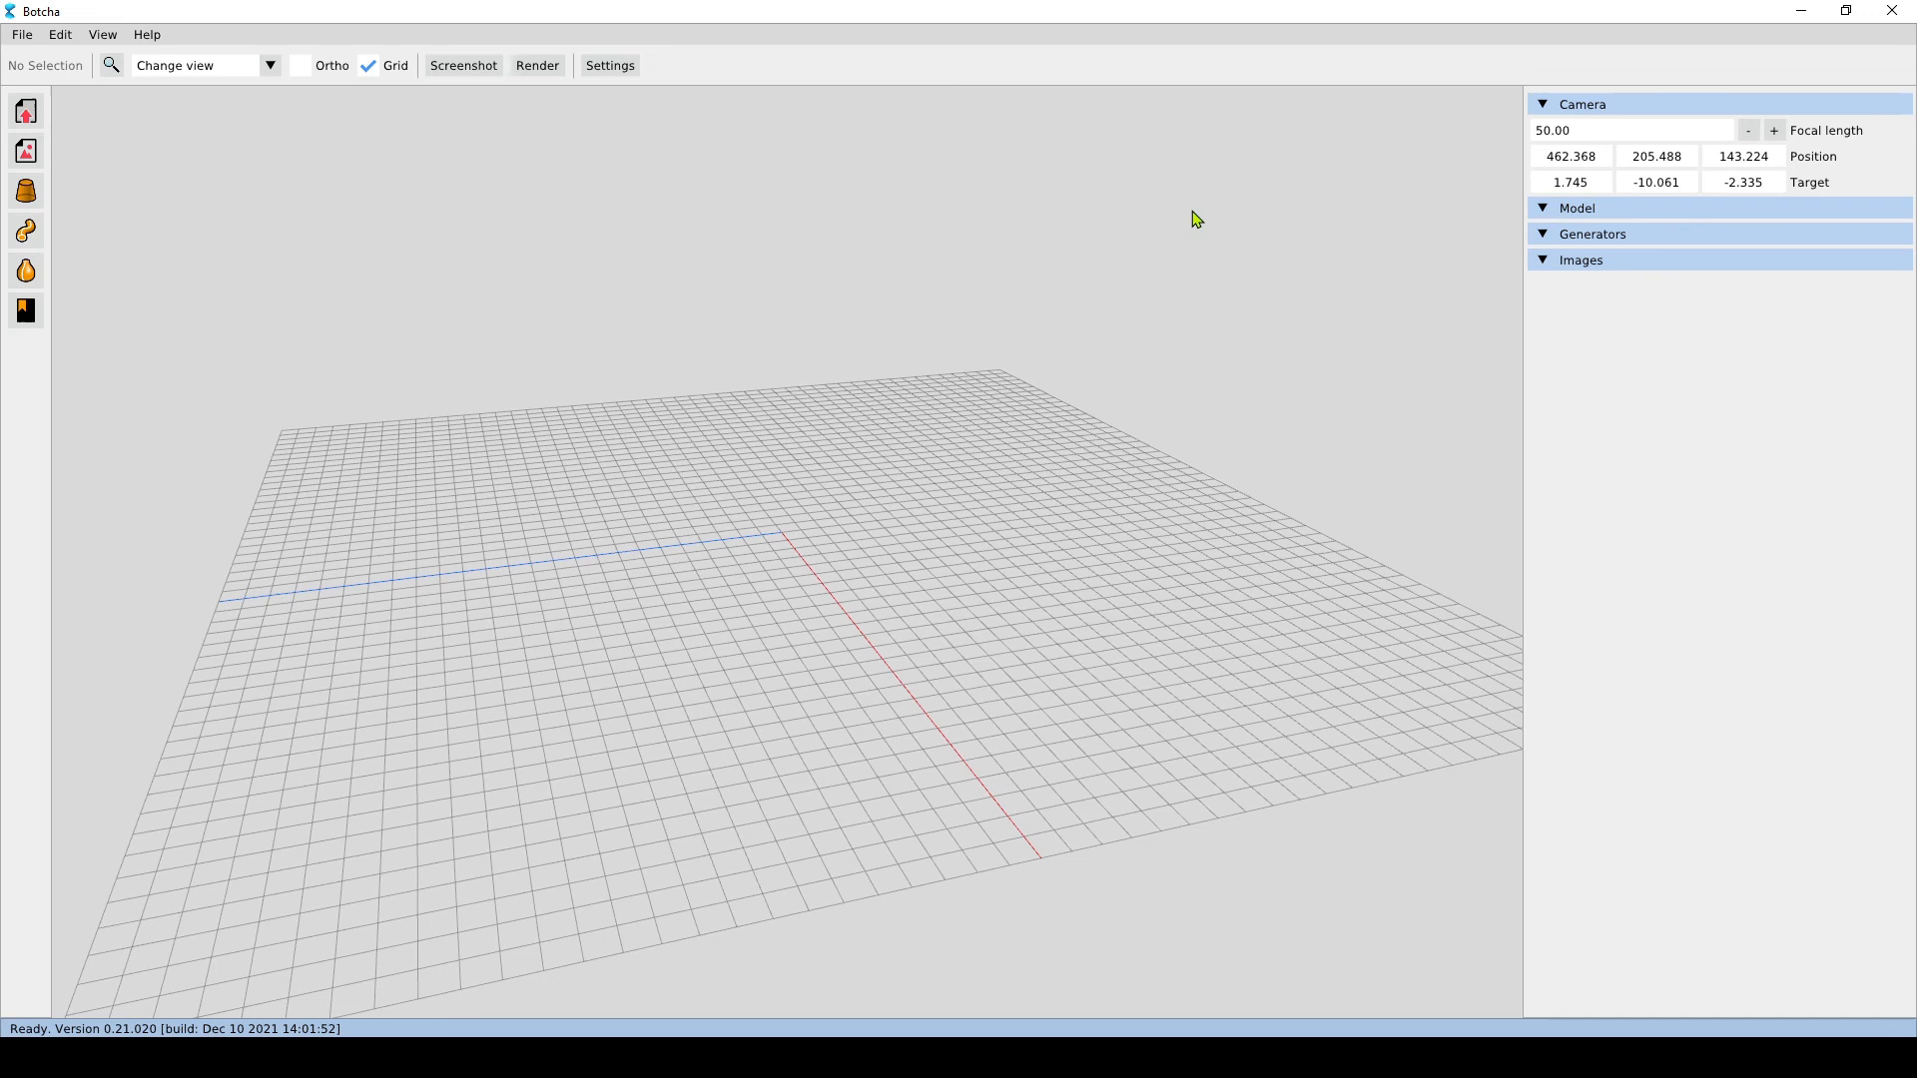
pyautogui.moveTo(1209, 272)
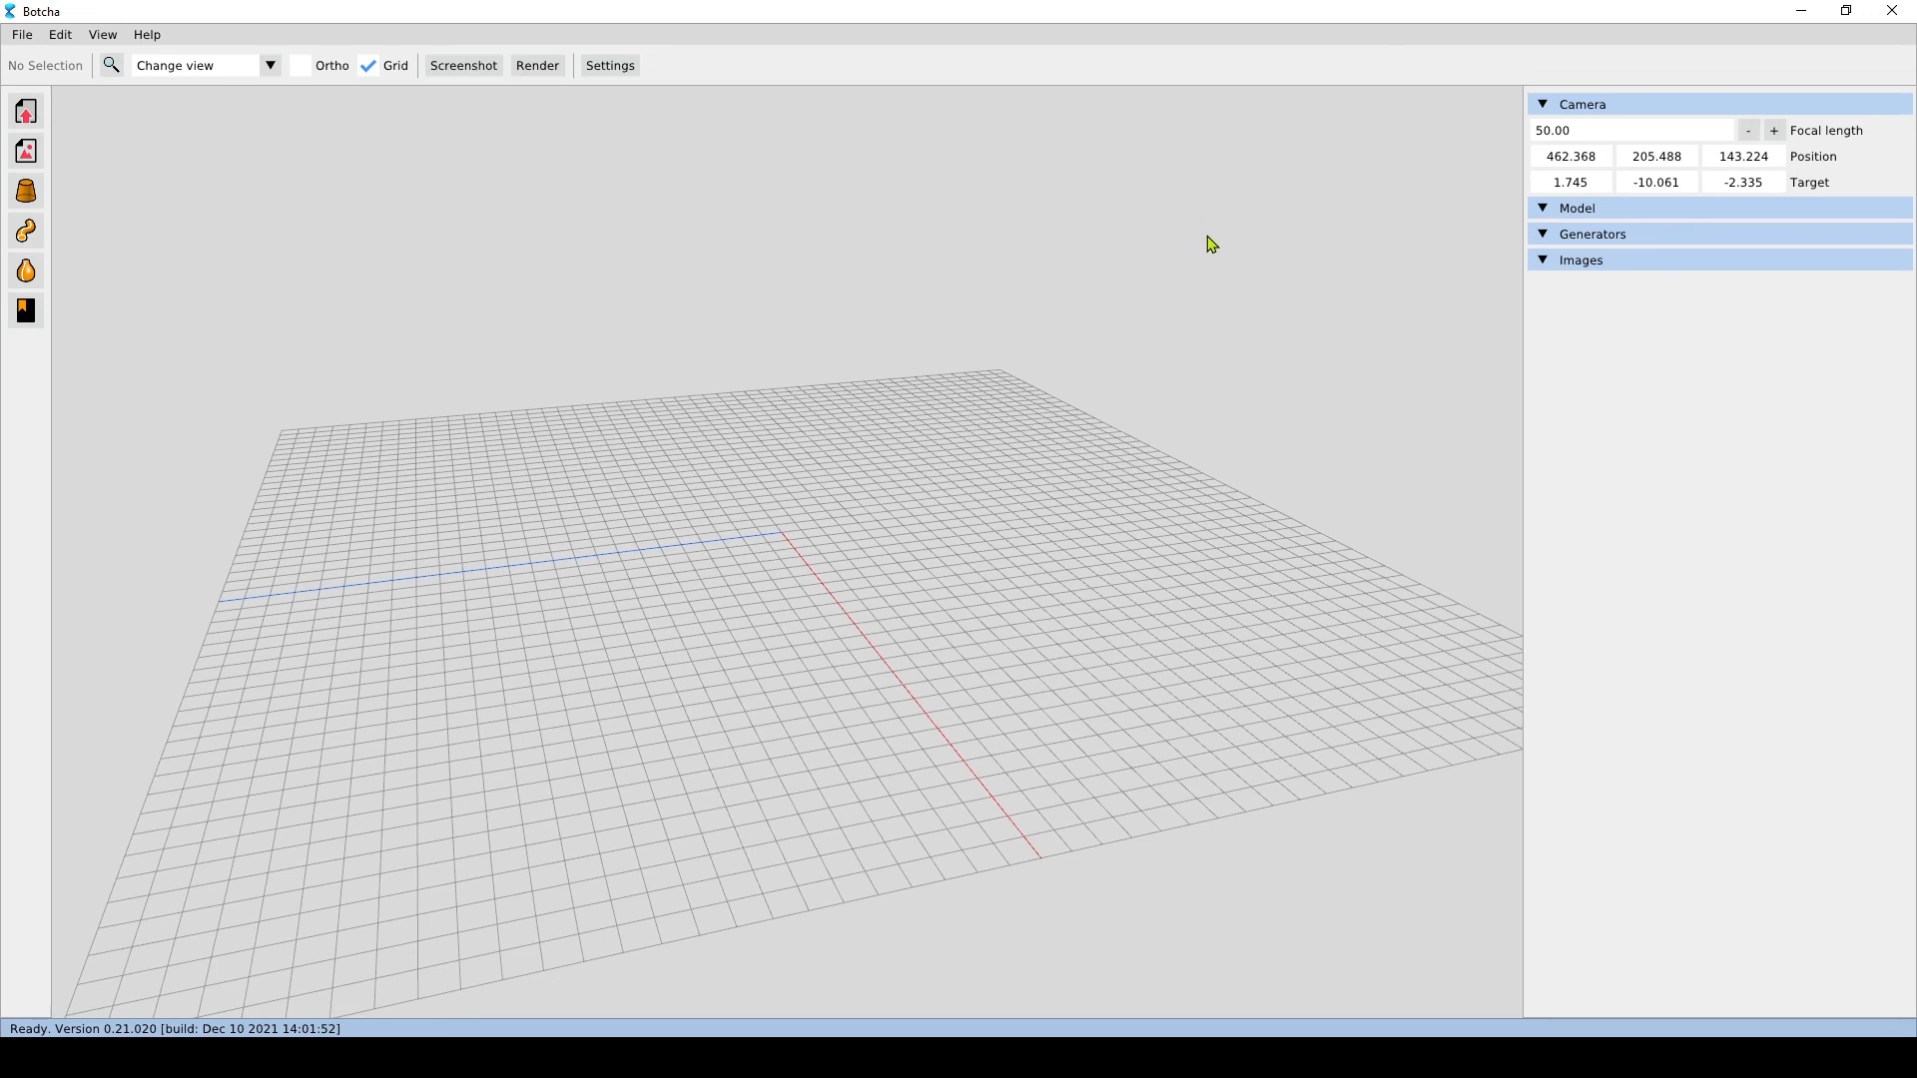
pyautogui.moveTo(1542, 566)
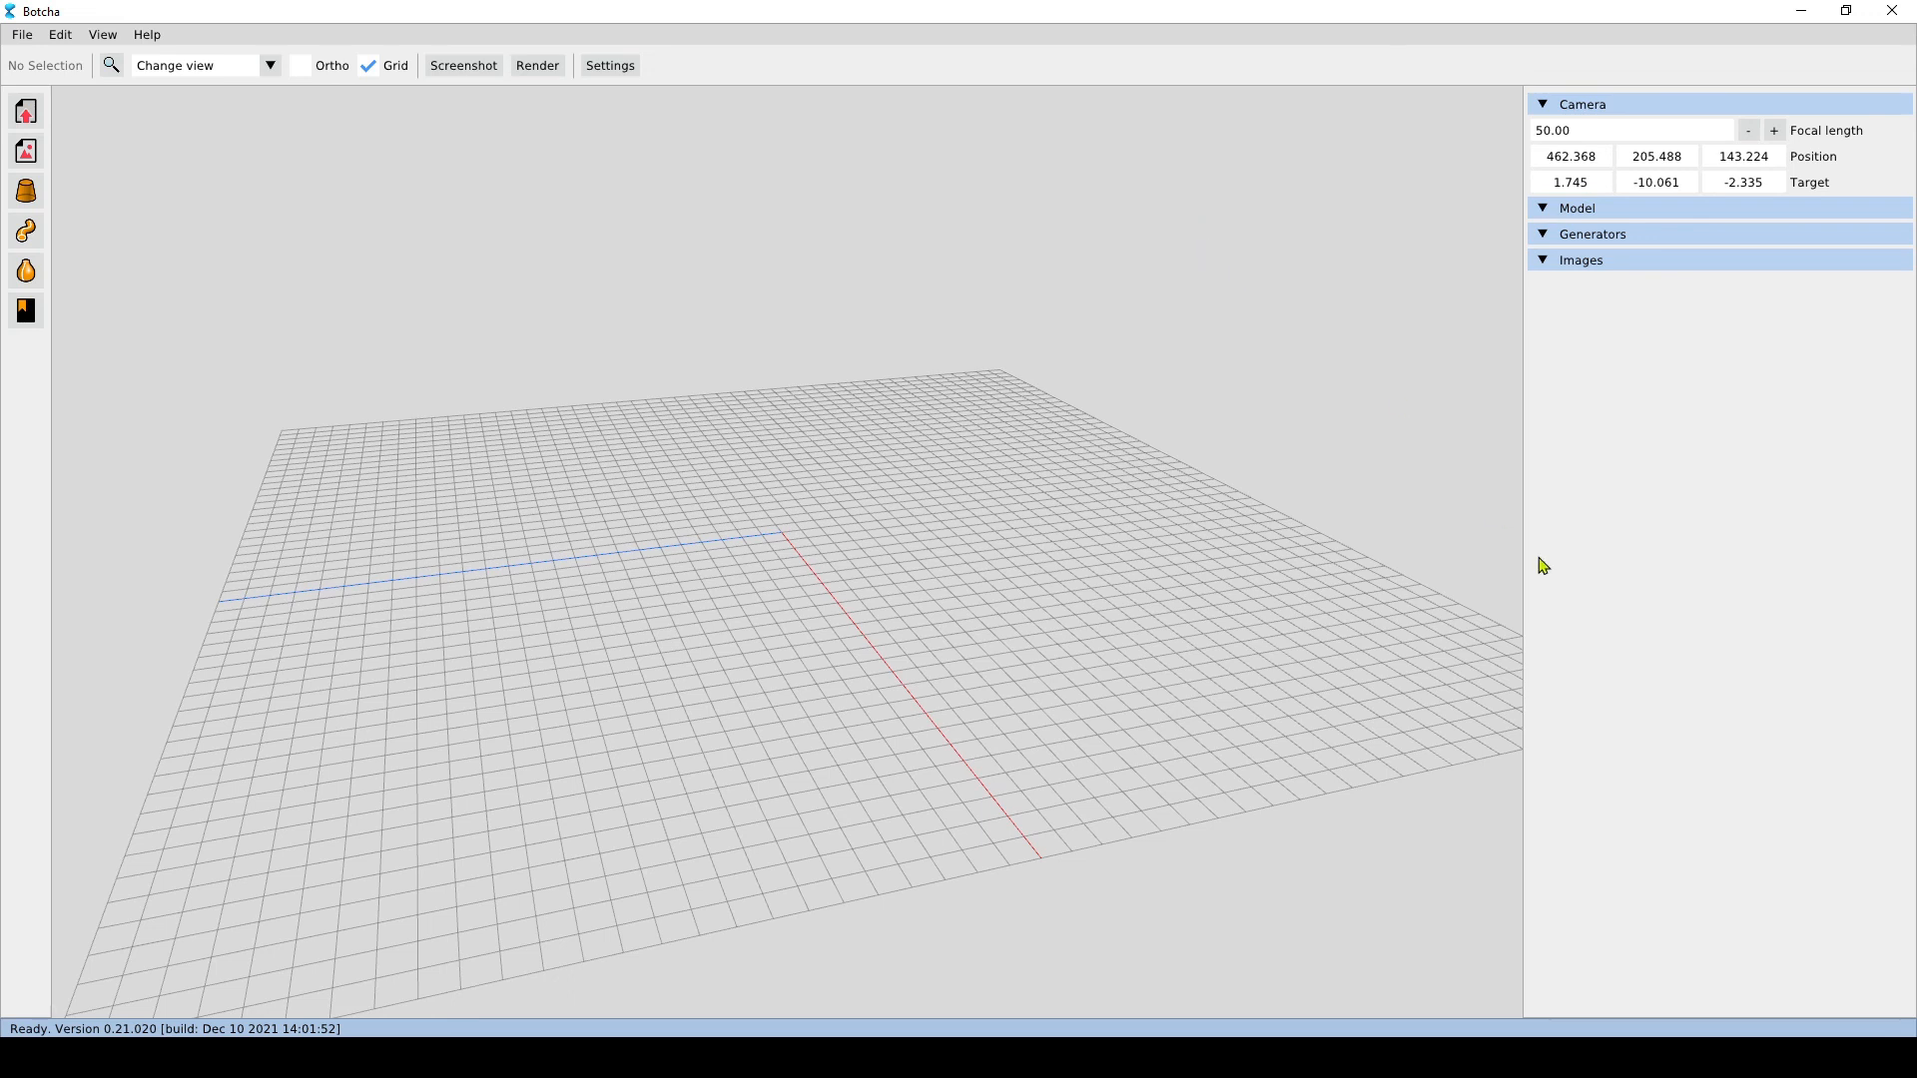